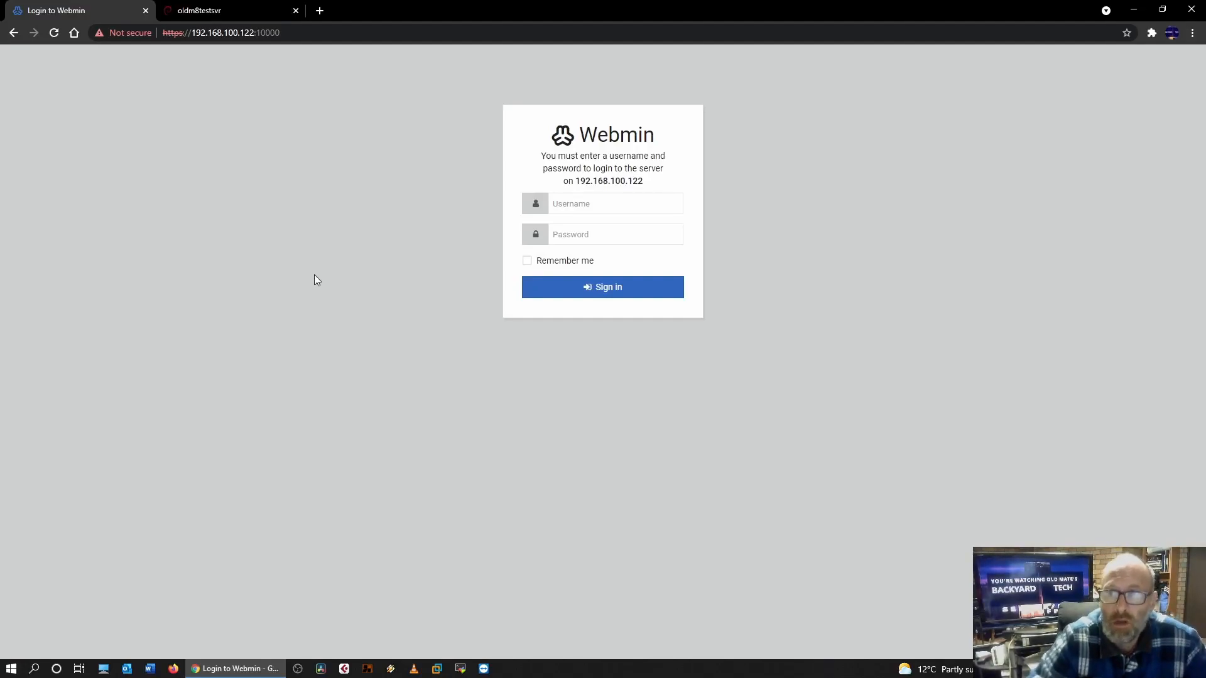
mouse_move(748, 309)
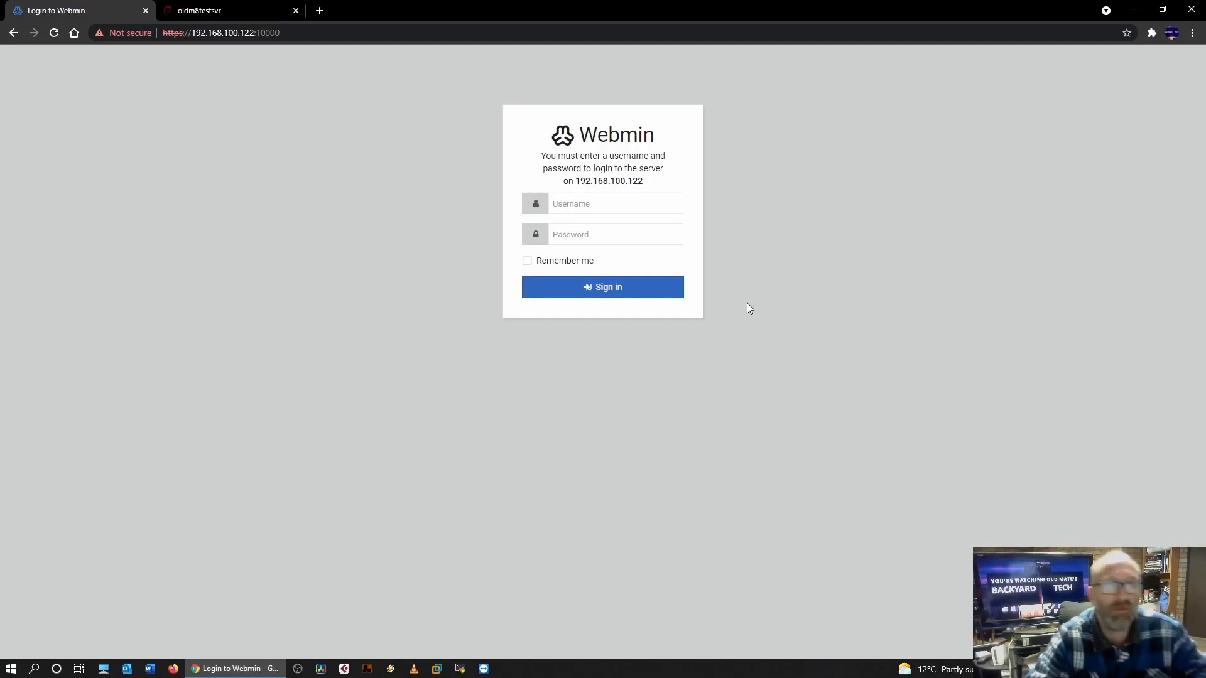
Sign in to Webmin as root and reach the server dashboard
left_click(614, 203)
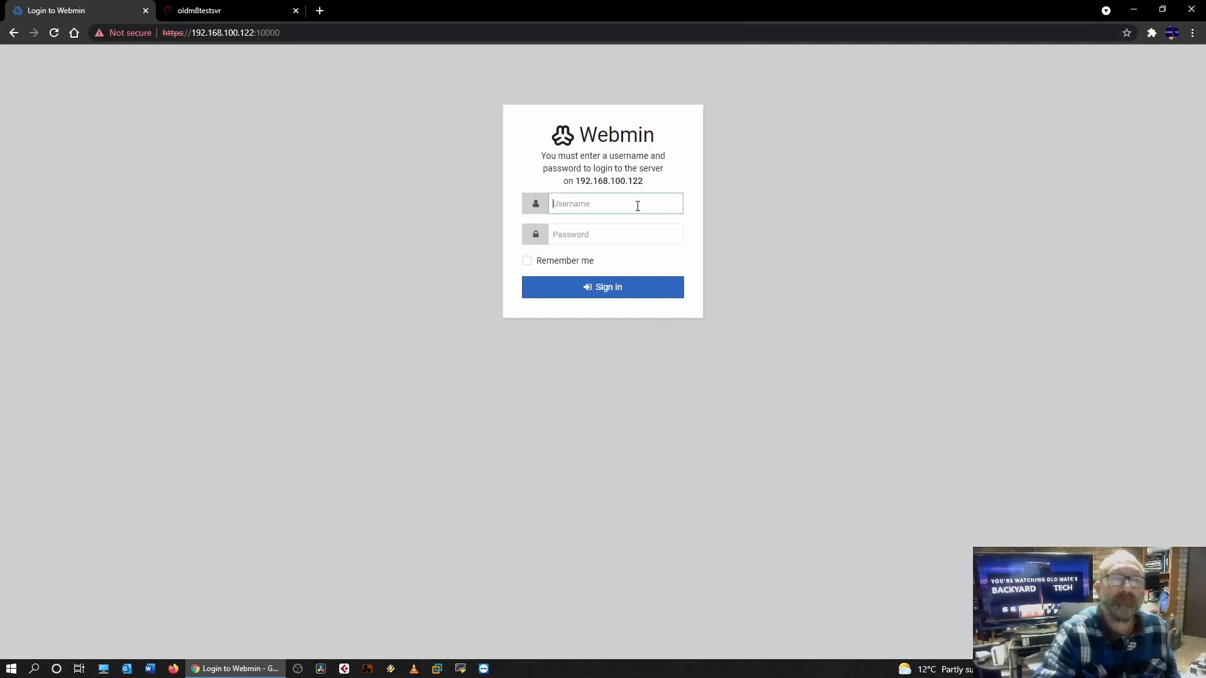
type("root")
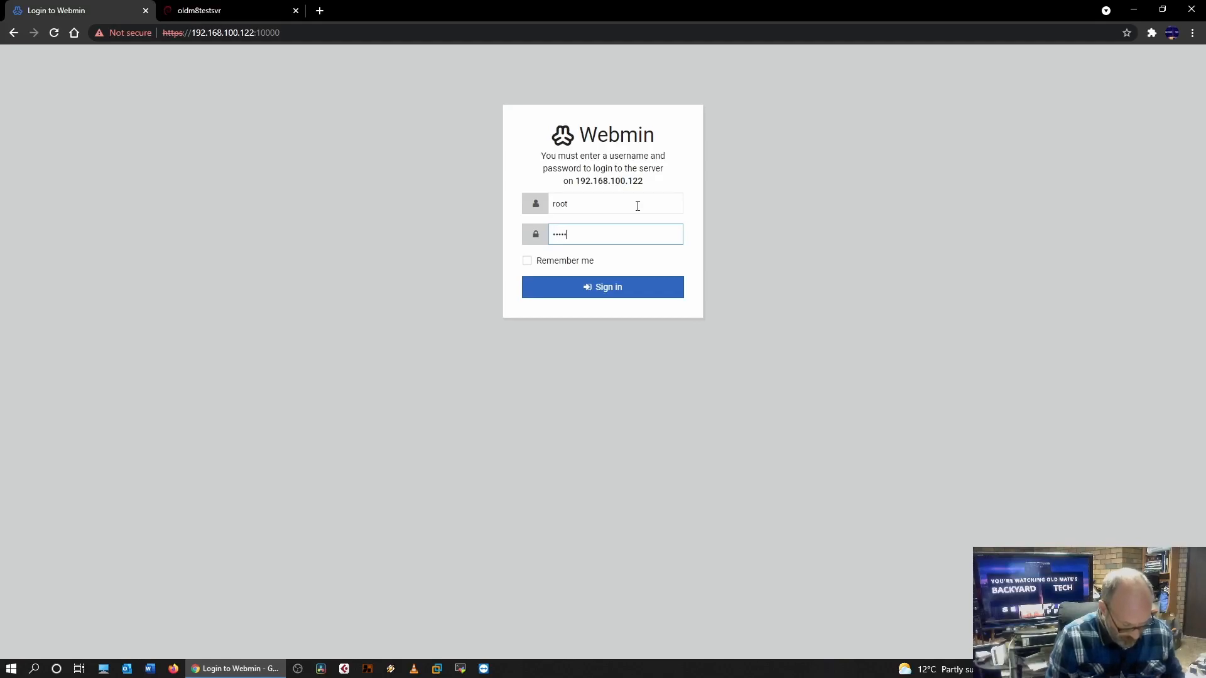
left_click(602, 286)
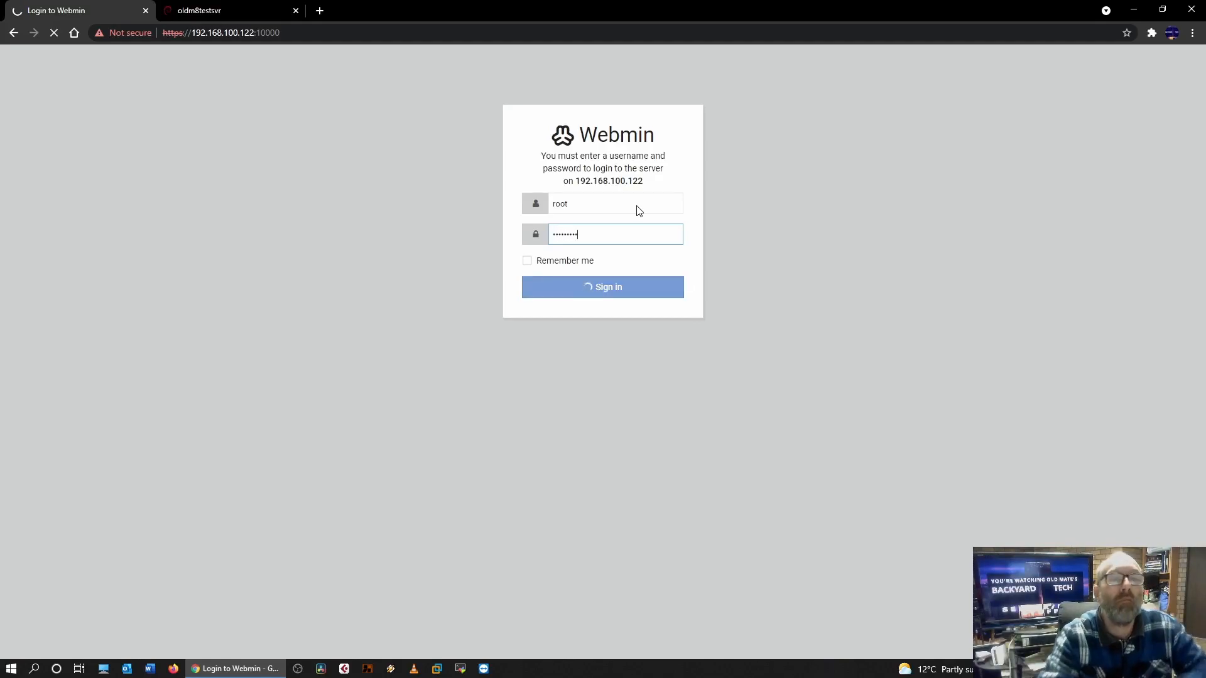
left_click(602, 286)
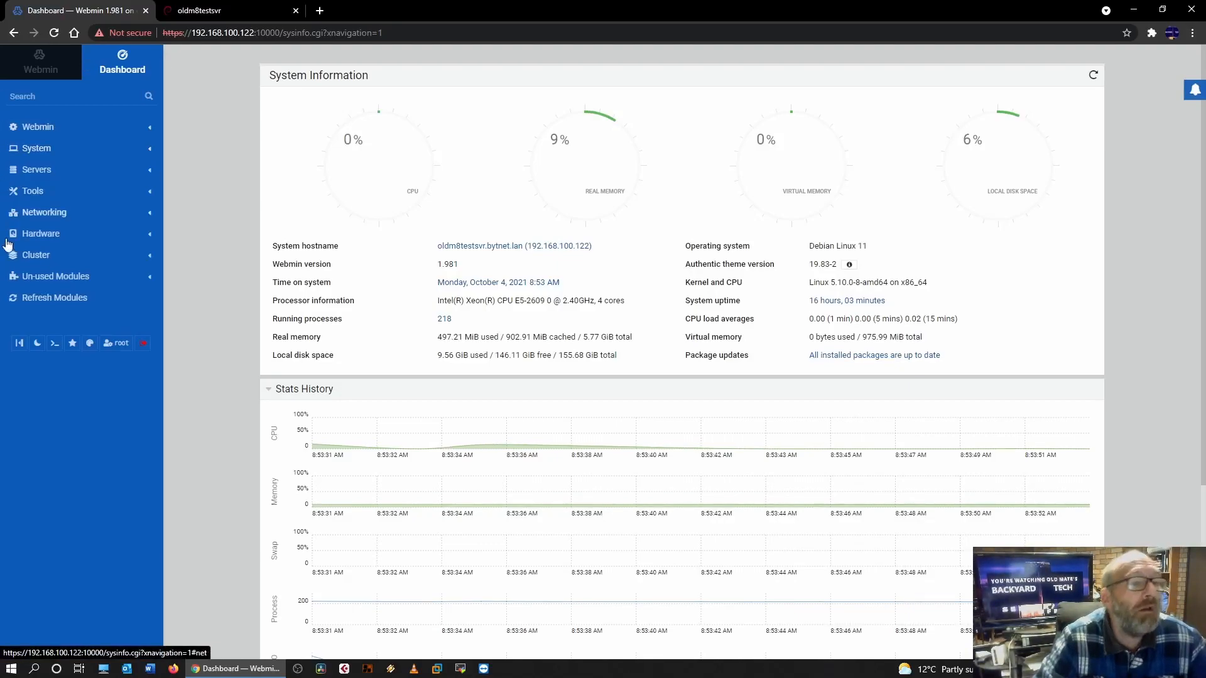
Browse the Networking, Servers, System and Tools module categories in the sidebar
left_click(44, 212)
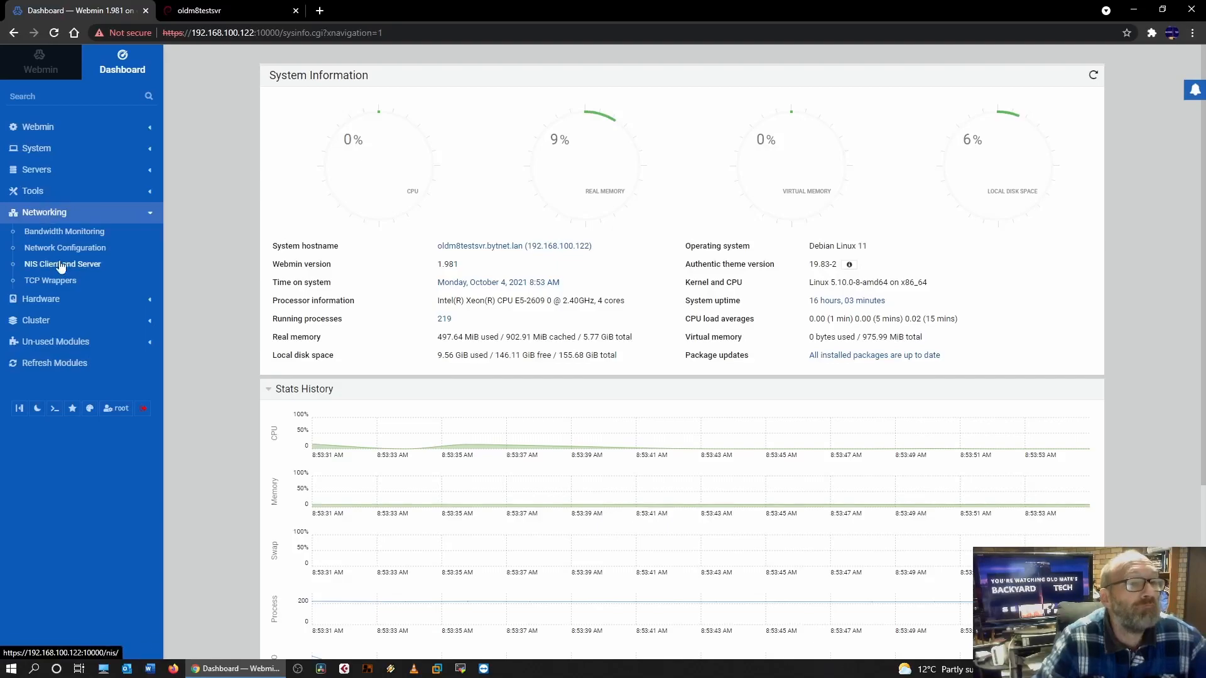
mouse_move(40, 299)
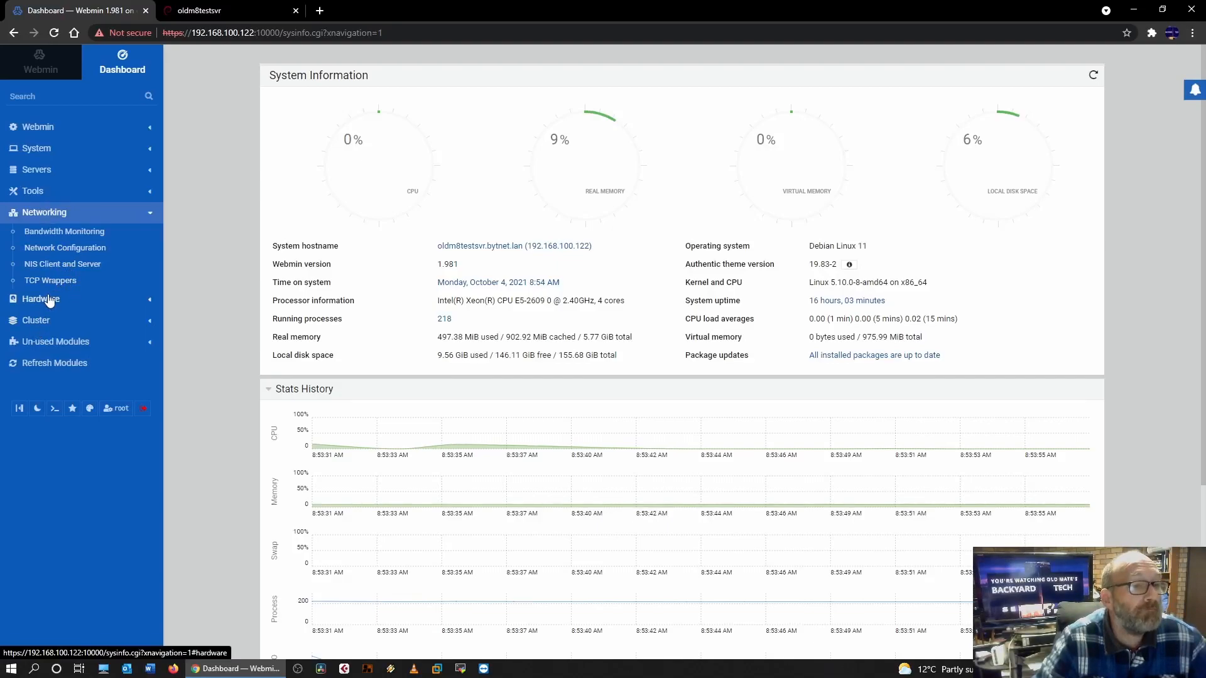
mouse_move(36, 171)
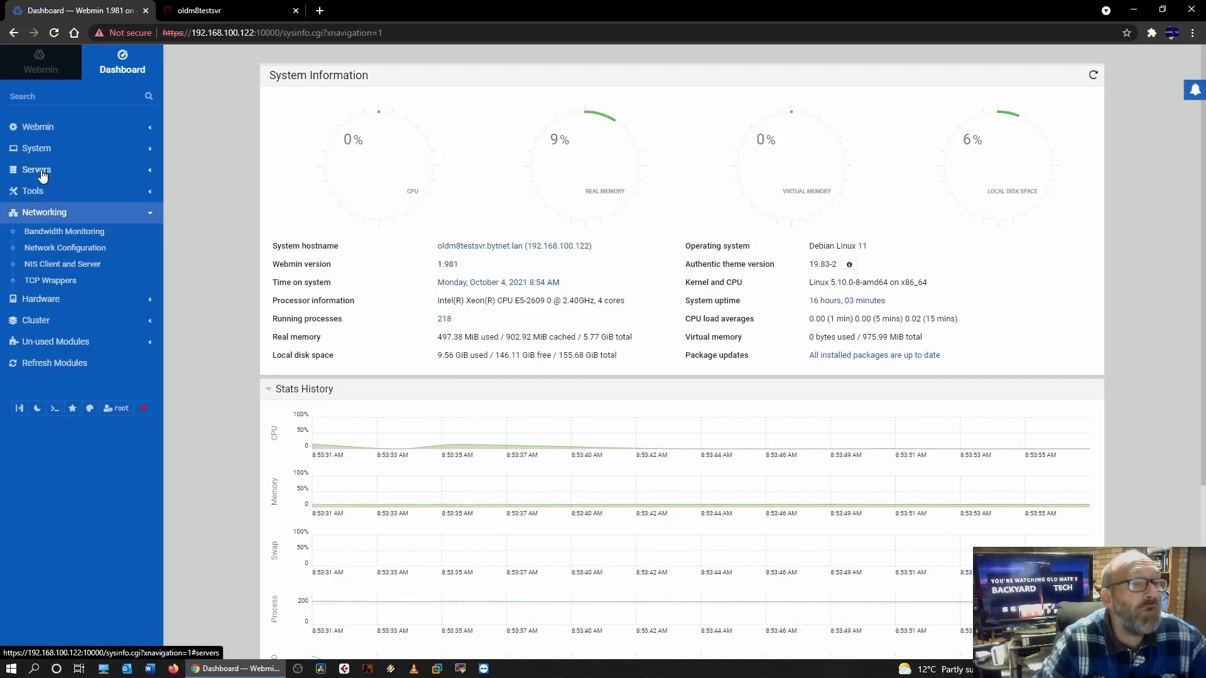
left_click(36, 170)
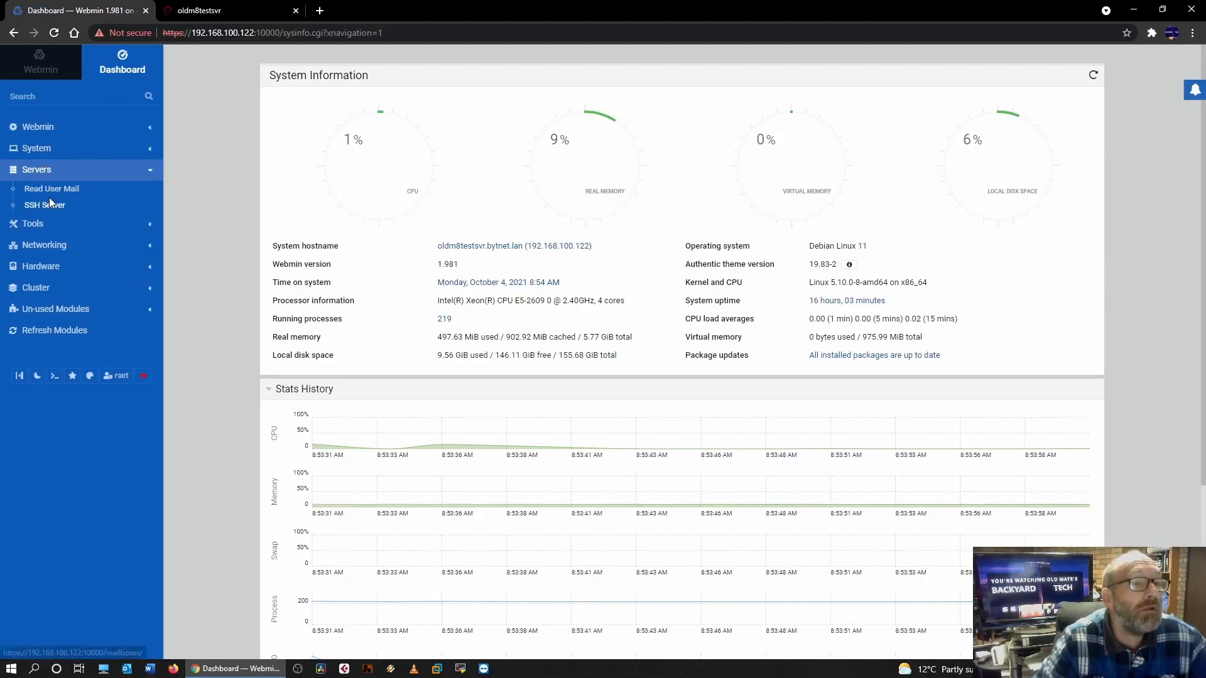
left_click(36, 148)
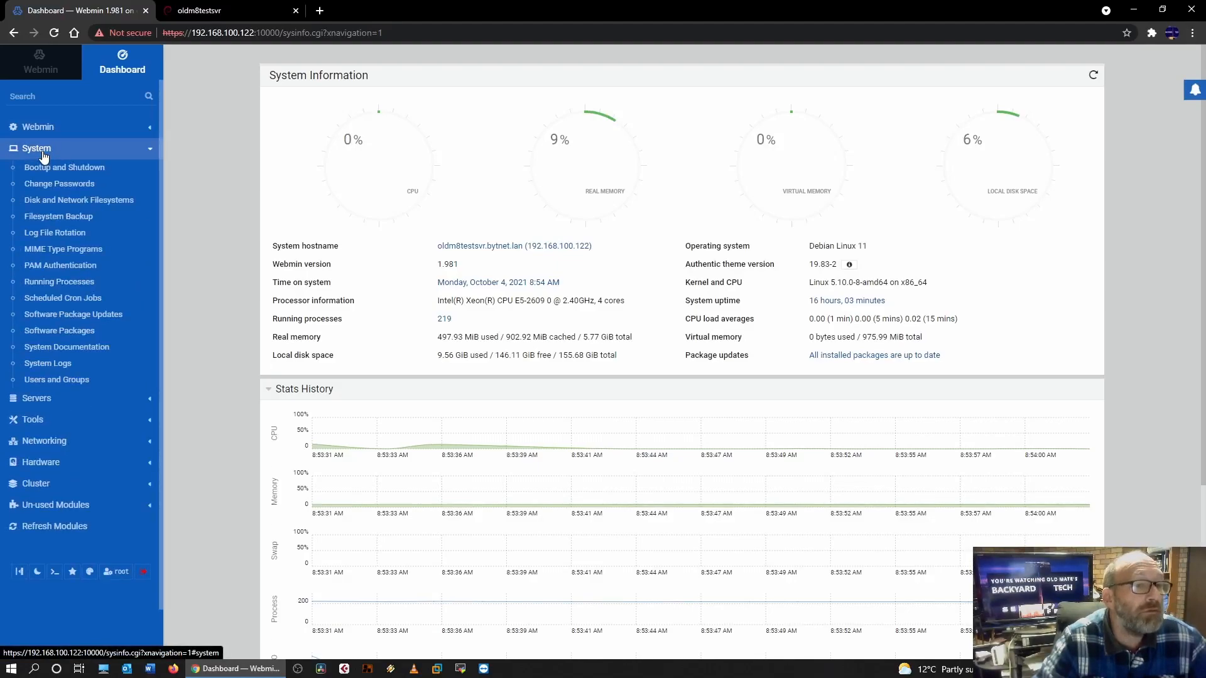
left_click(36, 148)
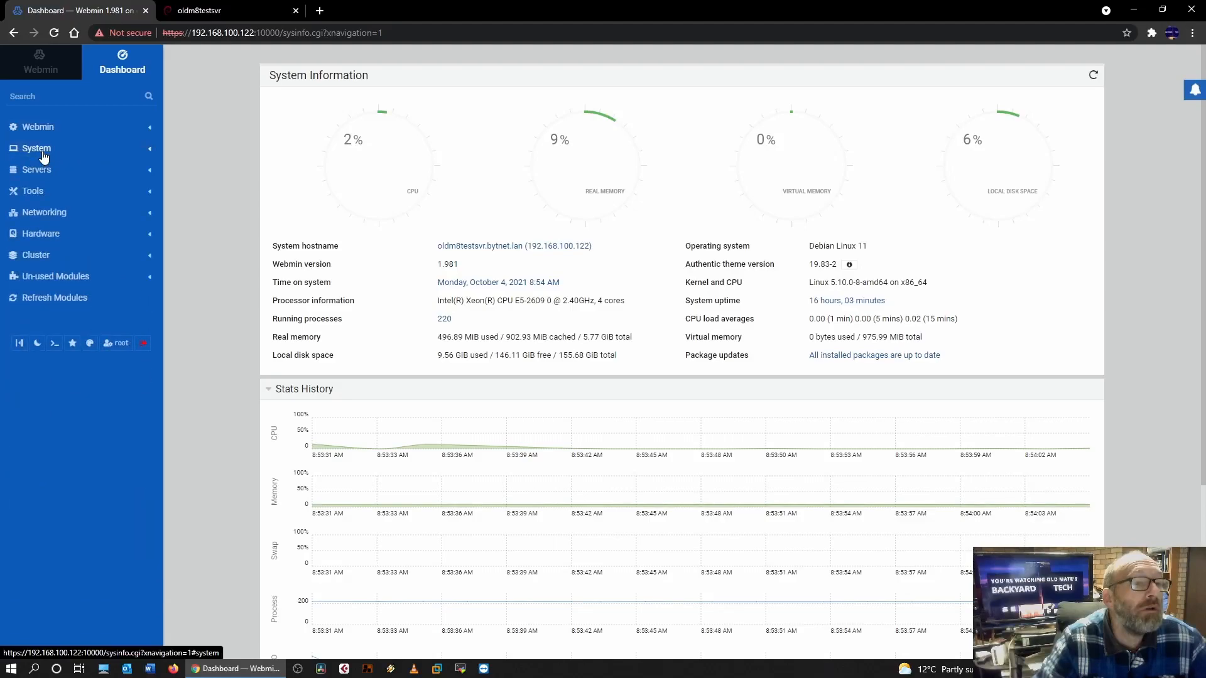
left_click(32, 191)
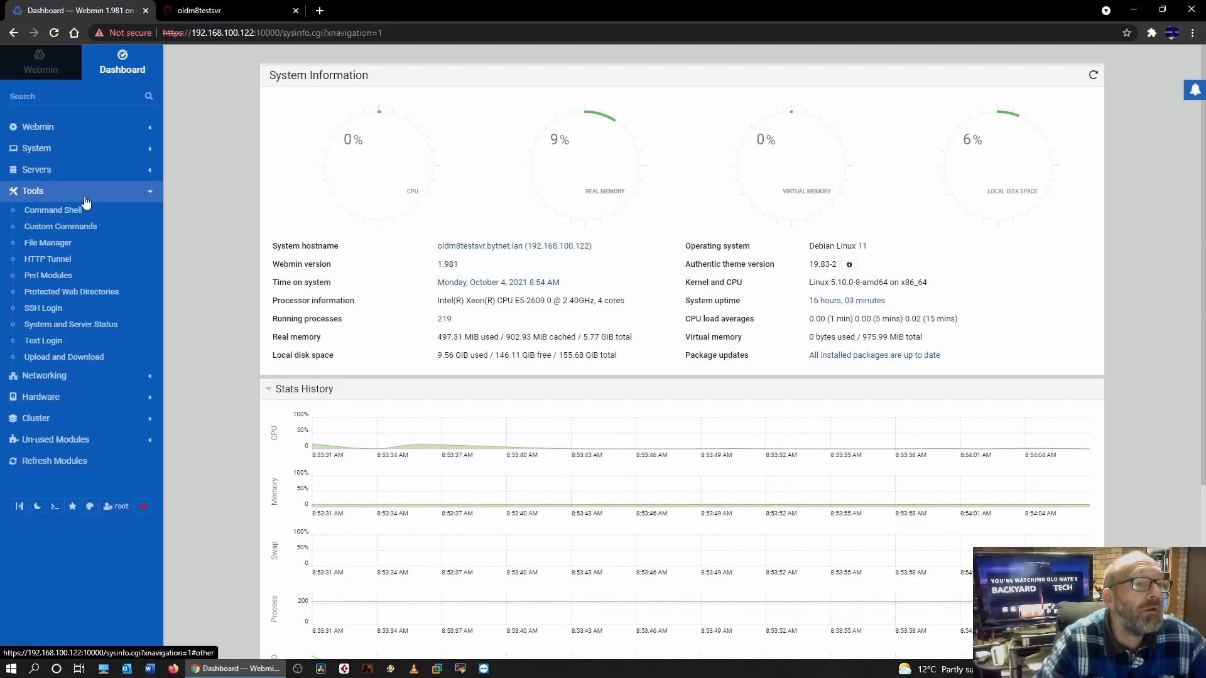
mouse_move(35, 191)
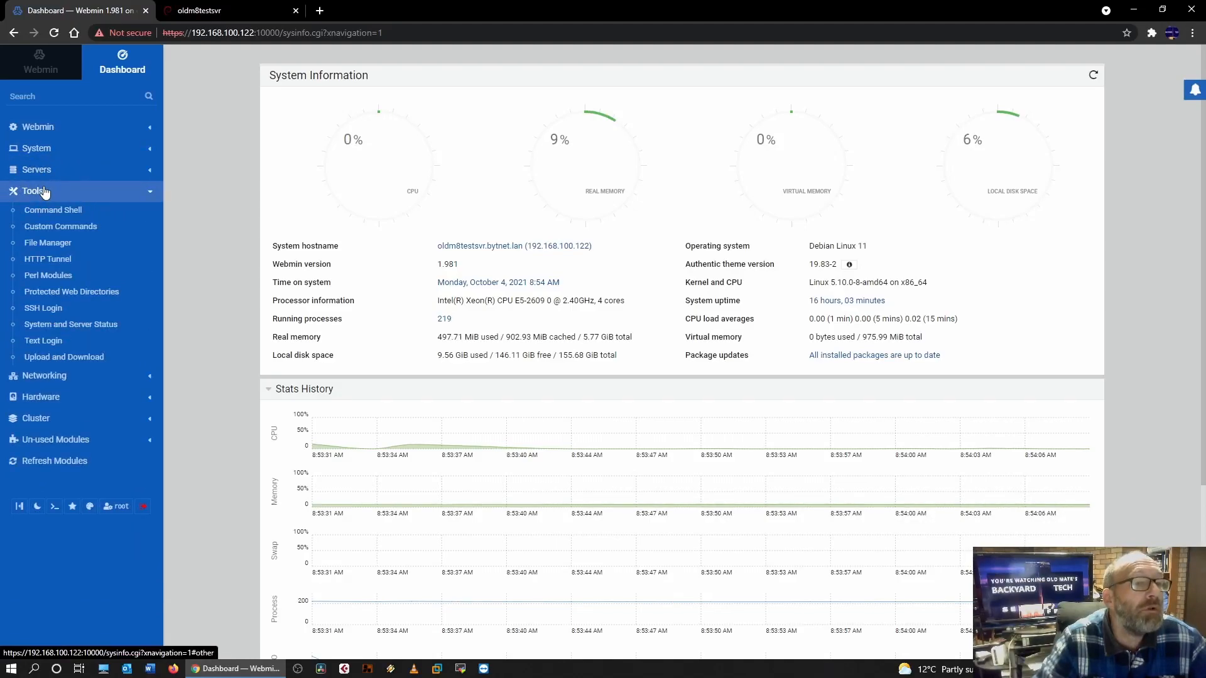
Bring up the Network Configuration module from the Networking category
left_click(44, 212)
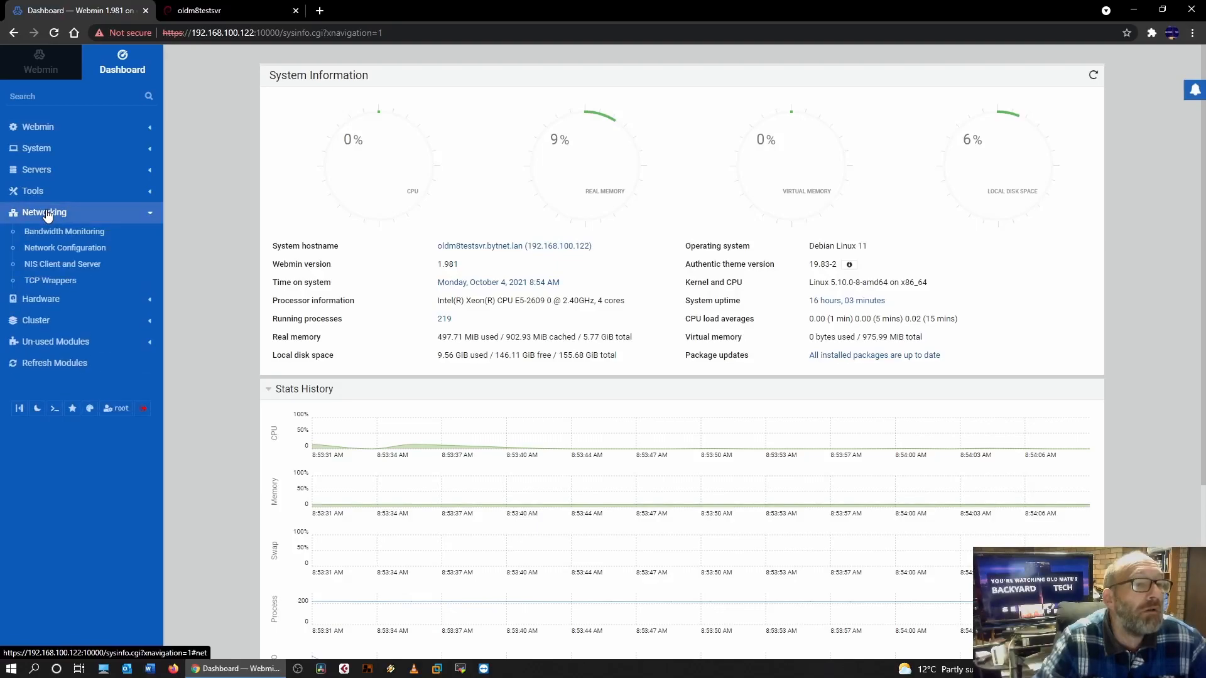
left_click(66, 248)
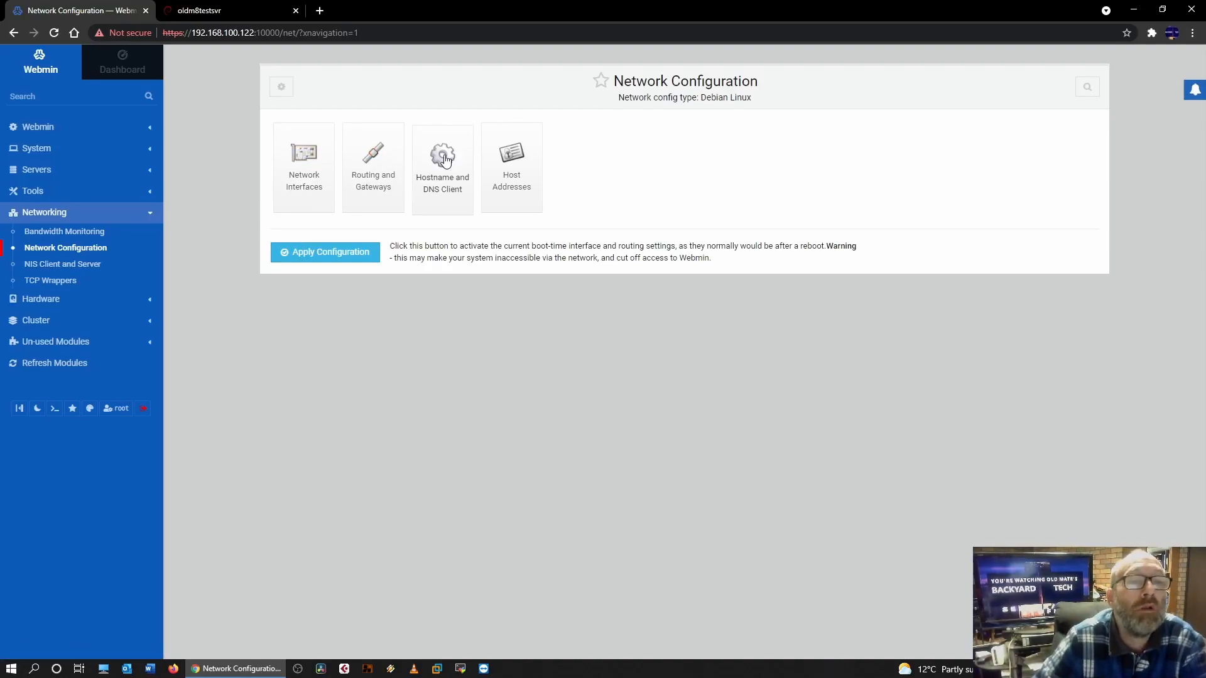
left_click(442, 162)
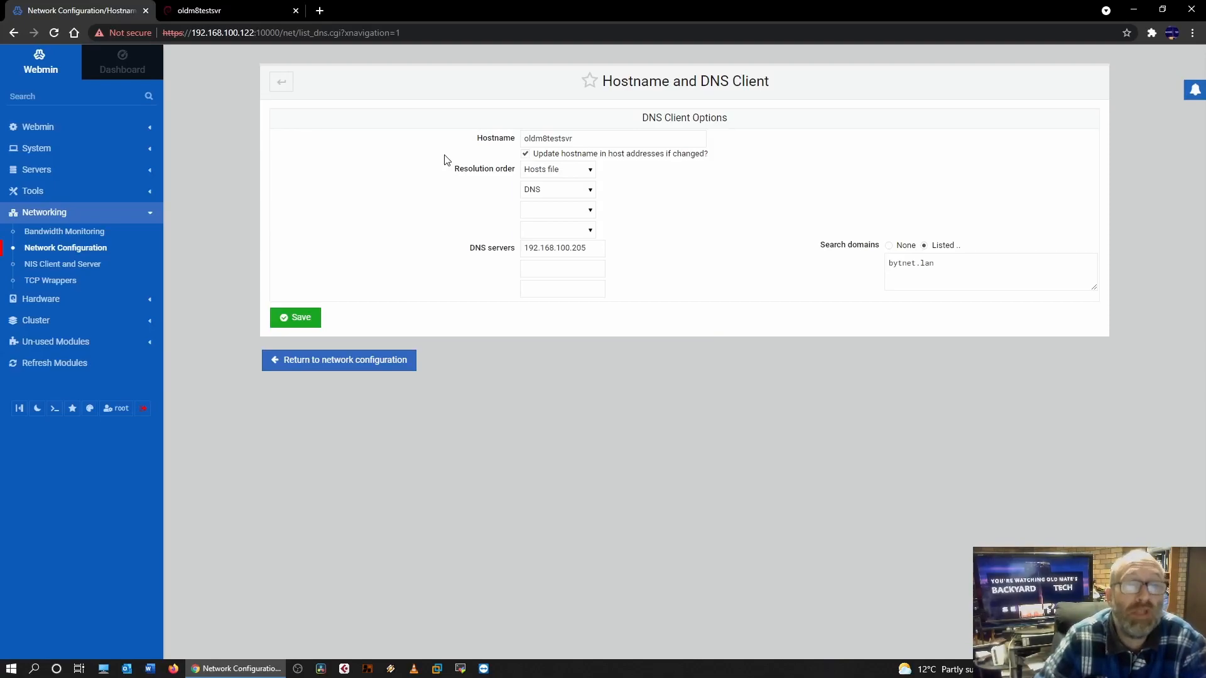
left_click(338, 360)
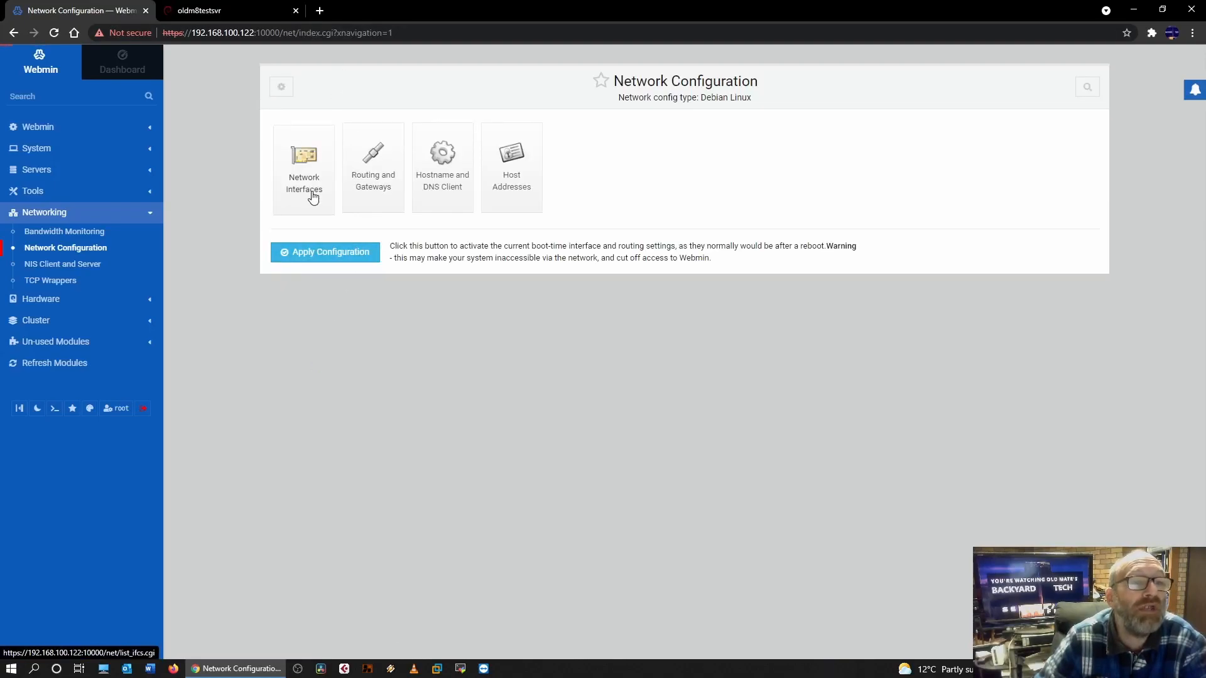
left_click(304, 167)
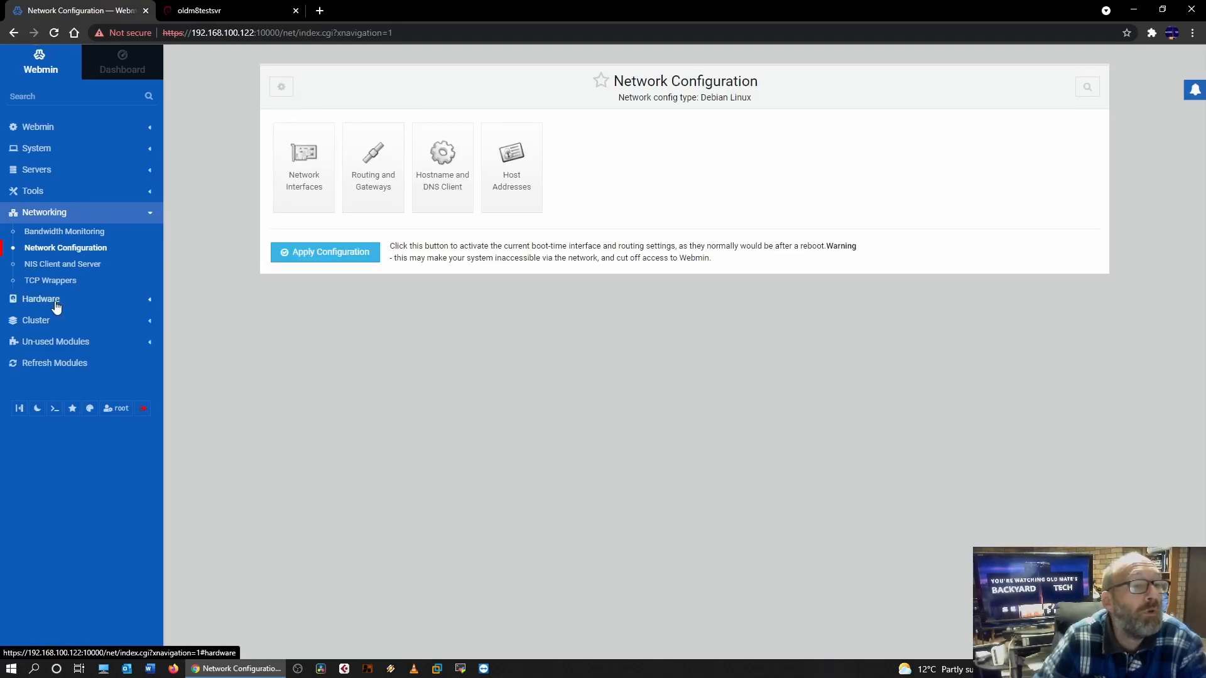
mouse_move(50, 280)
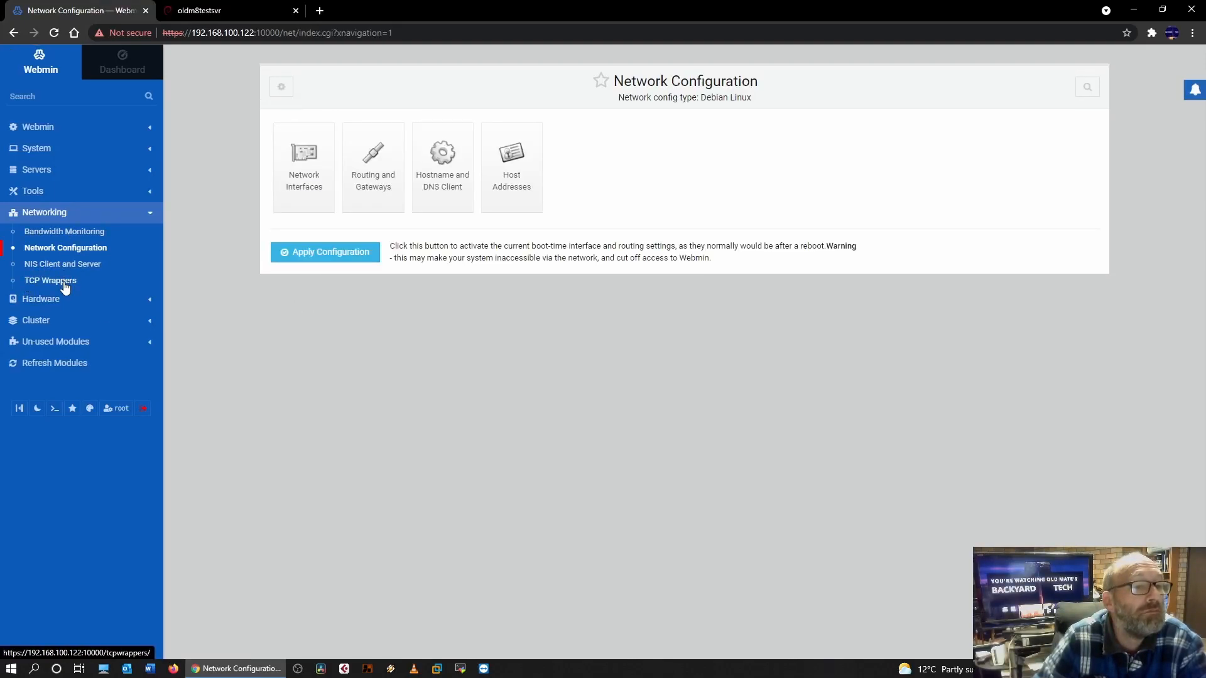
View the unused DHCP Server and BIND DNS Server modules, then return to the dashboard
left_click(55, 276)
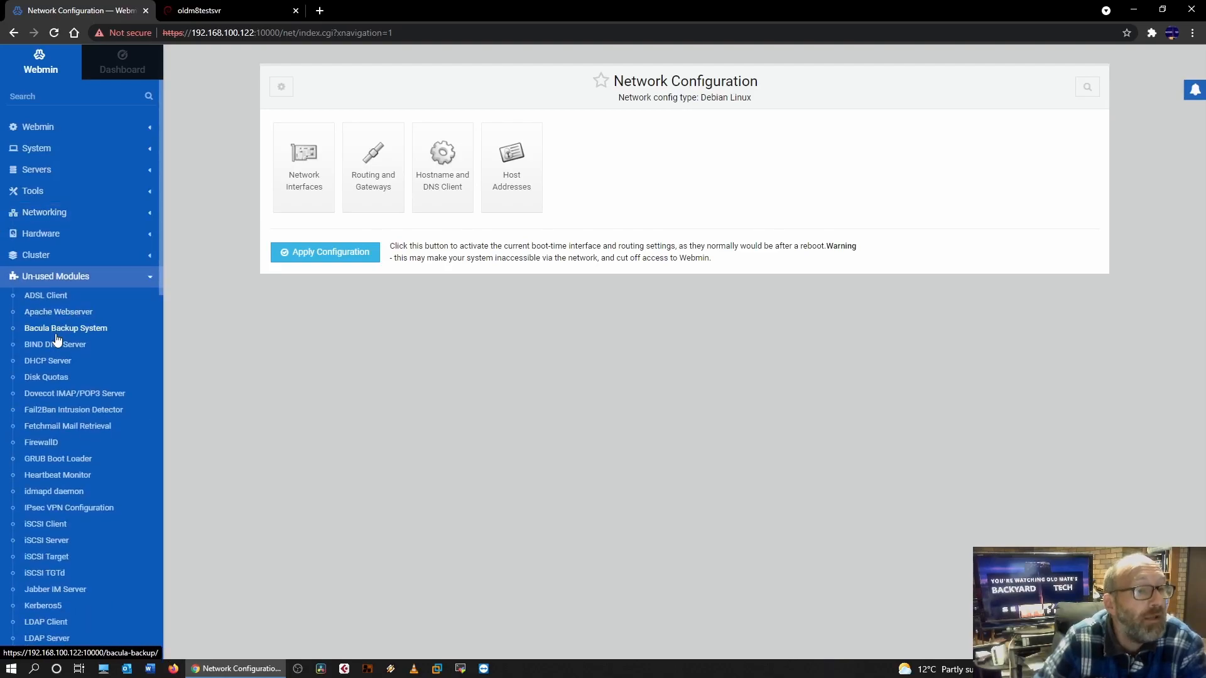
left_click(48, 360)
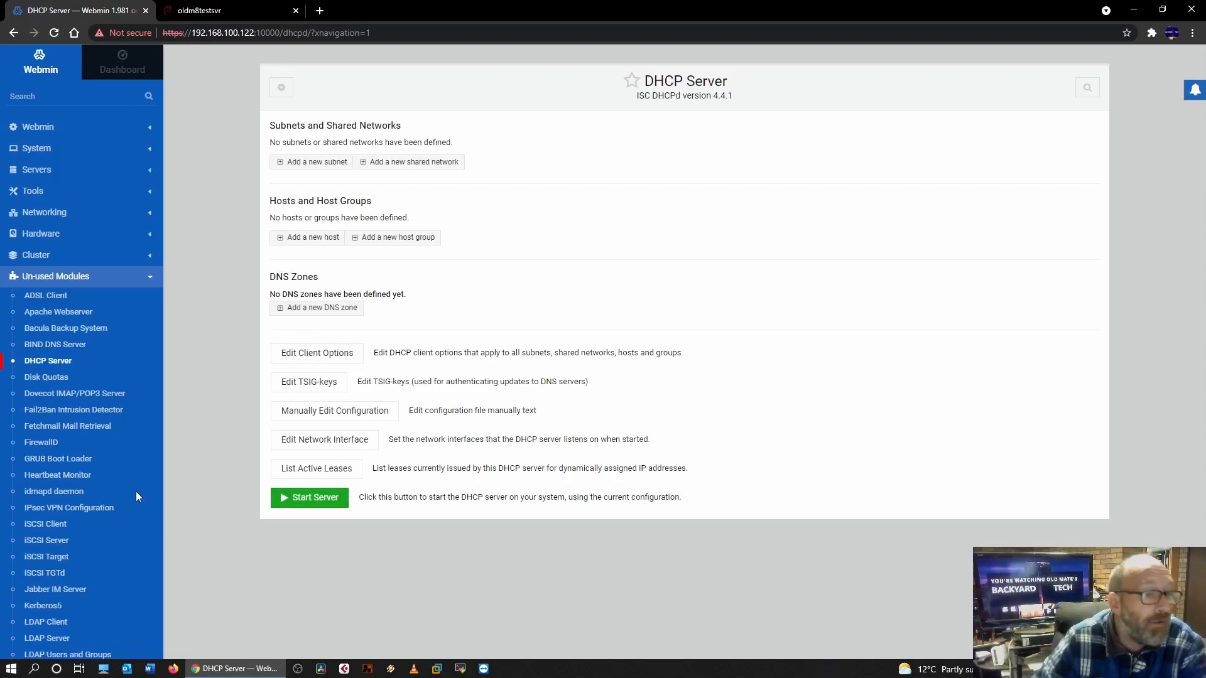
mouse_move(57, 474)
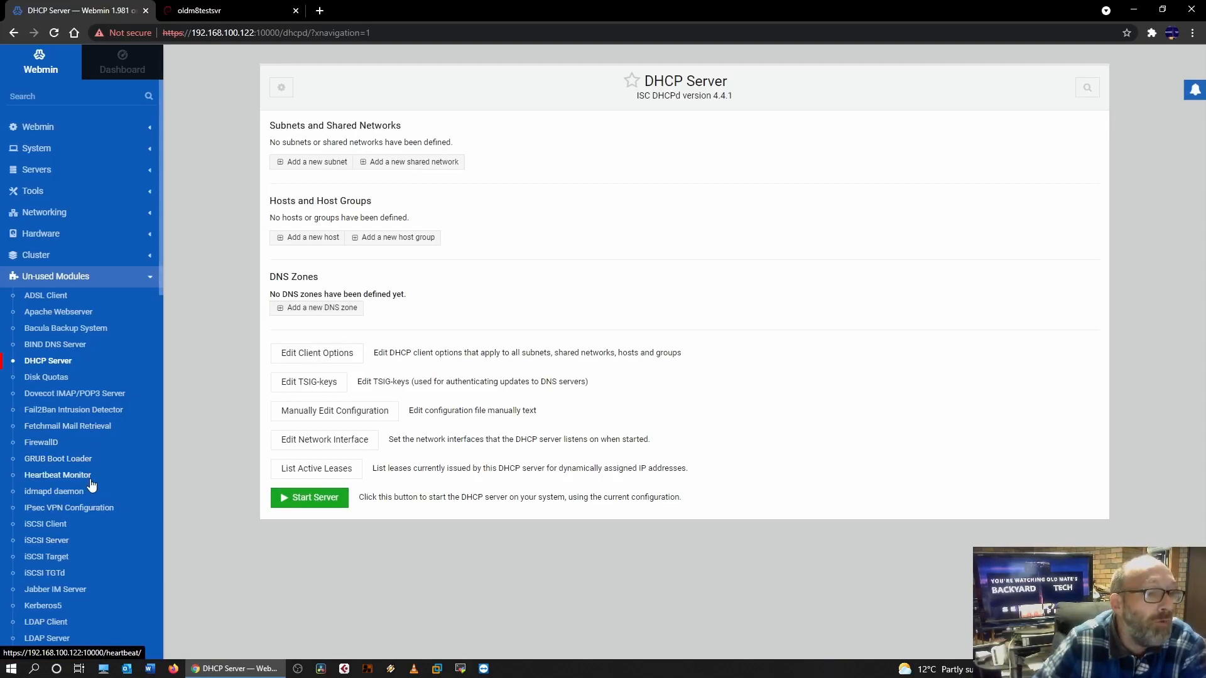
mouse_move(74, 393)
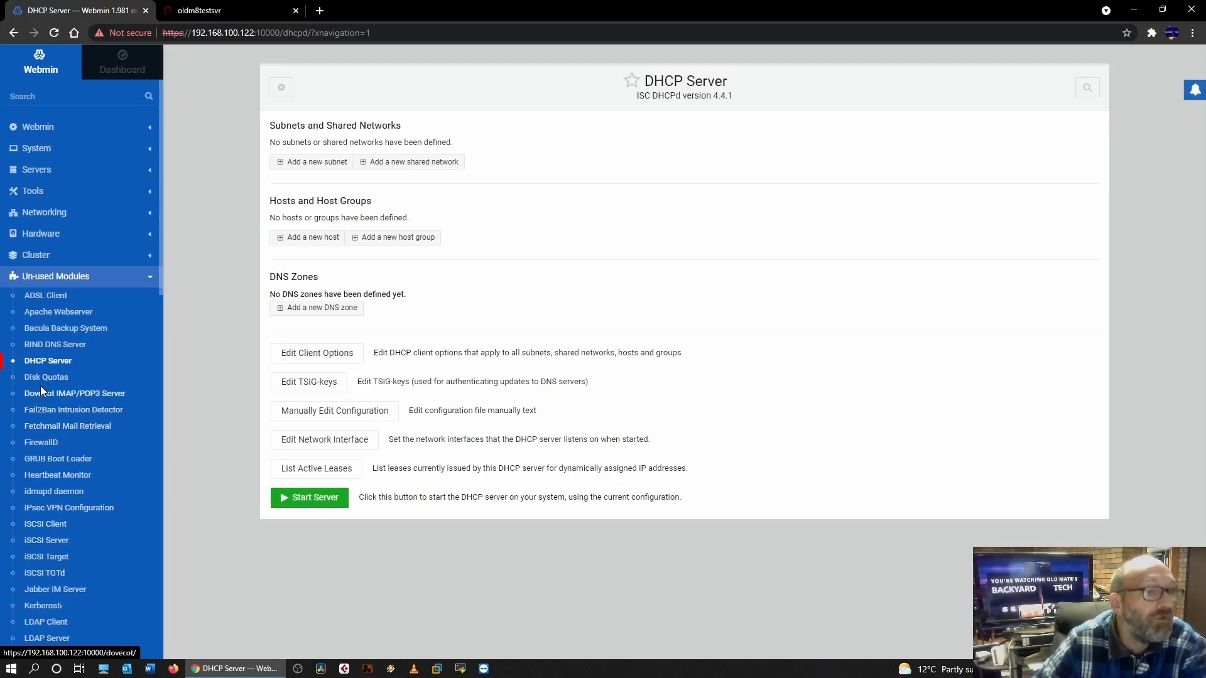
left_click(54, 344)
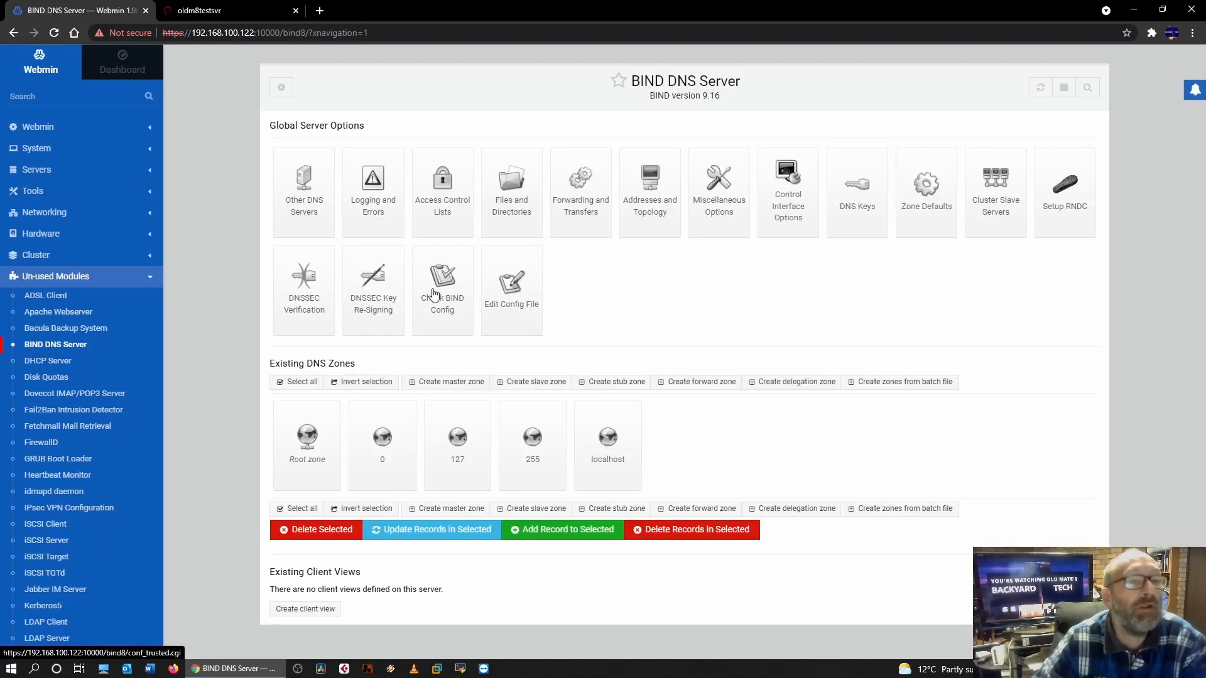
mouse_move(511, 292)
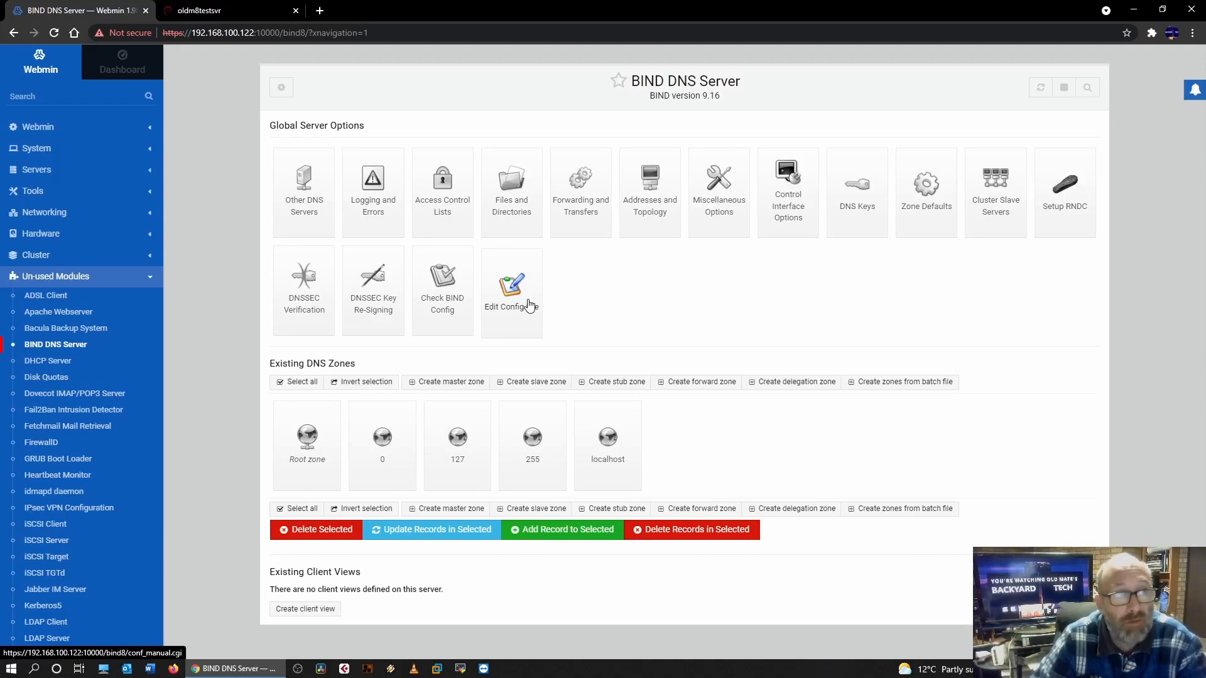
mouse_move(122, 63)
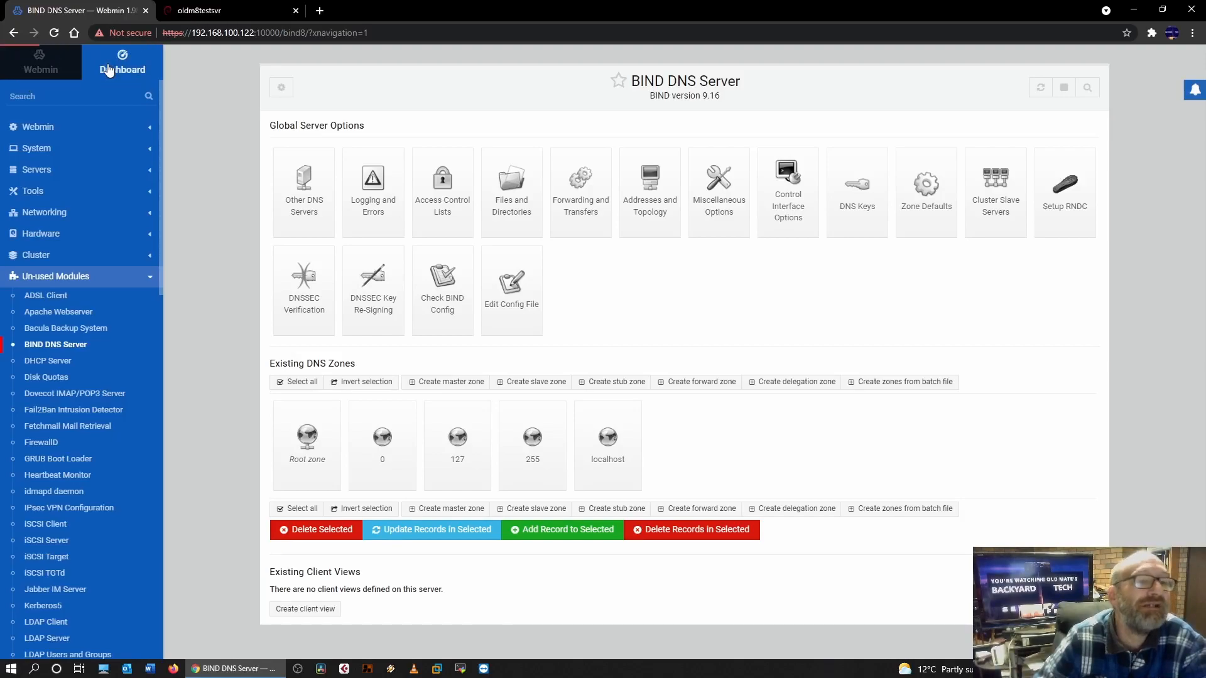
left_click(122, 63)
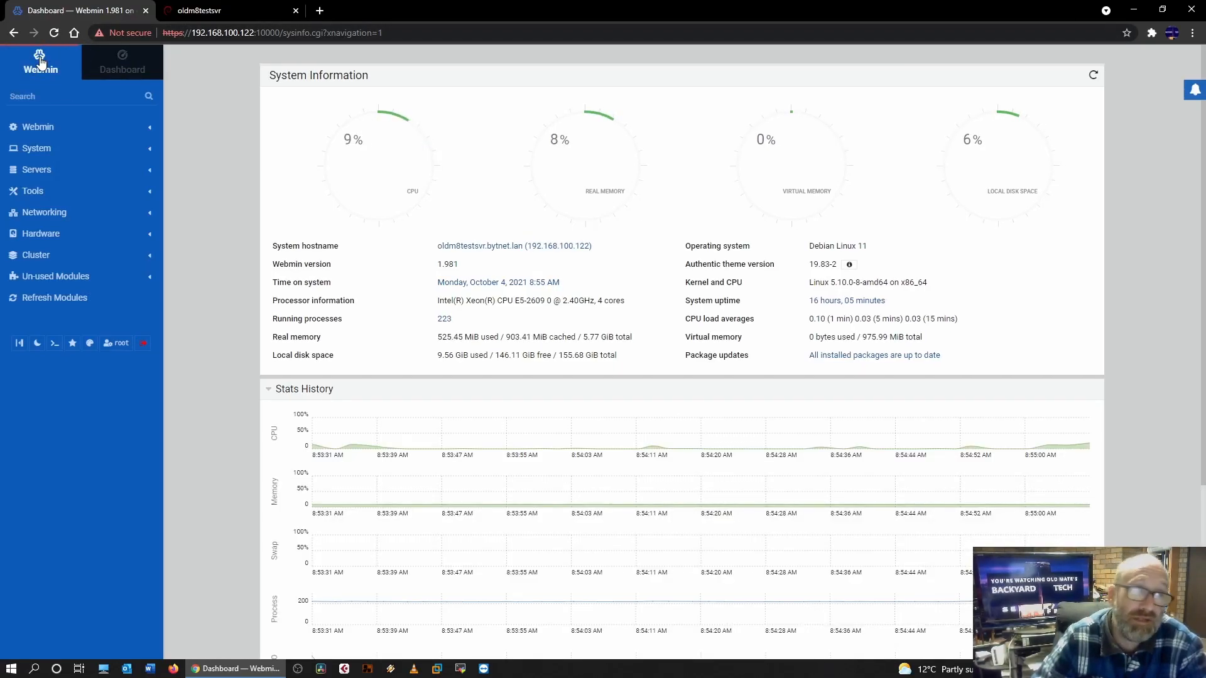
Log in to Cockpit as root and reach the server overview dashboard
left_click(224, 10)
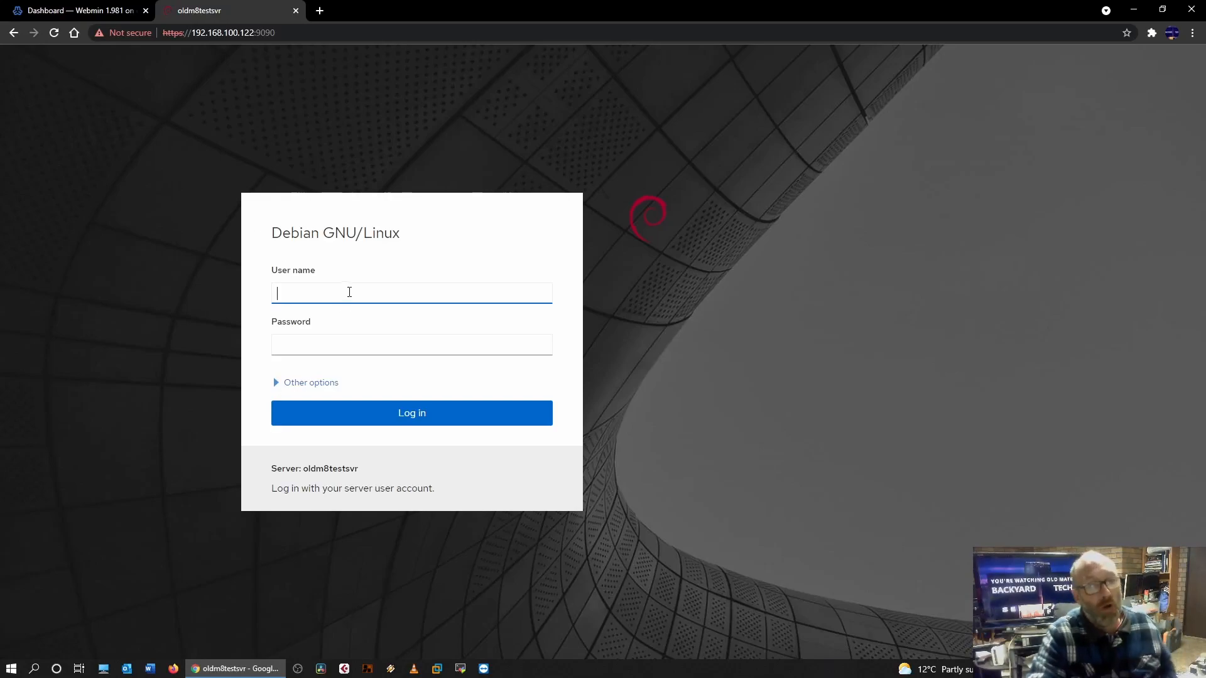
type("root")
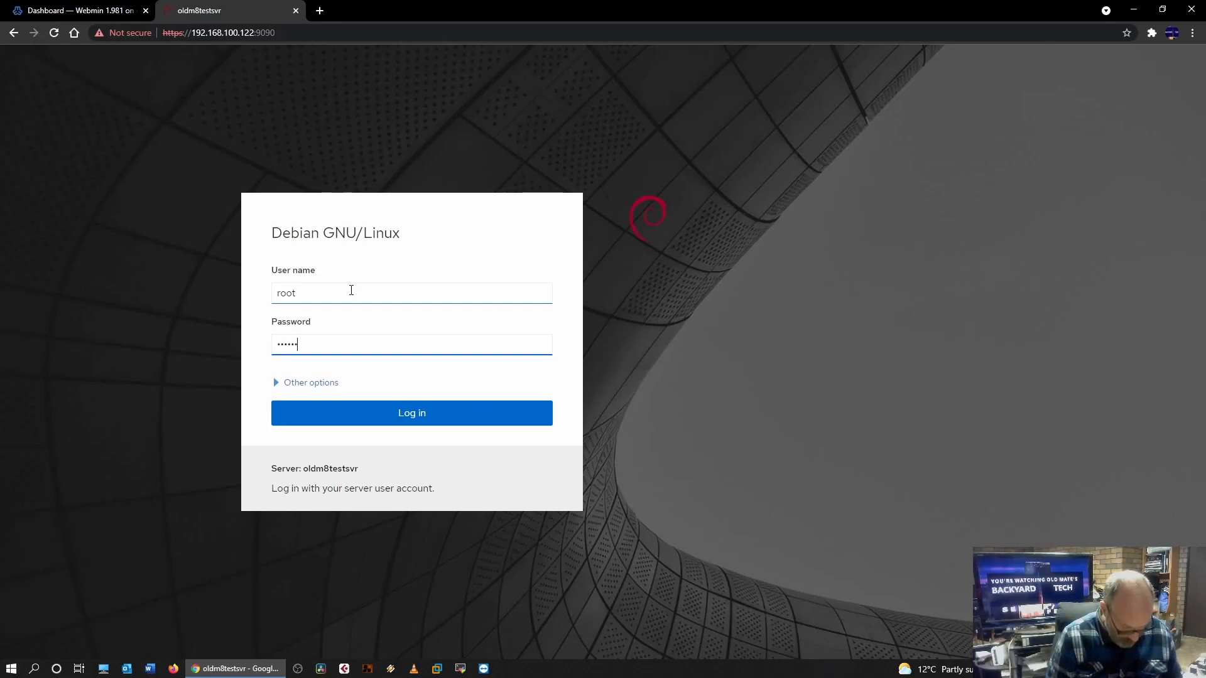
left_click(410, 413)
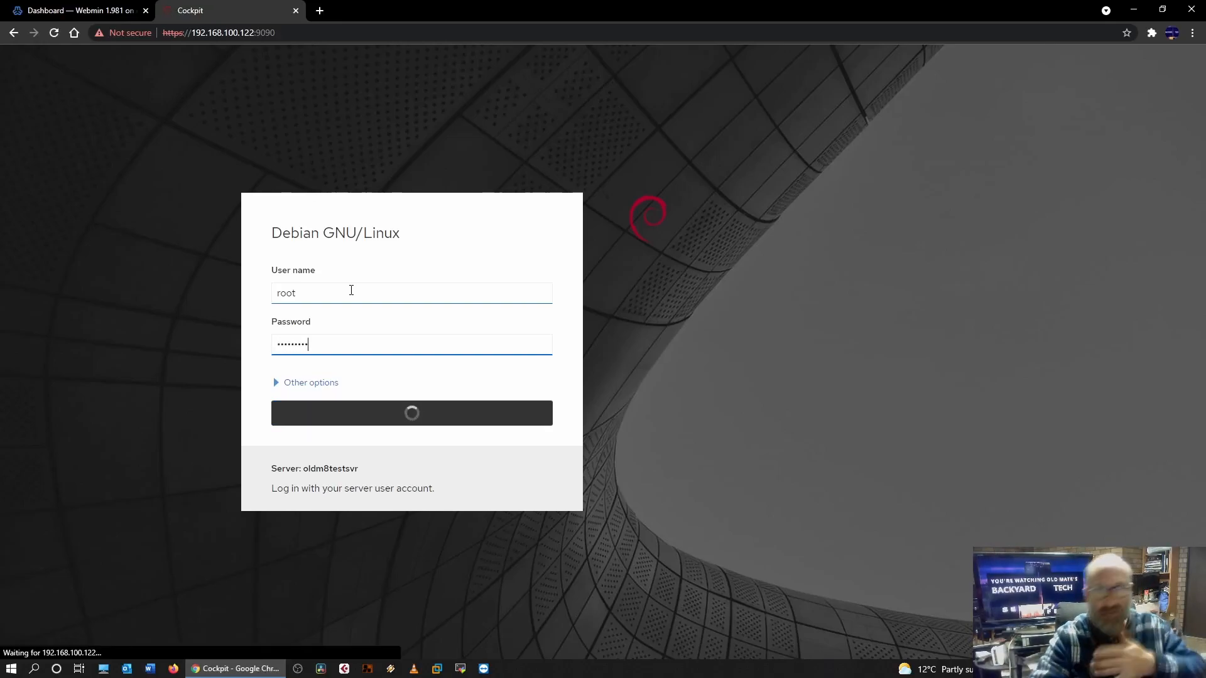
left_click(412, 413)
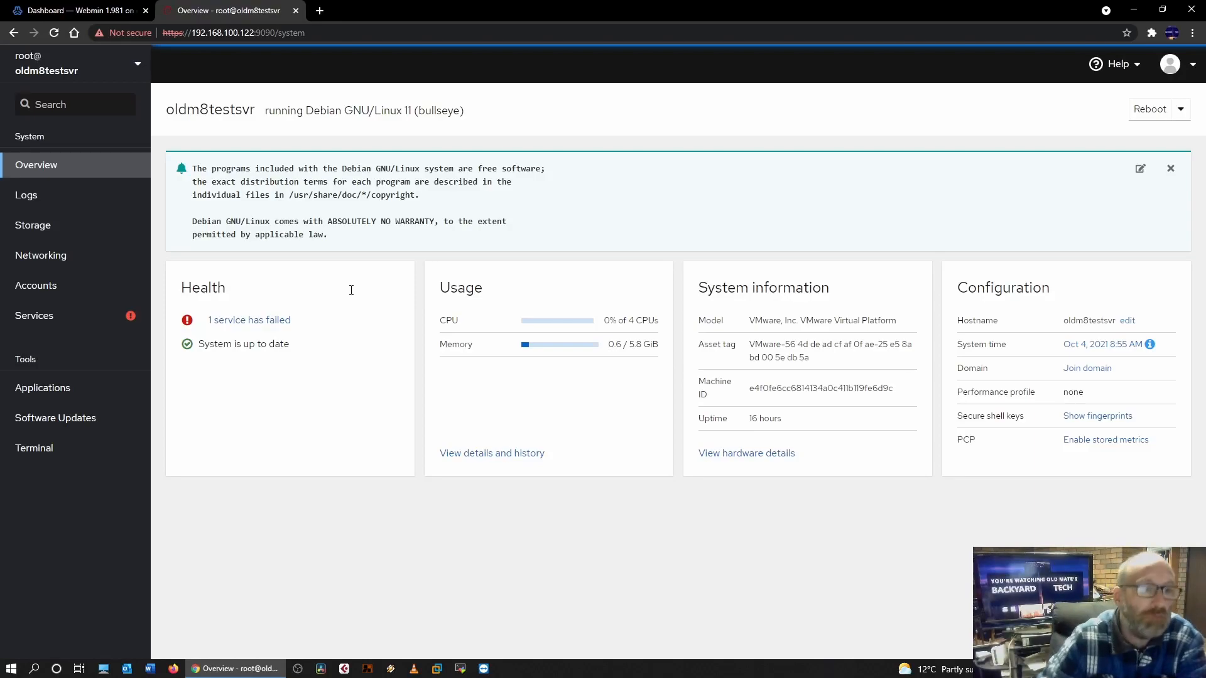
mouse_move(249, 320)
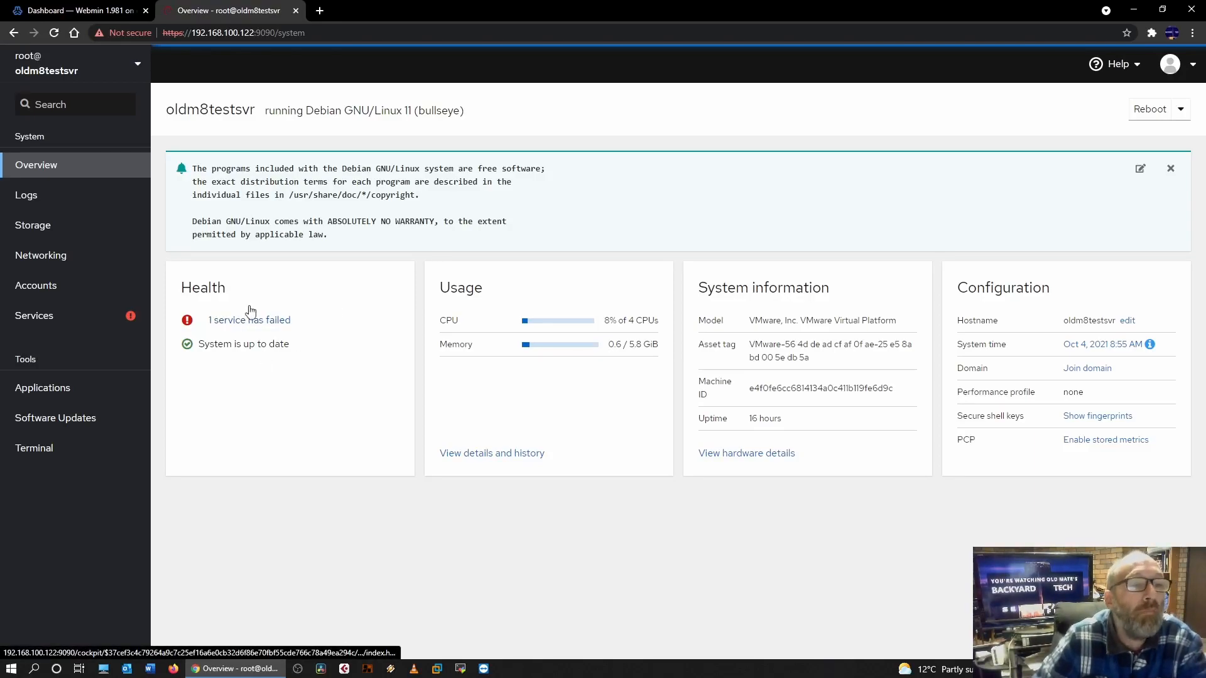
Check the failed isc-dhcp-server in the services list, then view the Networking page
left_click(34, 315)
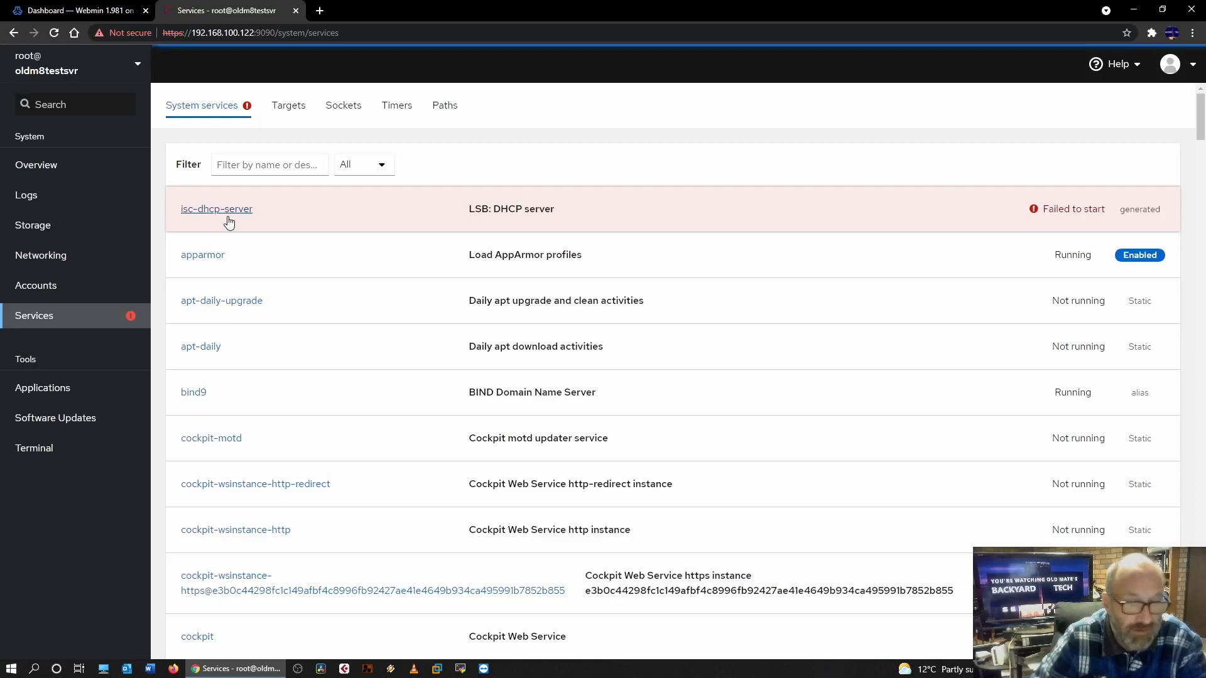
left_click(40, 255)
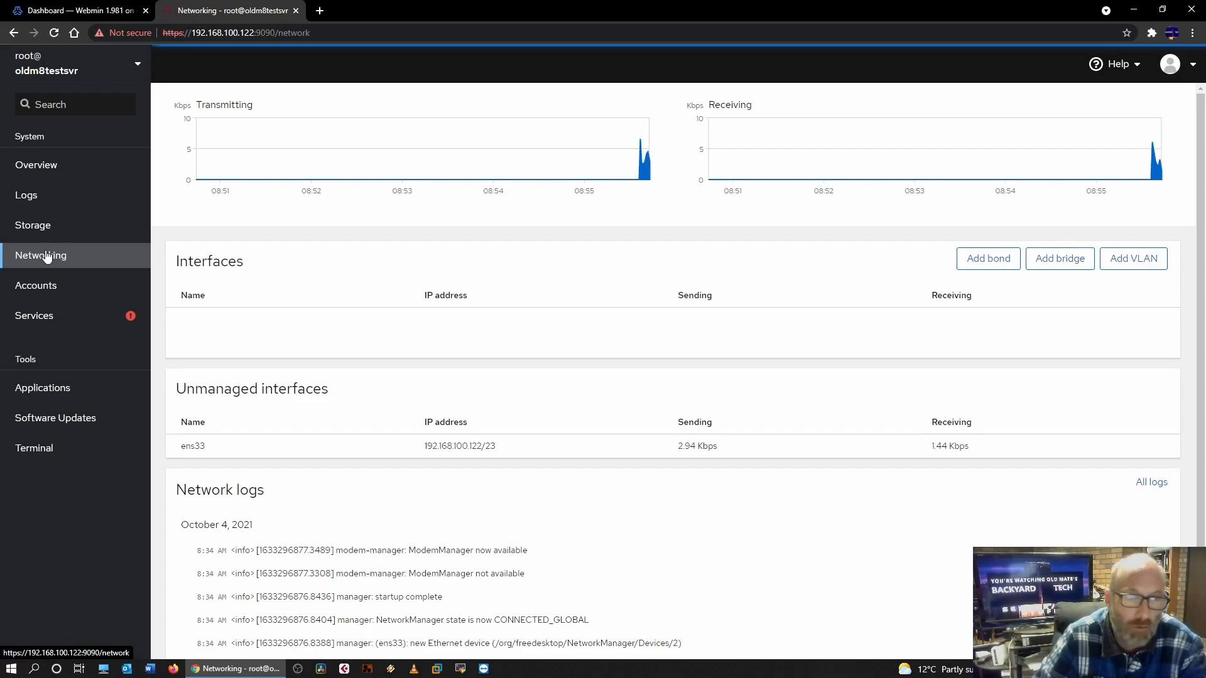
mouse_move(32, 225)
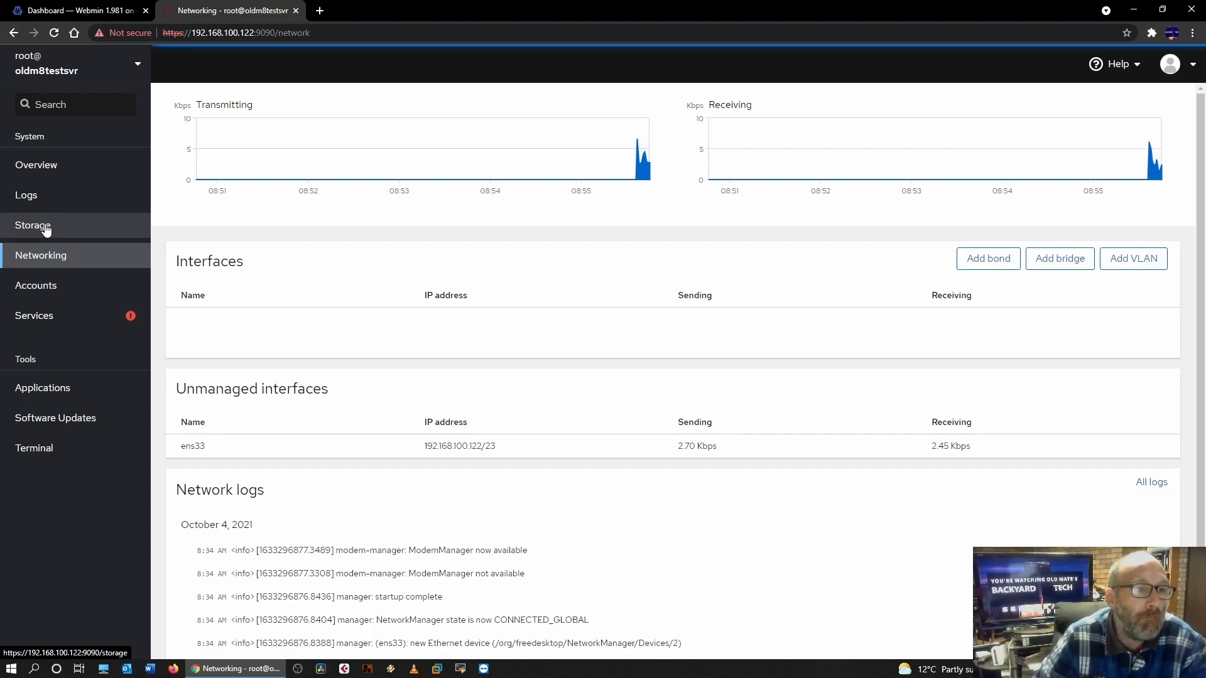
left_click(33, 225)
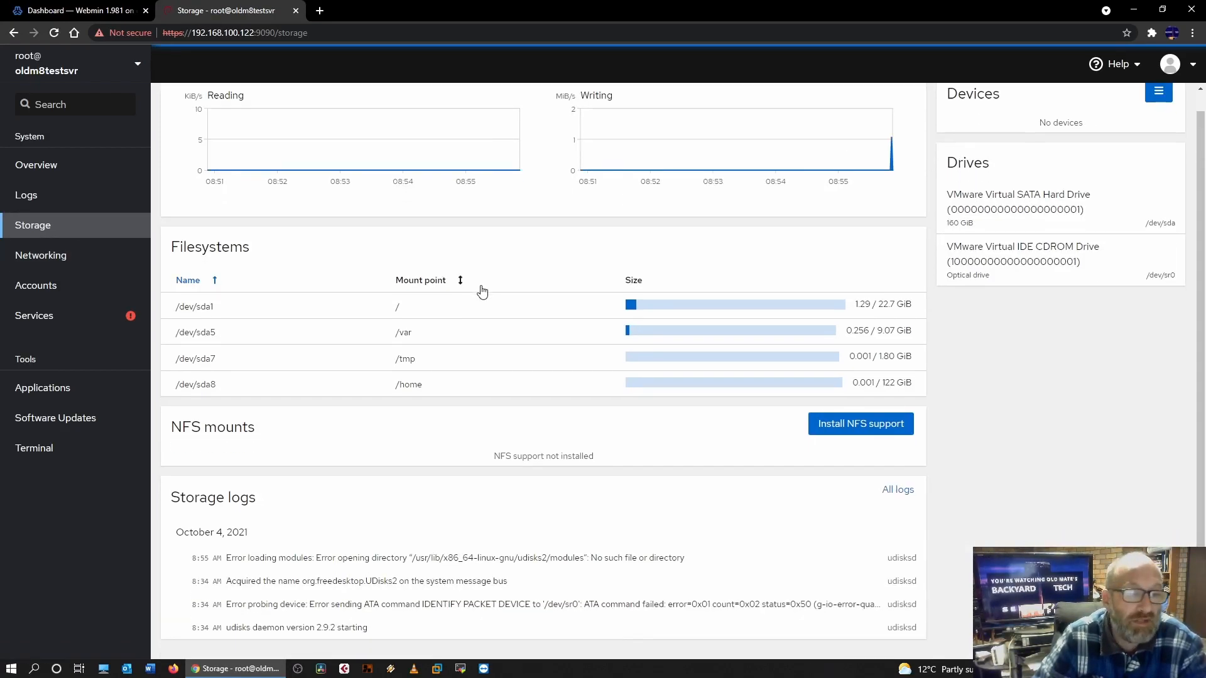
left_click(41, 255)
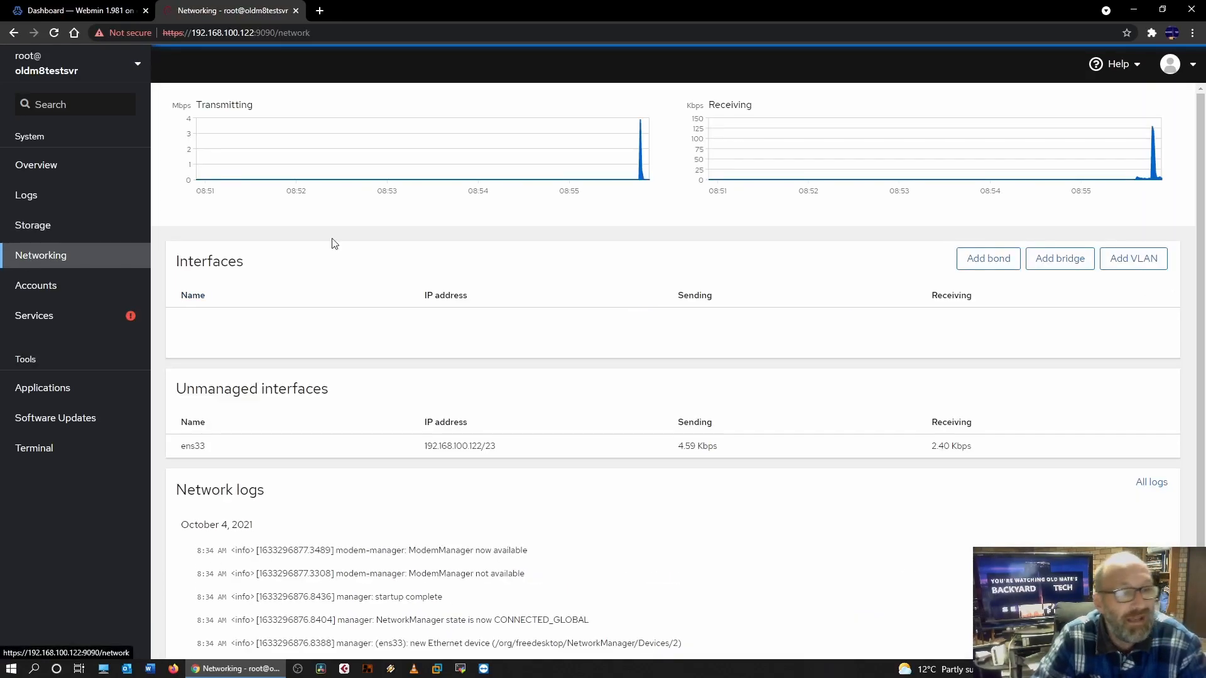
scroll("down", 3)
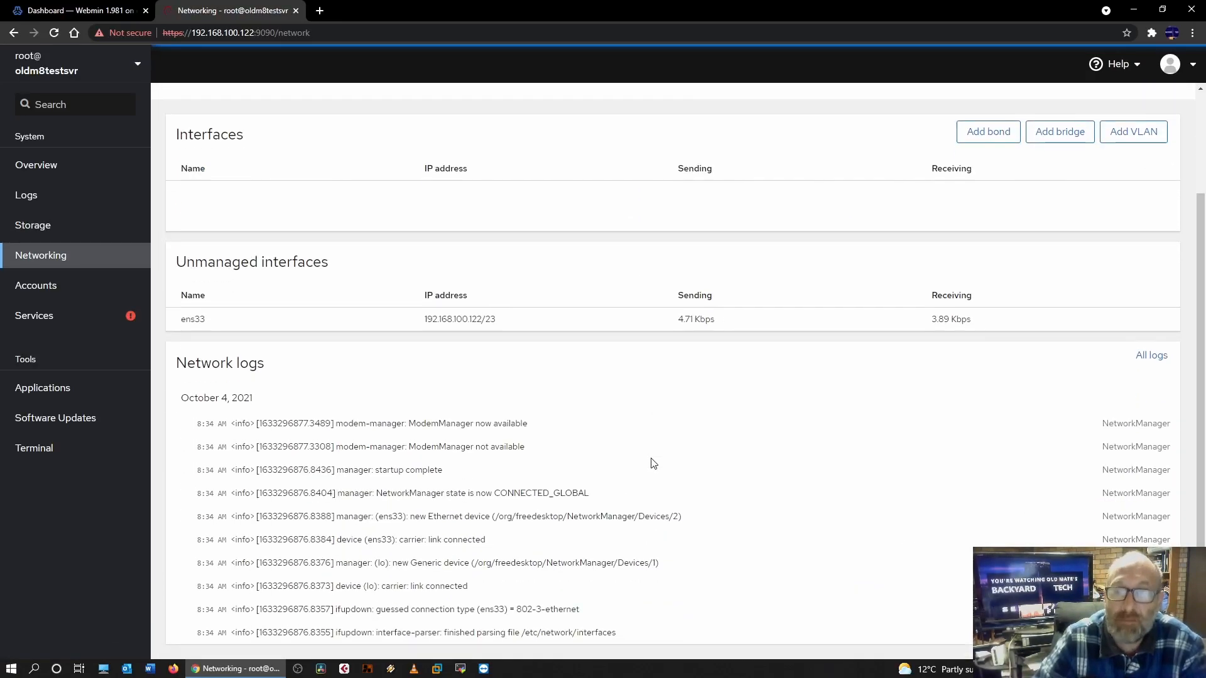
scroll("up", 3)
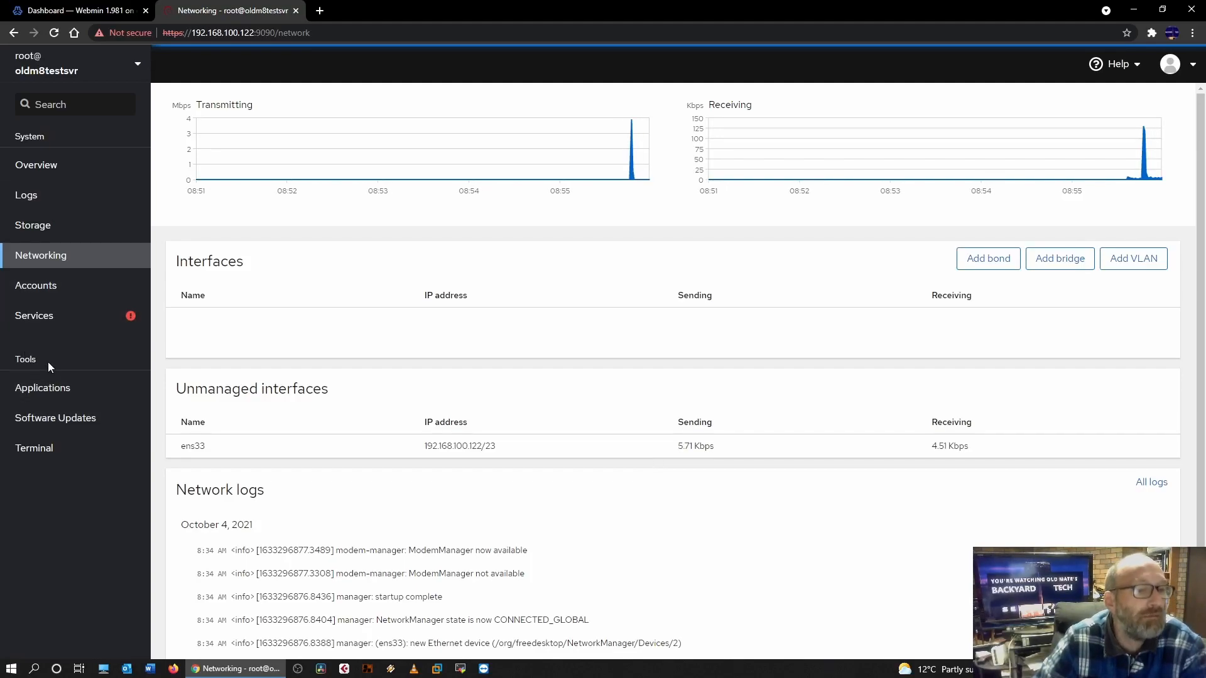
Review the Applications and Software Updates pages, then the Networking page again
left_click(43, 388)
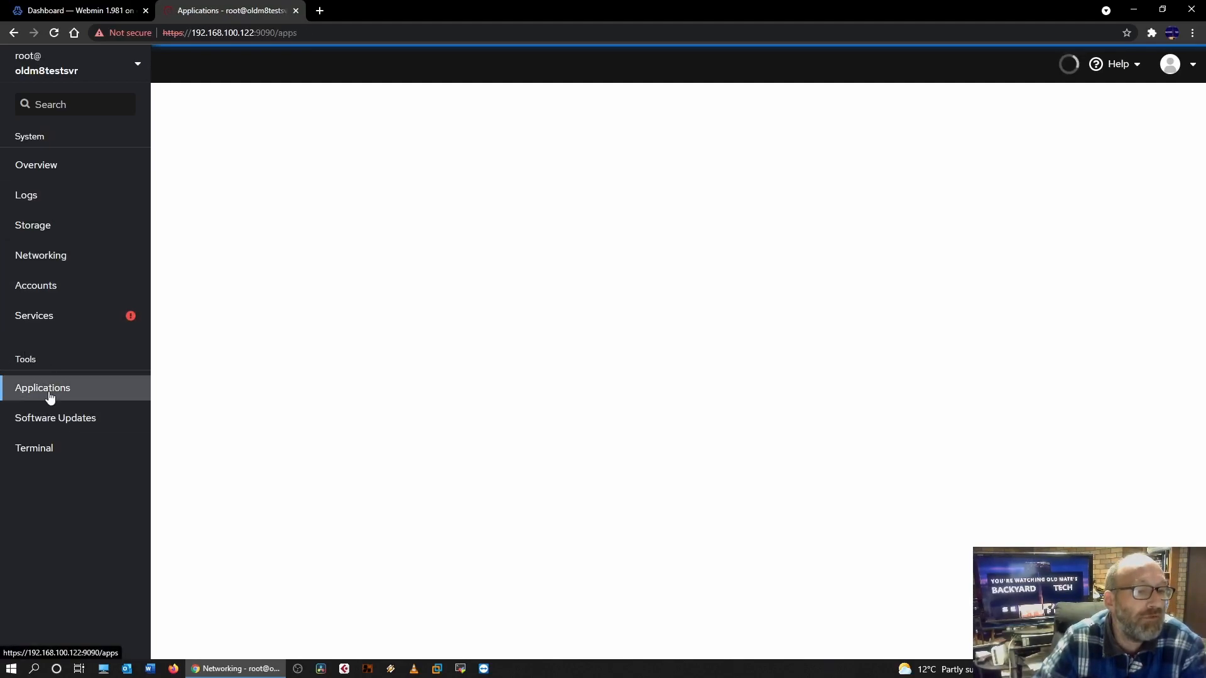
left_click(43, 388)
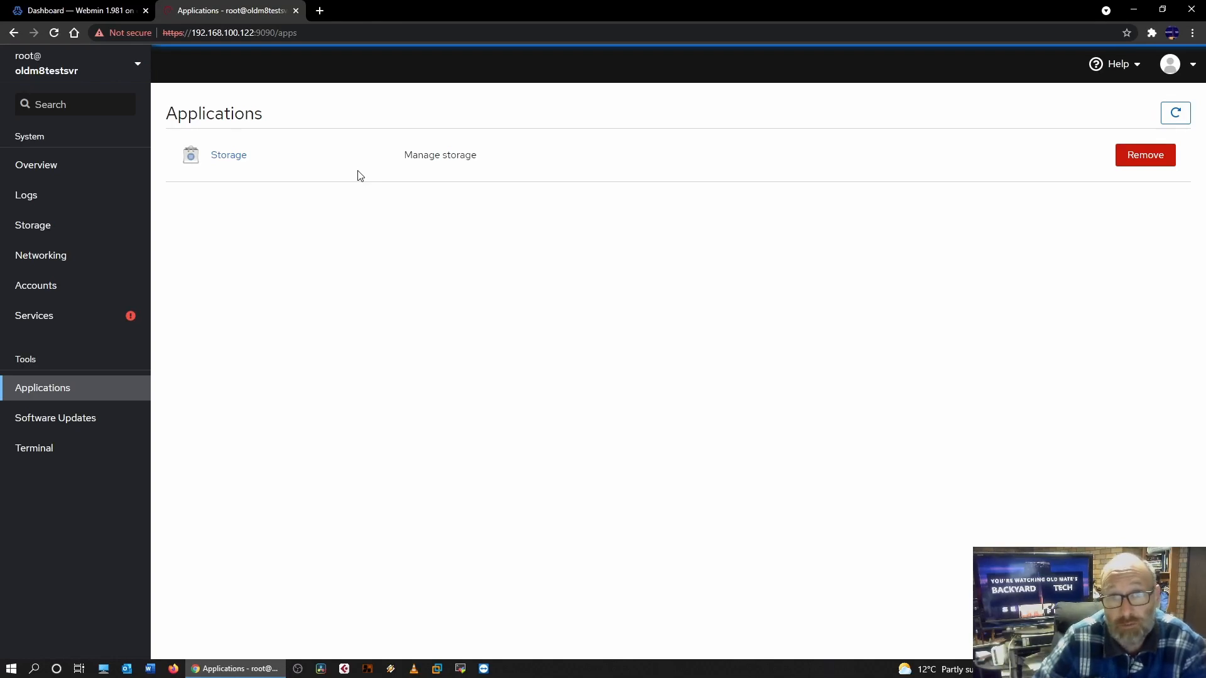
left_click(54, 417)
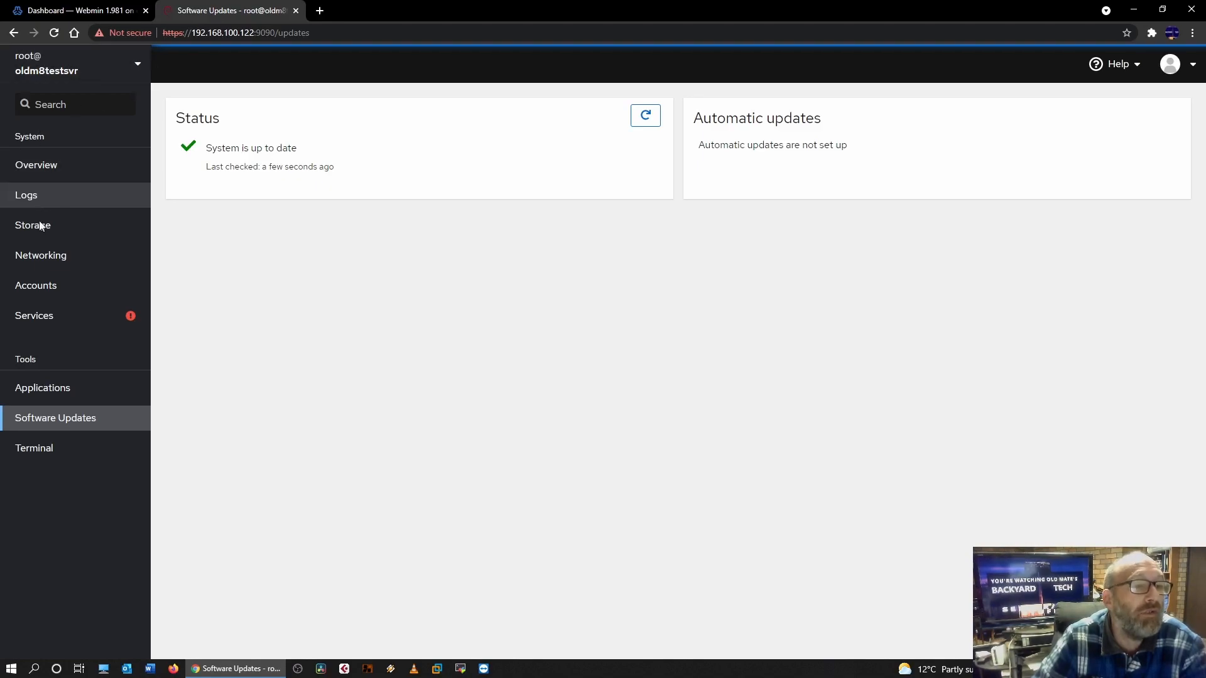
mouse_move(40, 255)
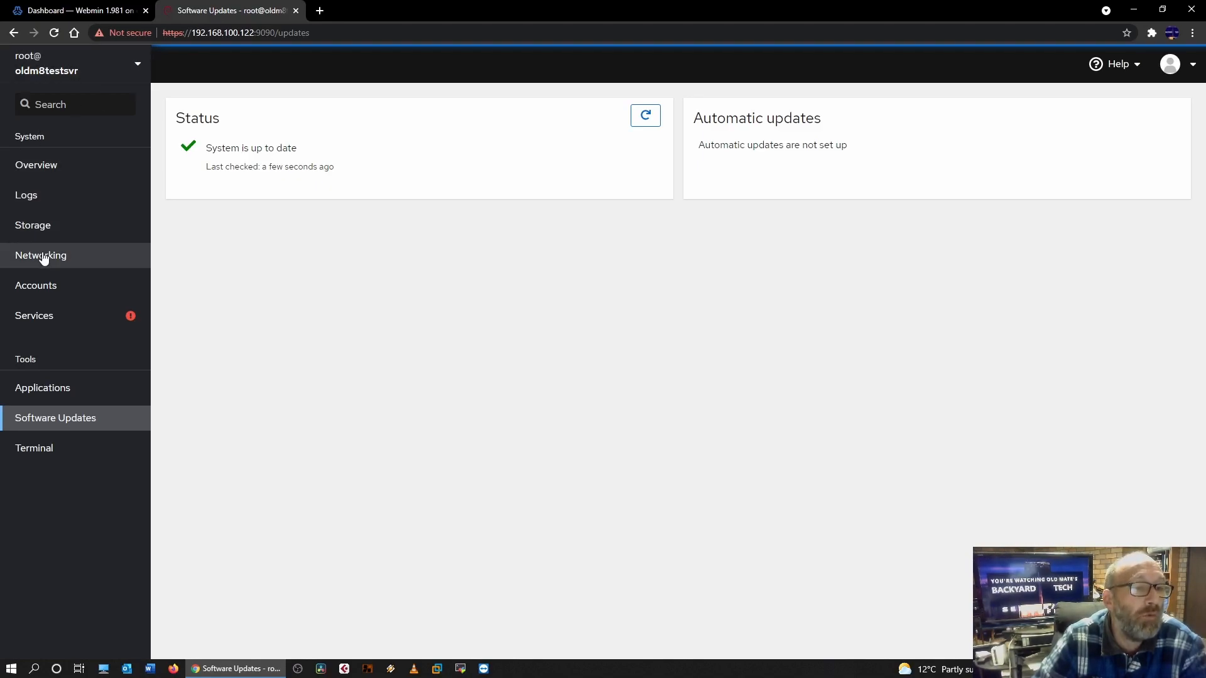
left_click(40, 255)
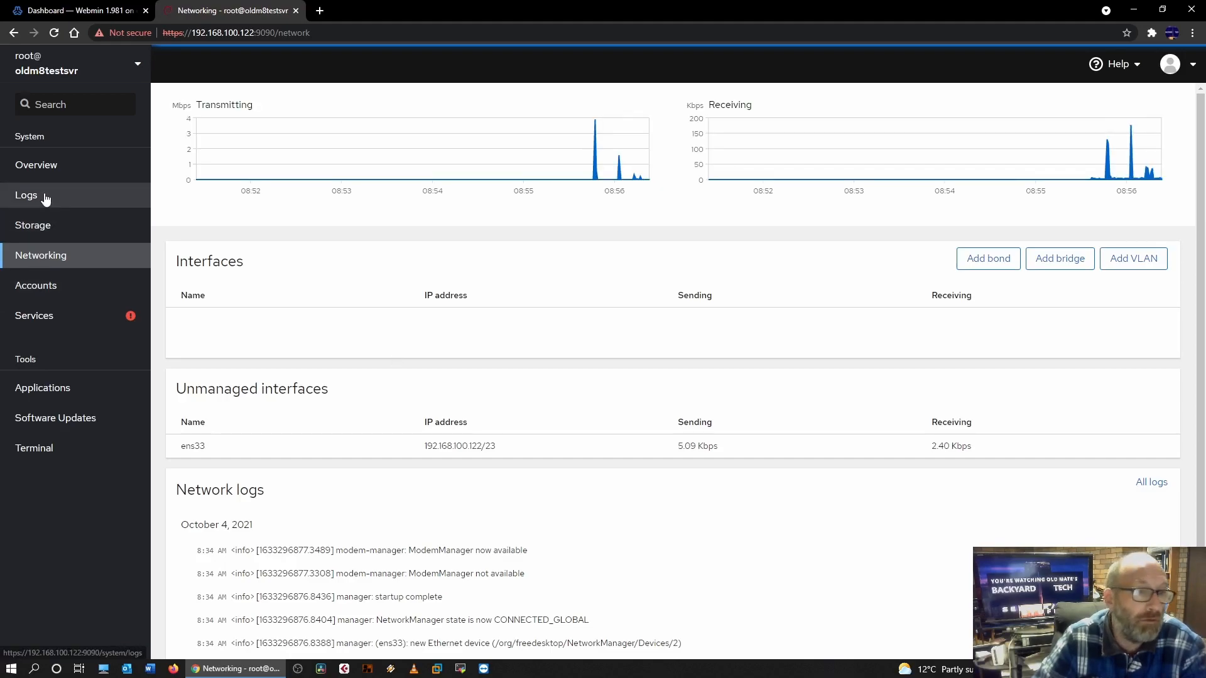
Bring up the failed isc-dhcp-server service's detail page from the services list
left_click(34, 315)
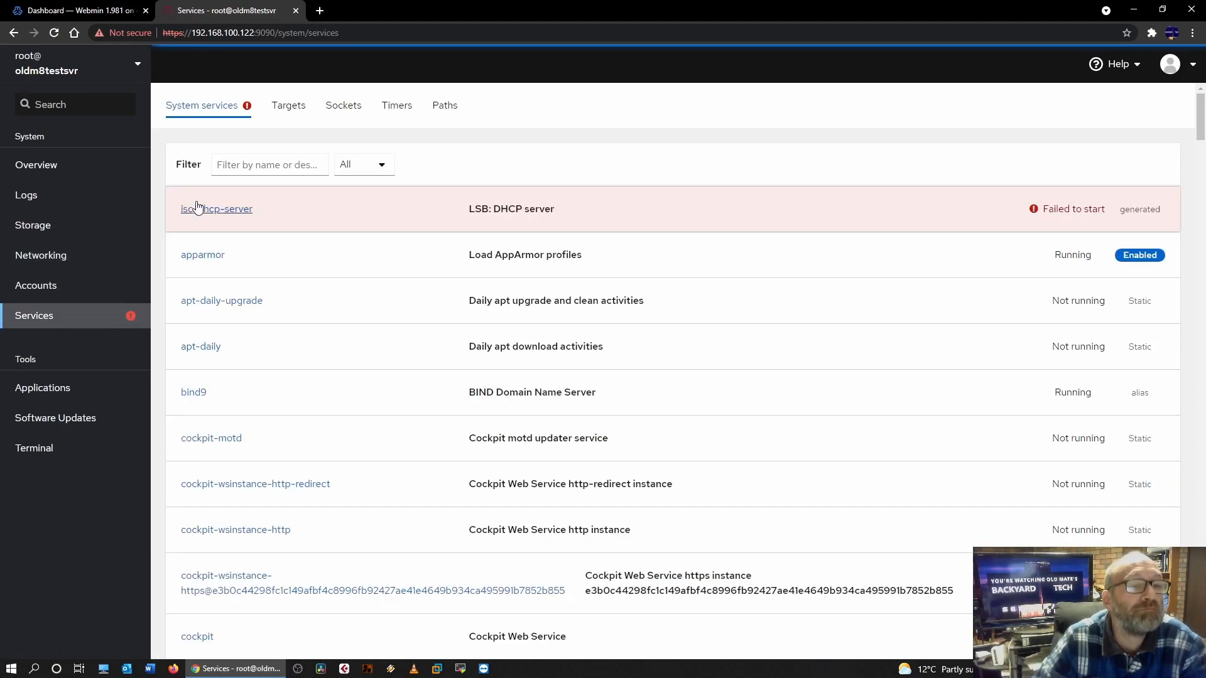
left_click(217, 209)
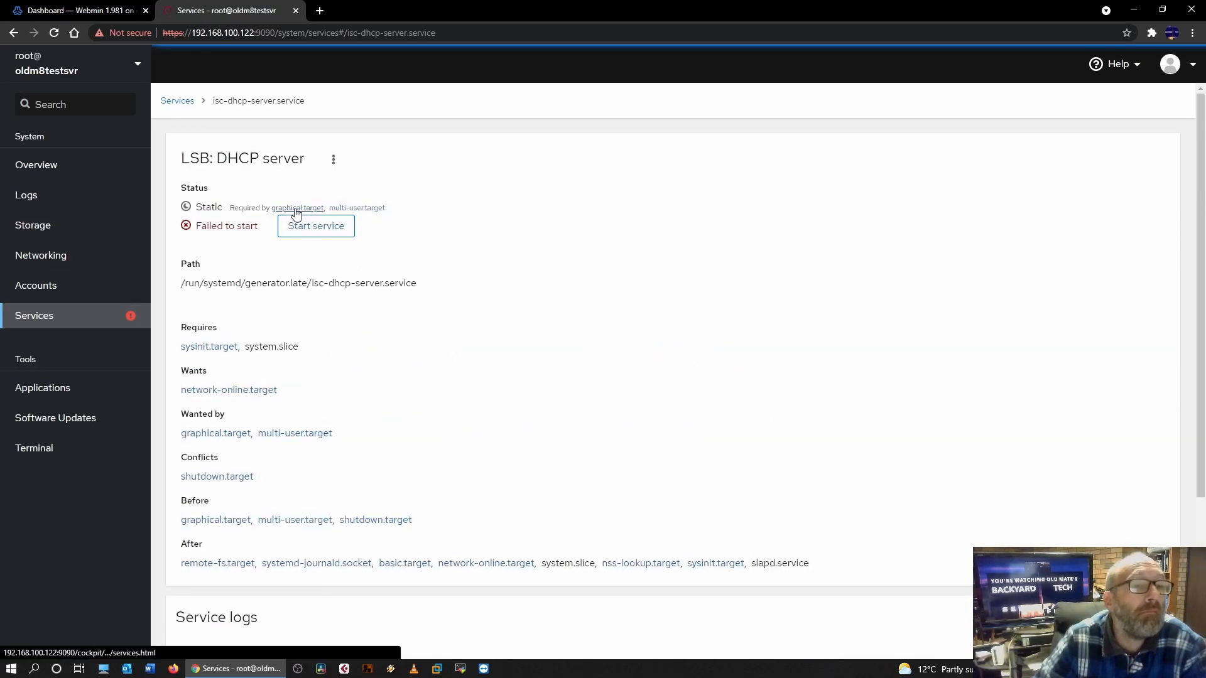
mouse_move(297, 208)
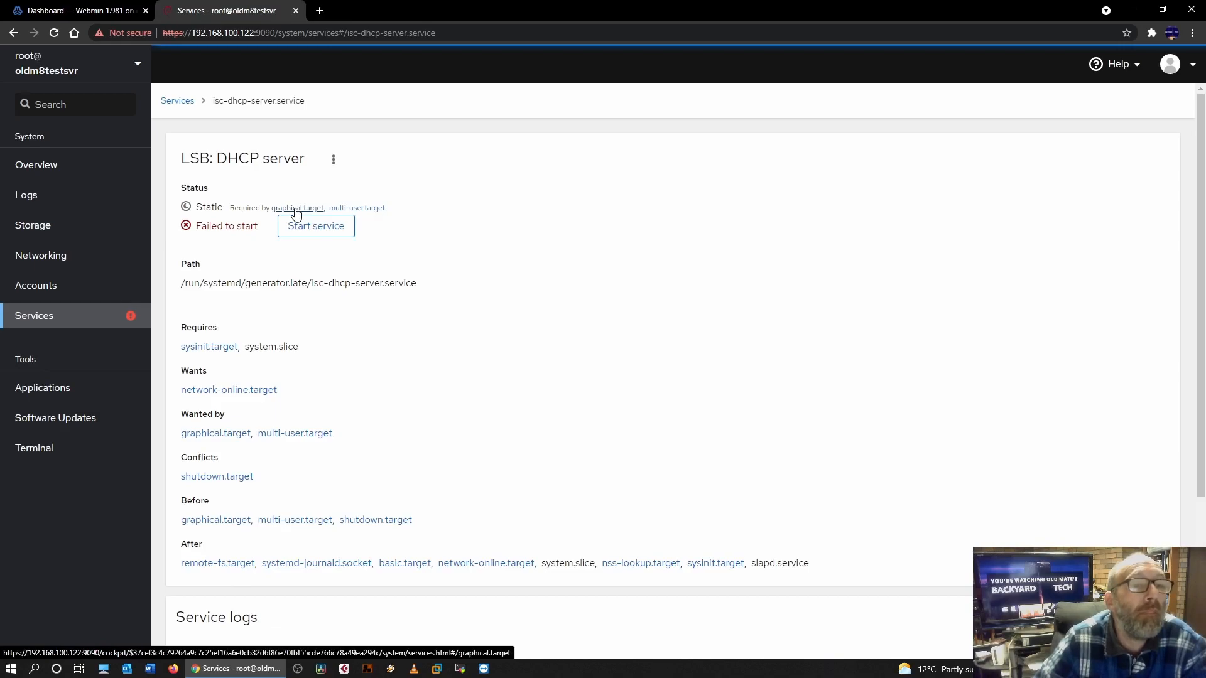
Restart graphical.target from its detail page and check the restart entries in its logs
left_click(296, 208)
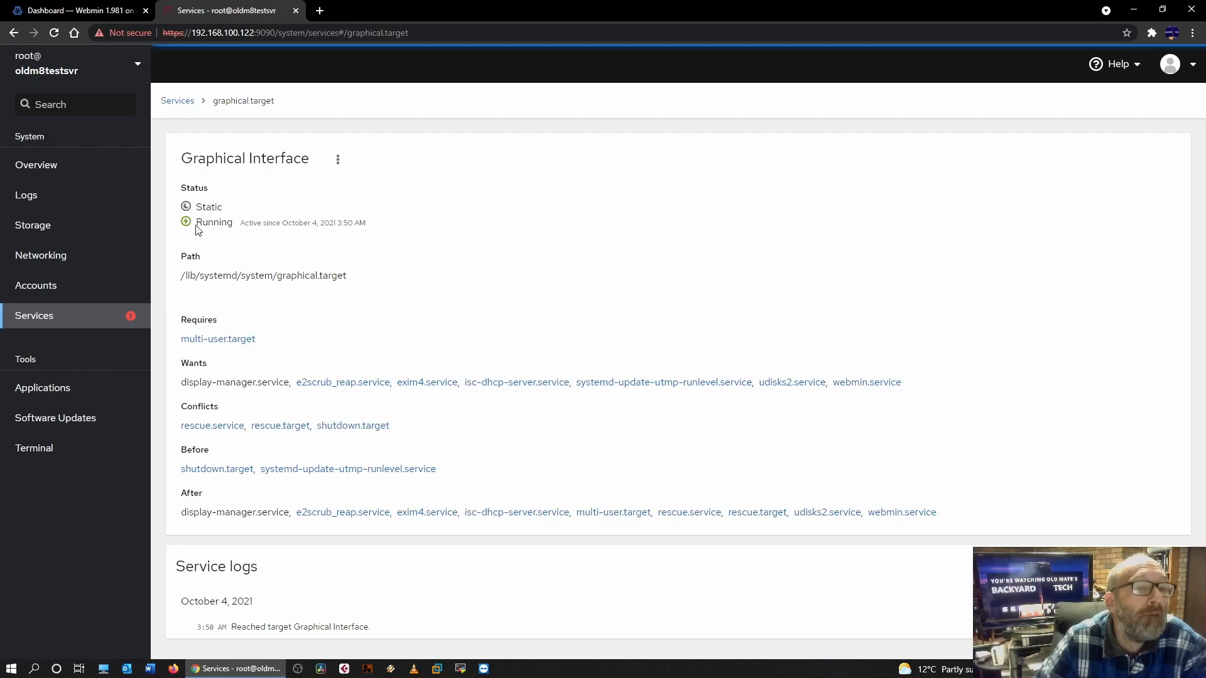
left_click(336, 160)
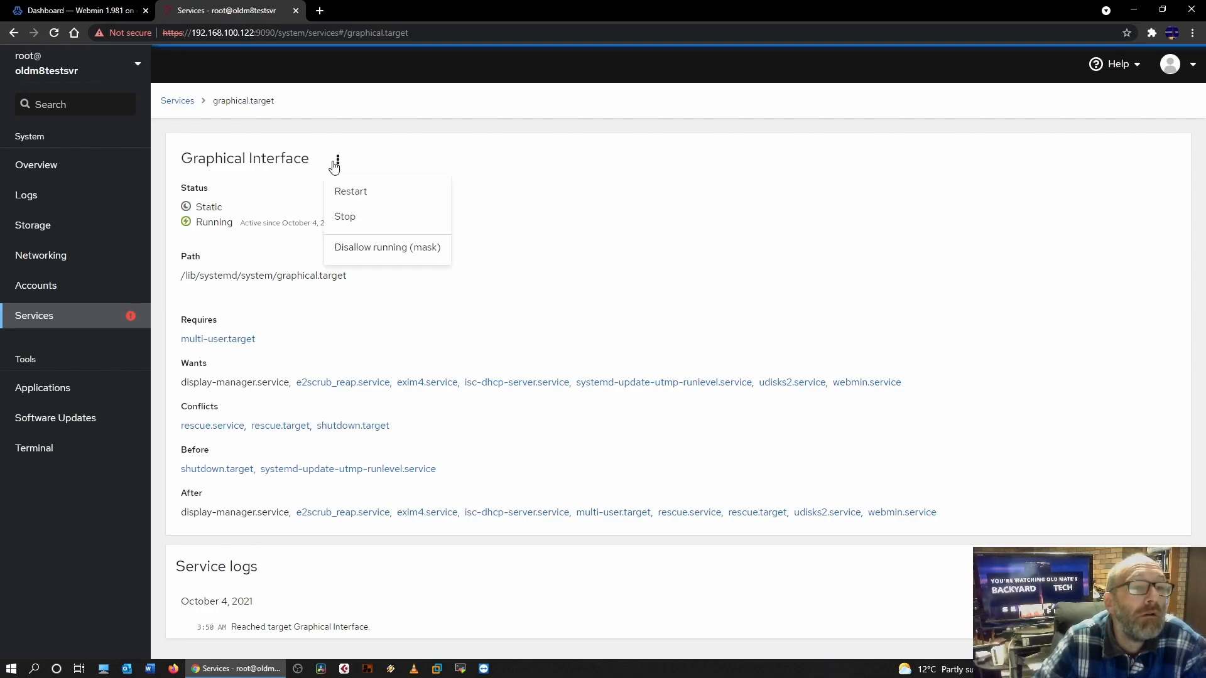
mouse_move(350, 191)
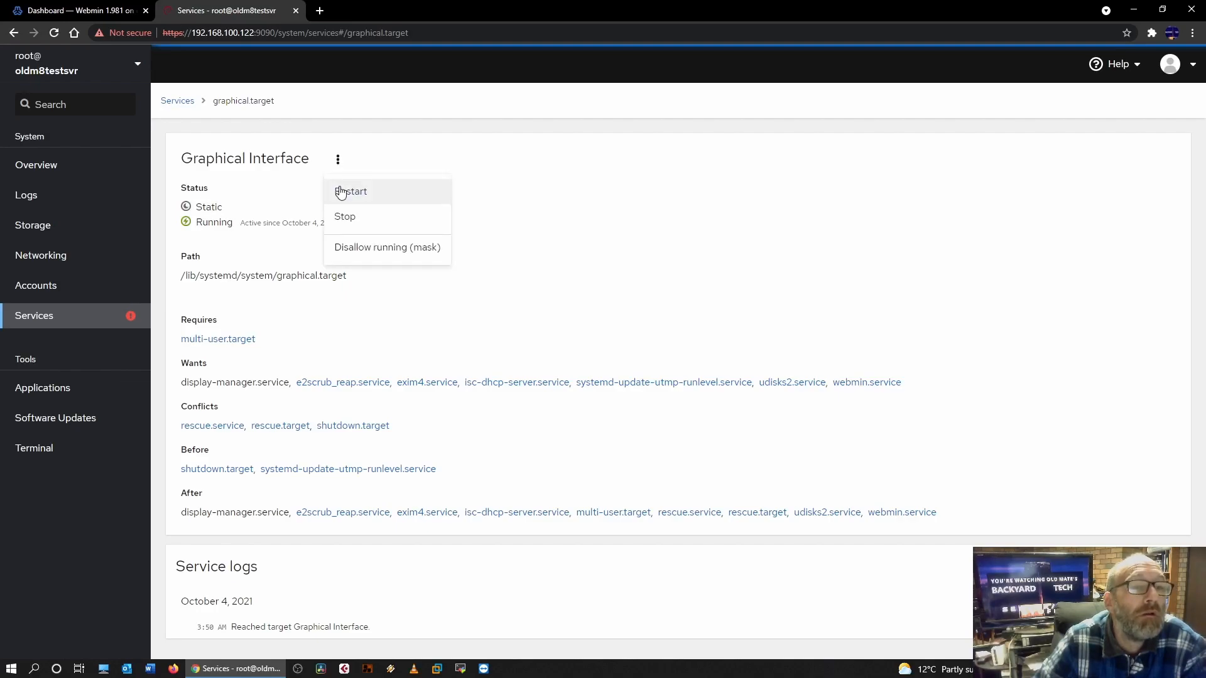
left_click(344, 216)
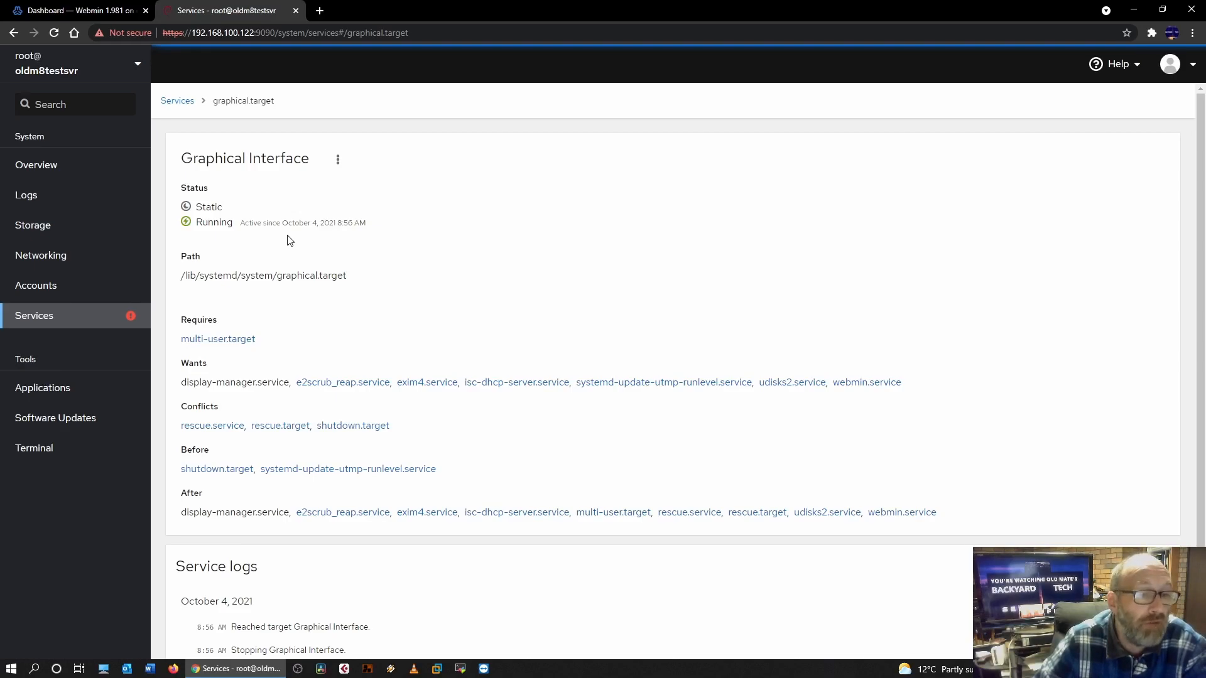
scroll("down", 3)
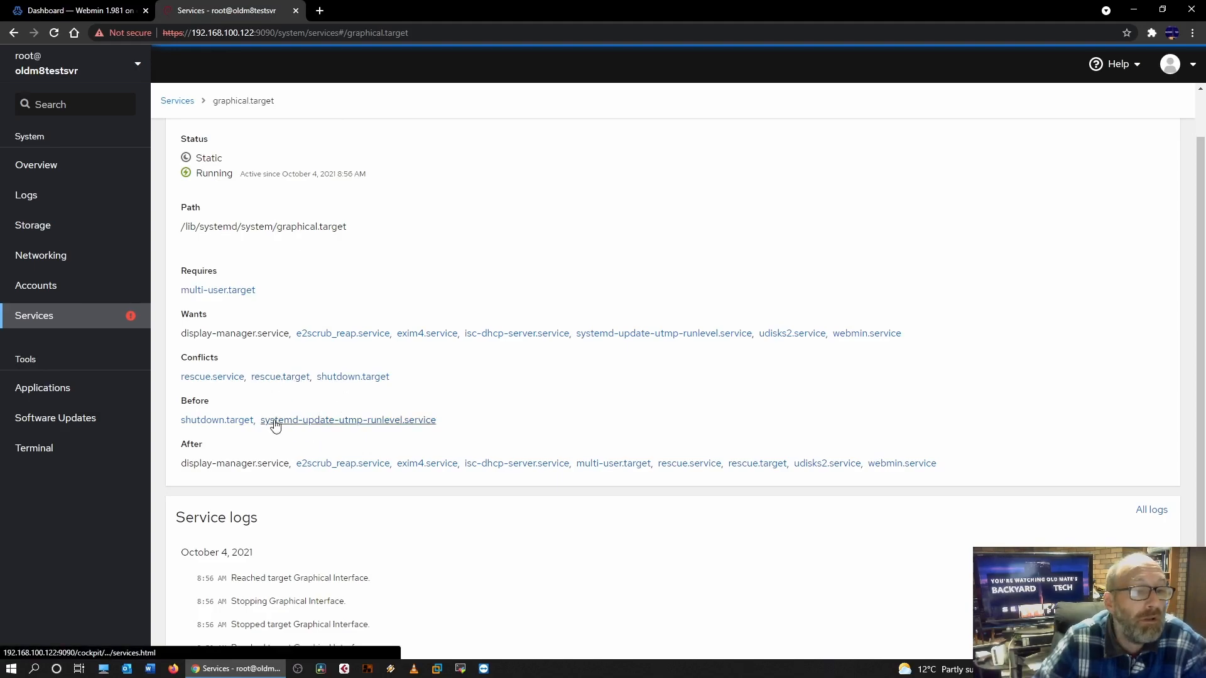
mouse_move(251, 405)
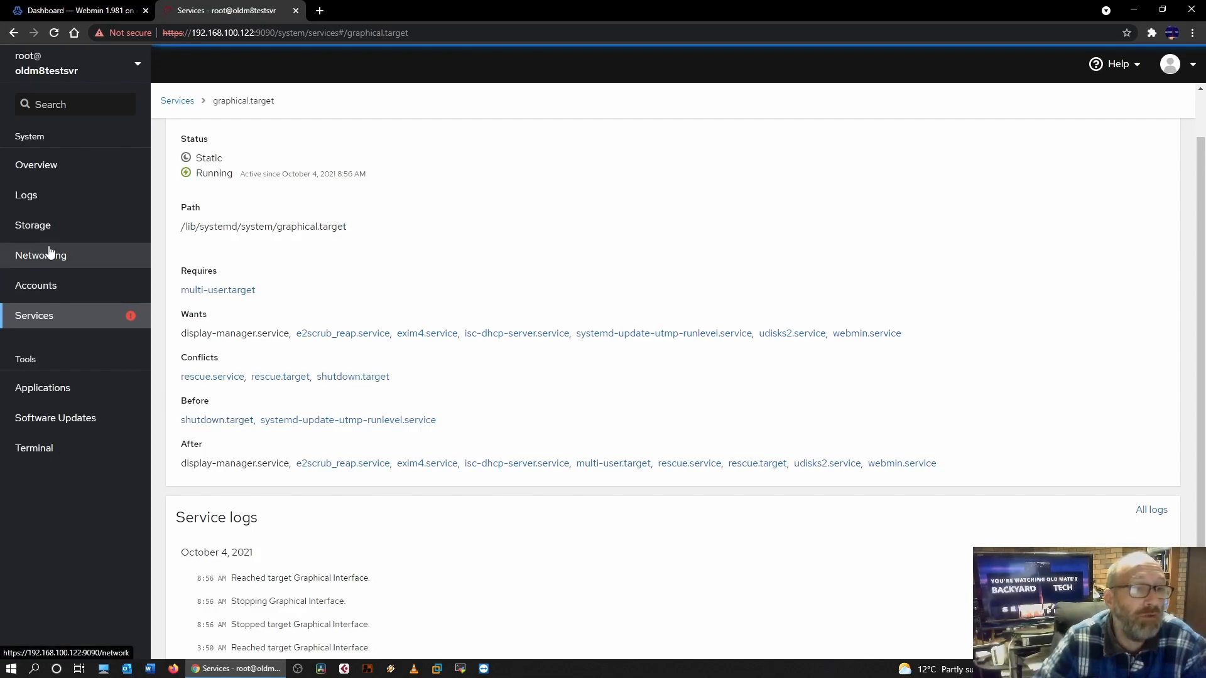
mouse_move(94, 341)
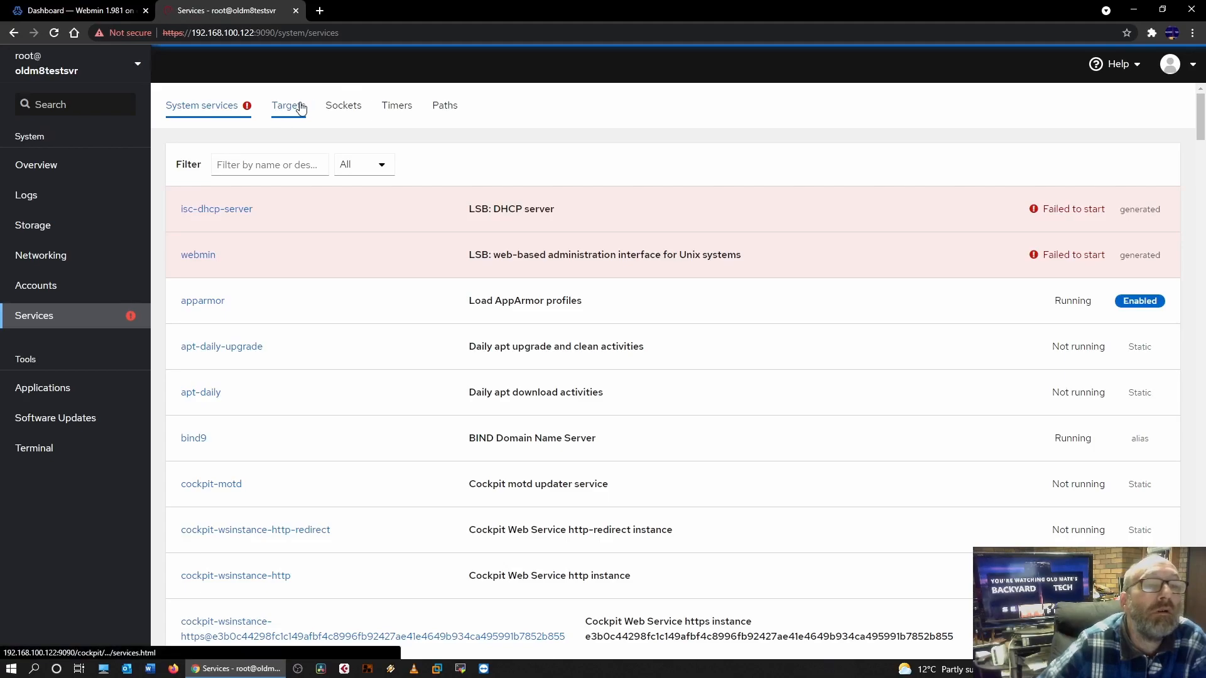
left_click(343, 105)
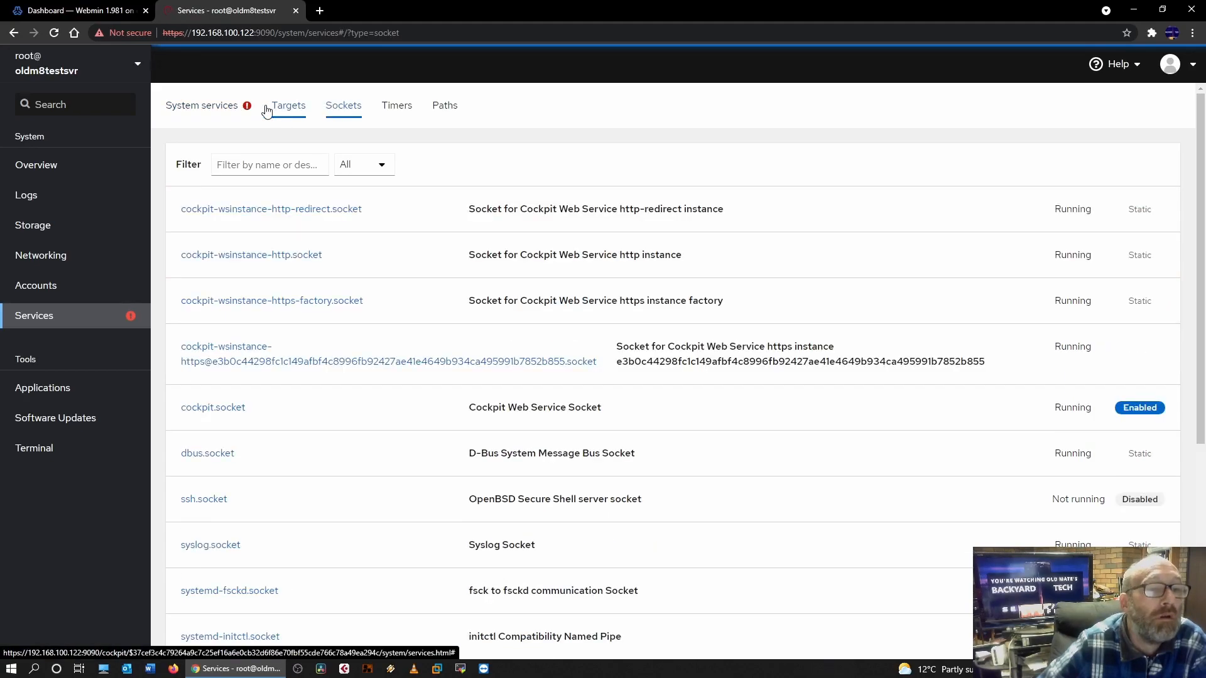
left_click(201, 106)
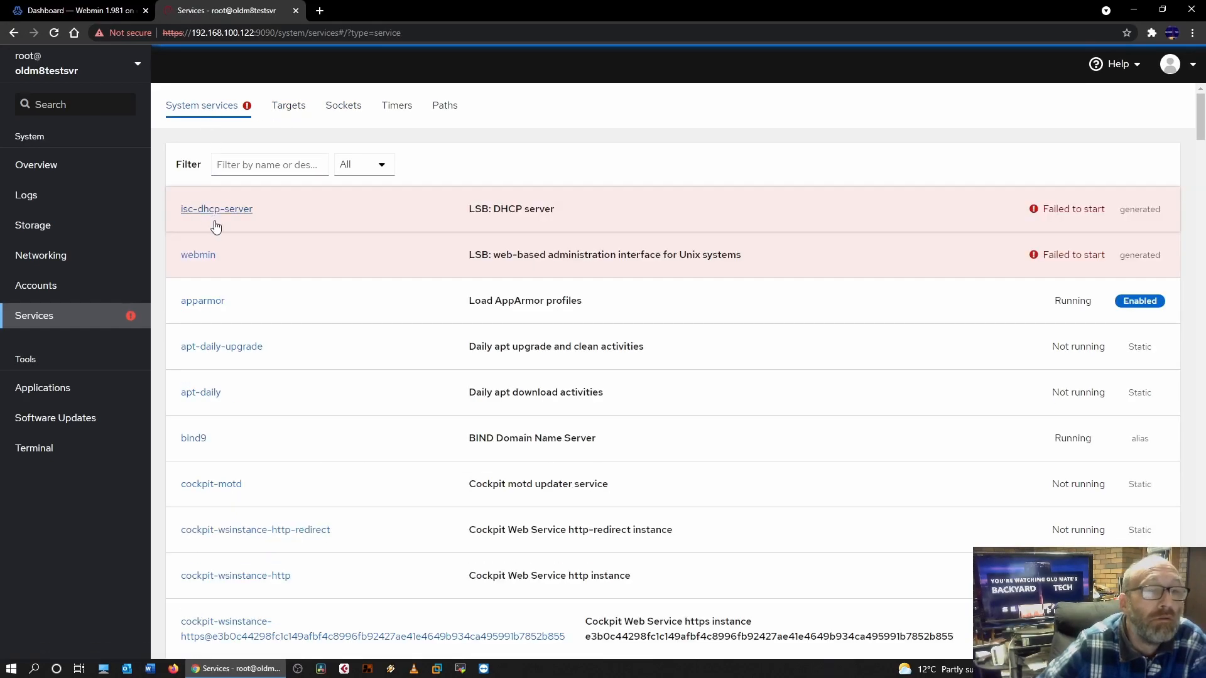
mouse_move(535, 260)
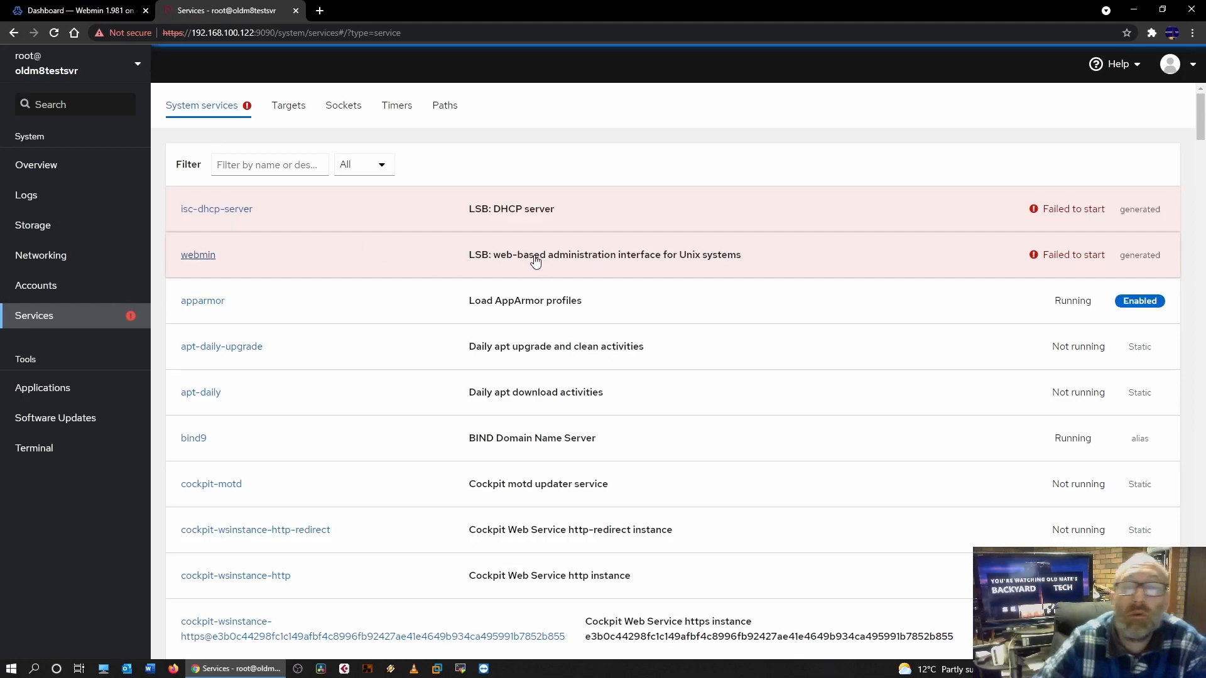
mouse_move(1140, 301)
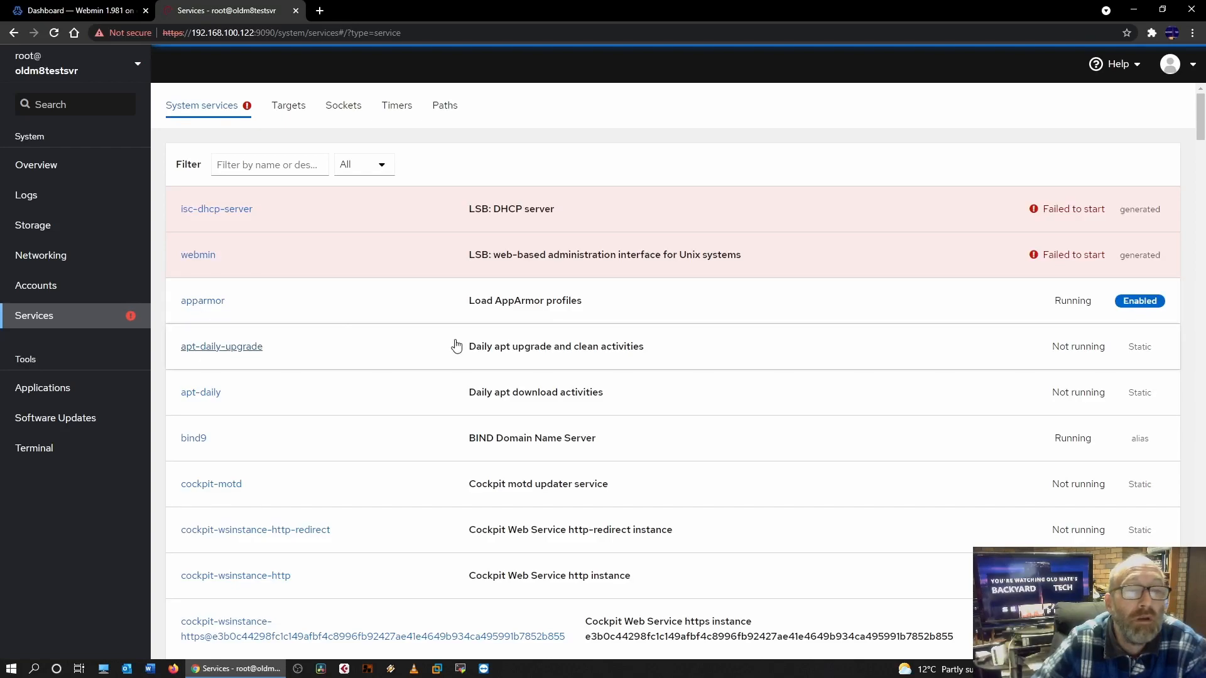
scroll("down", 3)
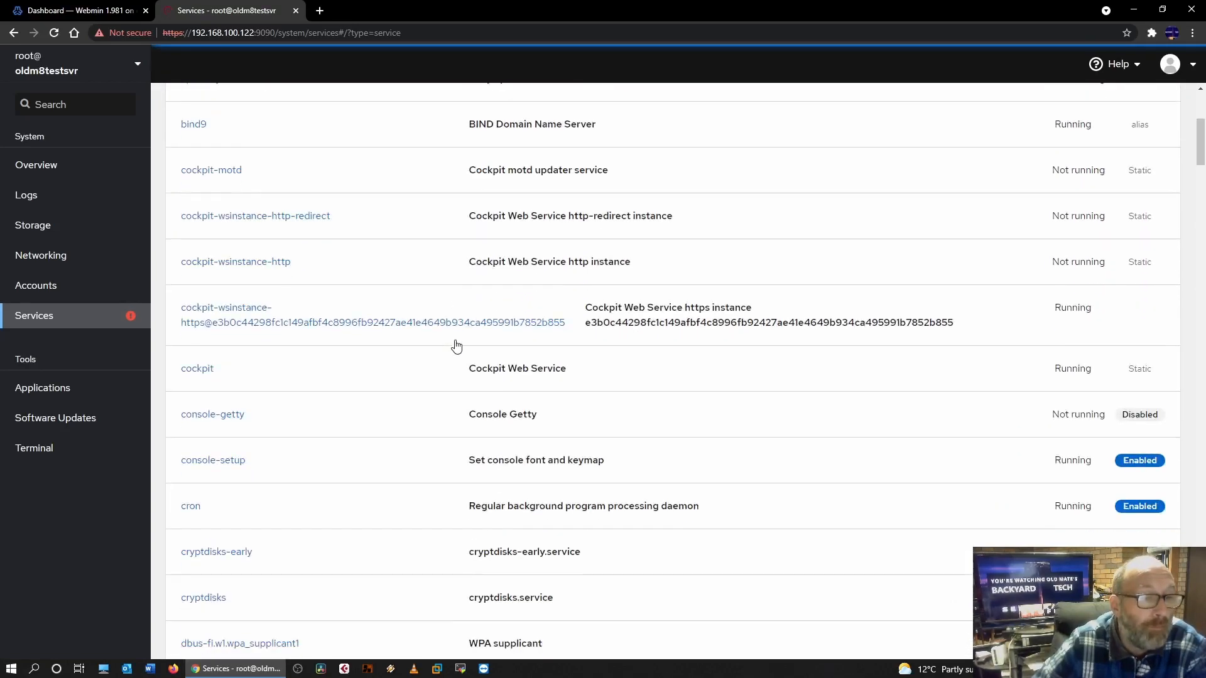
scroll("down", 3)
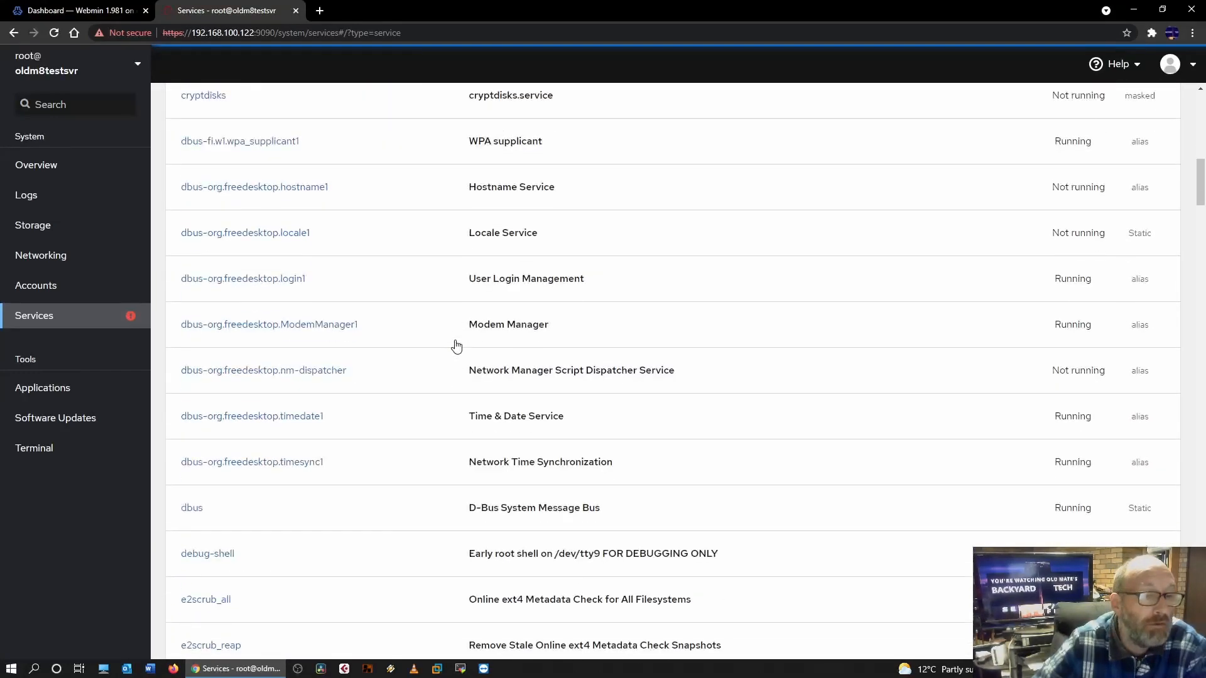
scroll("down", 3)
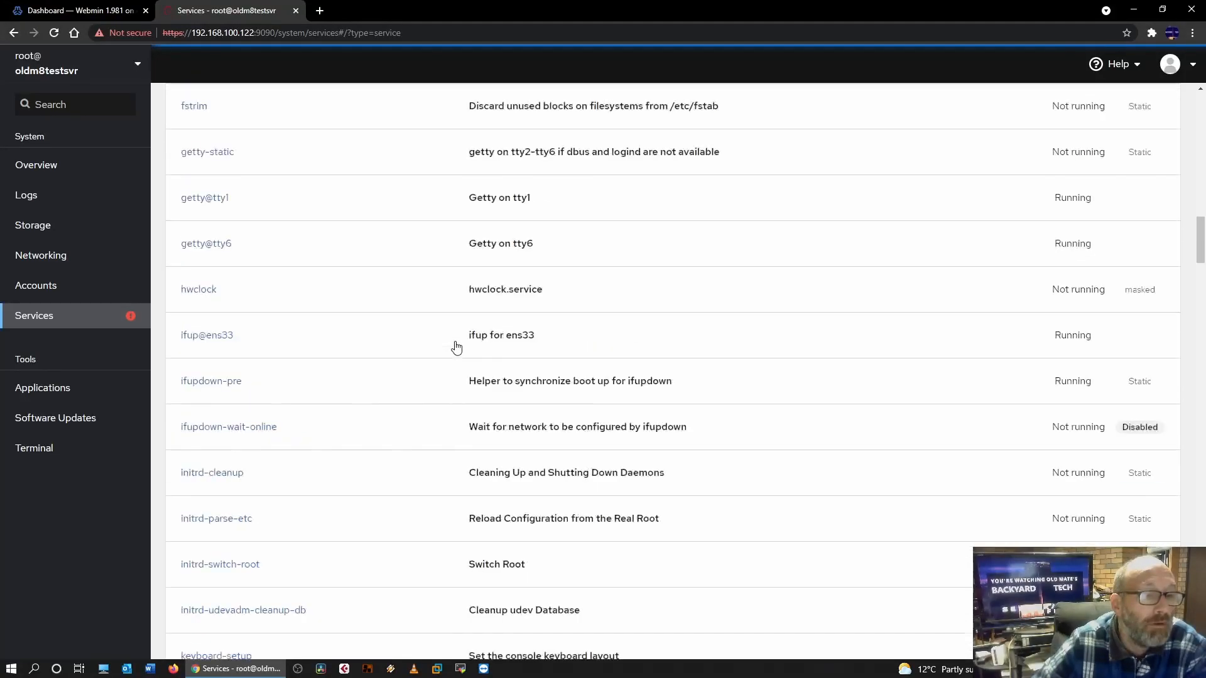
scroll("up", 3)
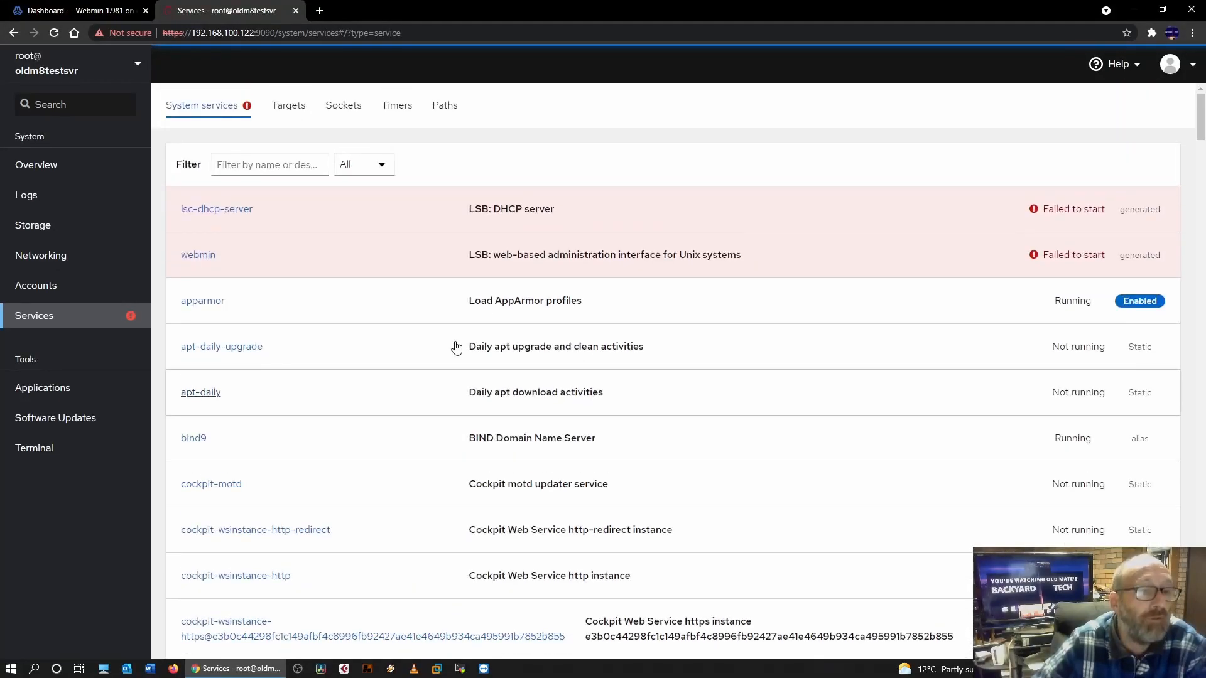
scroll("down", 3)
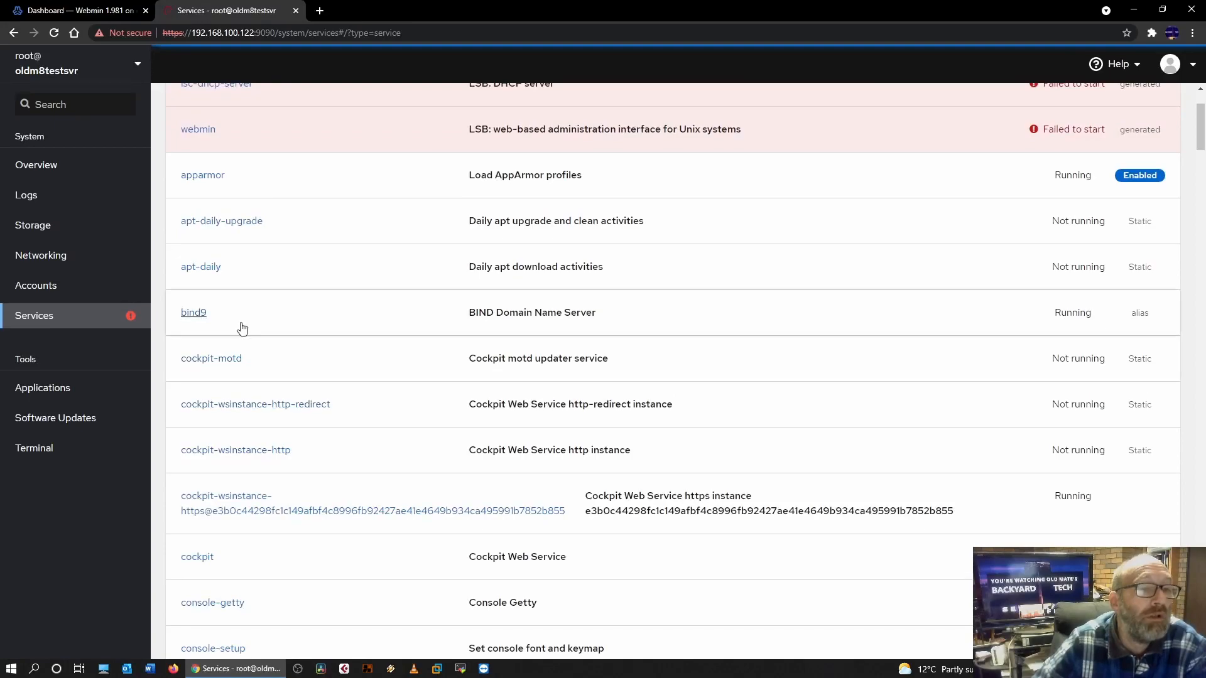
Review the bind9 service details and logs, then bring up the Networking overview
left_click(193, 313)
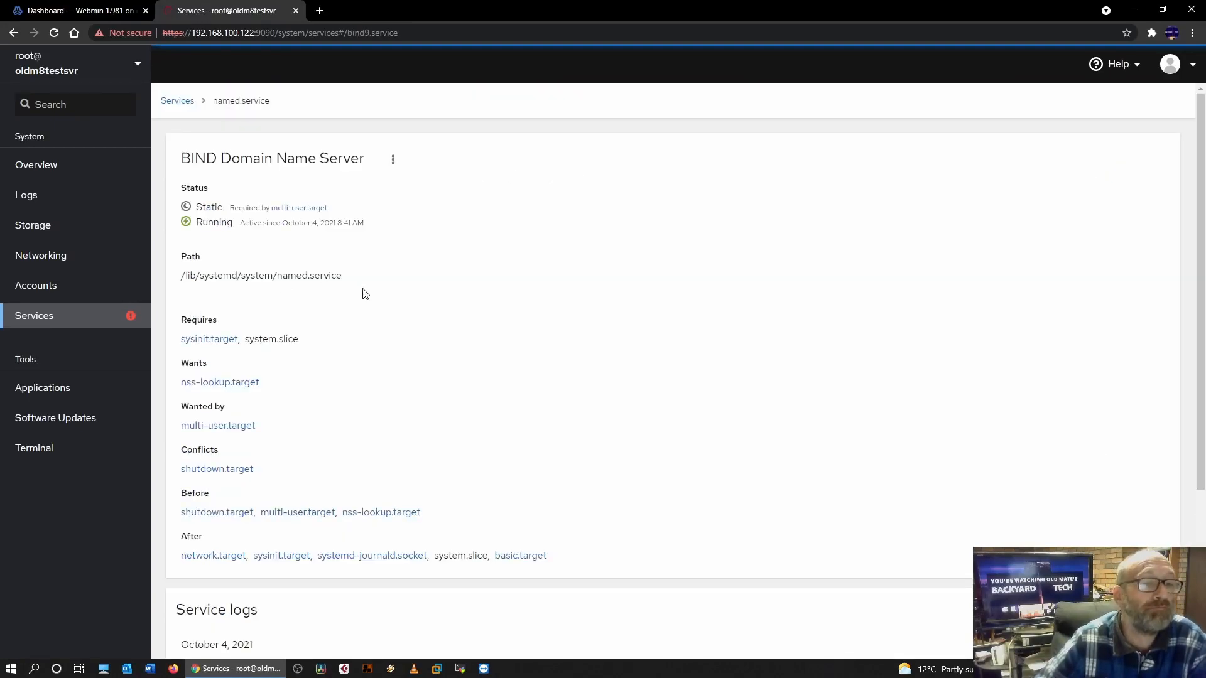
mouse_move(299, 207)
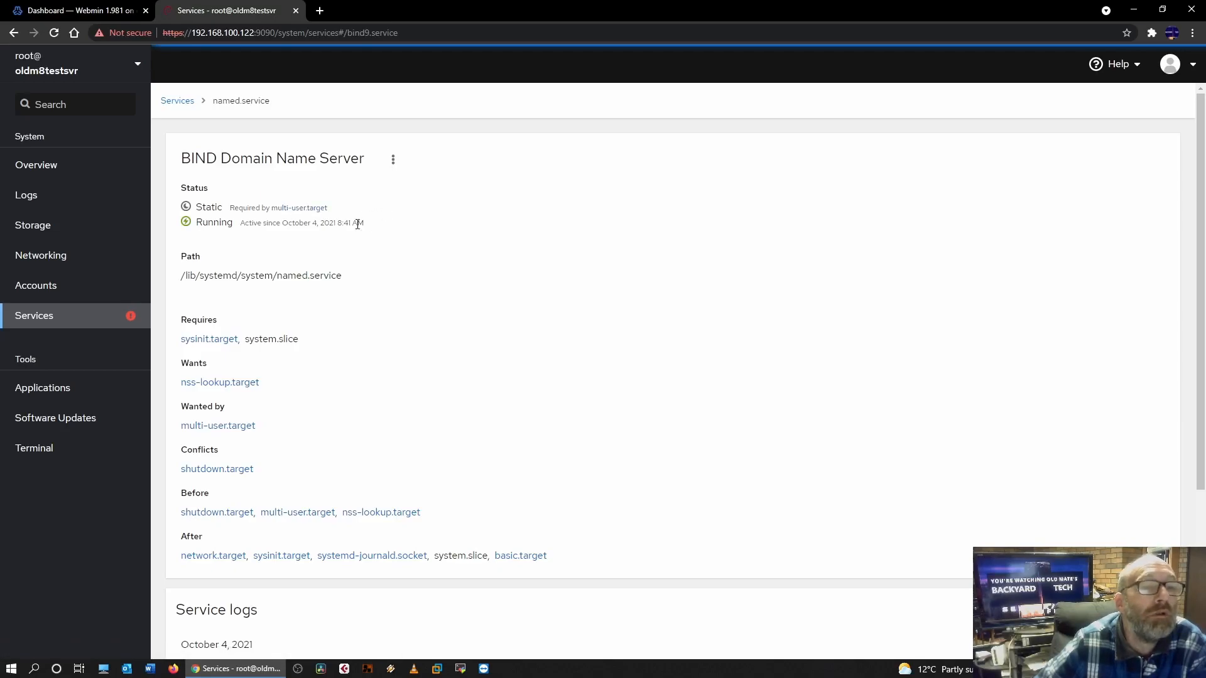
mouse_move(372, 426)
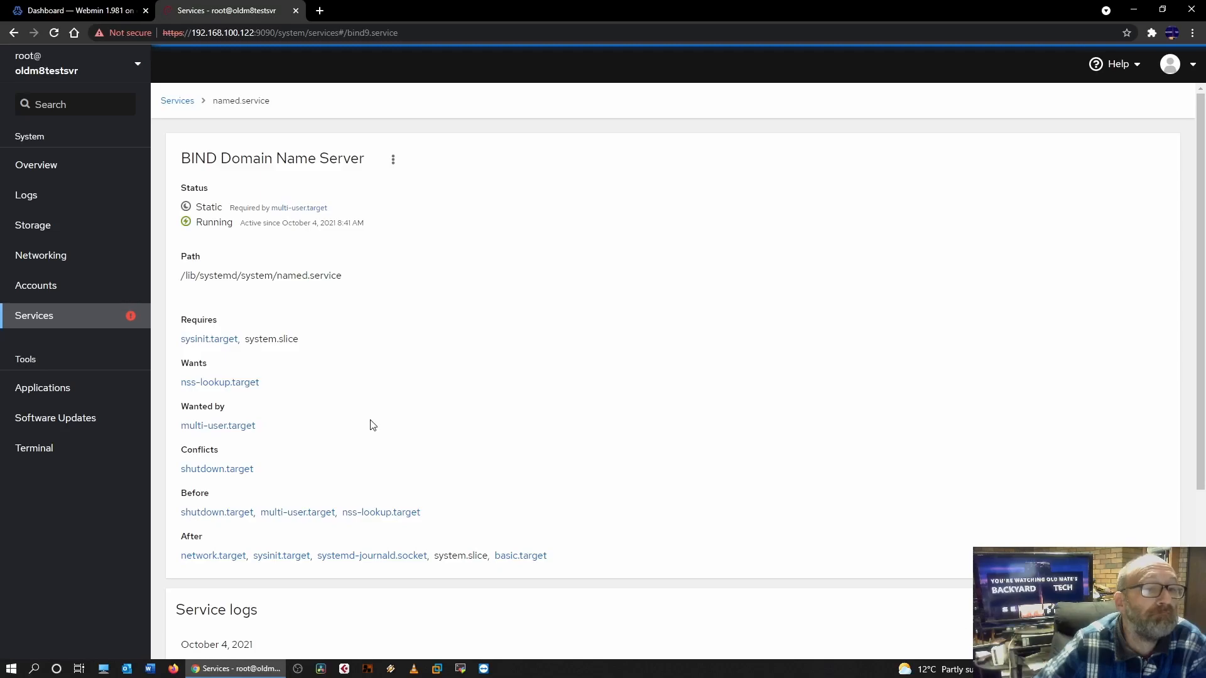
mouse_move(278, 375)
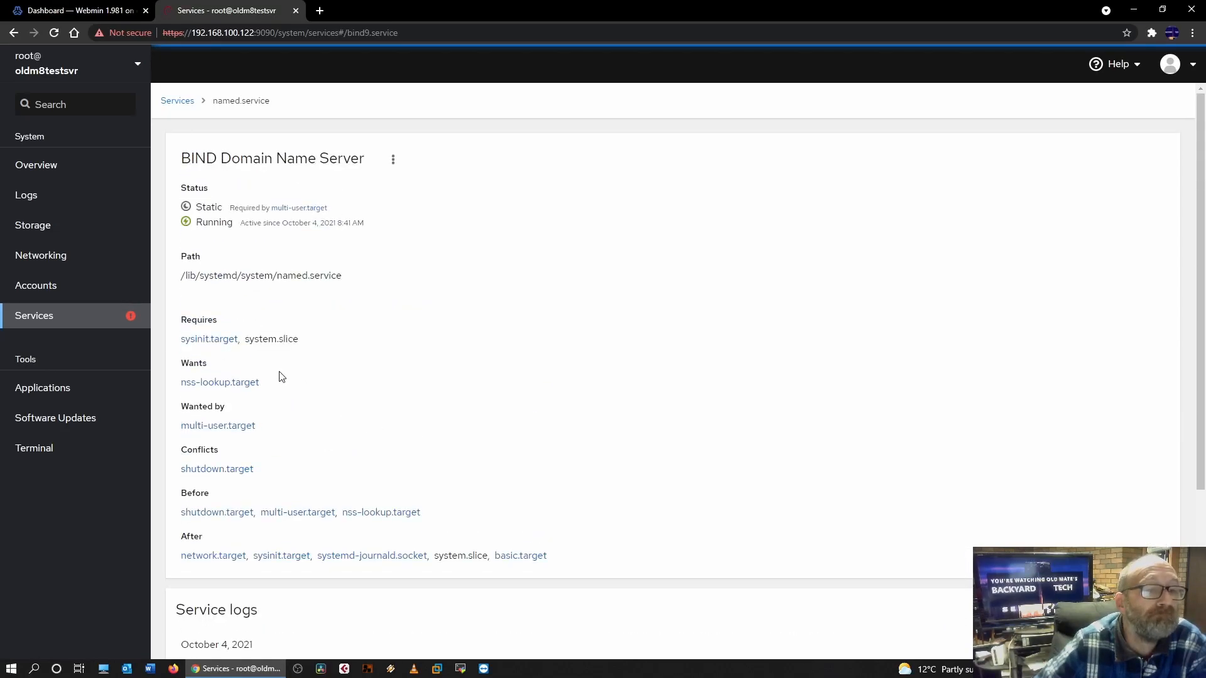
scroll("down", 3)
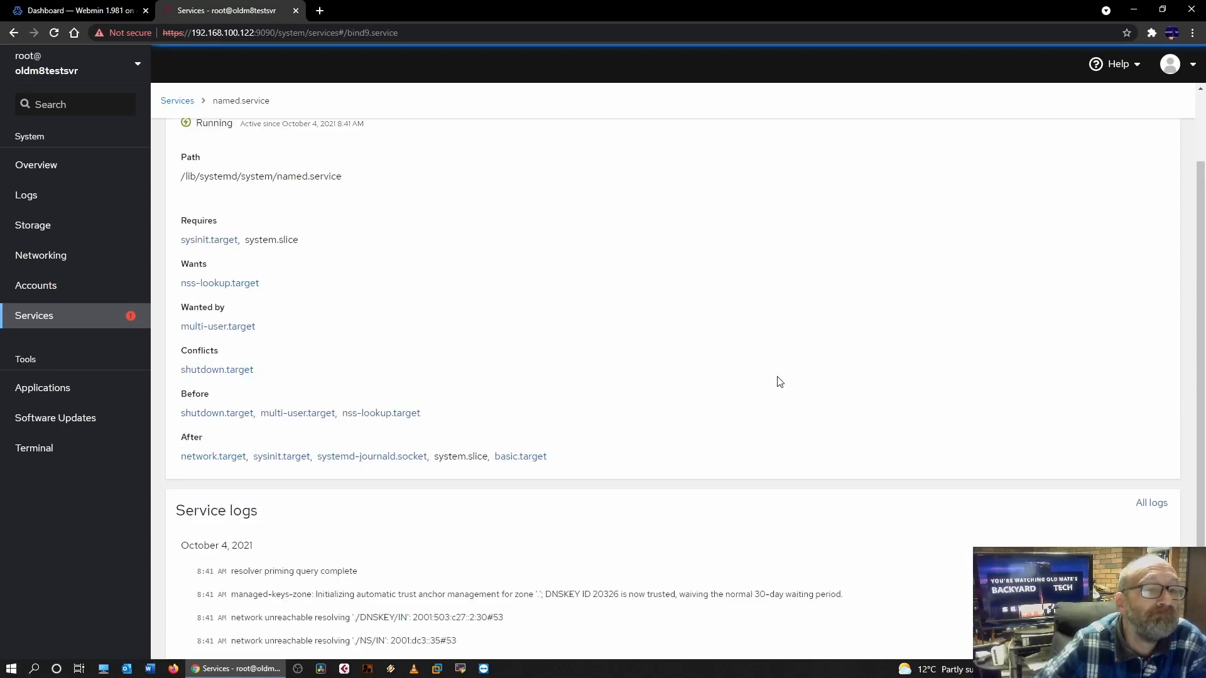
scroll("up", 3)
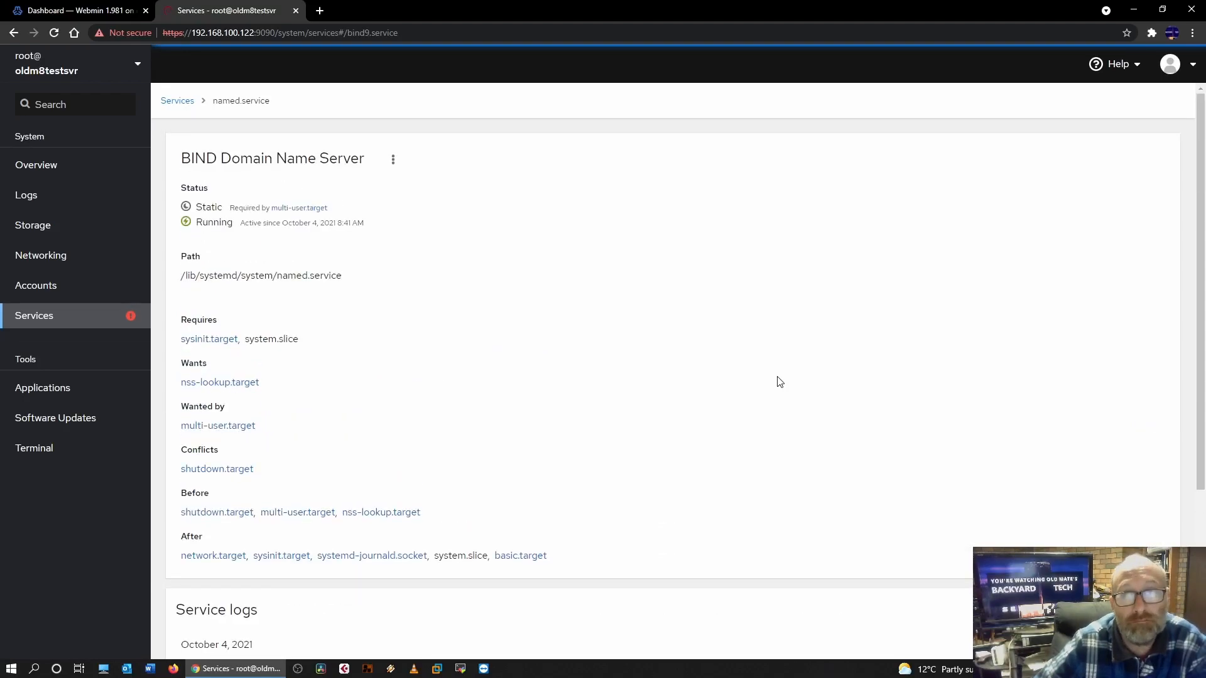
mouse_move(40, 255)
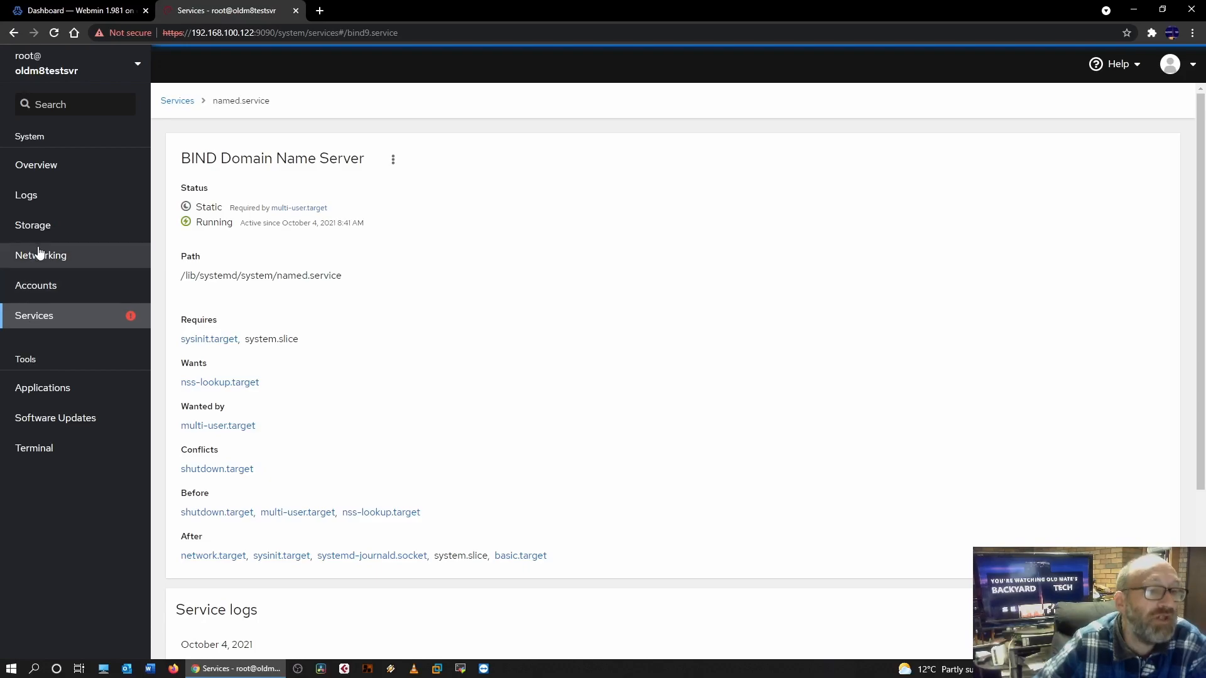
mouse_move(40, 255)
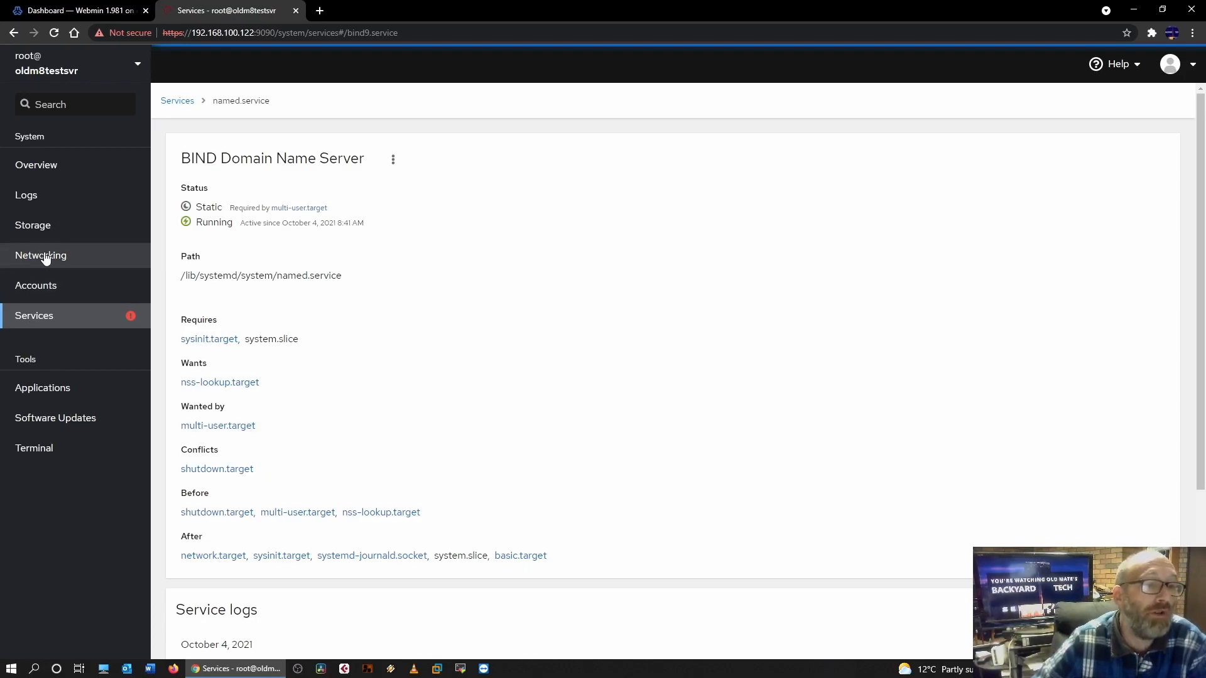
left_click(41, 255)
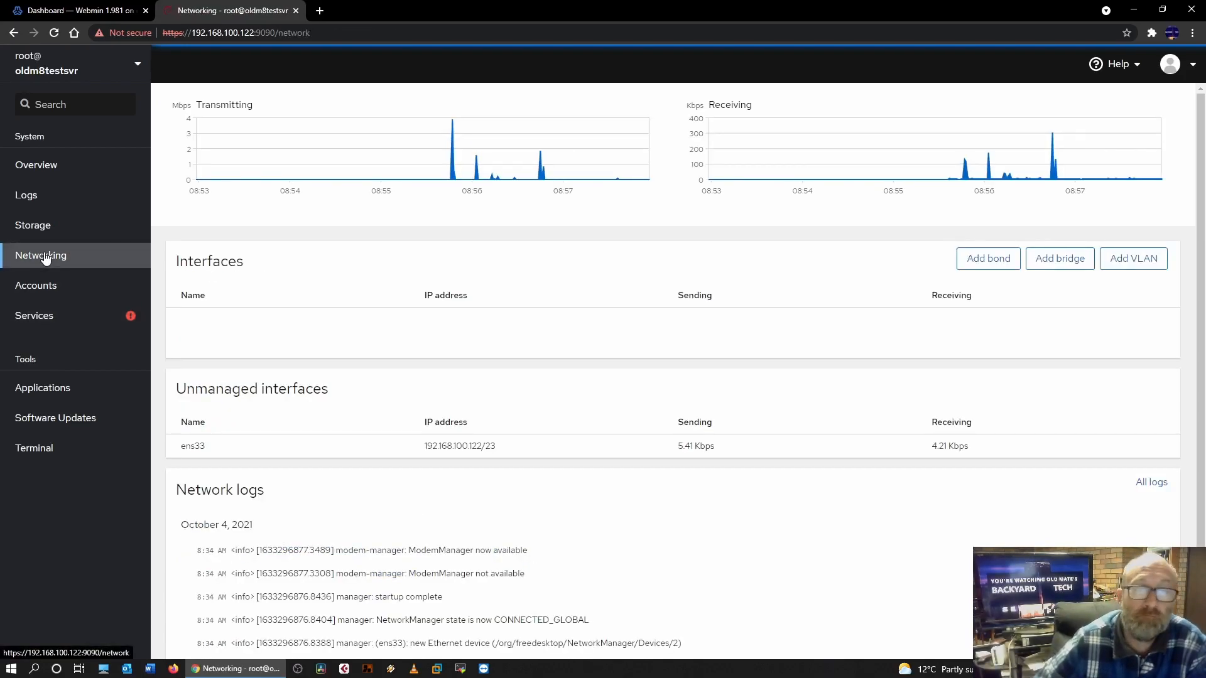
Back in Webmin, view the unused DHCP Server module, then the BIND DNS Server zones
left_click(77, 10)
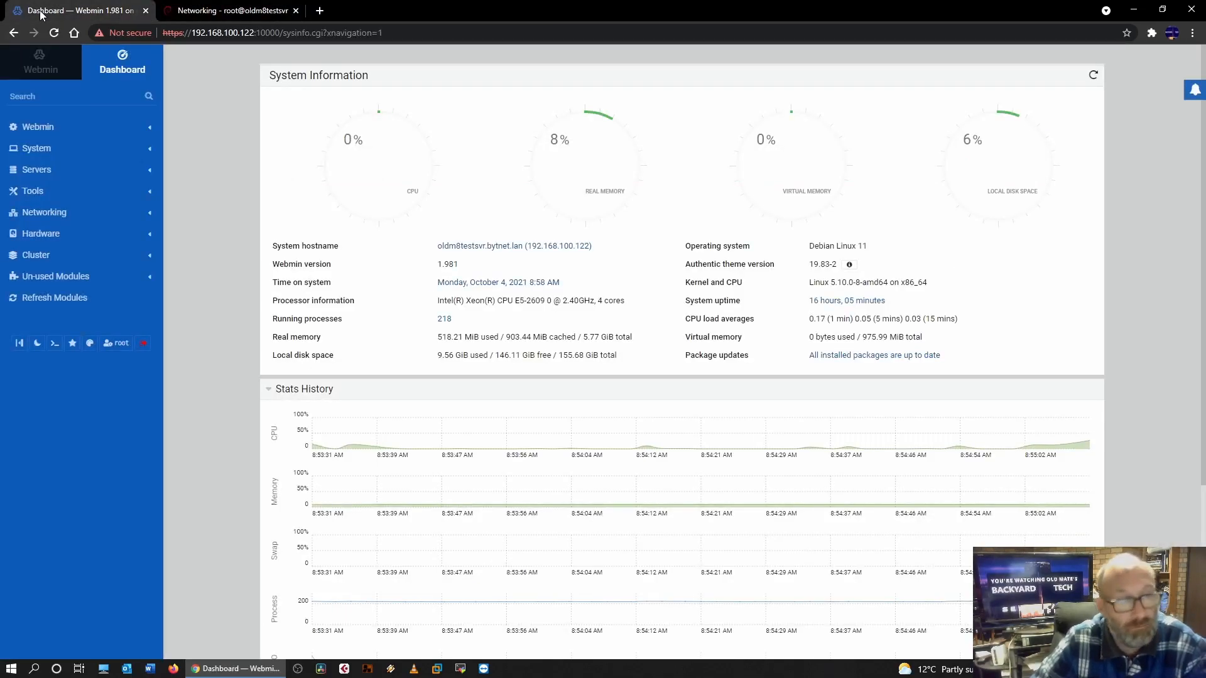
mouse_move(54, 298)
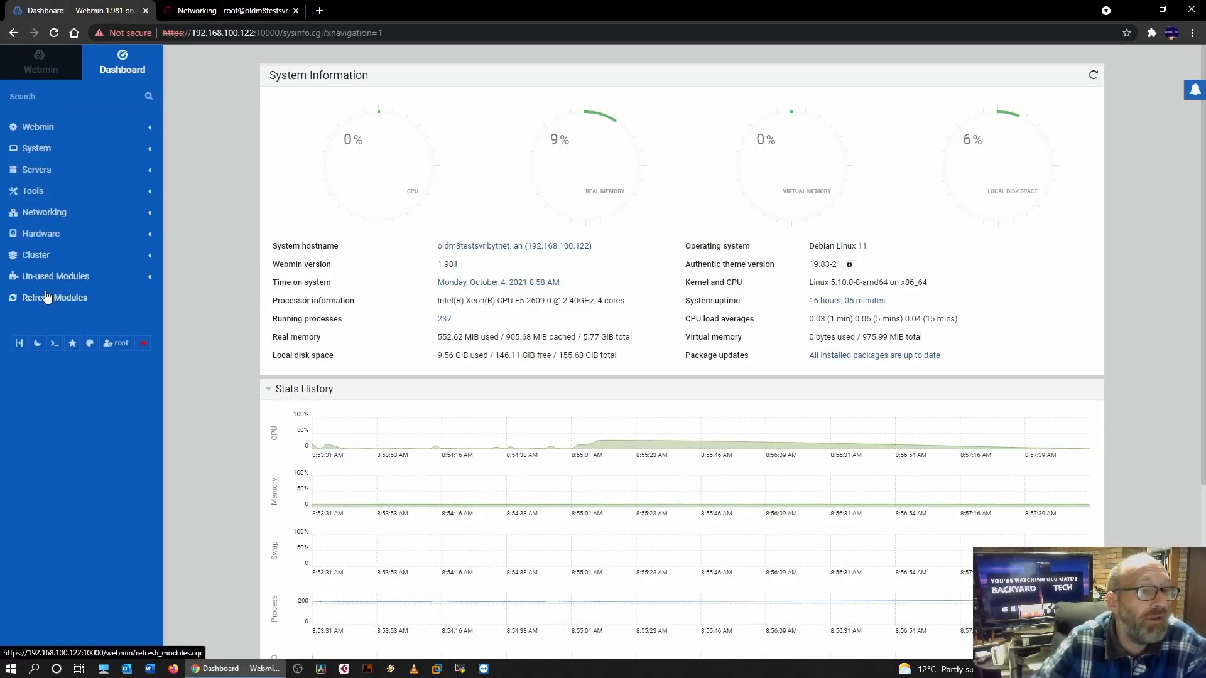
left_click(56, 276)
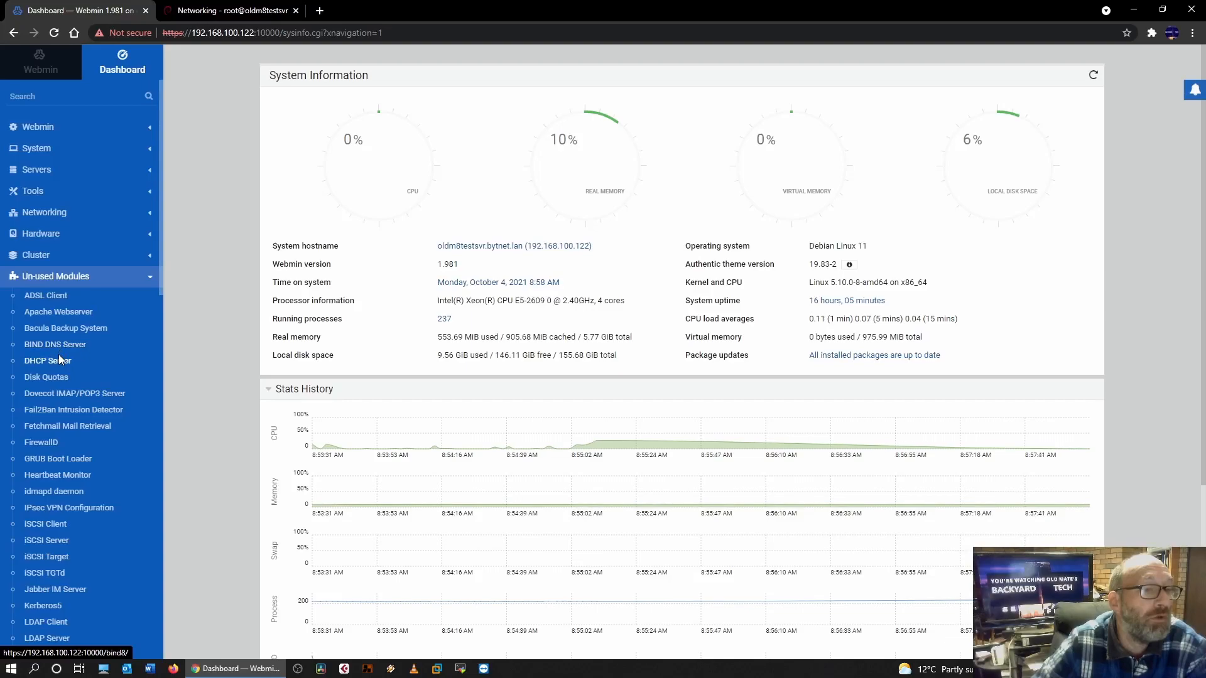
left_click(48, 361)
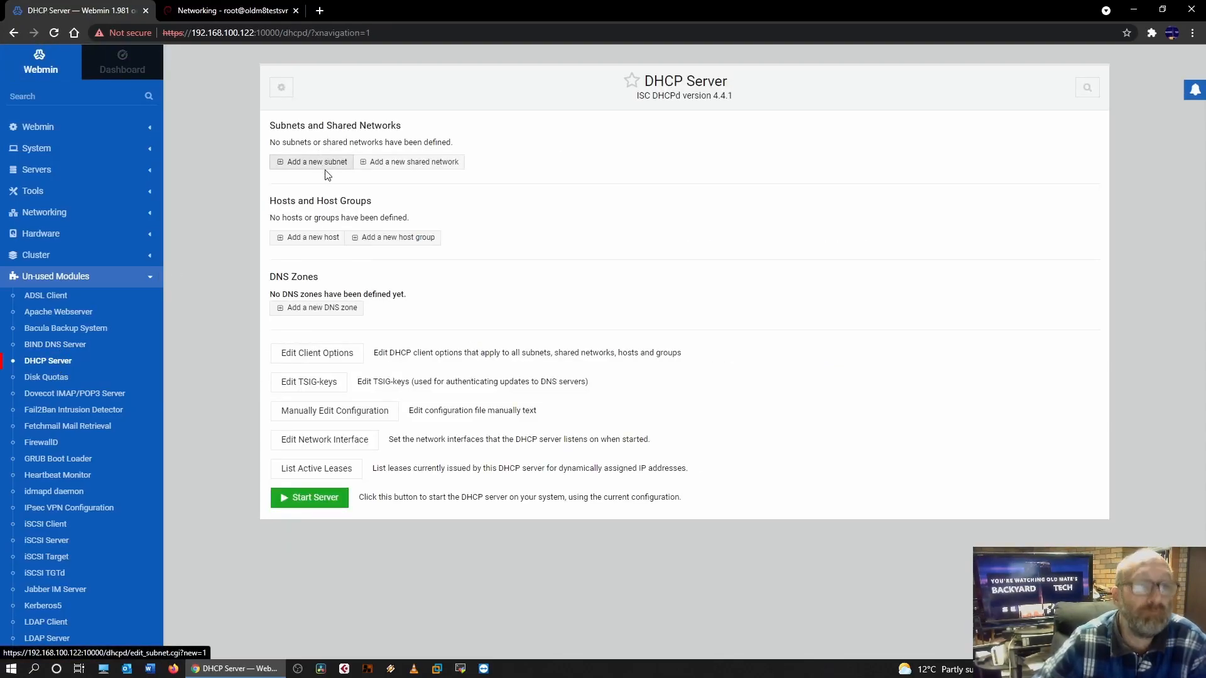
mouse_move(47, 294)
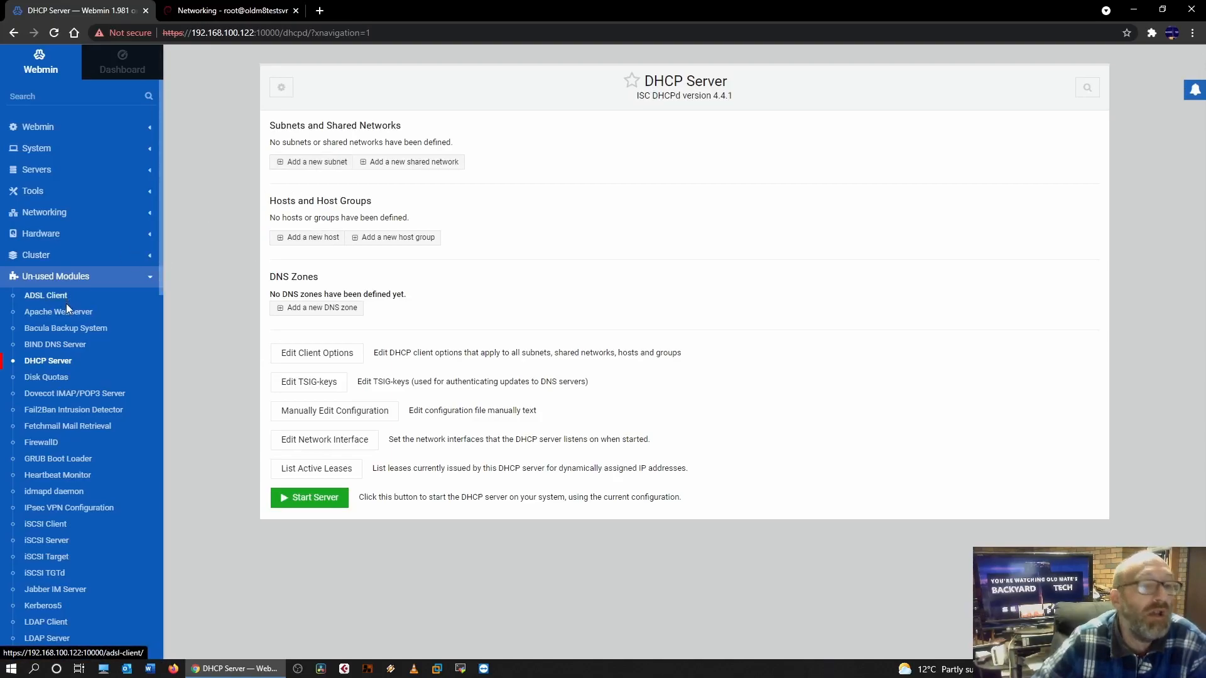
left_click(55, 344)
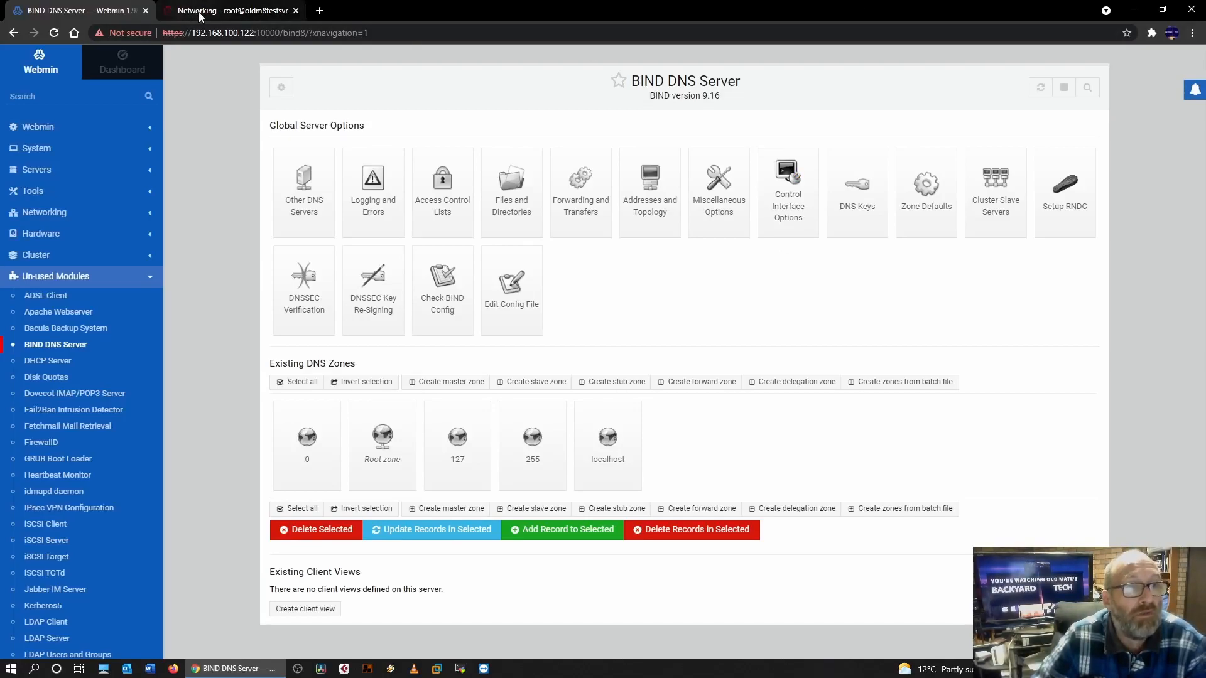
Back in Cockpit, review failed isc-dhcp-server and webmin in Services, then view Networking
left_click(231, 10)
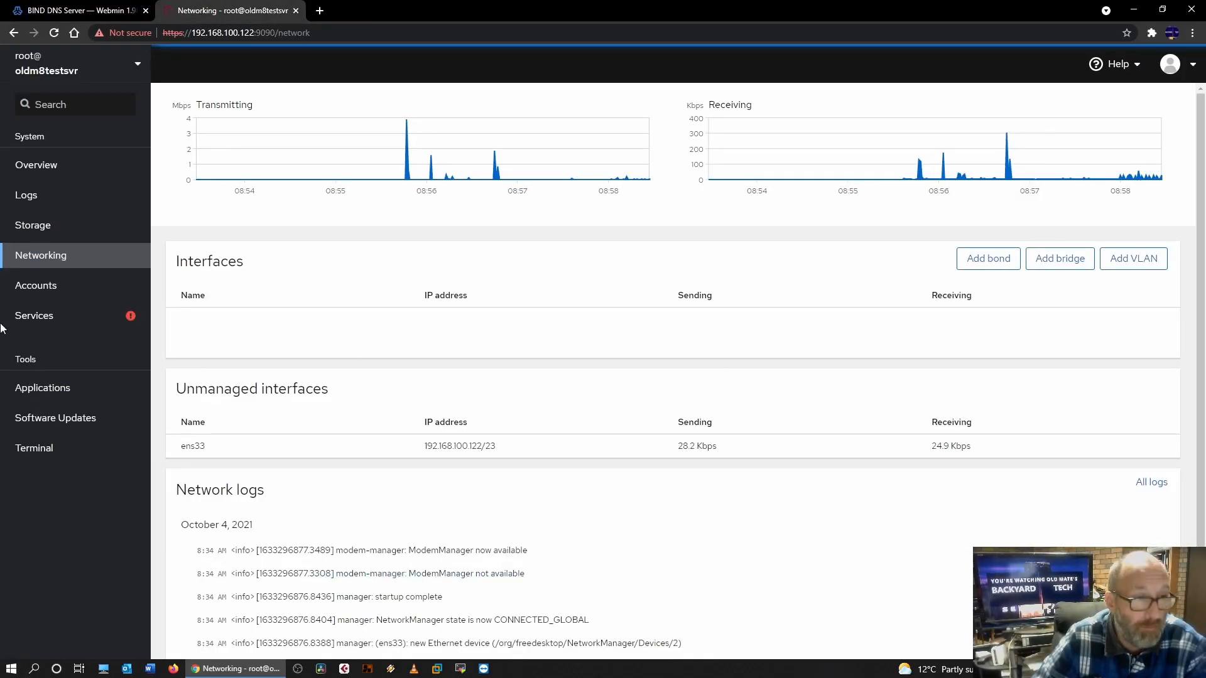
left_click(34, 315)
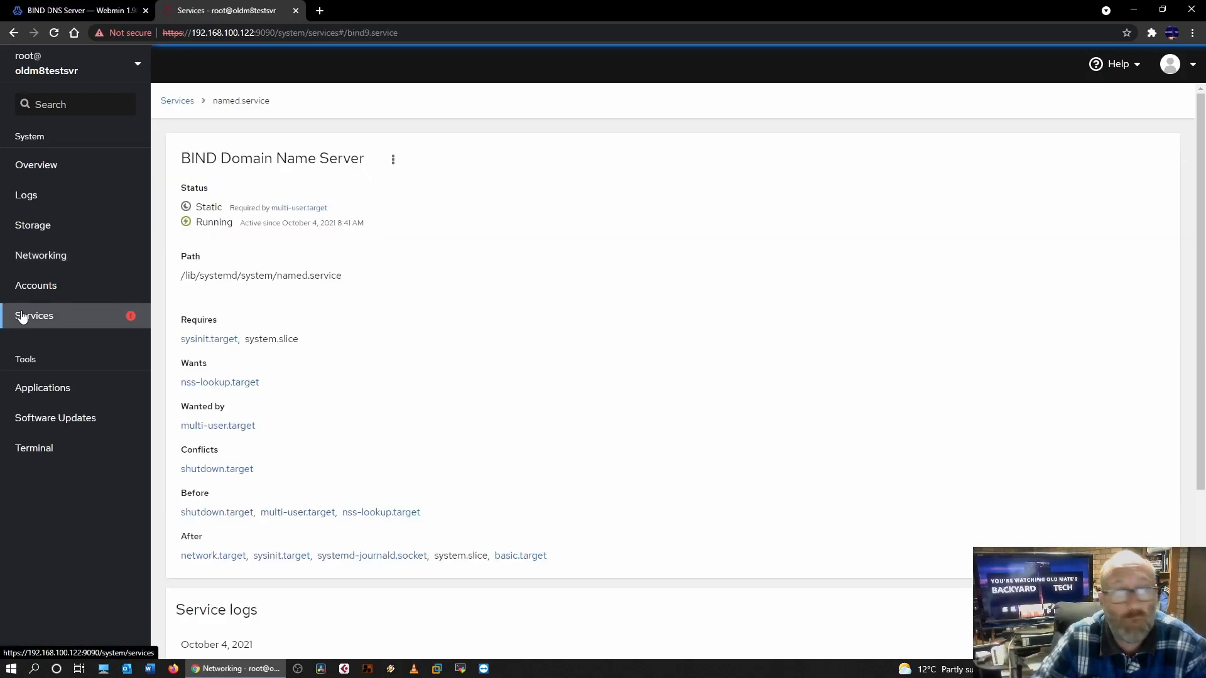
mouse_move(35, 285)
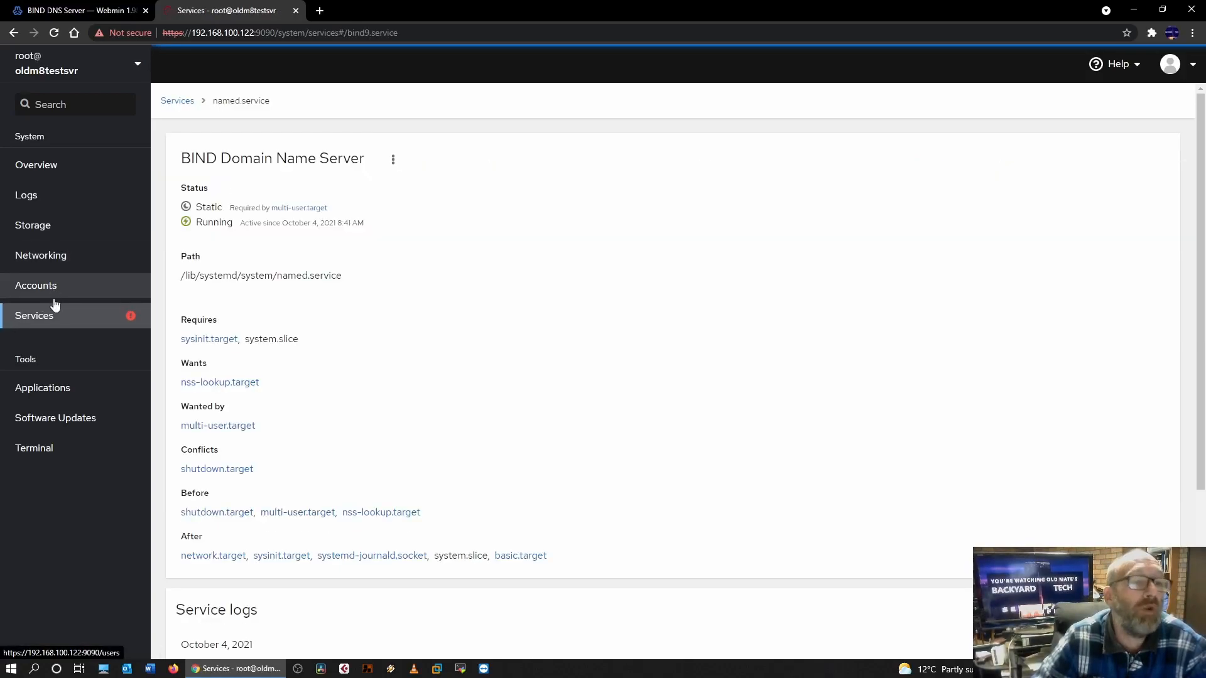
left_click(177, 101)
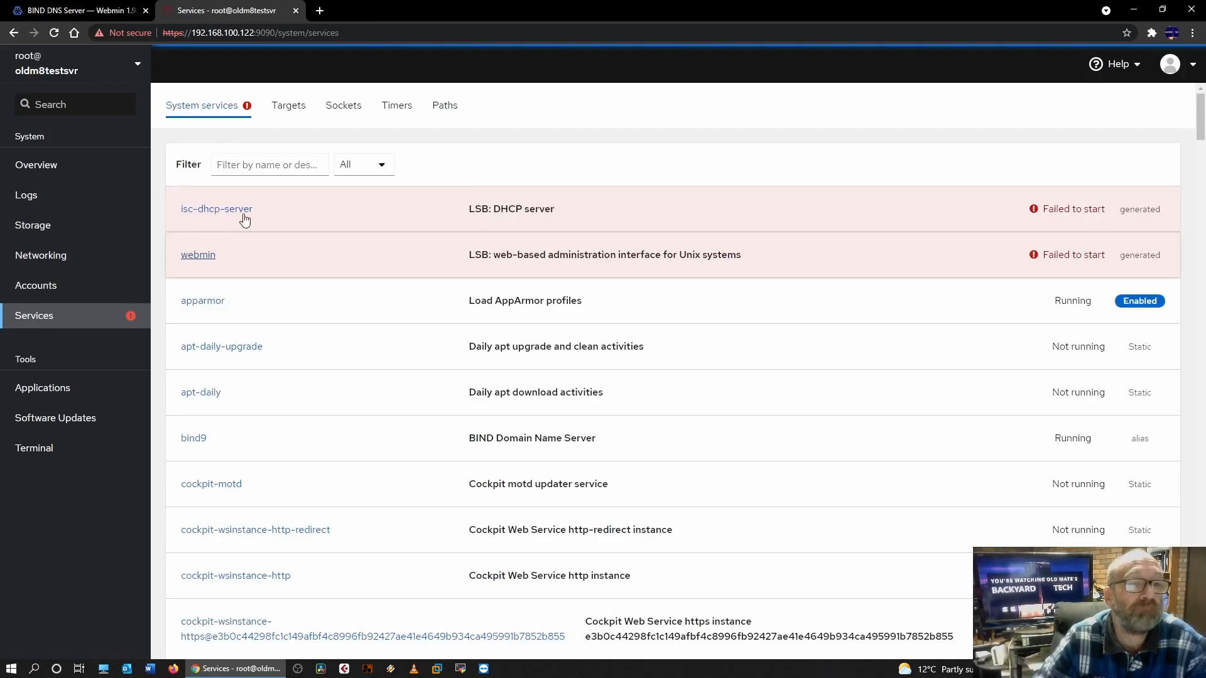
mouse_move(231, 214)
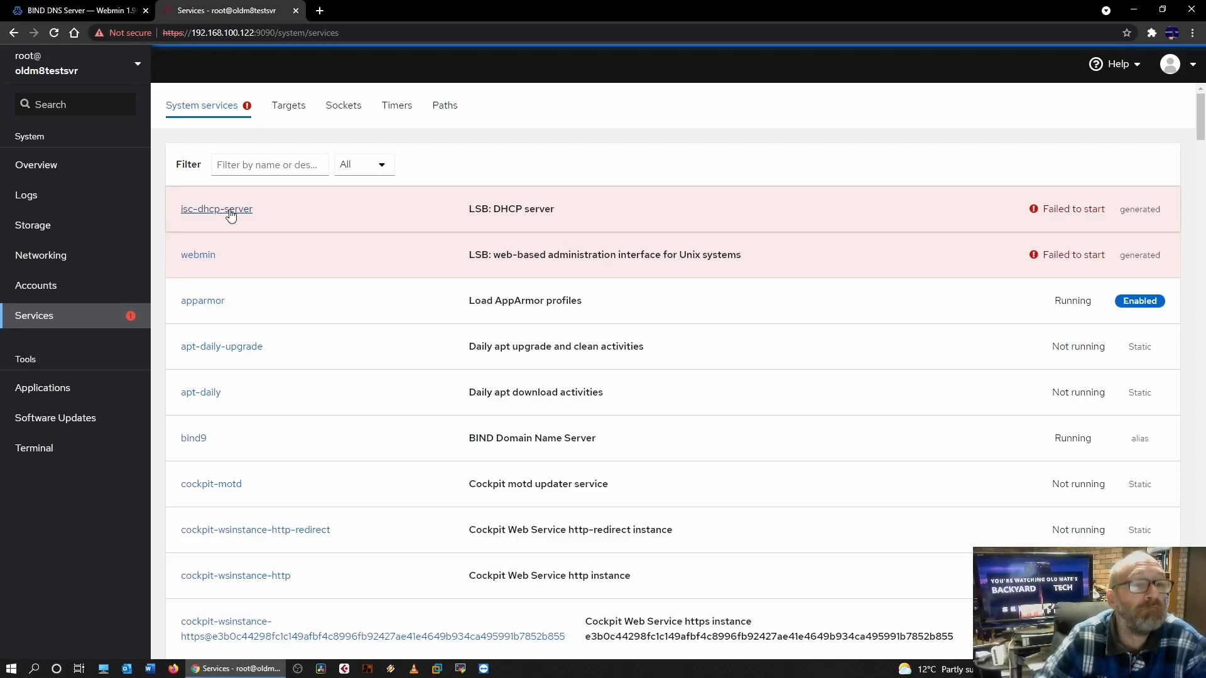
mouse_move(1040, 257)
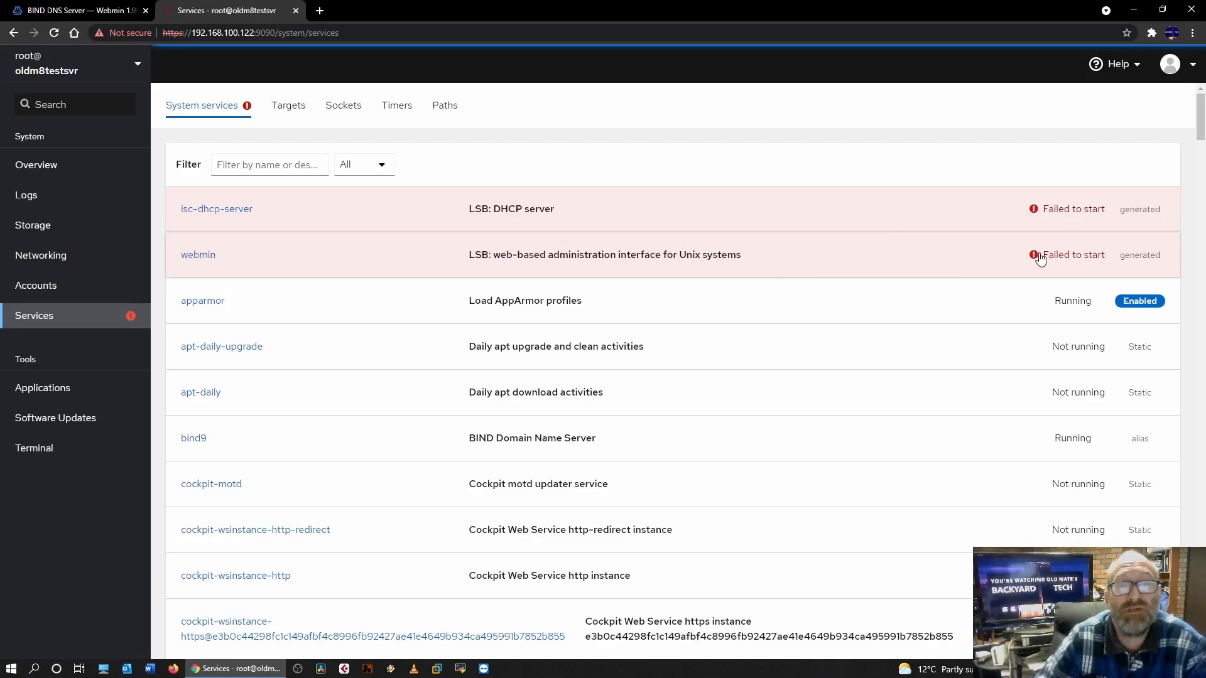
mouse_move(1067, 265)
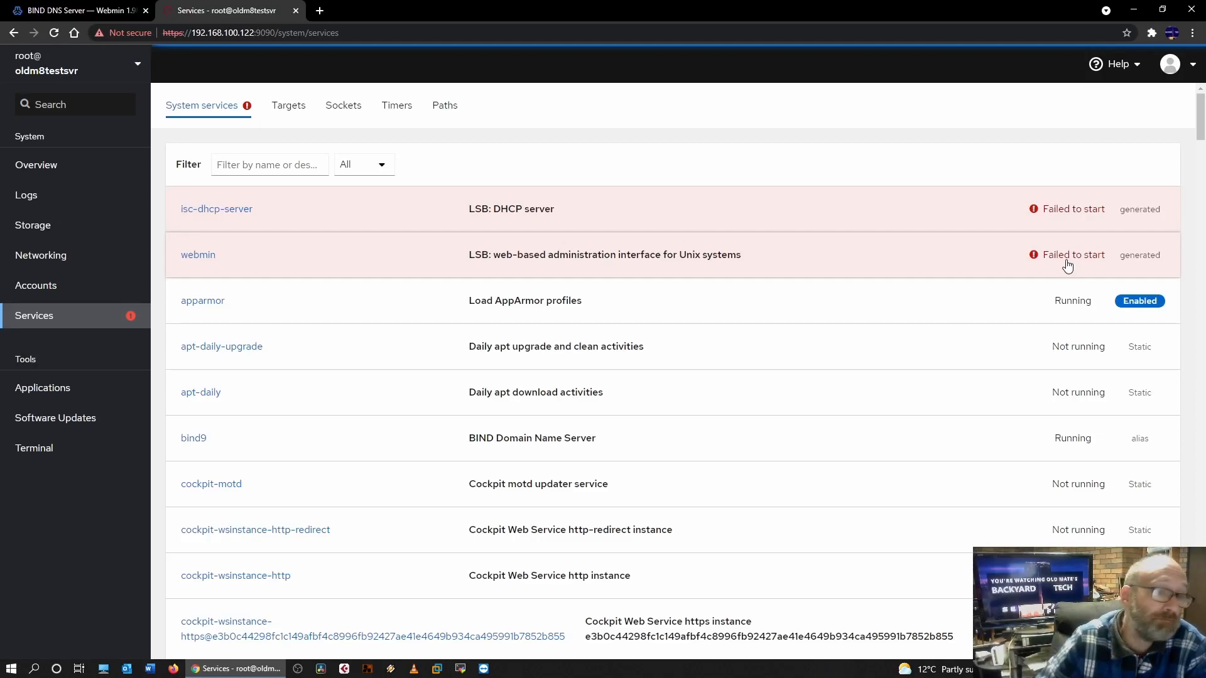
mouse_move(1070, 444)
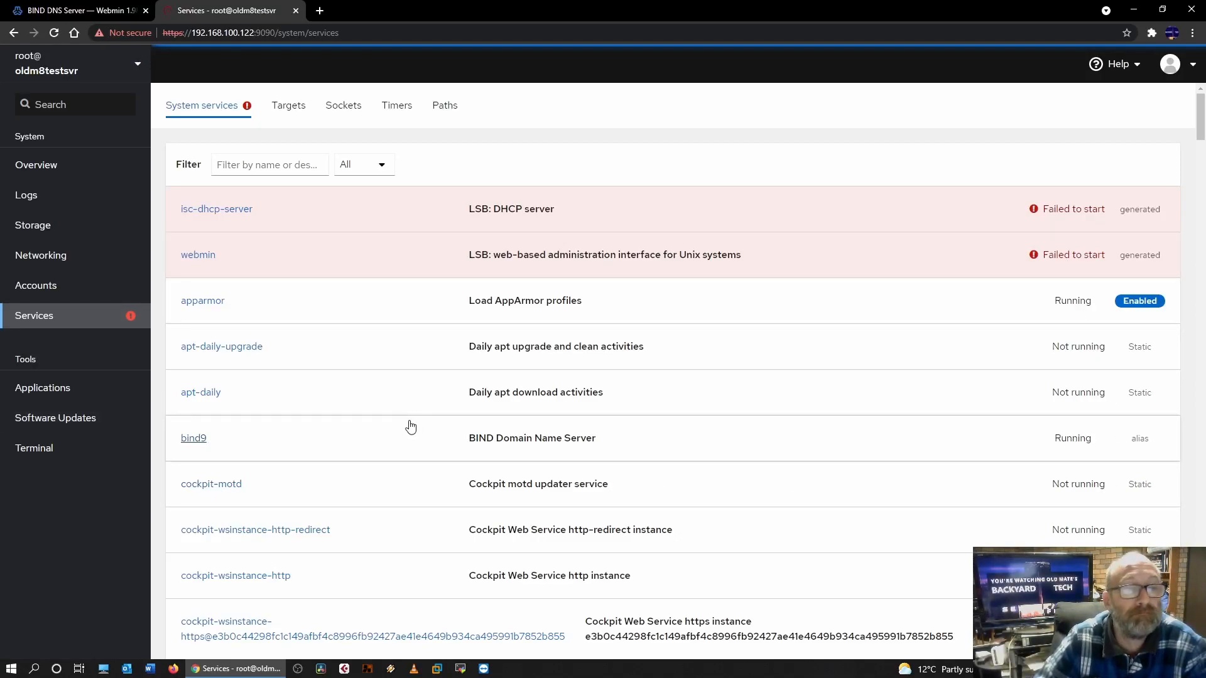
mouse_move(523, 246)
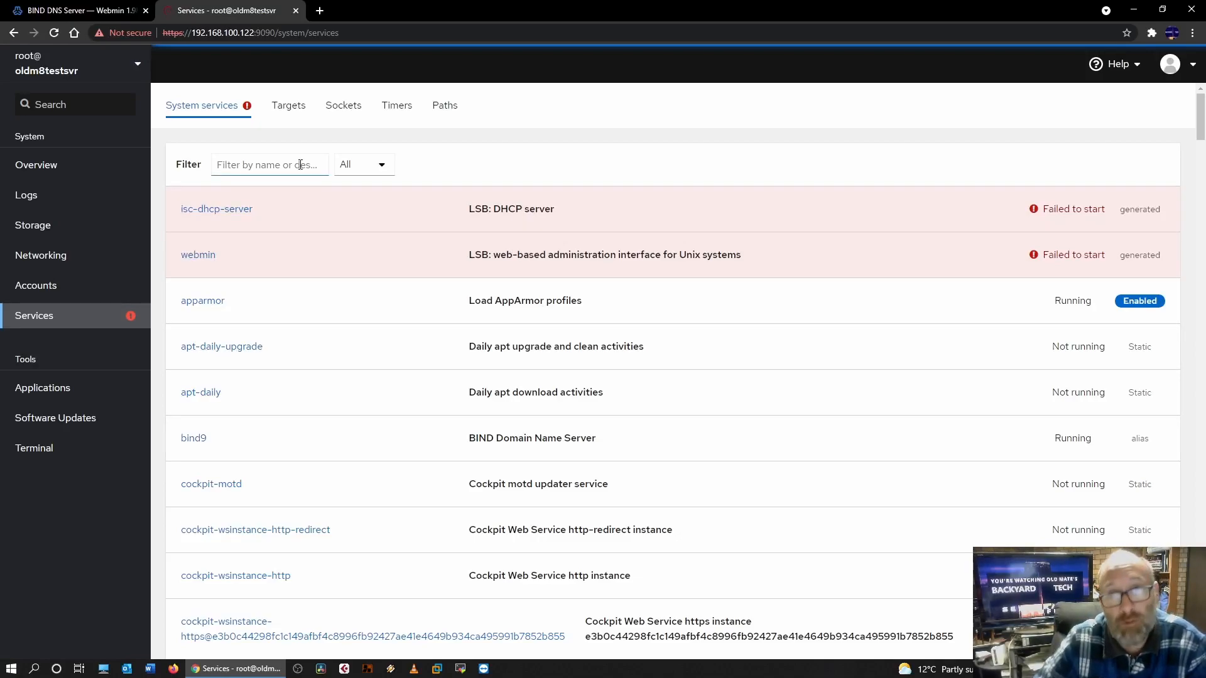
left_click(41, 255)
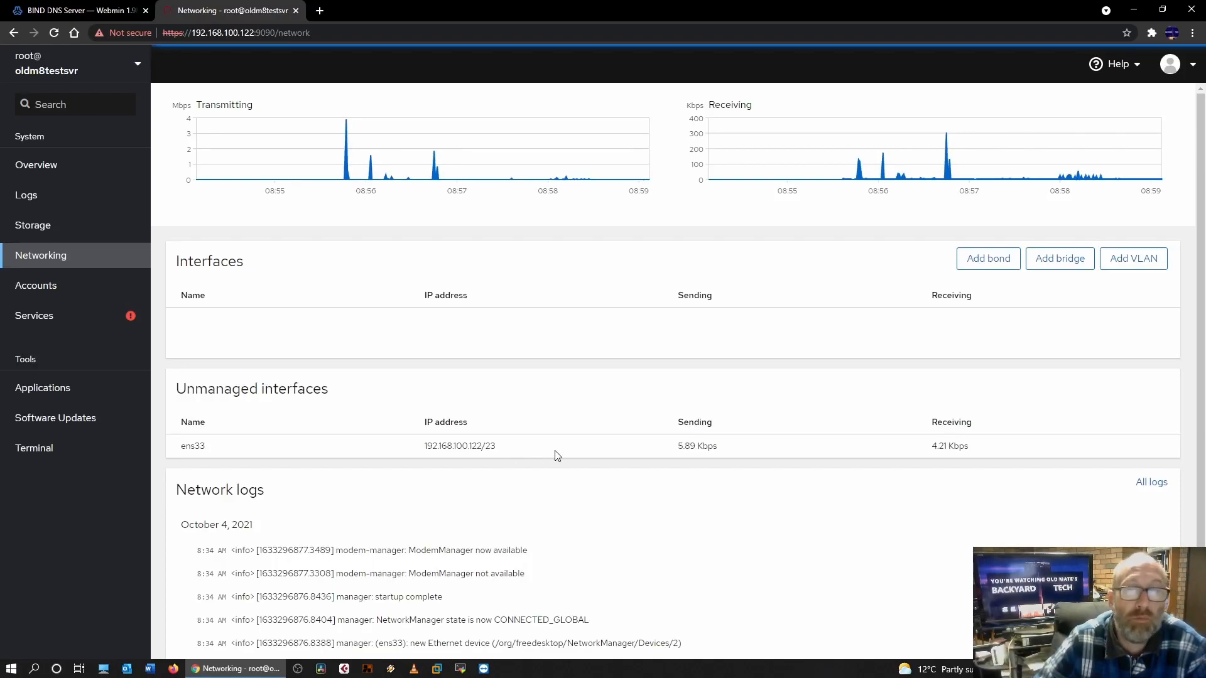
mouse_move(942, 260)
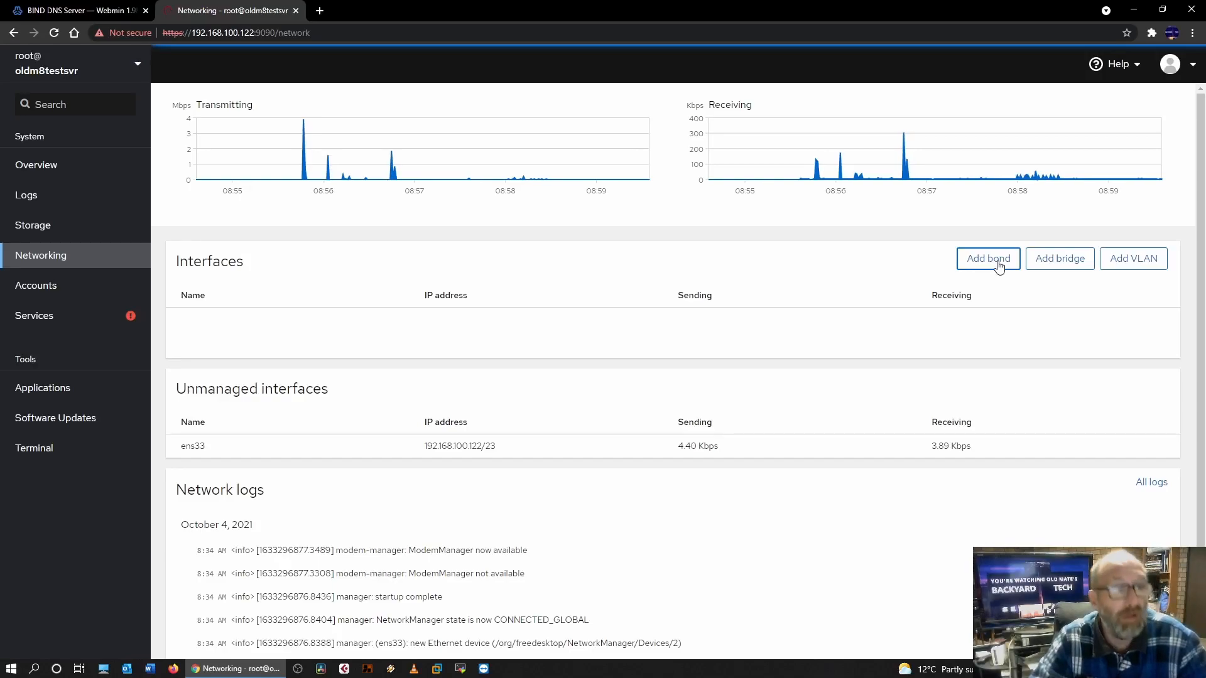
mouse_move(185, 457)
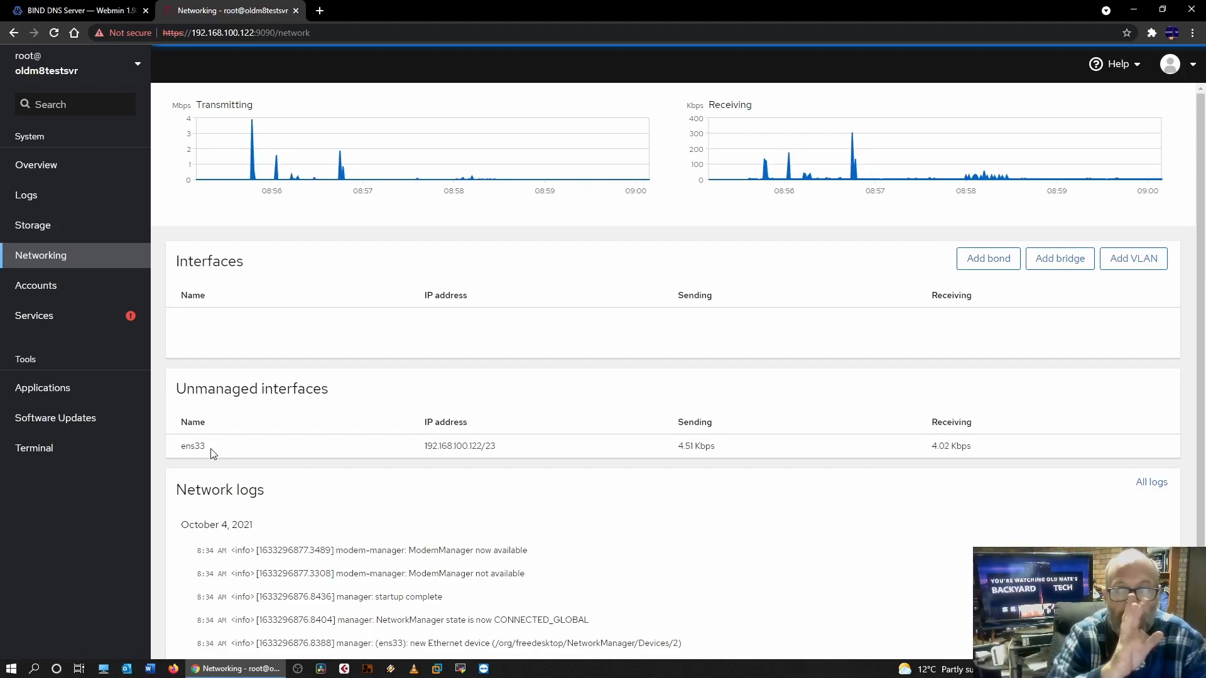
mouse_move(905, 274)
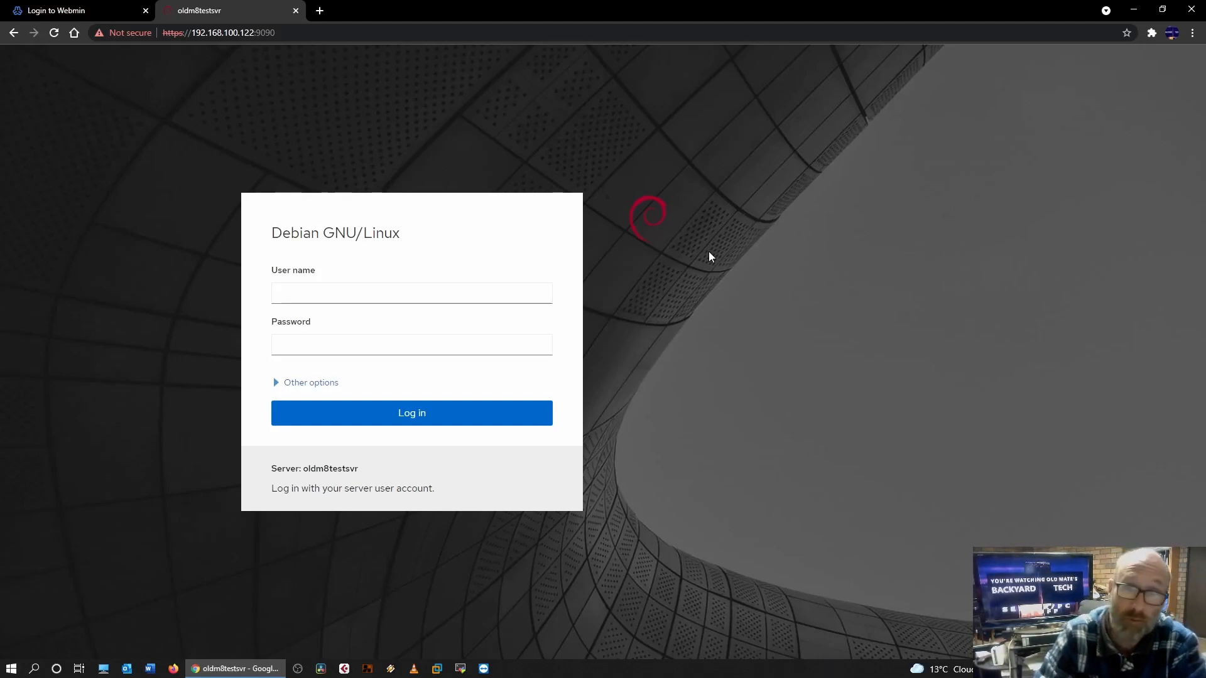
mouse_move(87, 16)
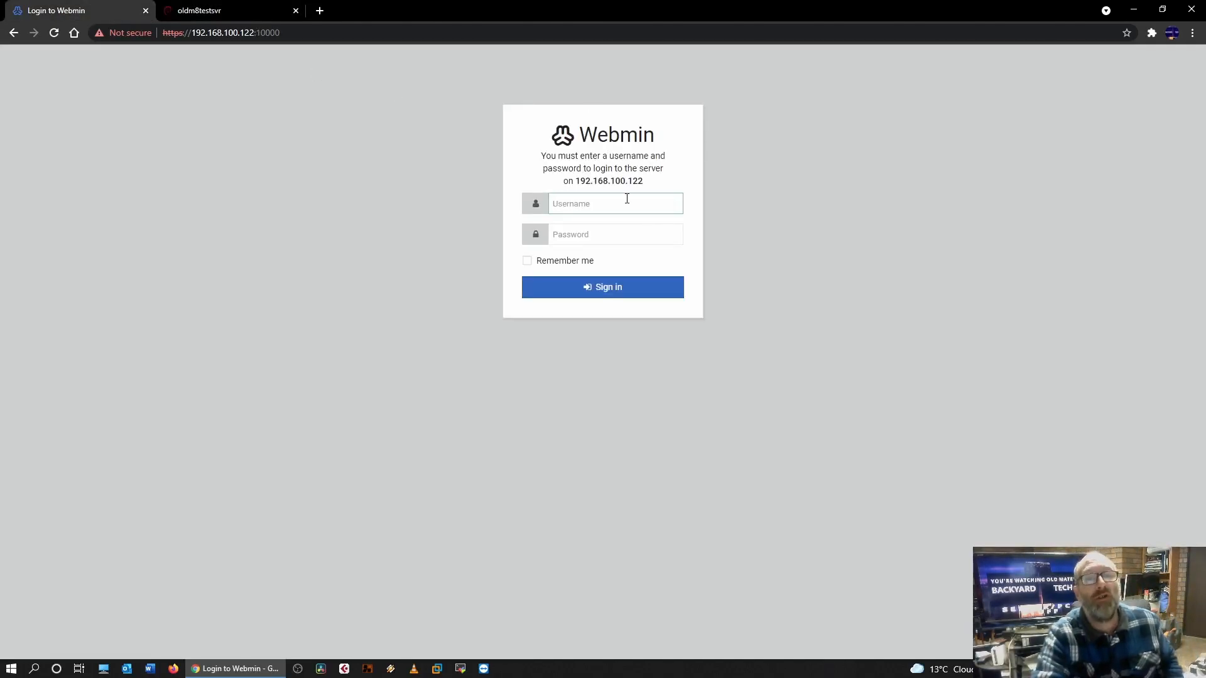
Sign in to Webmin as root, then bring the Cockpit login page forward
type("root")
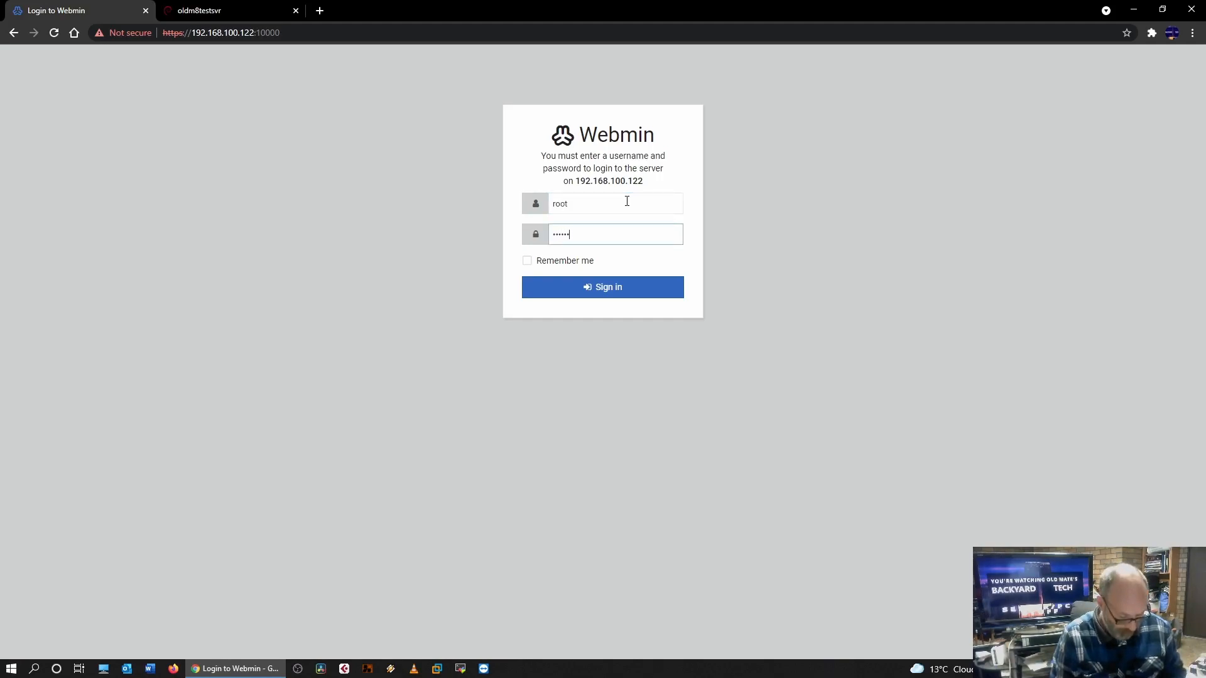
left_click(601, 287)
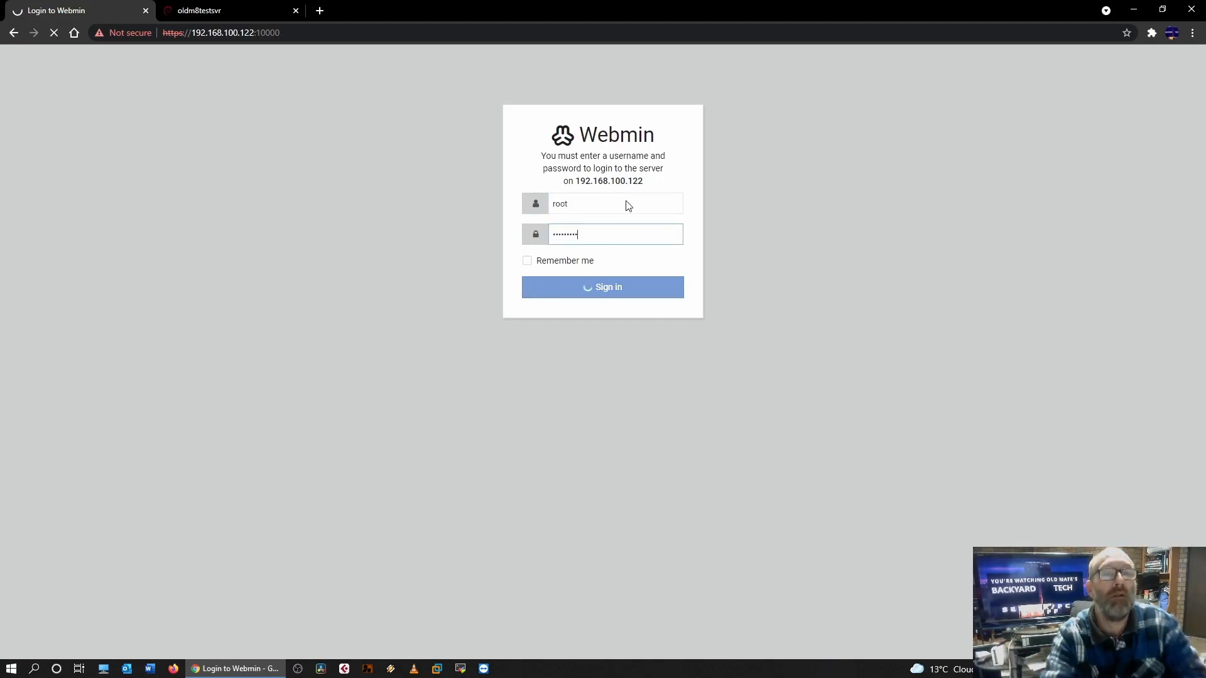
left_click(601, 287)
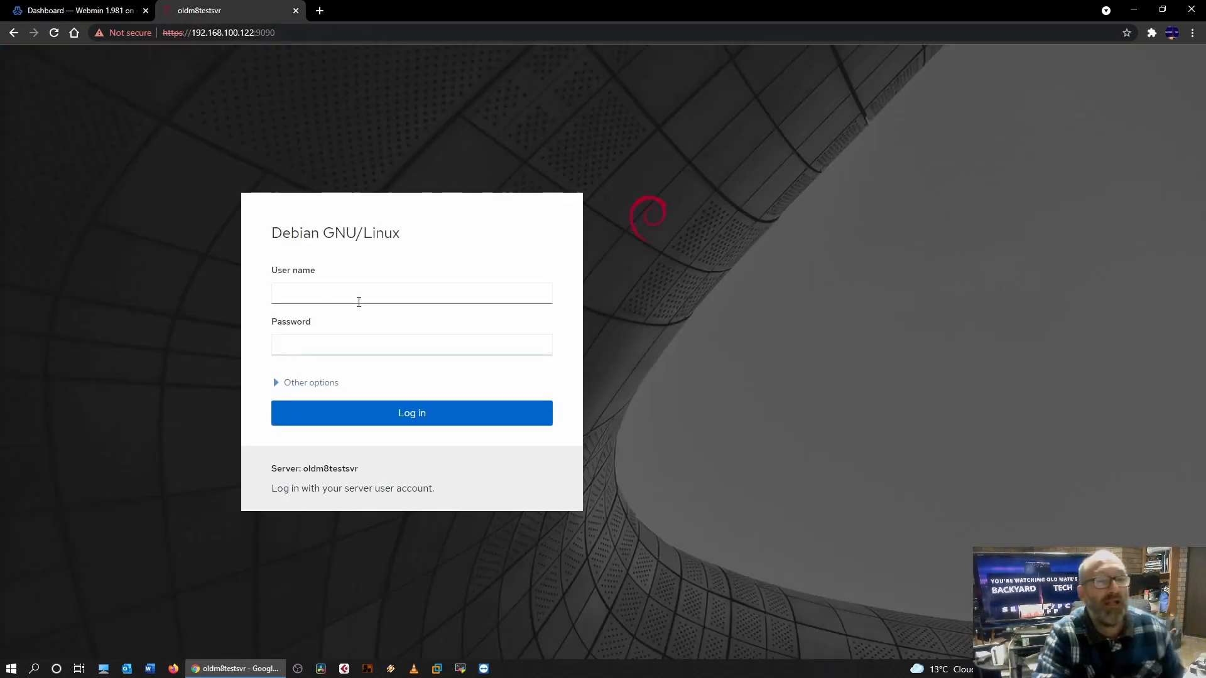
Log in to Cockpit as root and show the system services list with isc-dhcp-server failed
type("root")
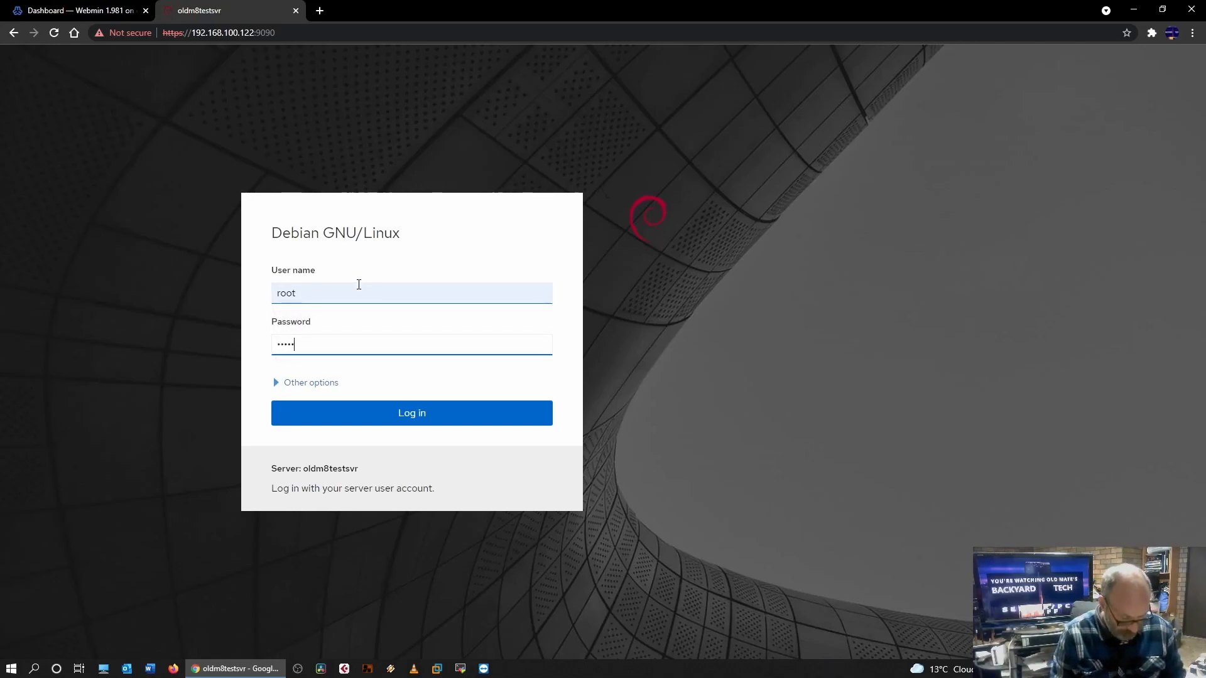
left_click(411, 413)
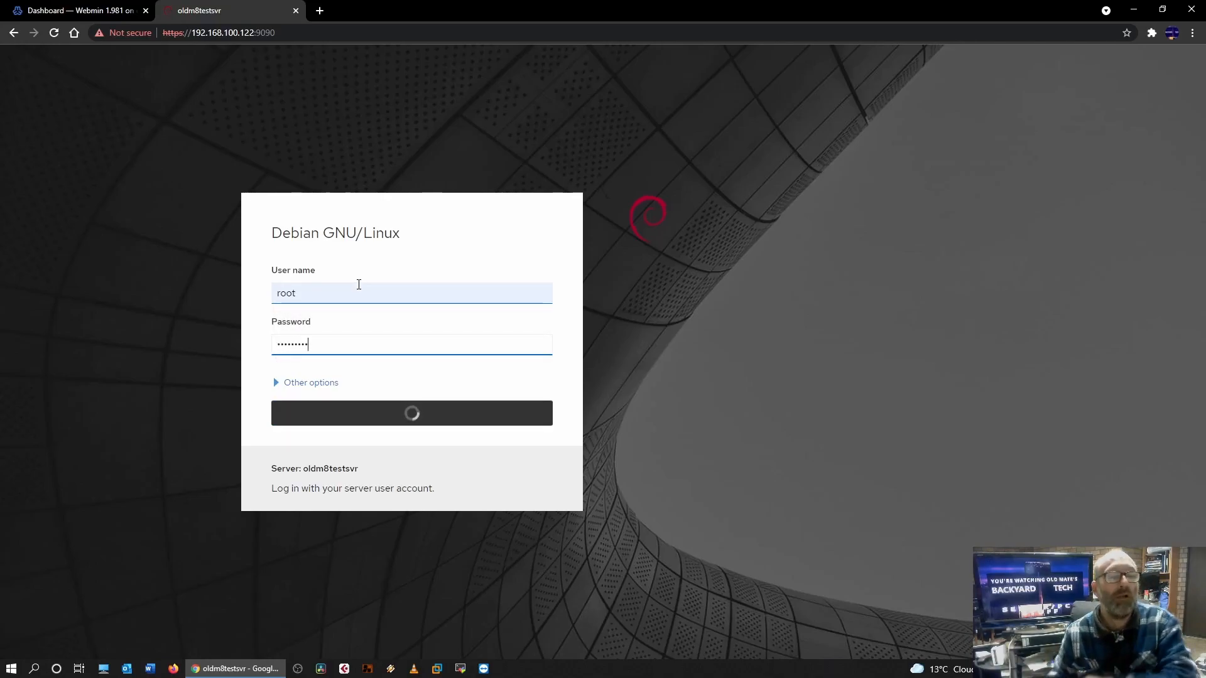
left_click(411, 413)
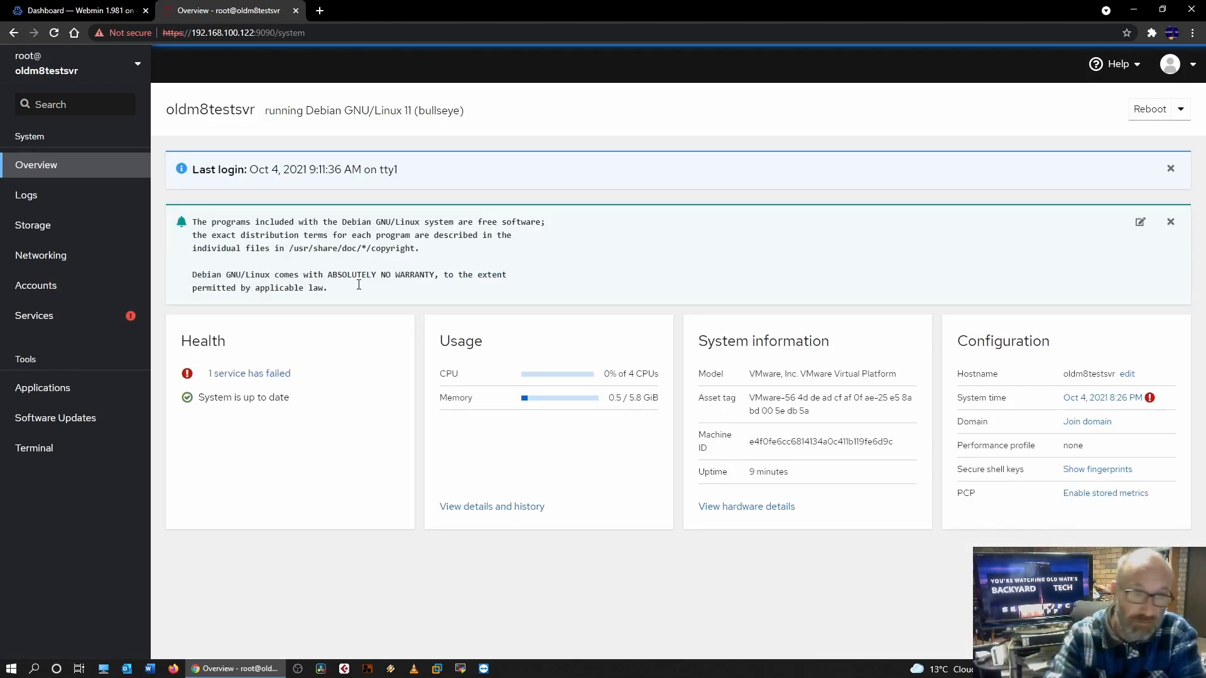
mouse_move(34, 316)
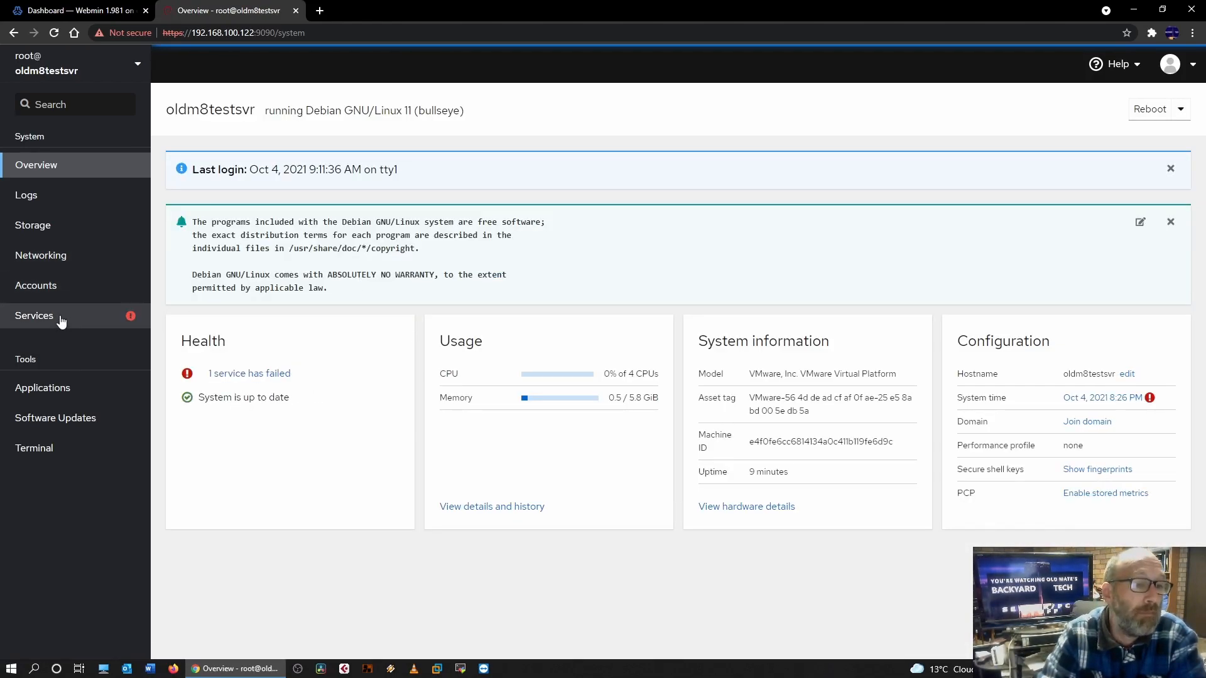
left_click(34, 315)
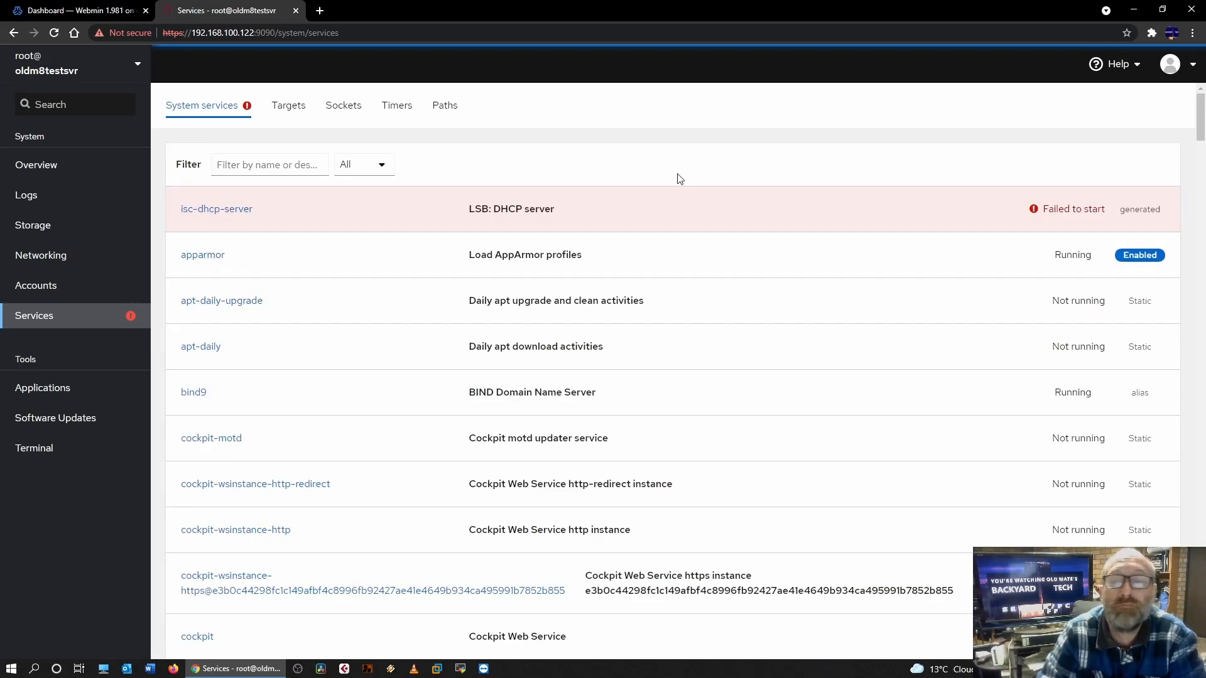
mouse_move(217, 209)
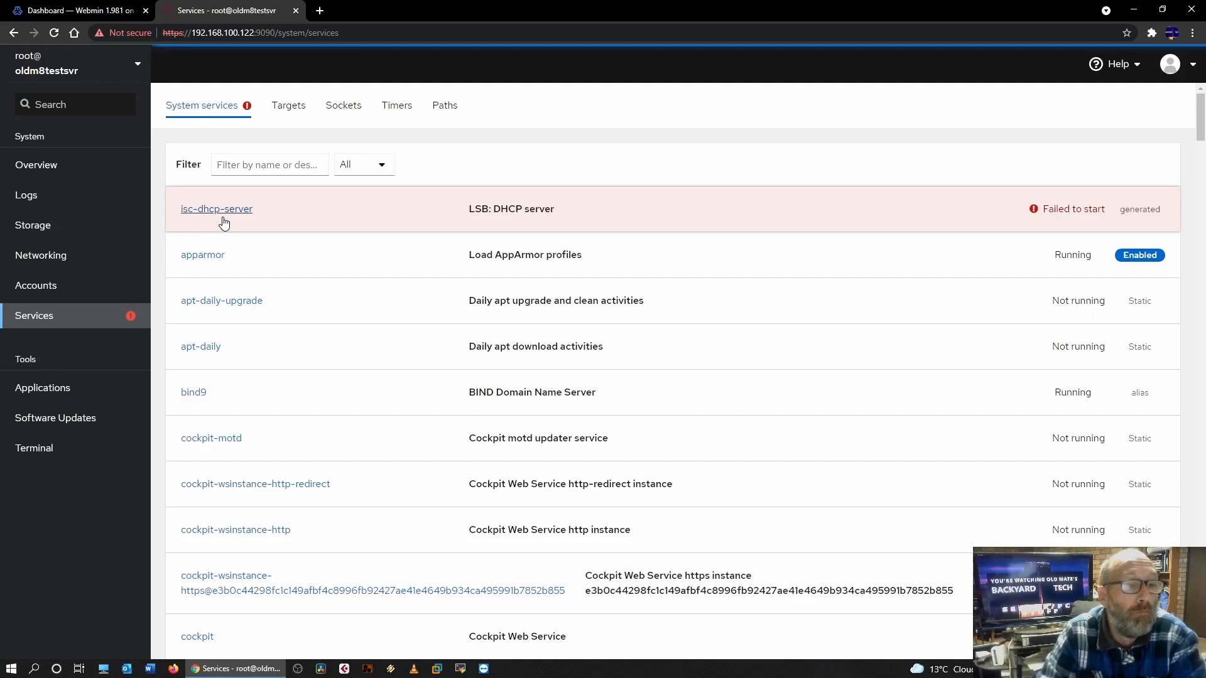
mouse_move(1181, 239)
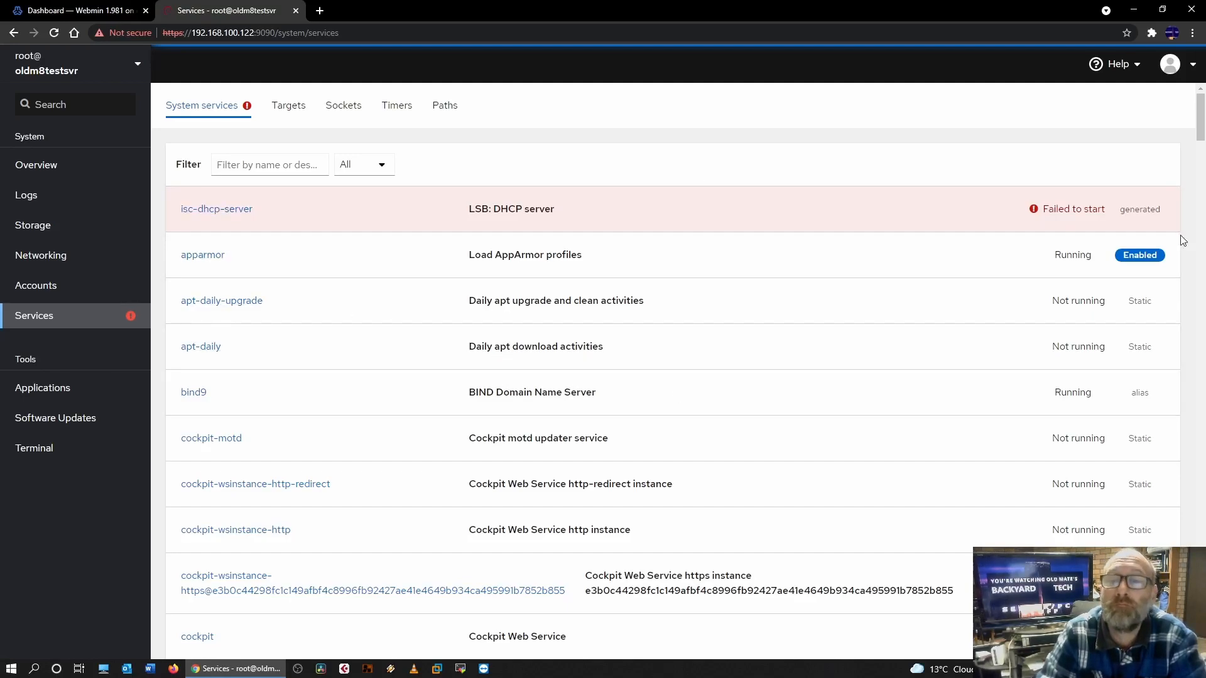
mouse_move(1139, 254)
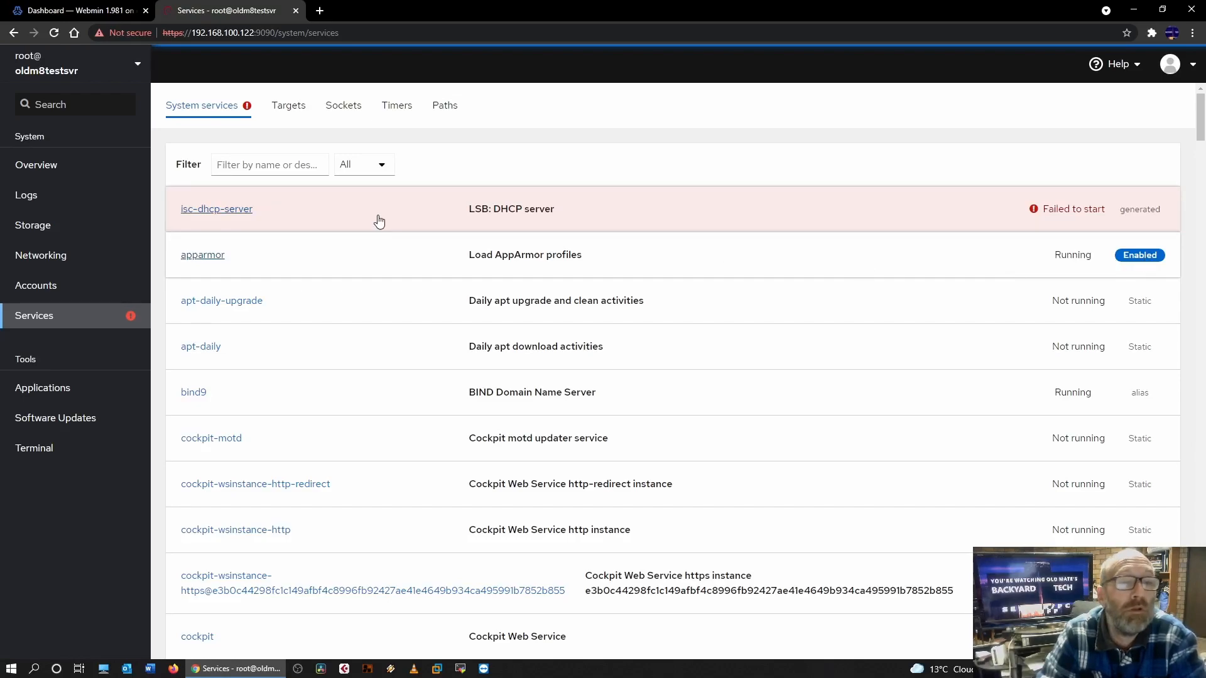
View the failed isc-dhcp-server service details and the graphical.target unit requiring it
left_click(216, 208)
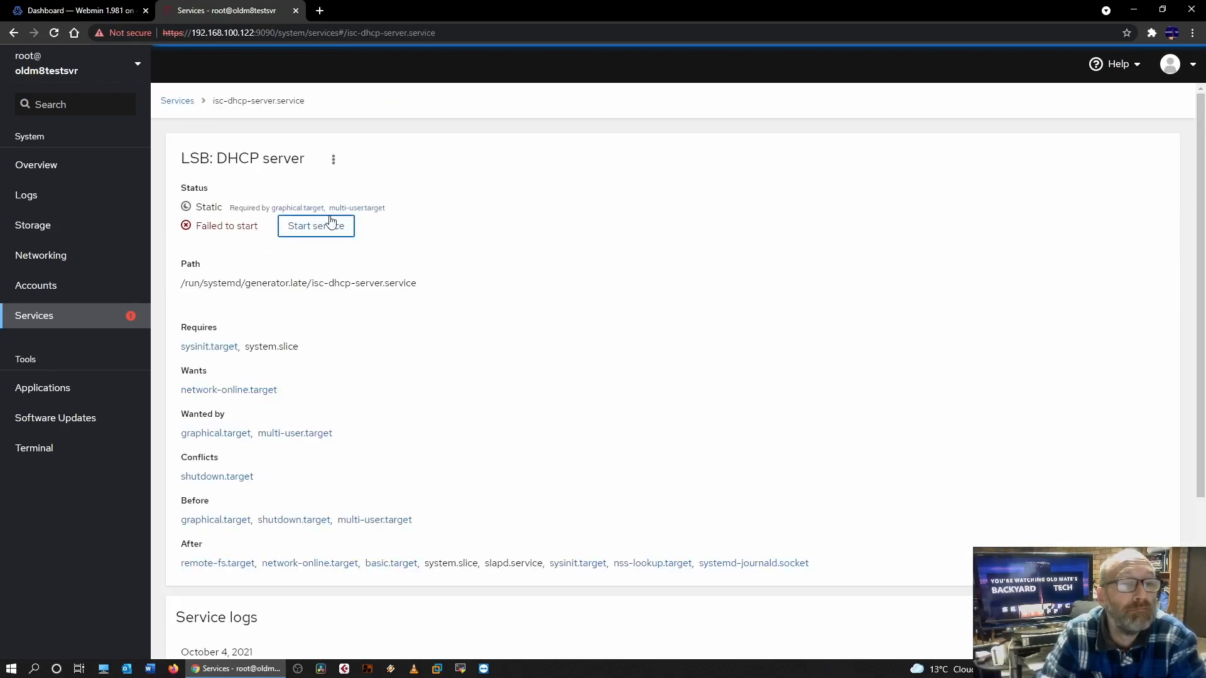
left_click(315, 225)
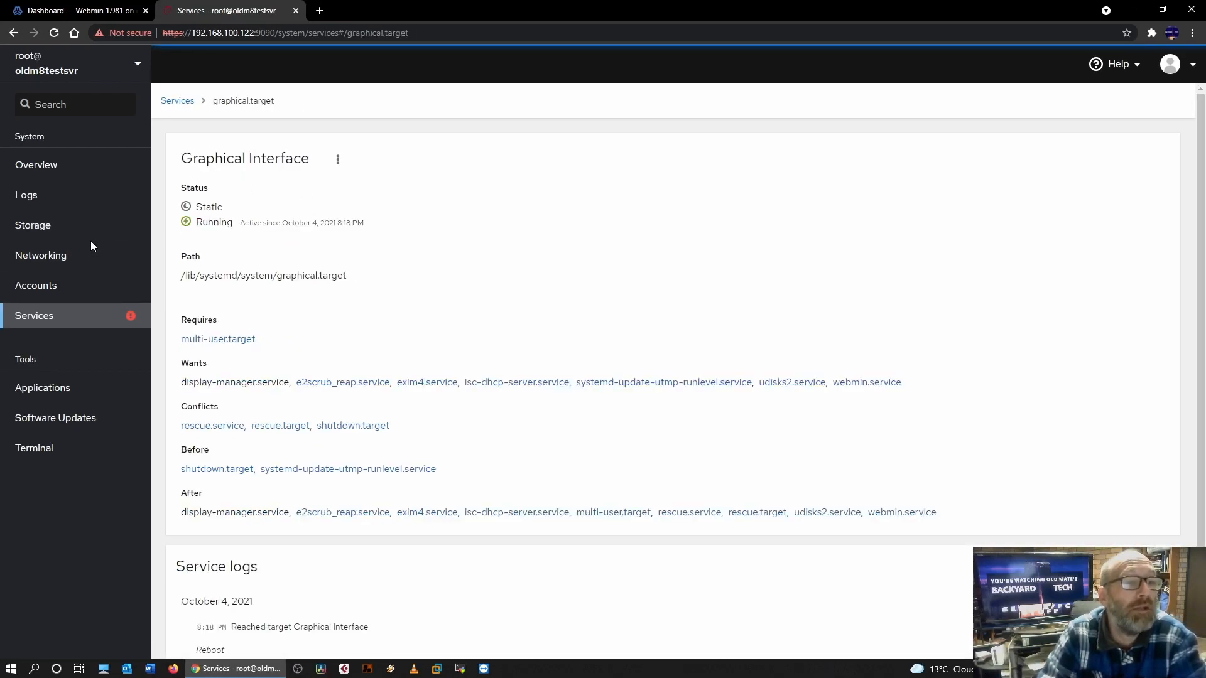
mouse_move(26, 194)
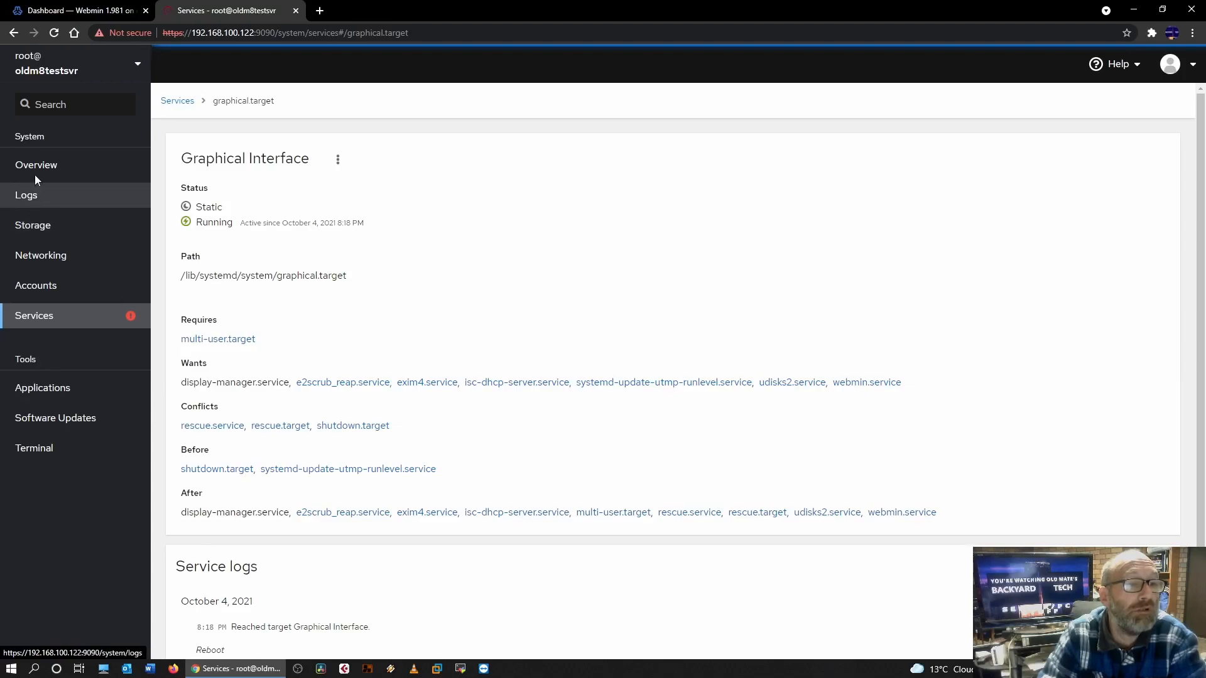
View Cockpit's networking overview, then the Applications list containing only Storage
left_click(40, 255)
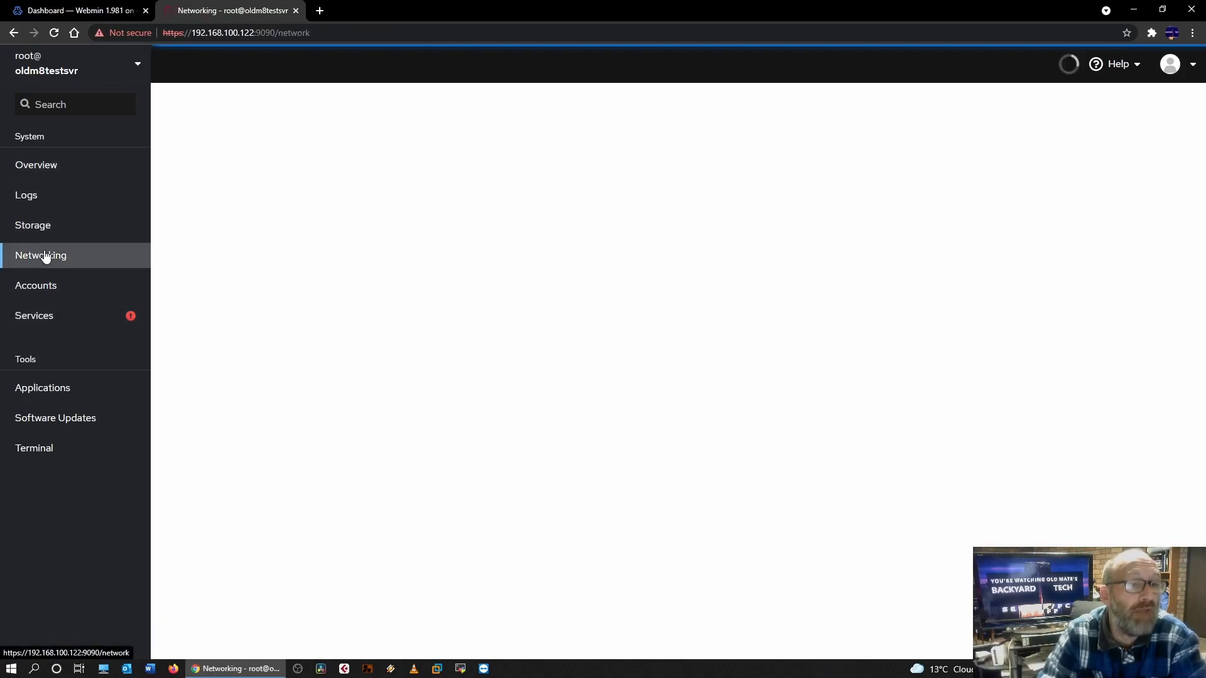
left_click(40, 255)
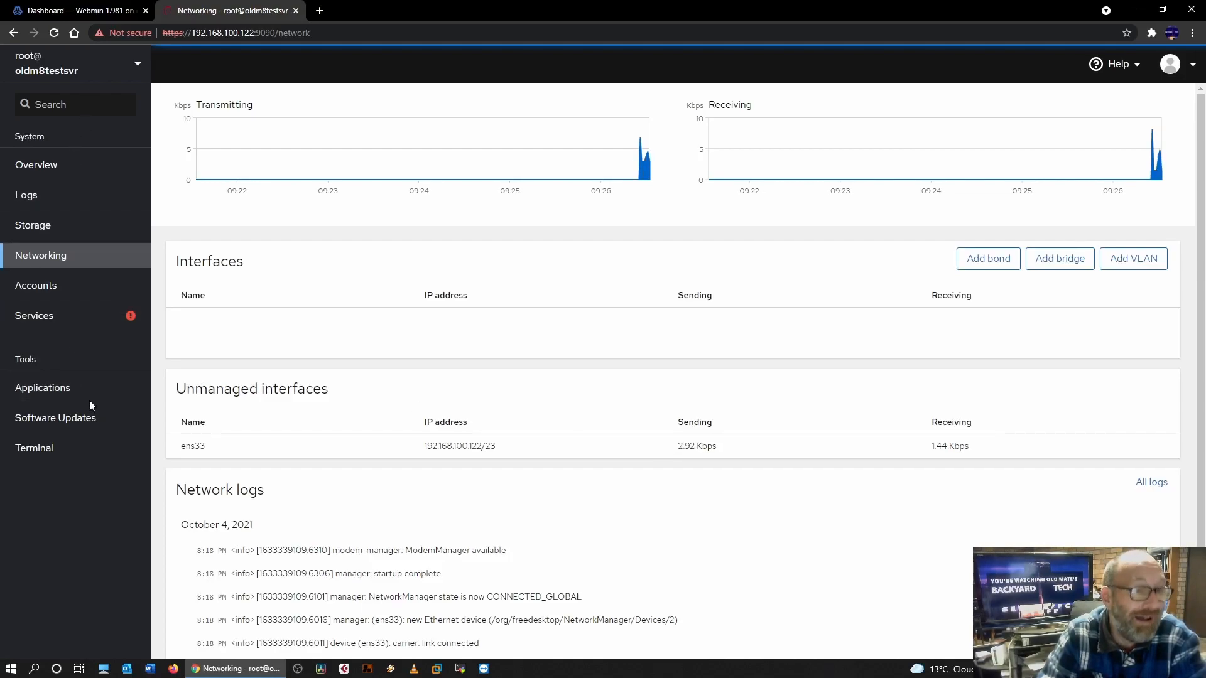
left_click(43, 388)
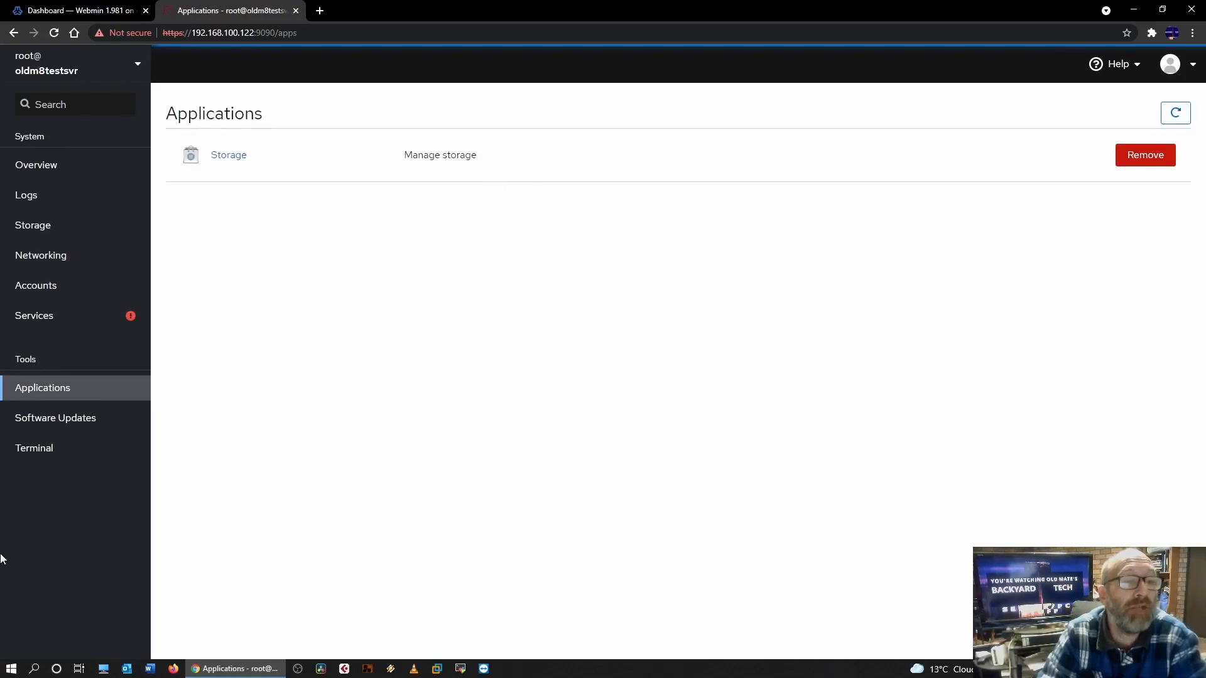
mouse_move(32, 316)
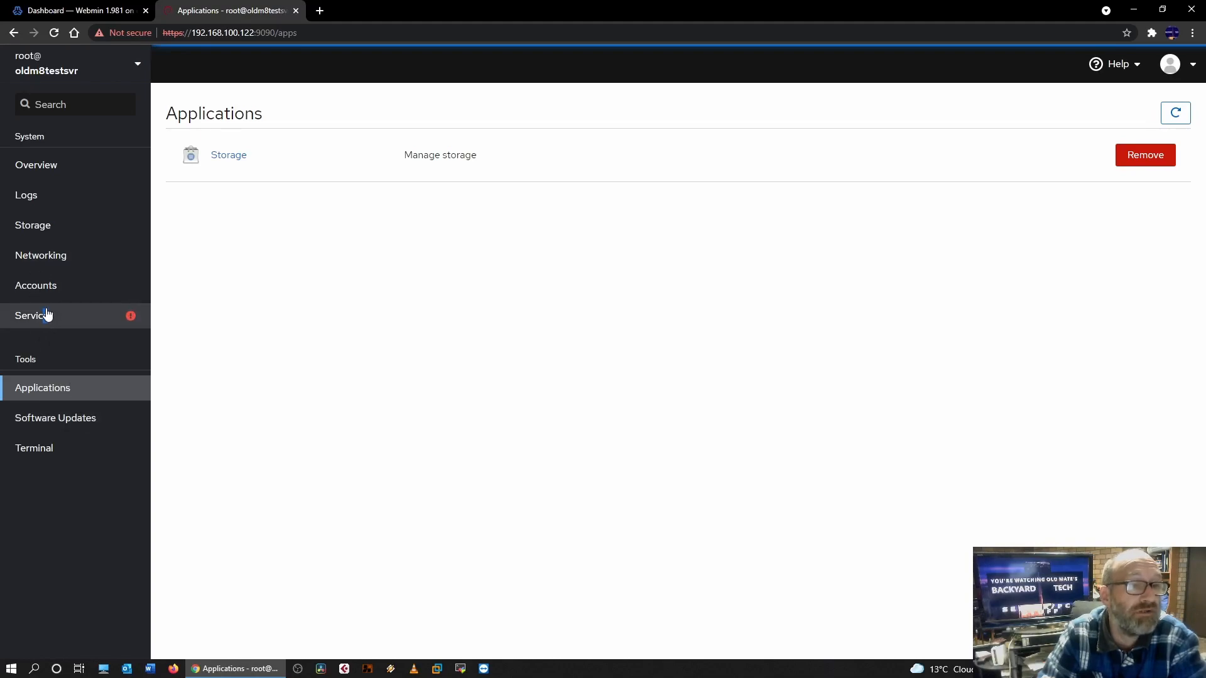
From Services, inspect the failed isc-dhcp-server details down to its failure logs
left_click(30, 315)
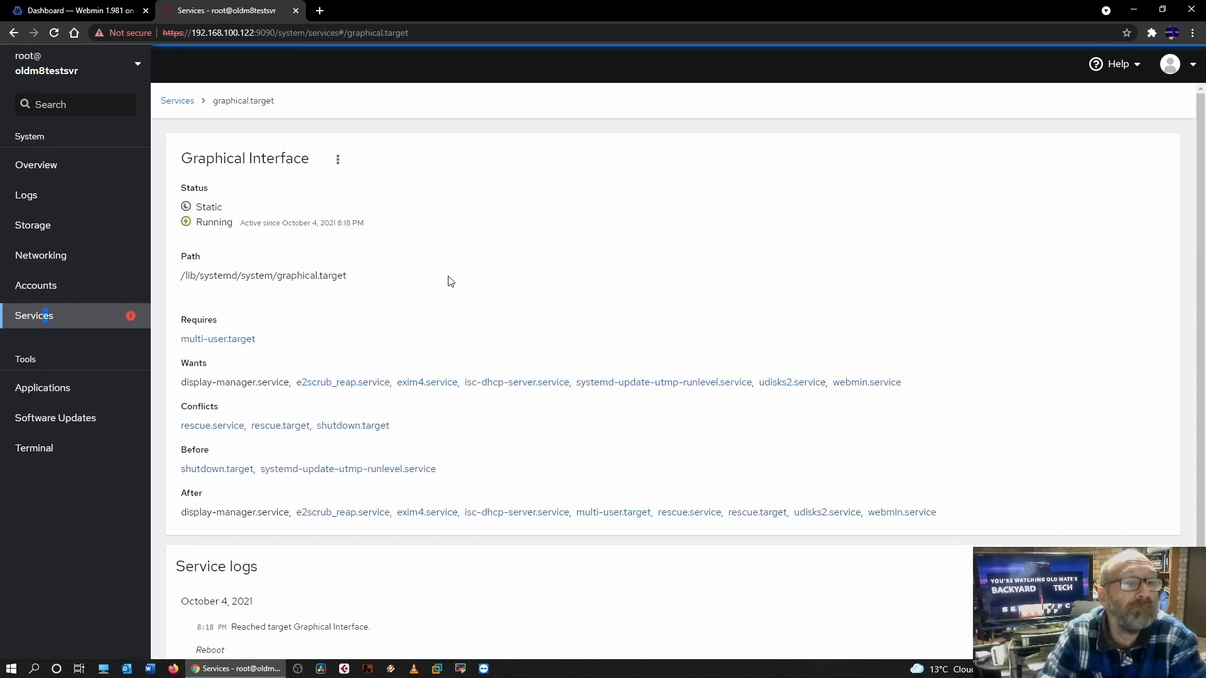
mouse_move(300, 247)
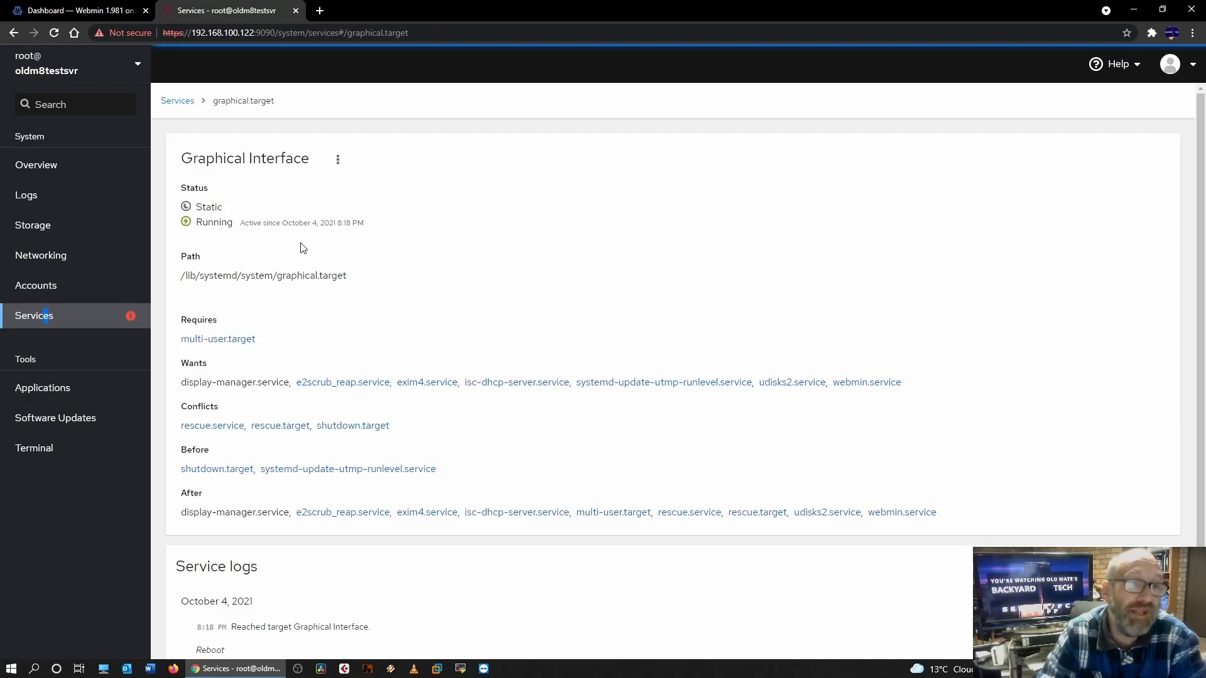
mouse_move(342, 456)
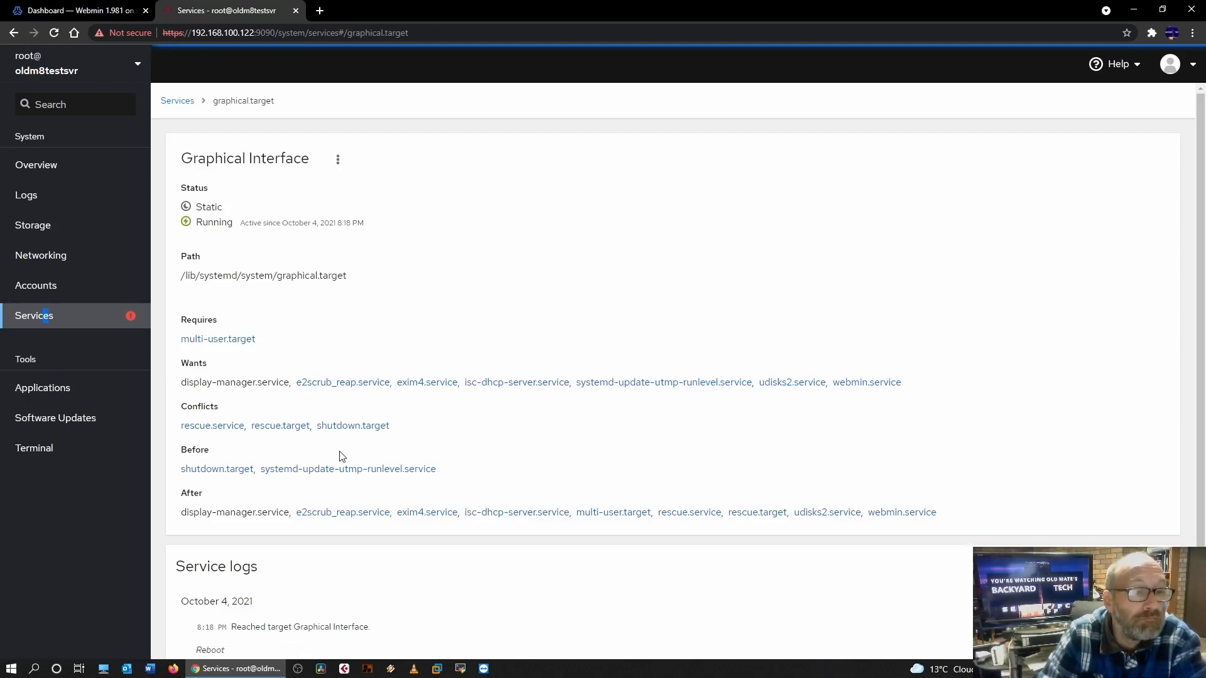
mouse_move(516, 512)
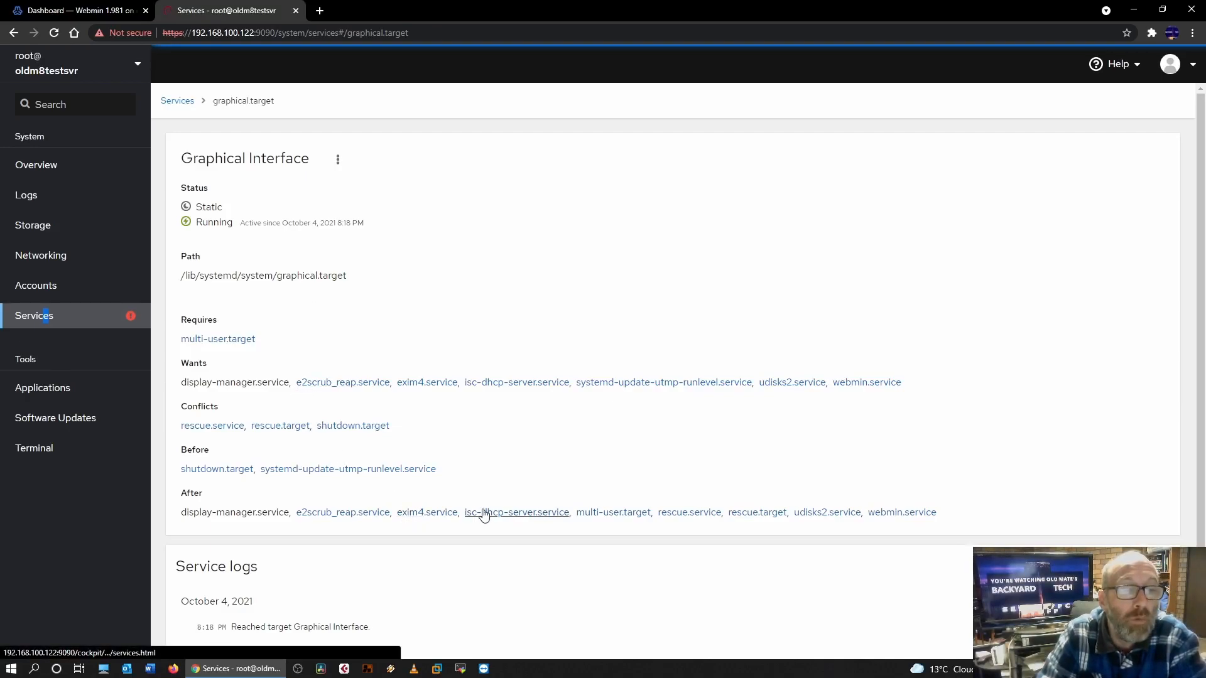
scroll("down", 3)
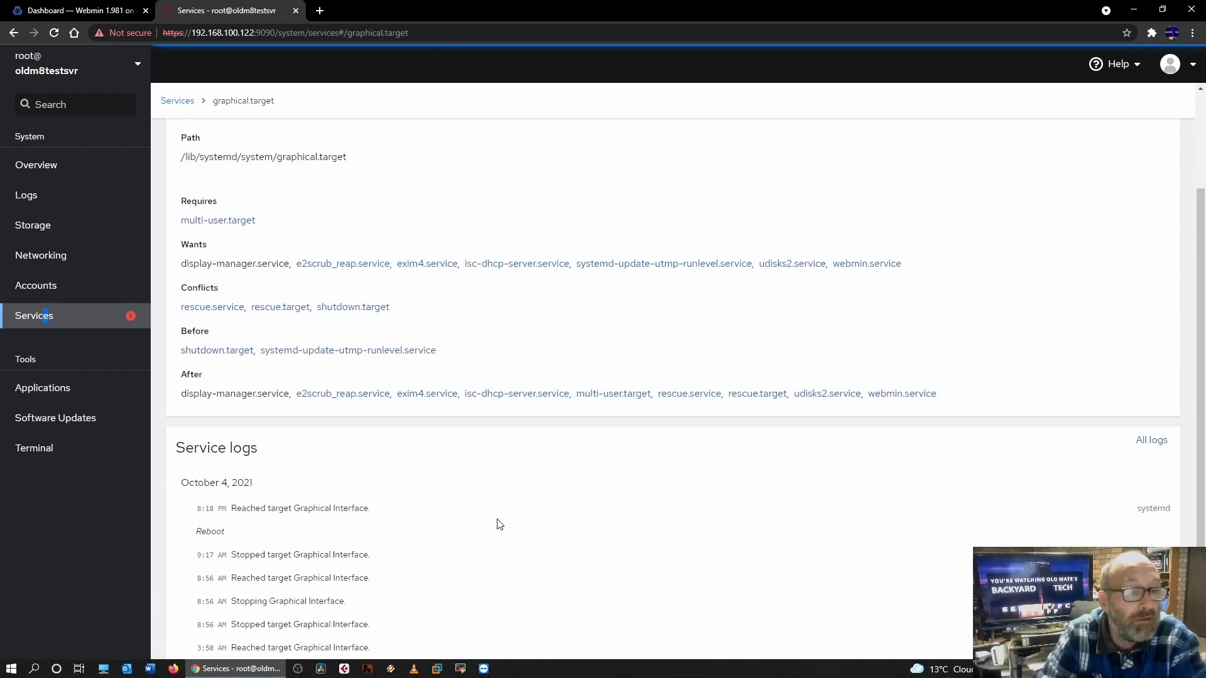
mouse_move(464, 416)
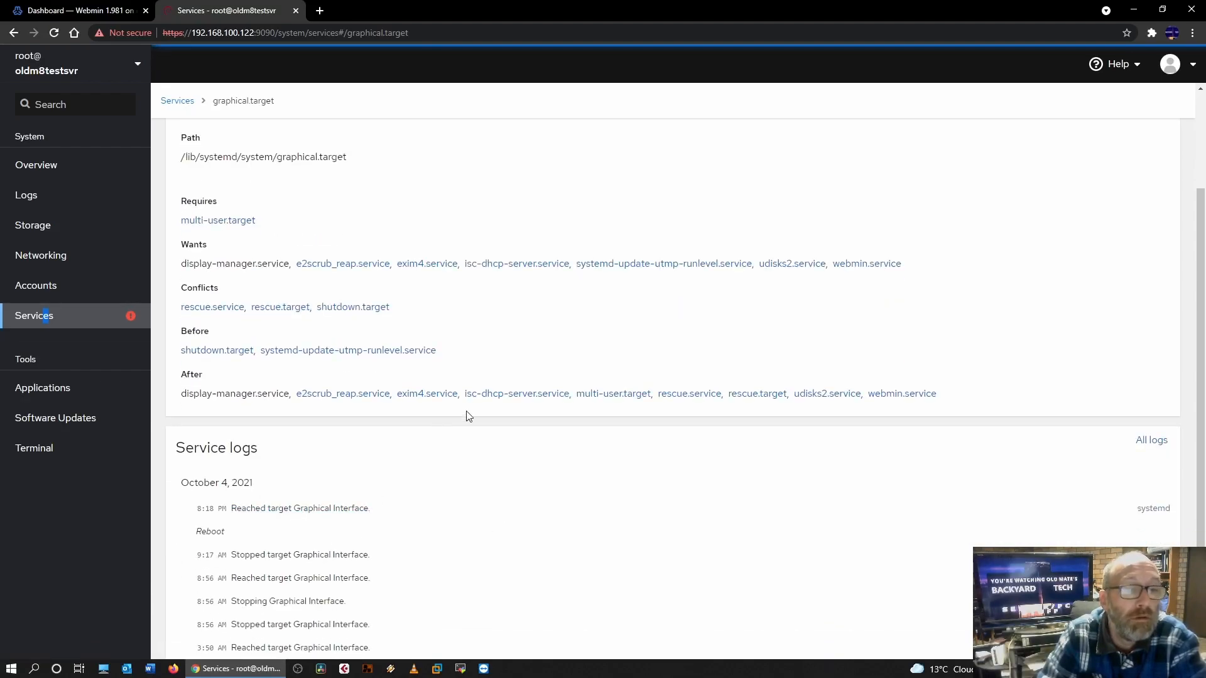
mouse_move(516, 393)
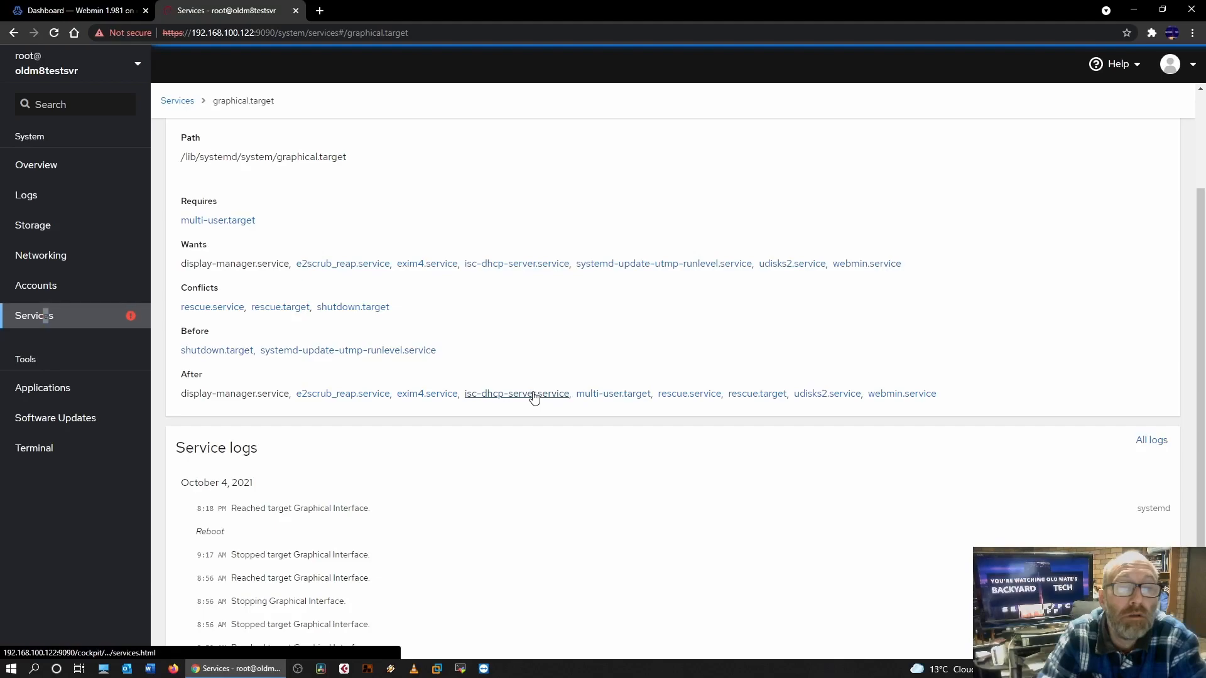
left_click(516, 393)
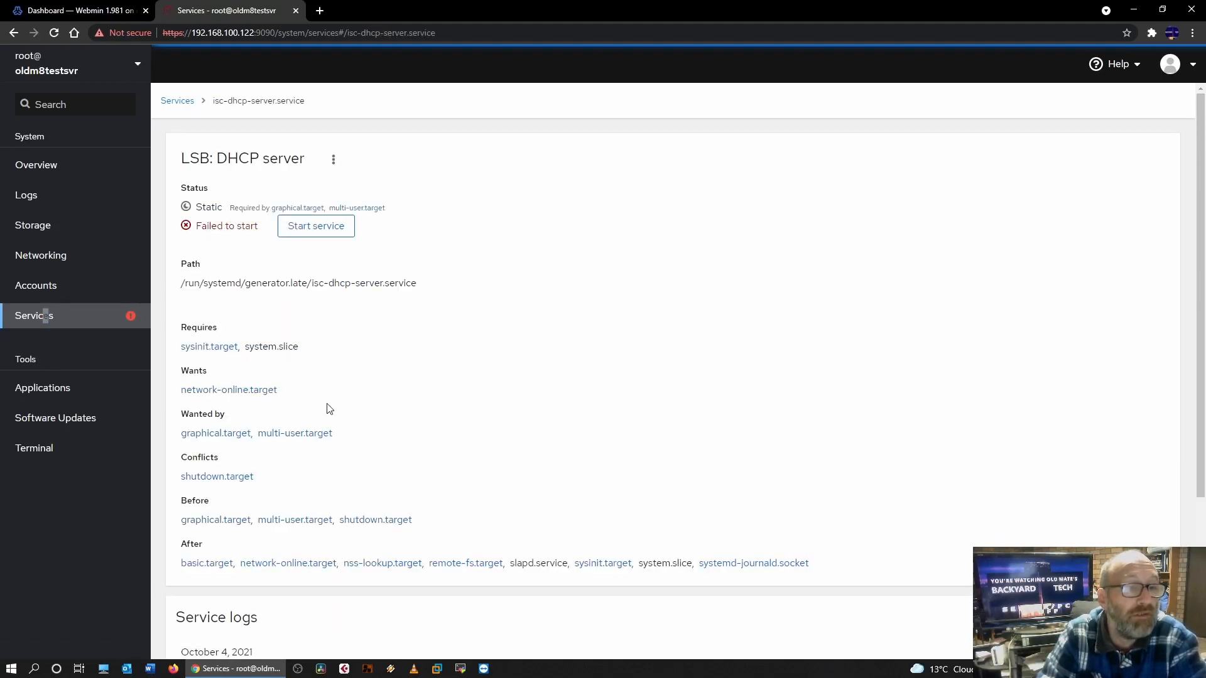
scroll("down", 3)
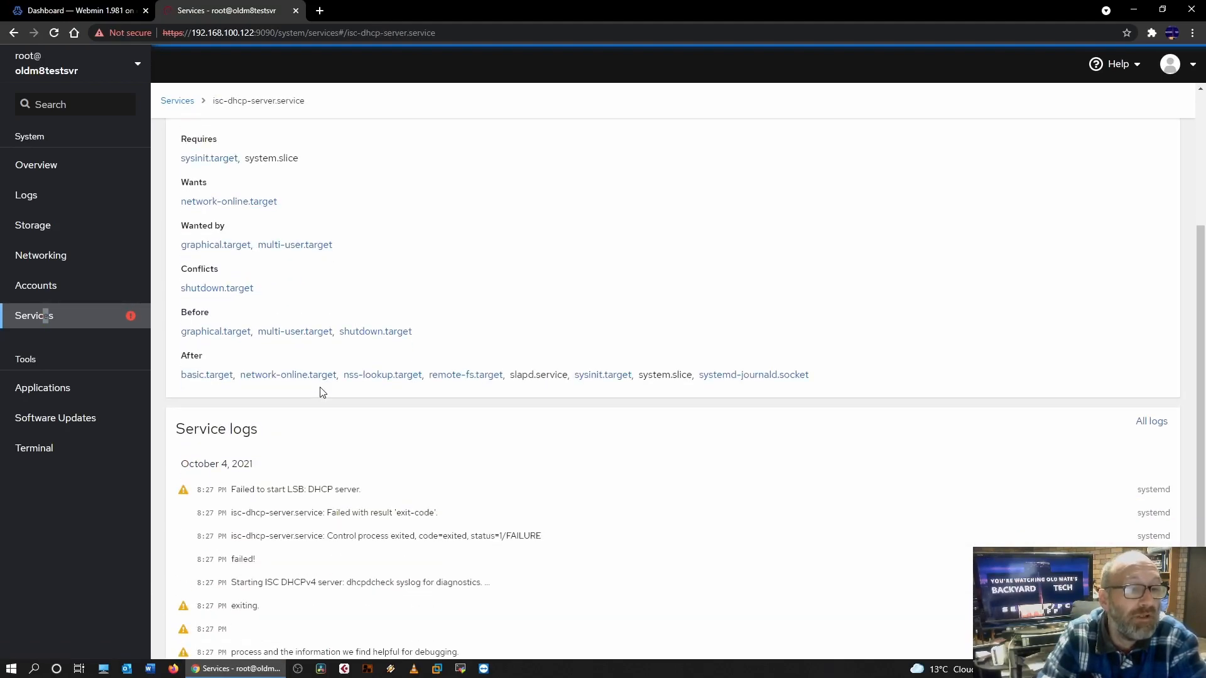
mouse_move(355, 418)
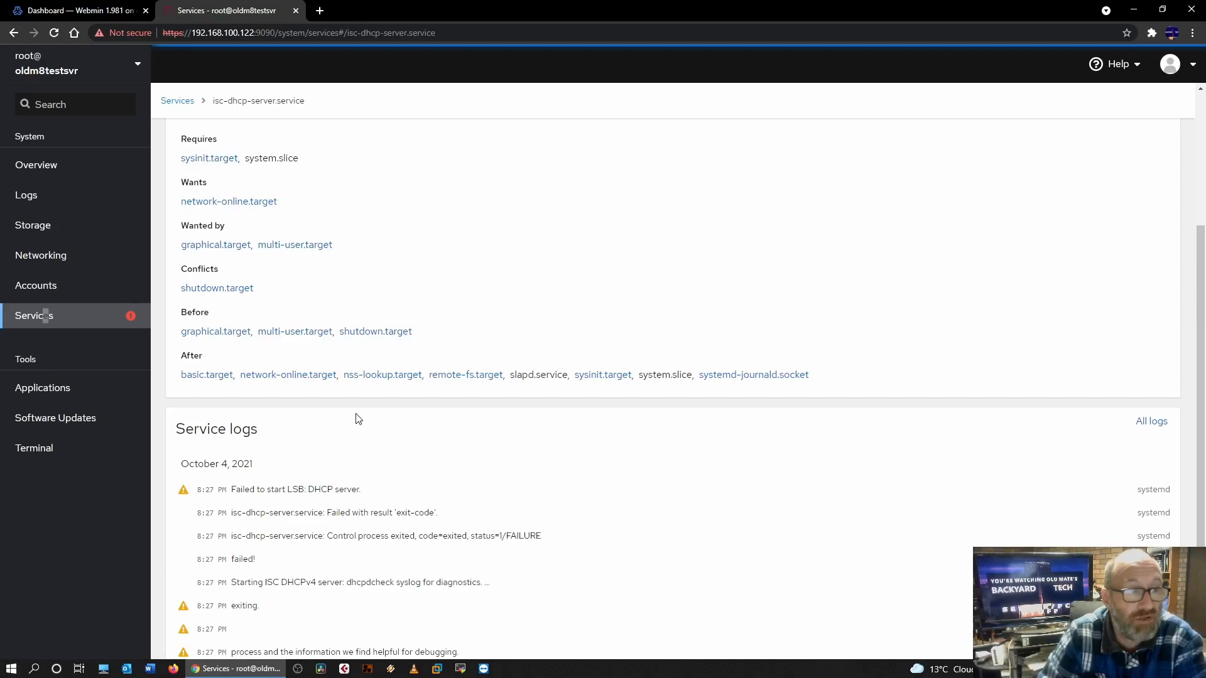
Check the networking page with the ens33 interface, then bring Webmin's dashboard back up
left_click(40, 255)
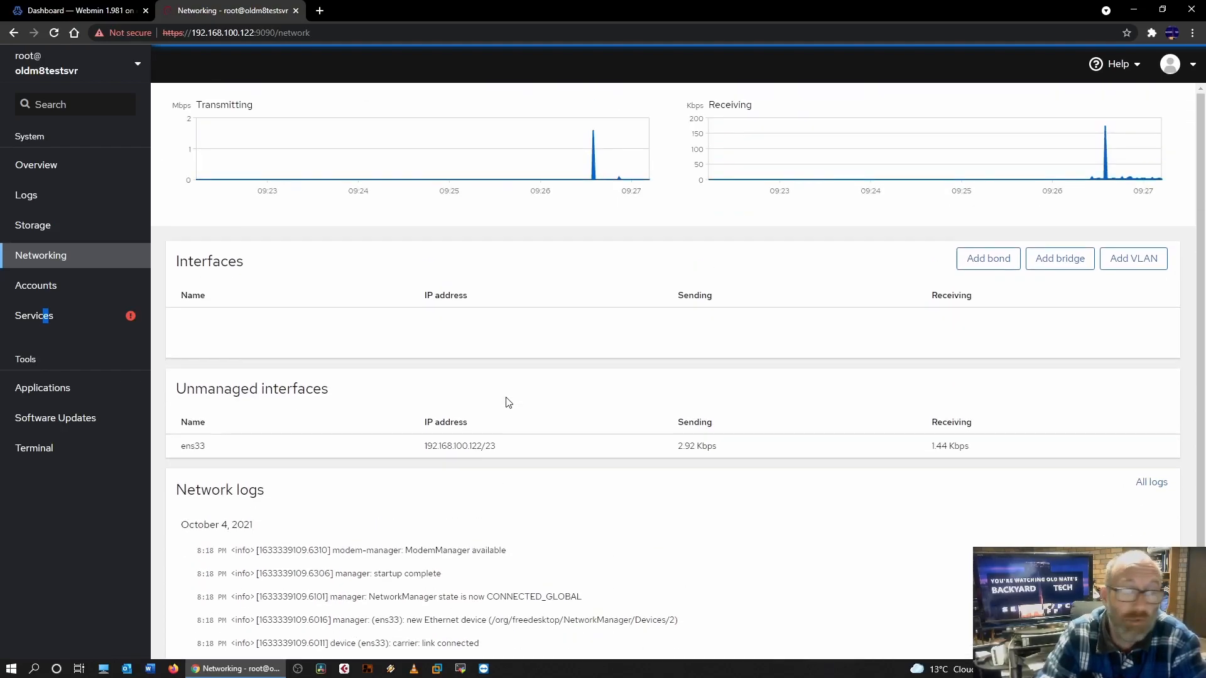
mouse_move(318, 125)
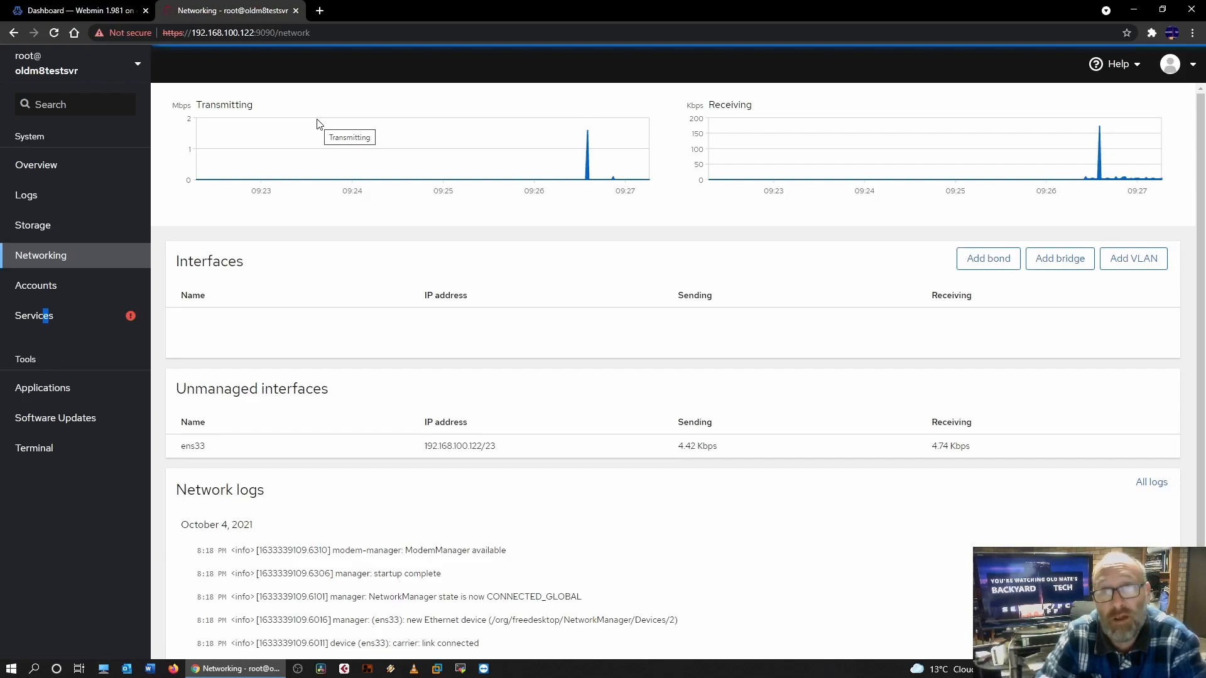
left_click(73, 10)
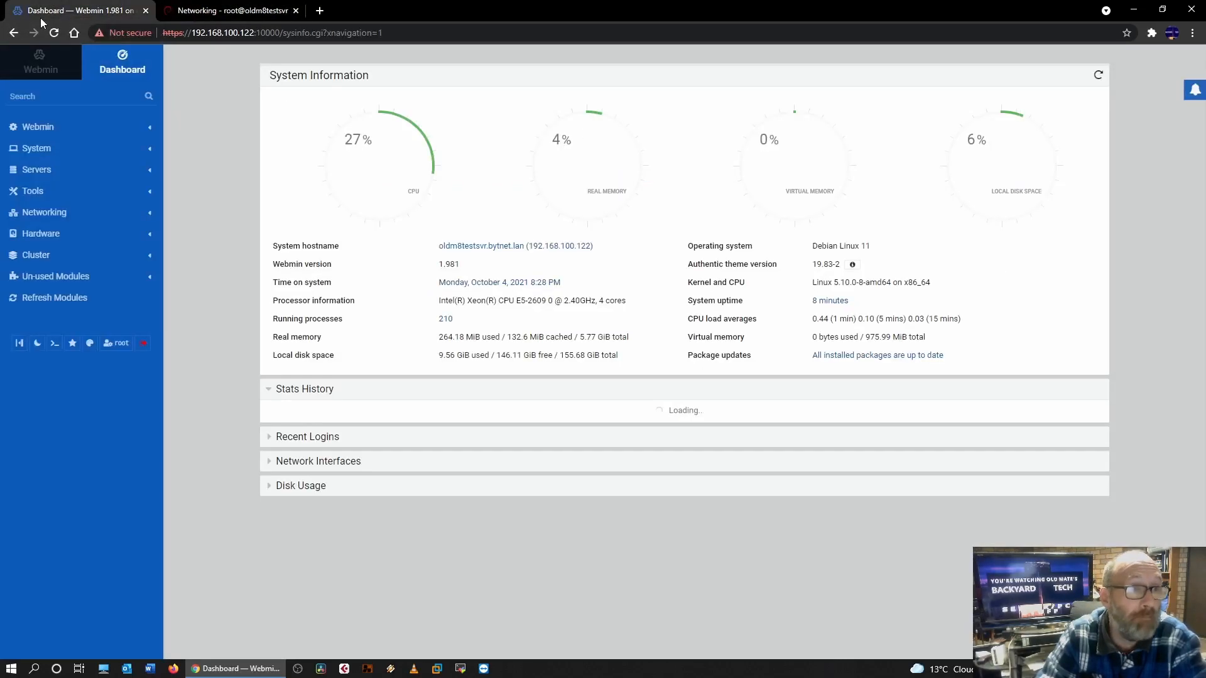
Under Un-used Modules, view DHCP Server and BIND DNS Server, then return to Cockpit's networking page
left_click(54, 276)
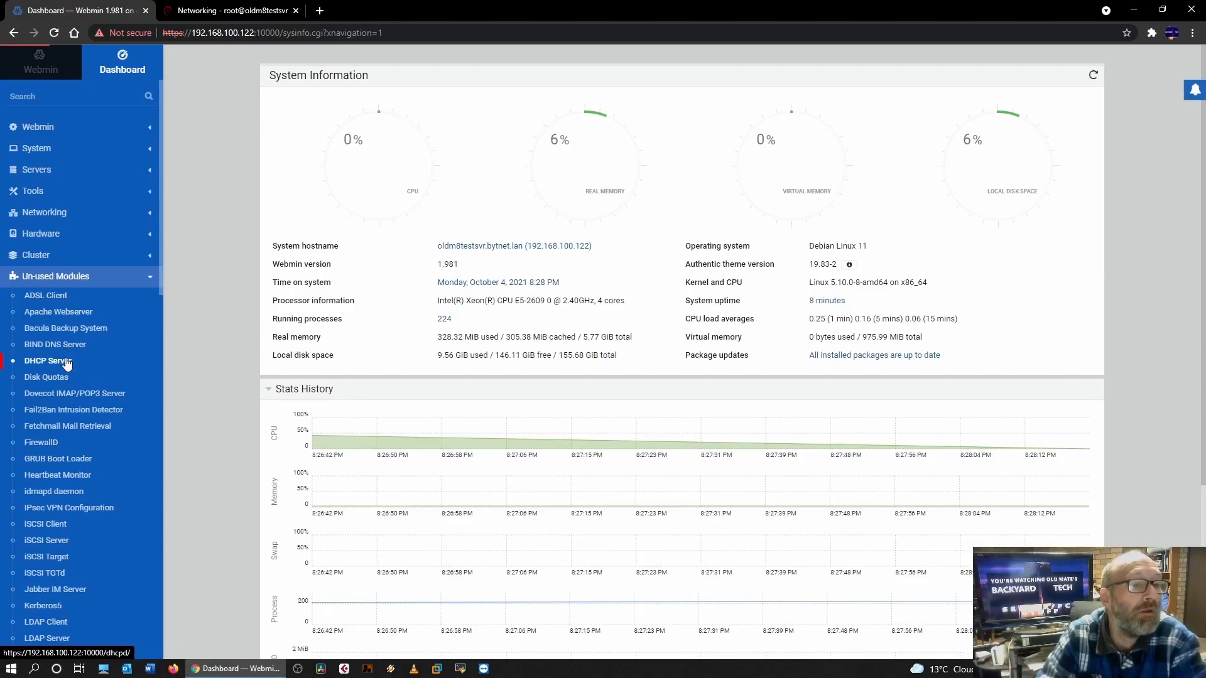
left_click(47, 360)
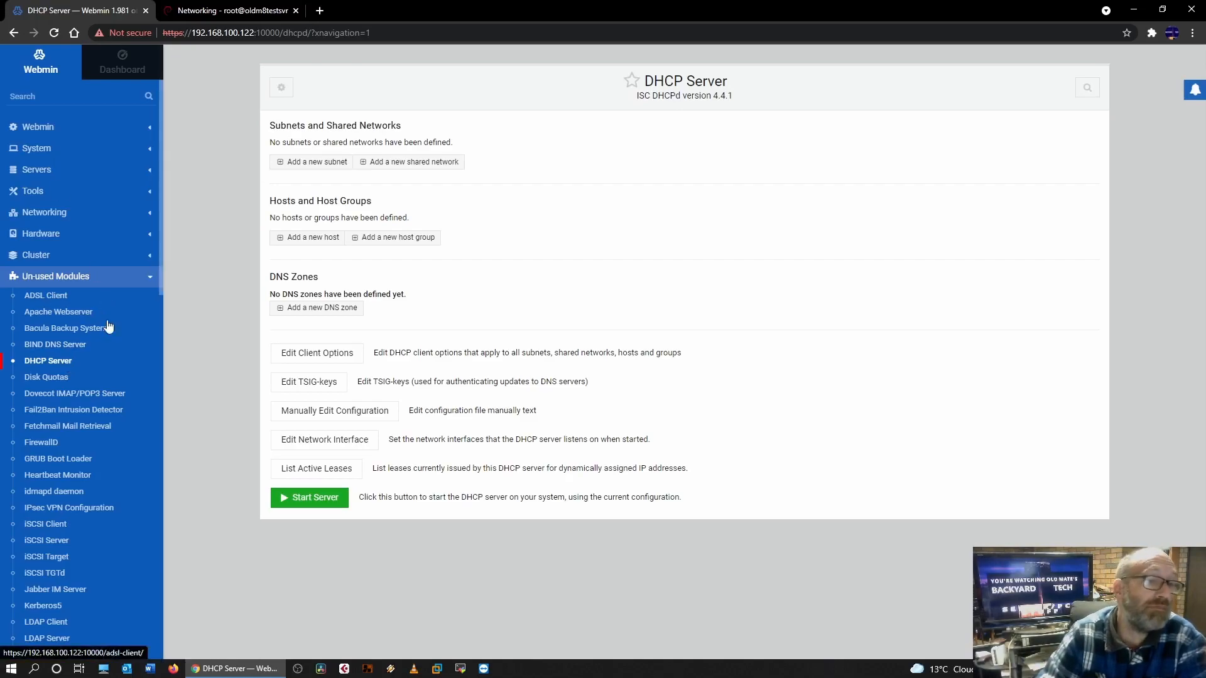
left_click(54, 344)
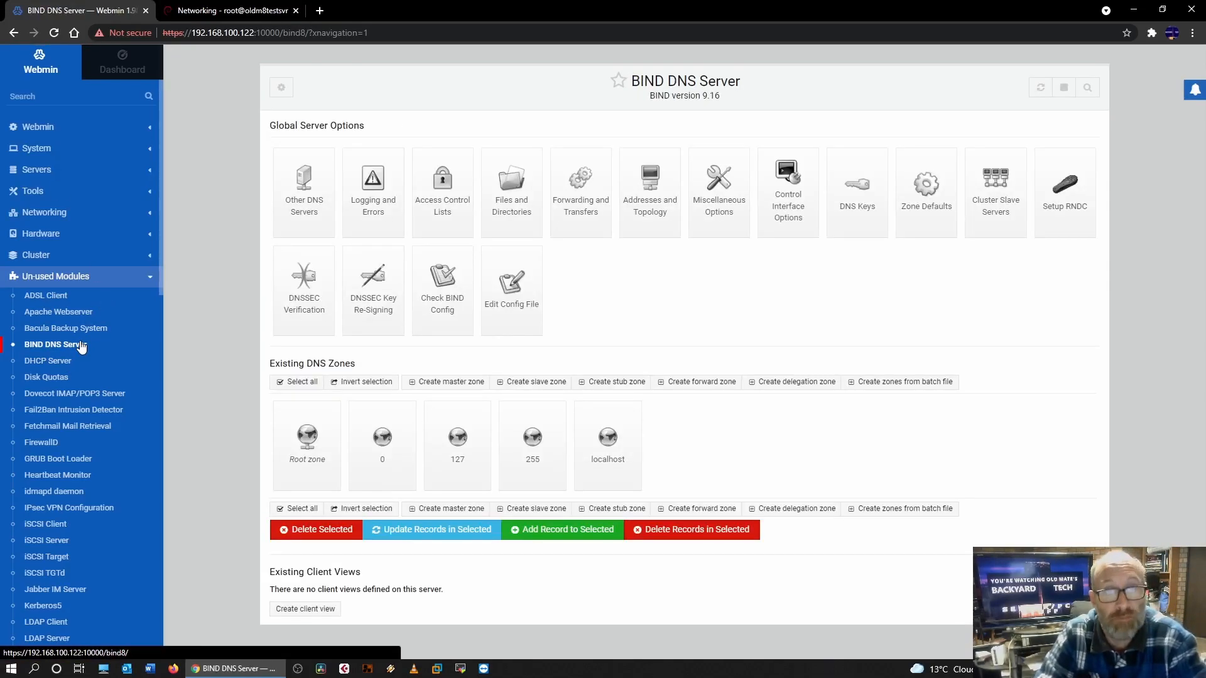
left_click(231, 10)
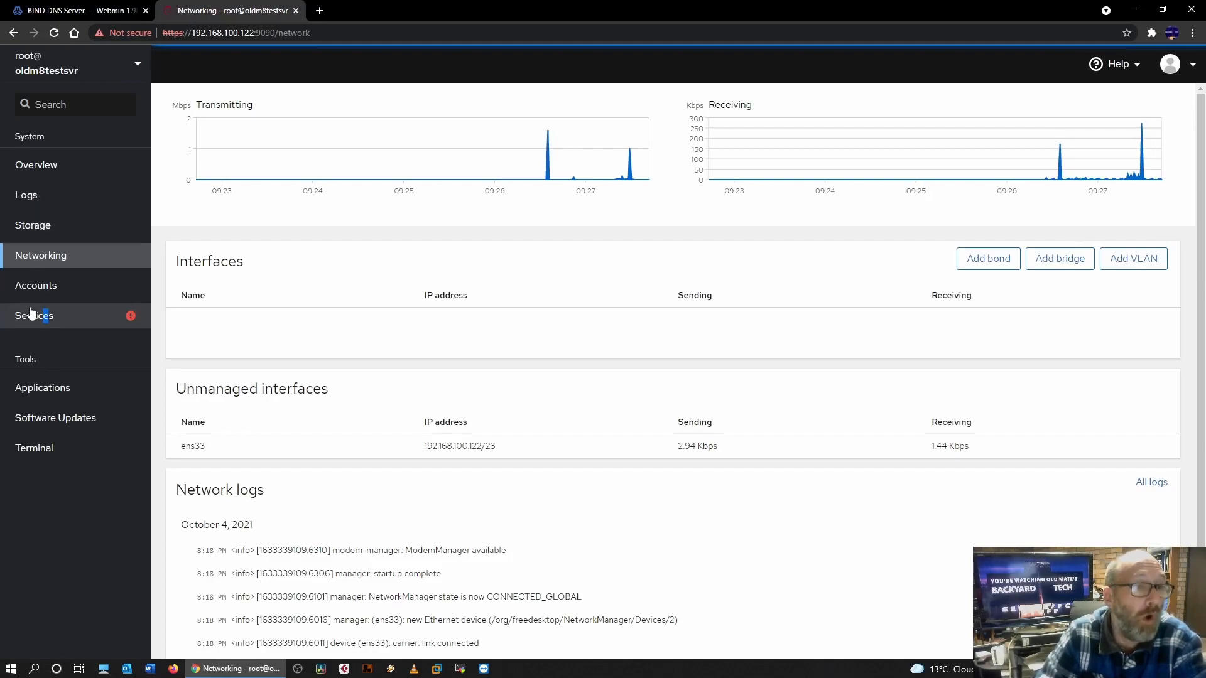
On the system overview, check the System time 'Not synchronized' warning and dismiss it
left_click(37, 164)
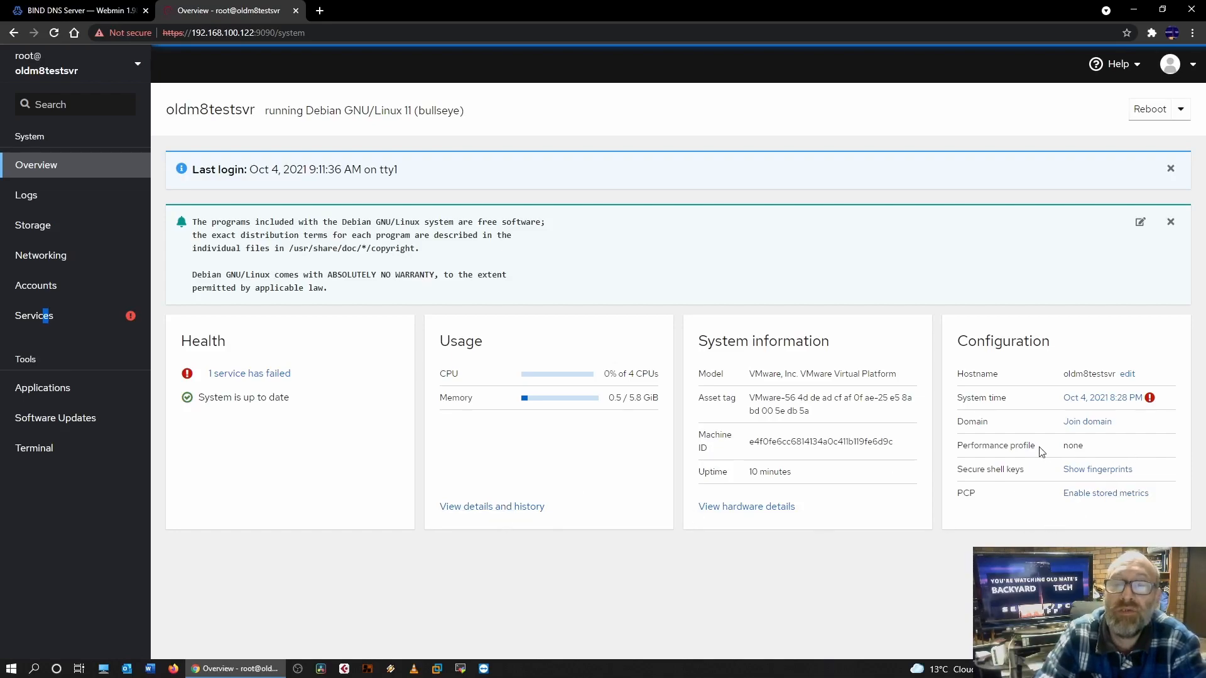
mouse_move(1173, 399)
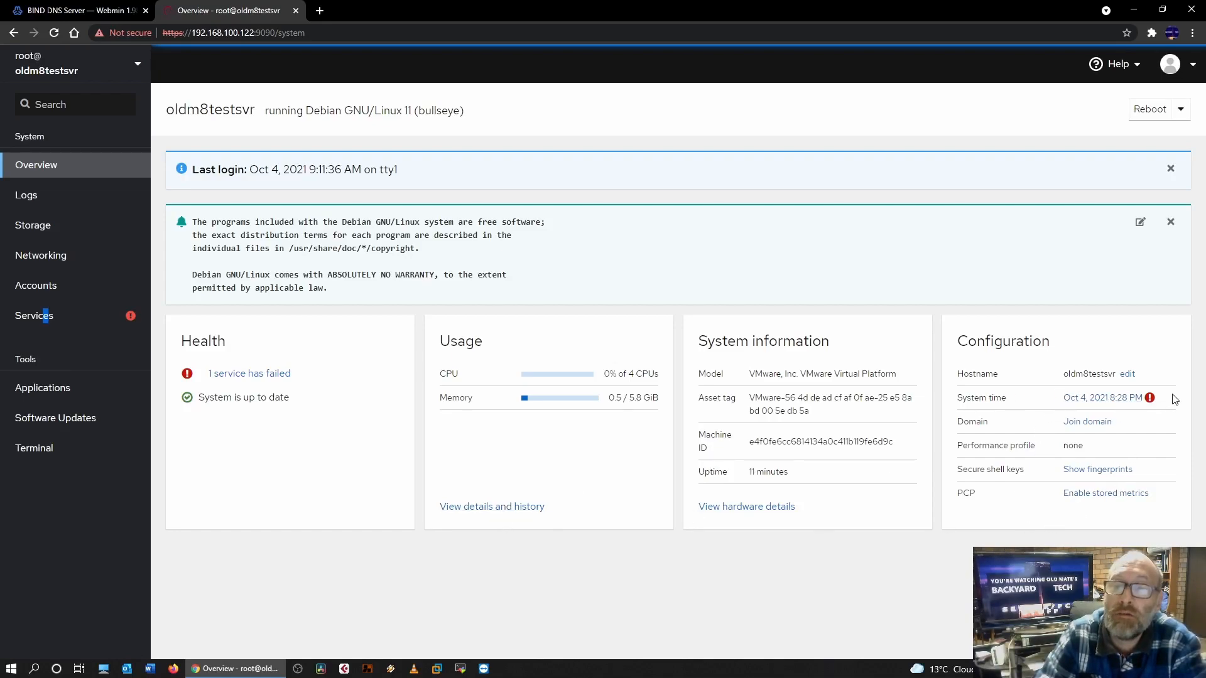
mouse_move(1151, 399)
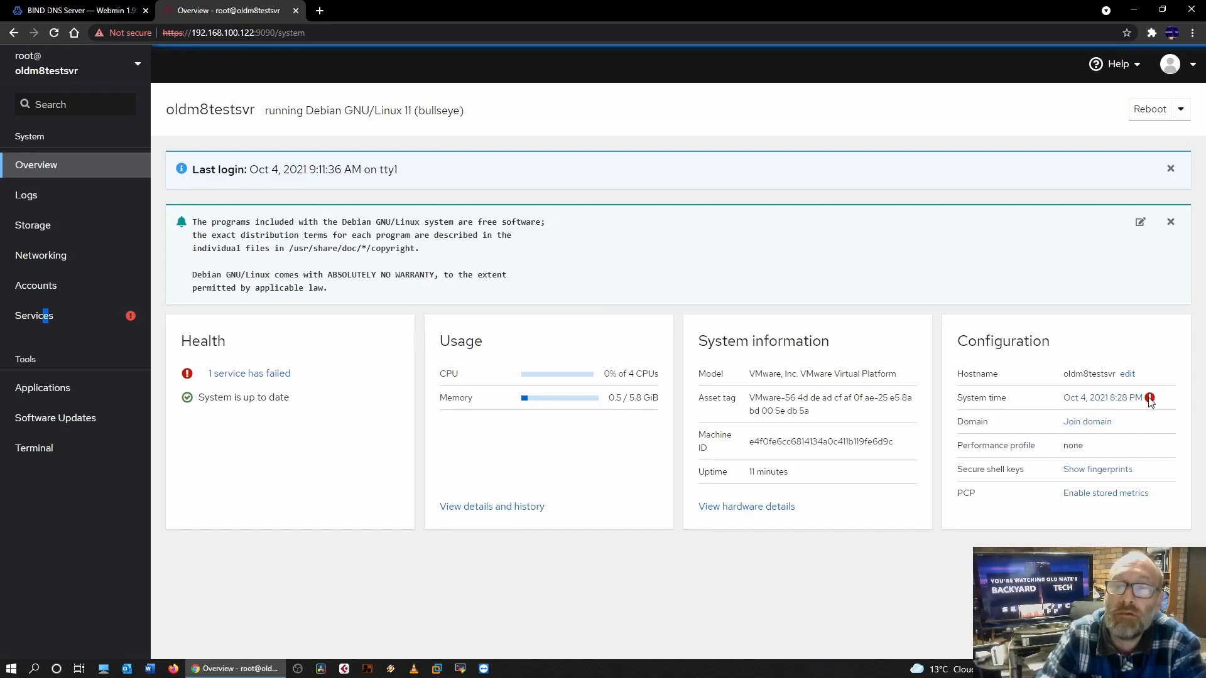
left_click(1149, 398)
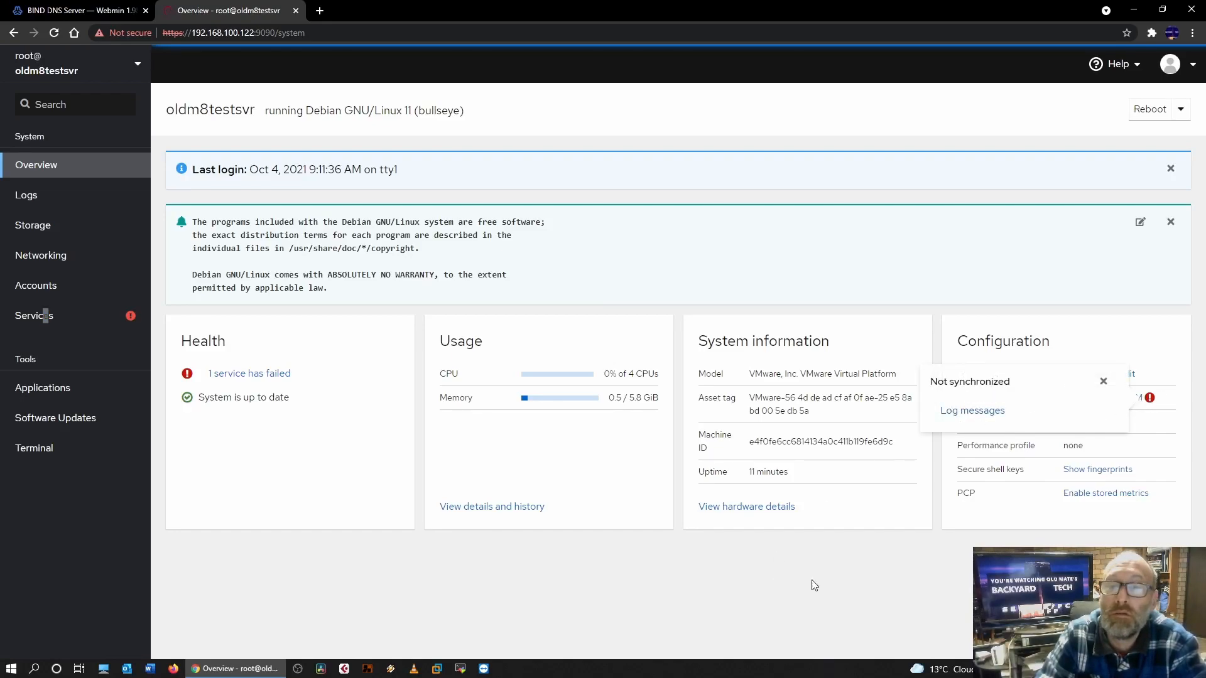
left_click(1103, 380)
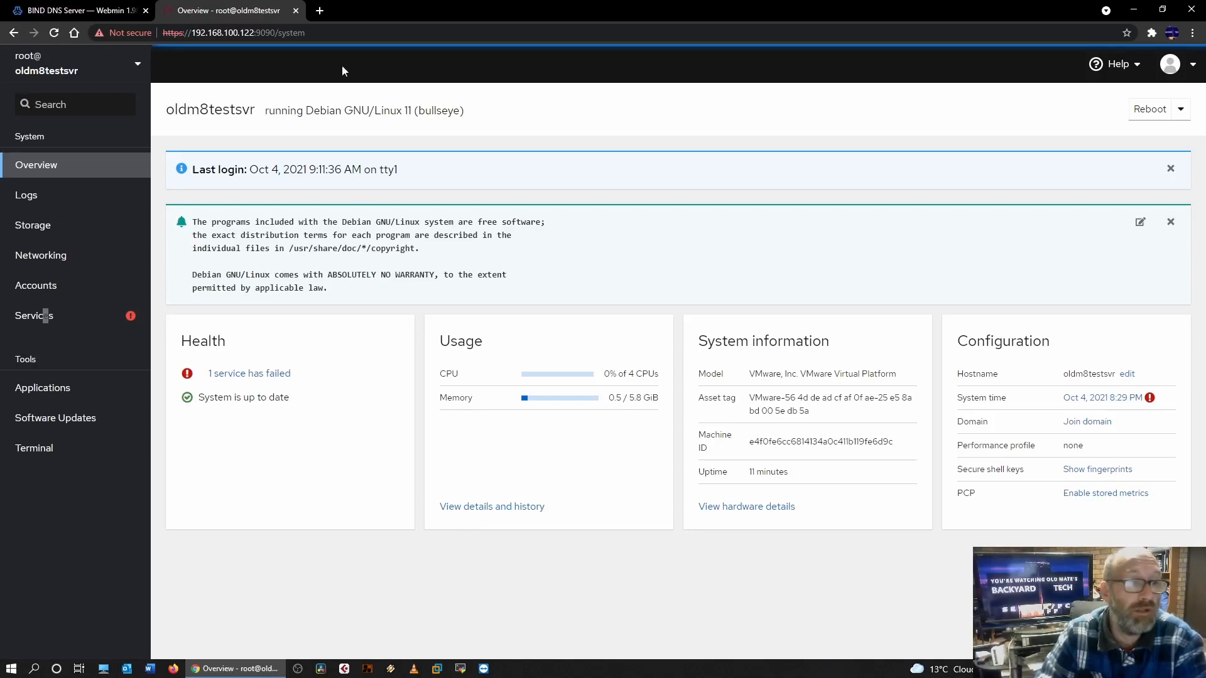
left_click(73, 11)
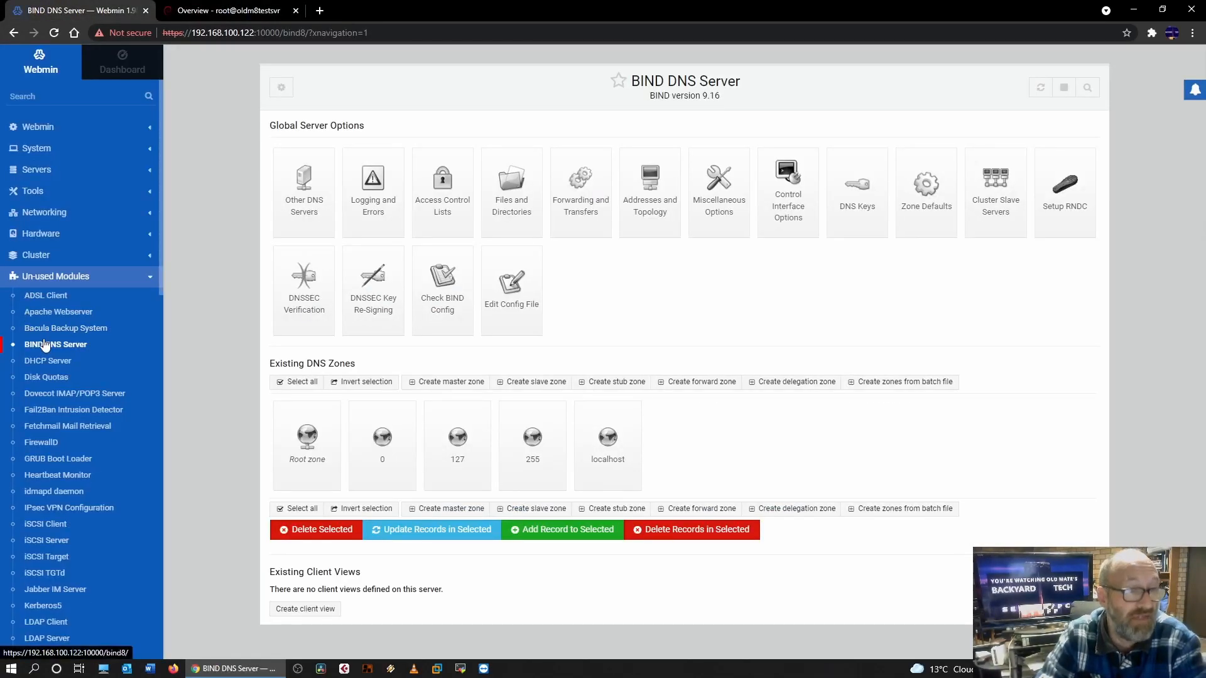
mouse_move(48, 360)
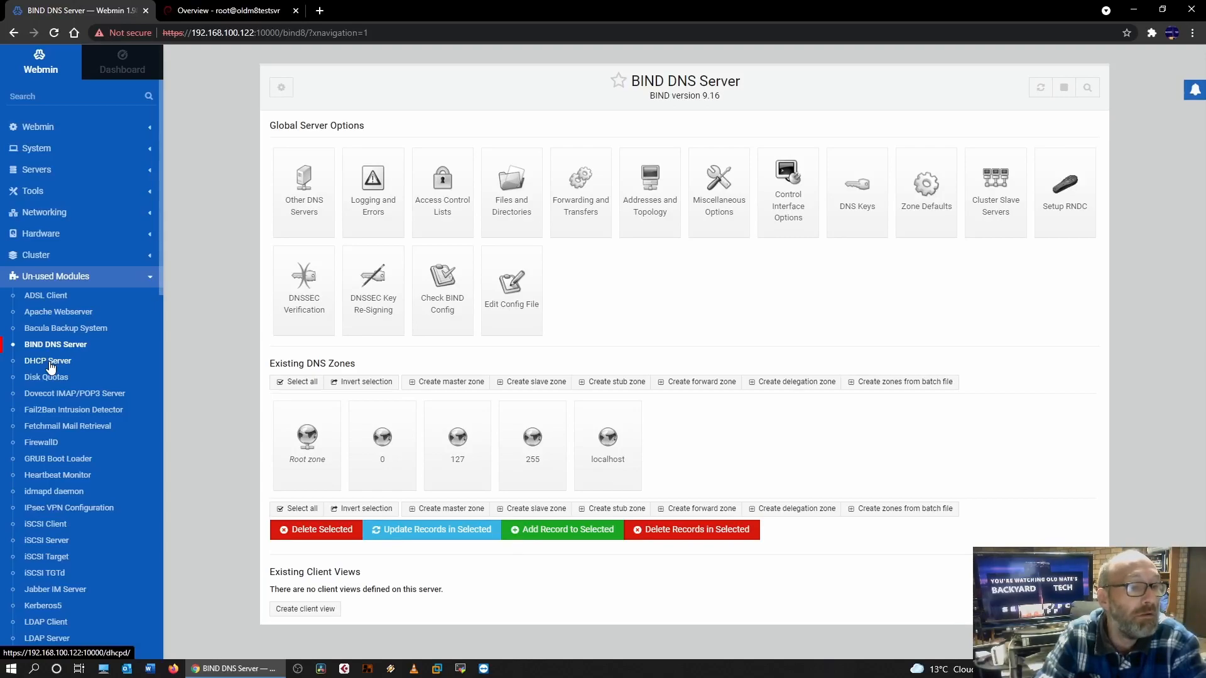
mouse_move(109, 495)
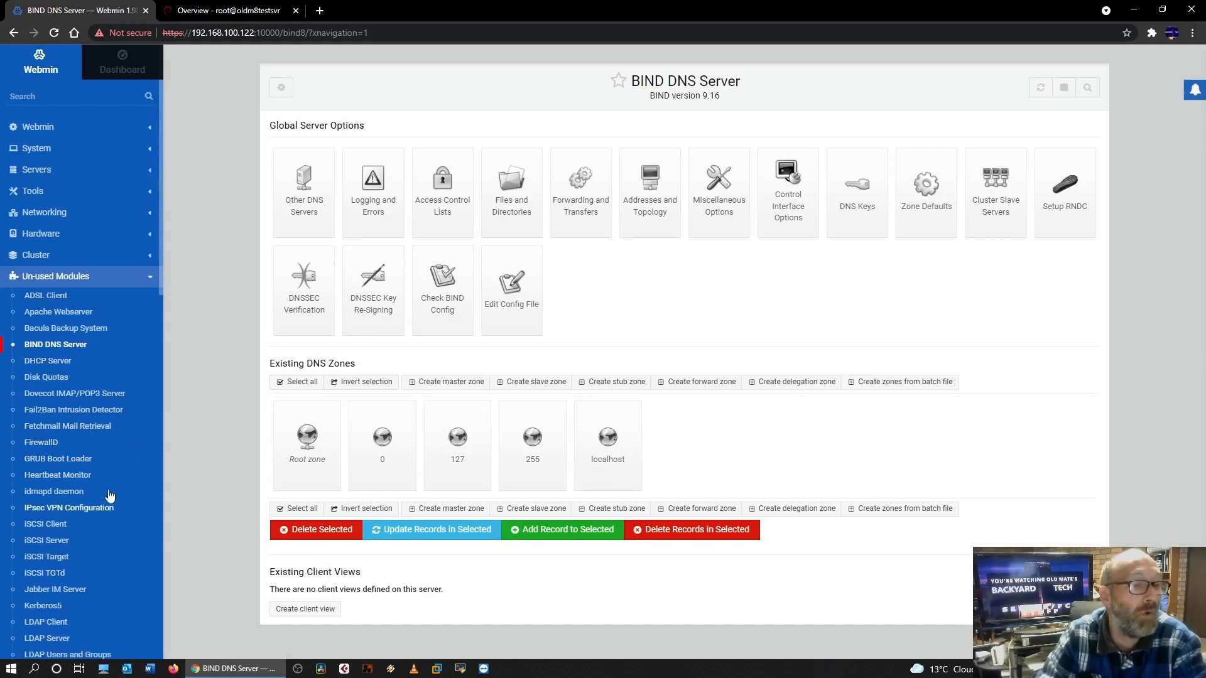
left_click(227, 10)
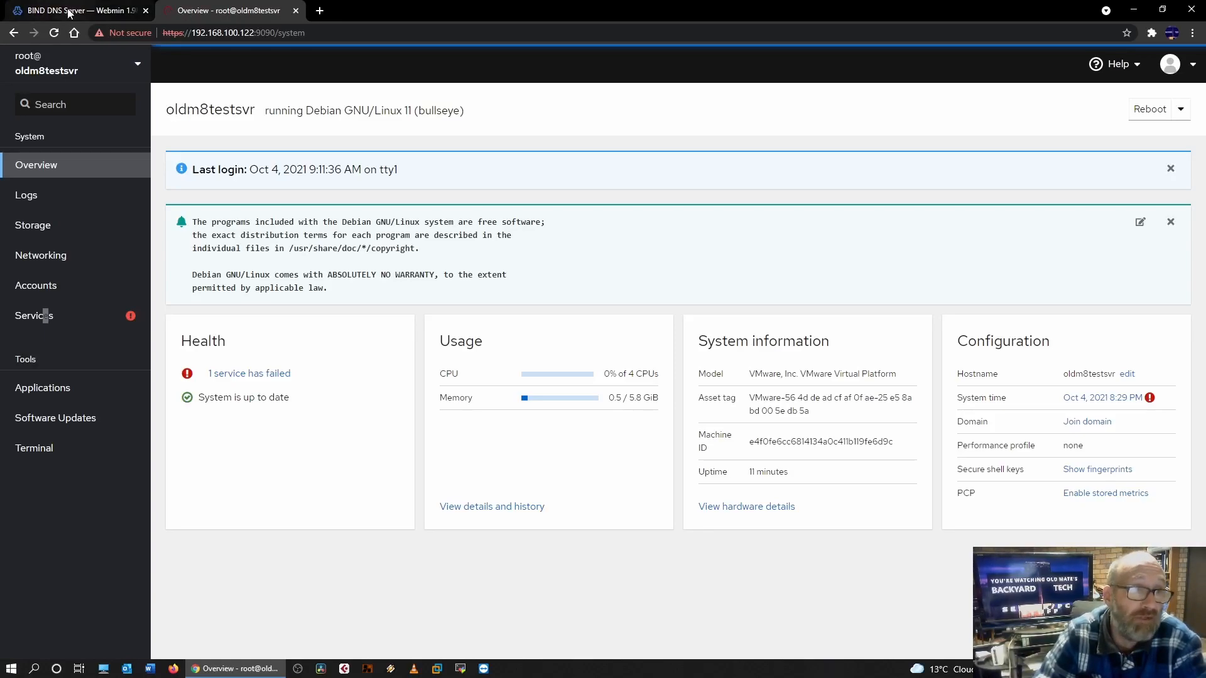
left_click(73, 10)
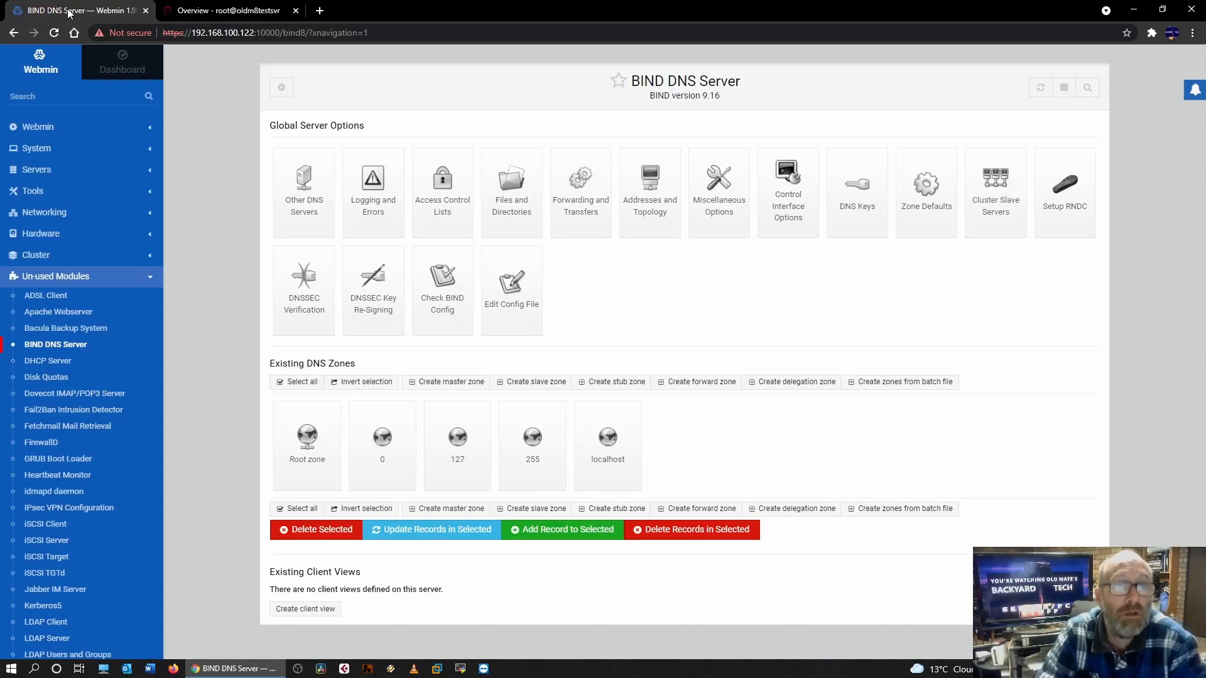
left_click(227, 10)
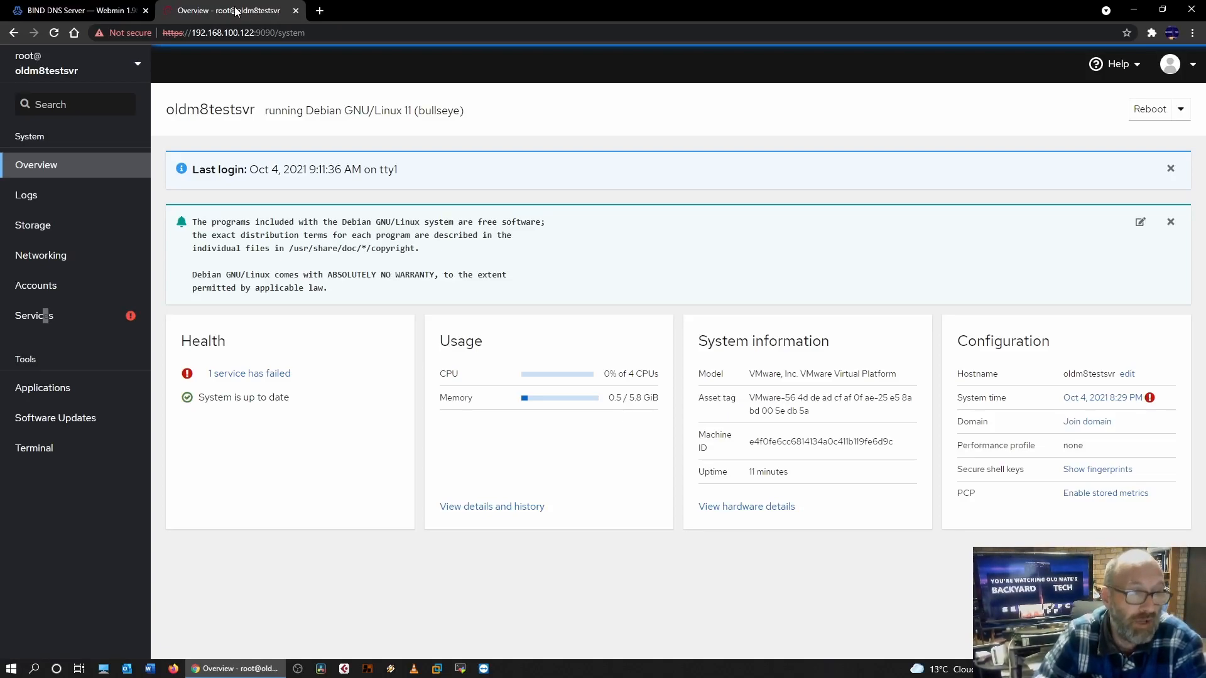
mouse_move(32, 316)
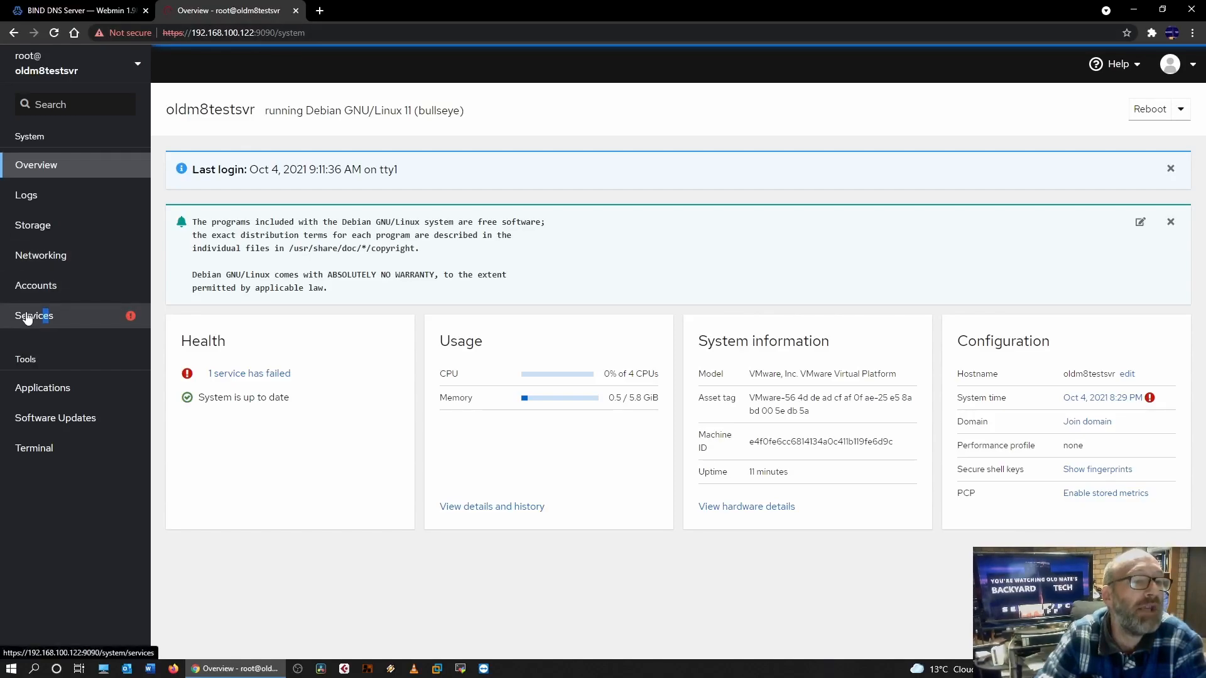
Review the graphical.target that requires the DHCP service, then go back to the full services list
left_click(33, 315)
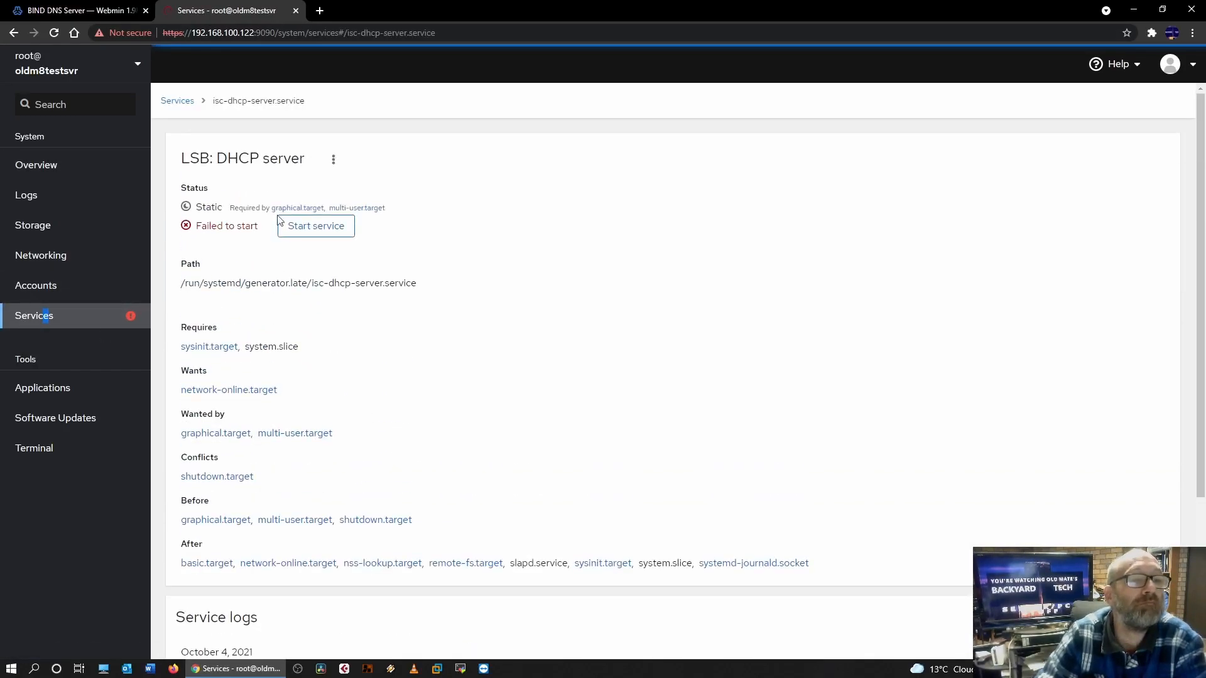
mouse_move(298, 207)
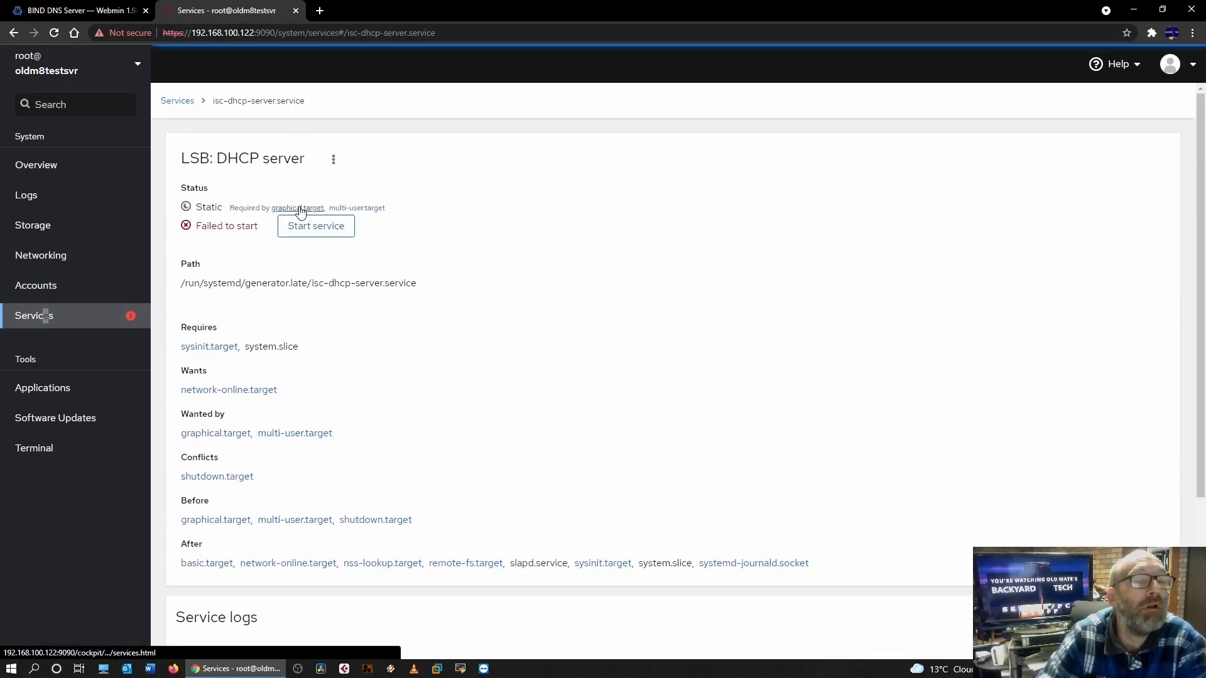
left_click(296, 207)
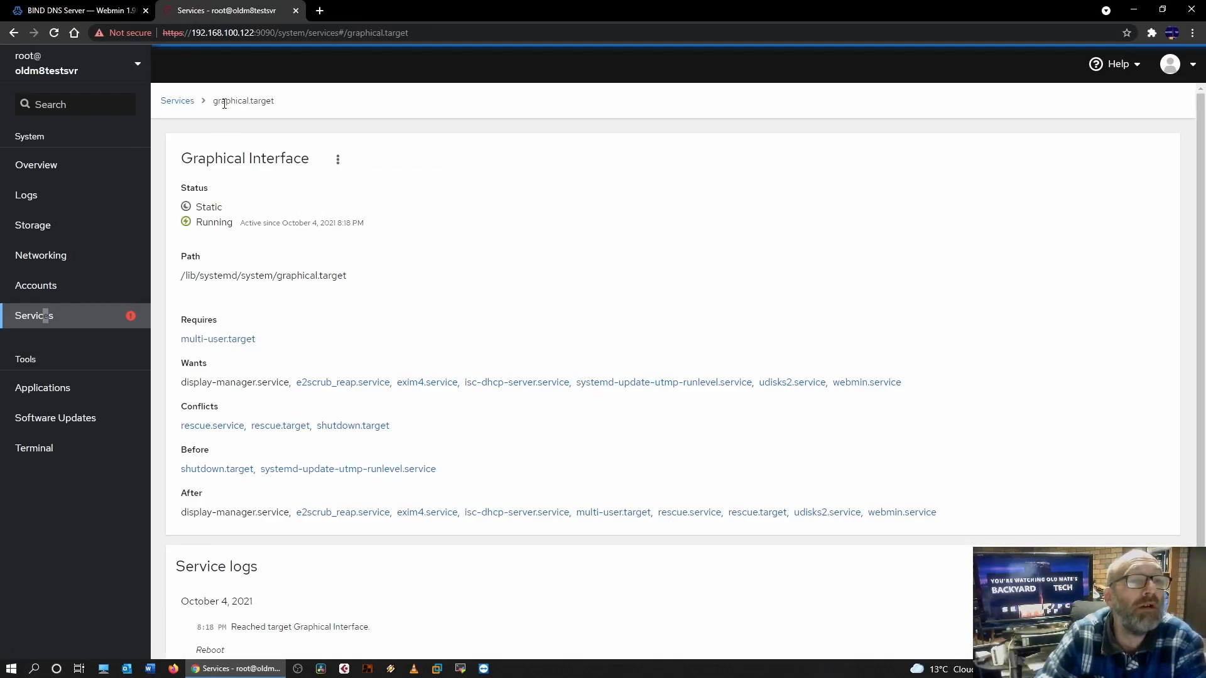
mouse_move(347, 316)
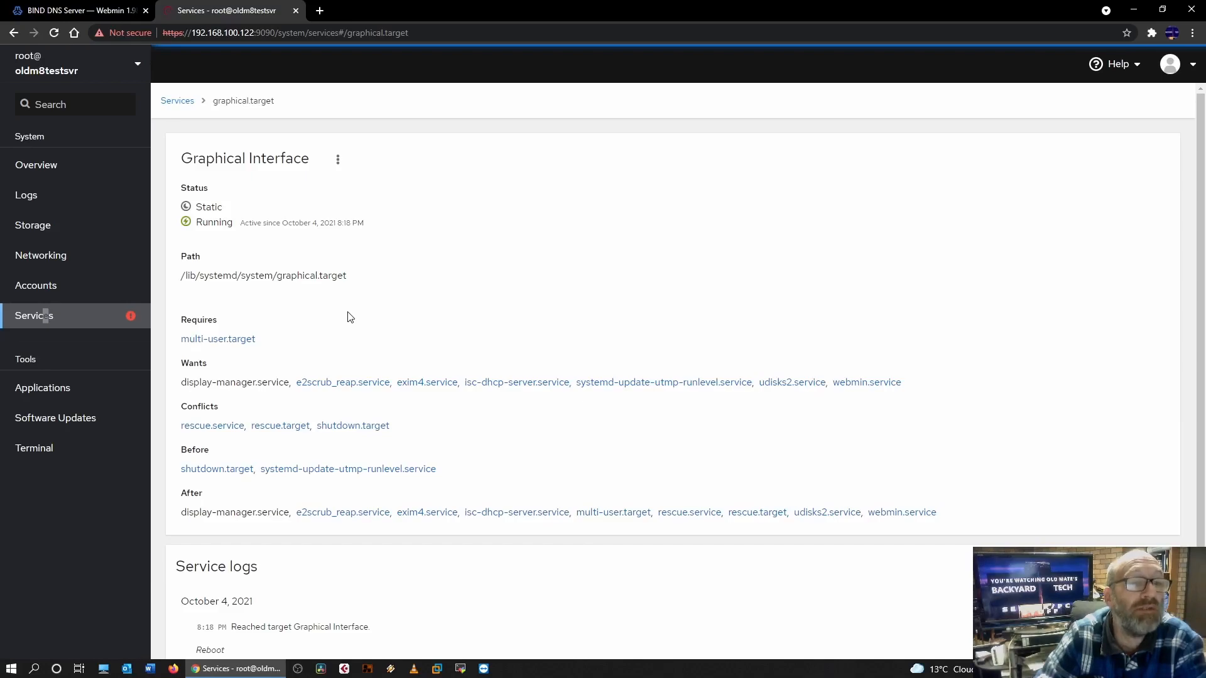
scroll("down", 3)
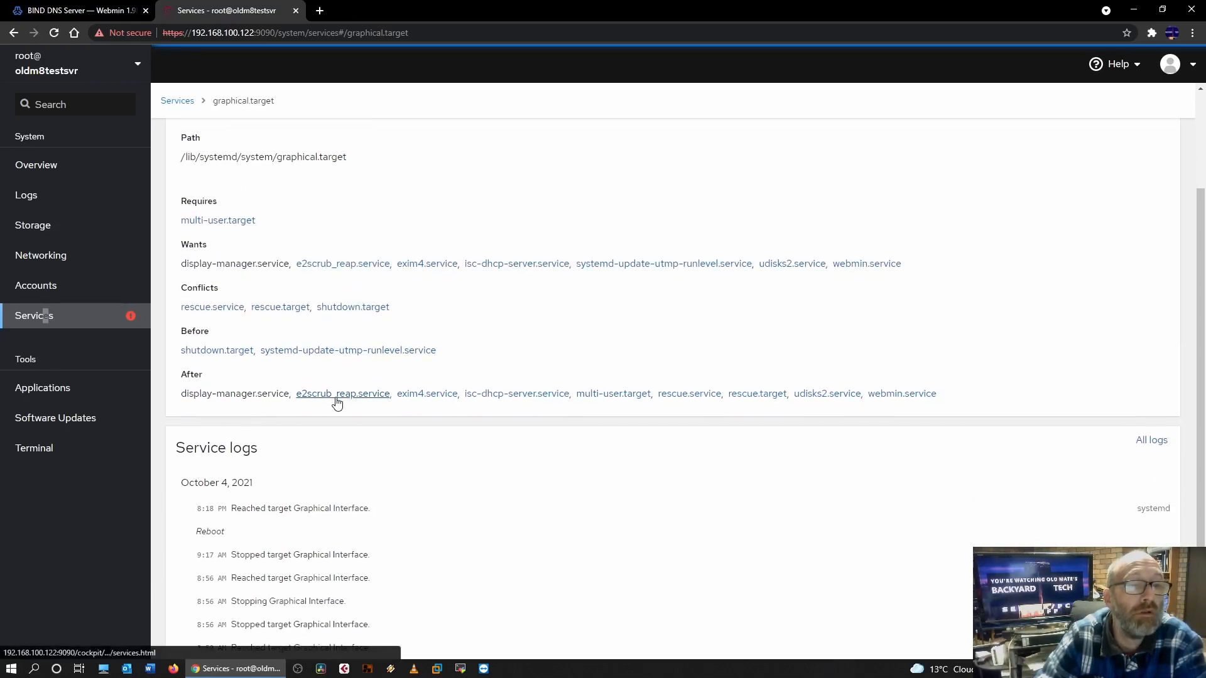
mouse_move(613, 393)
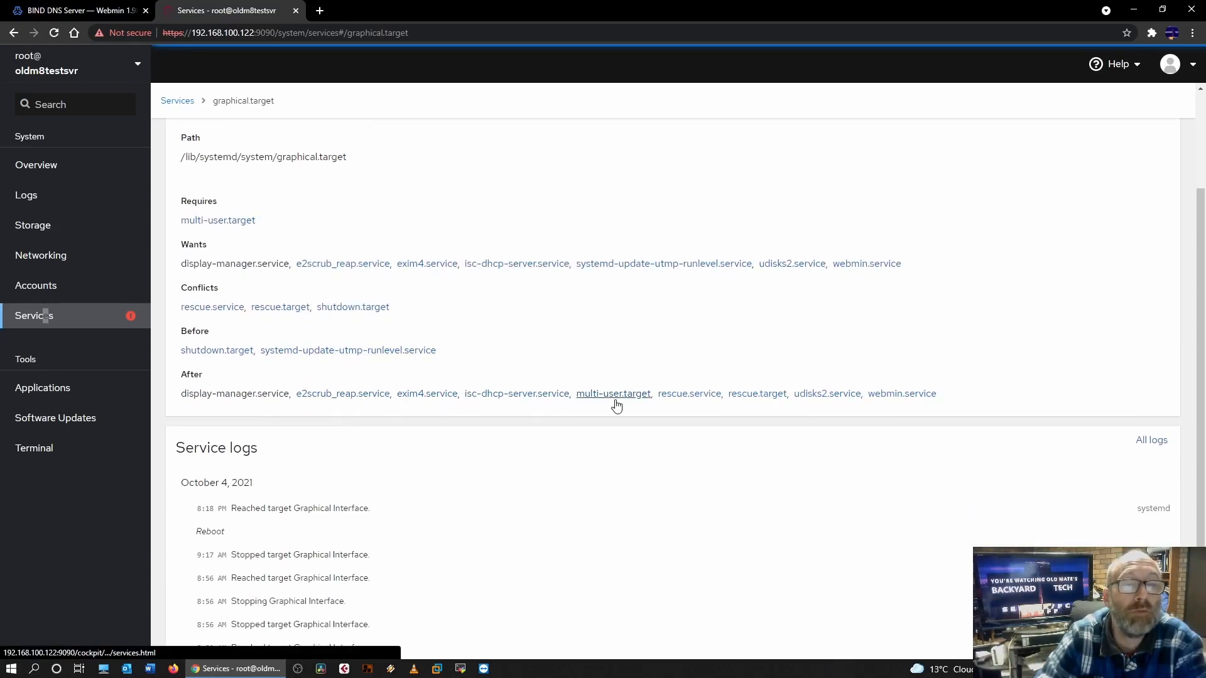
mouse_move(638, 403)
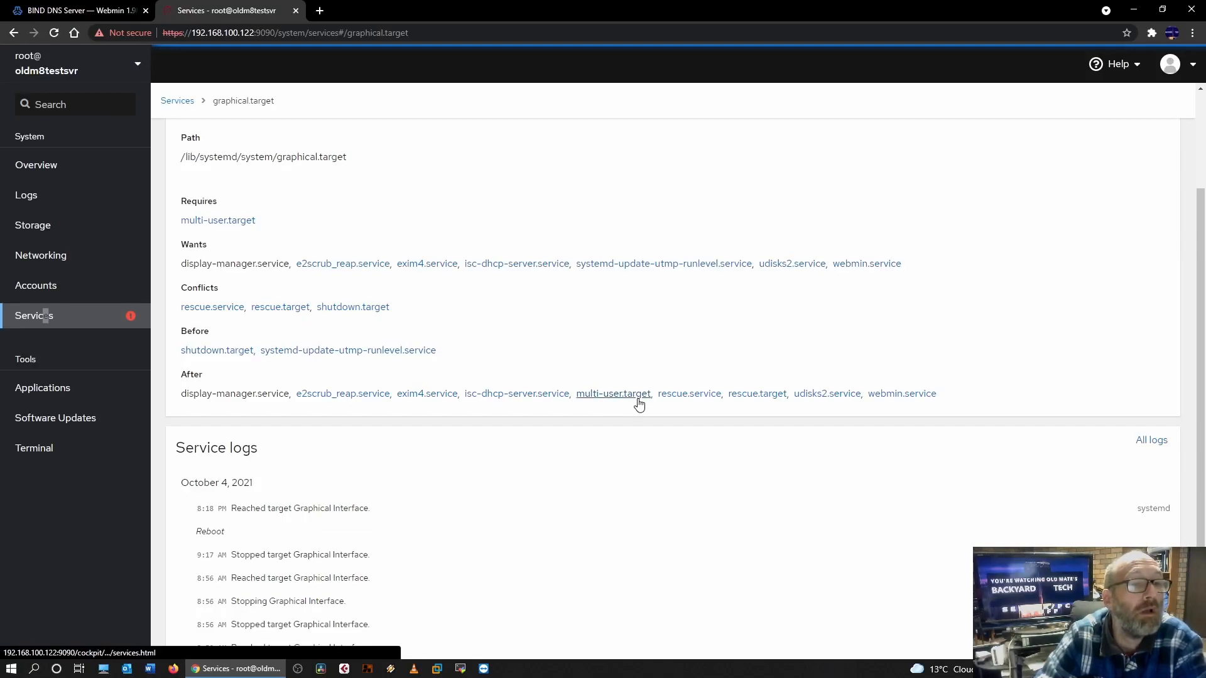
mouse_move(380, 334)
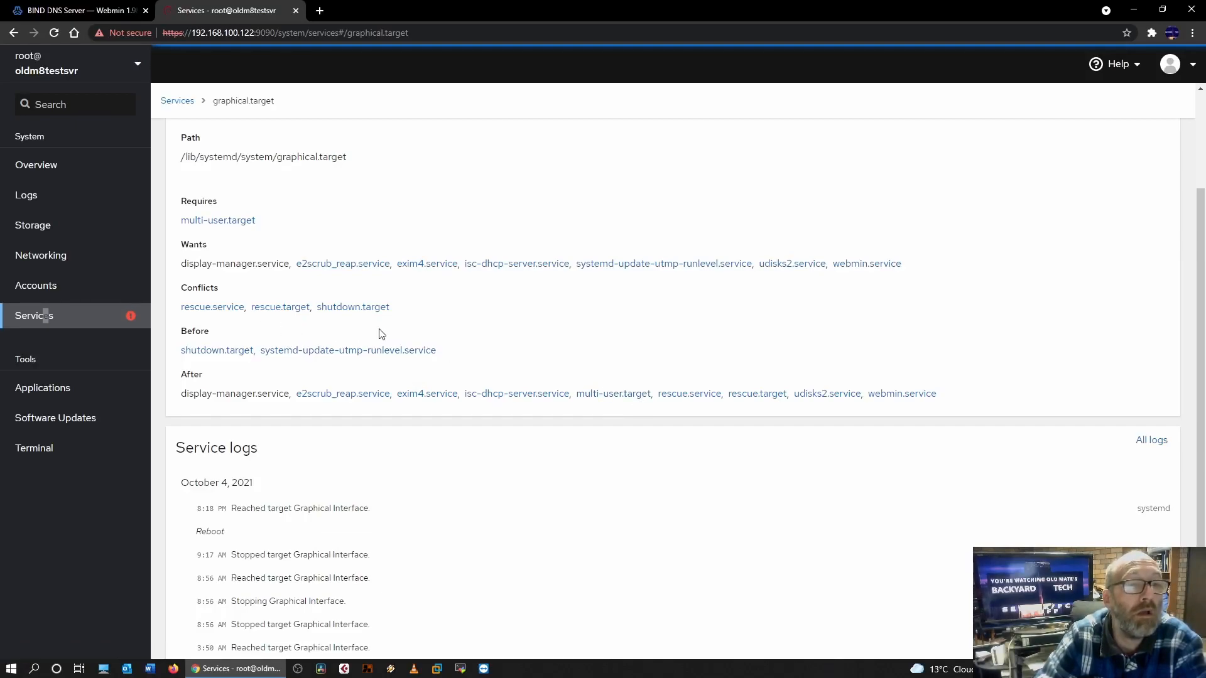
scroll("up", 3)
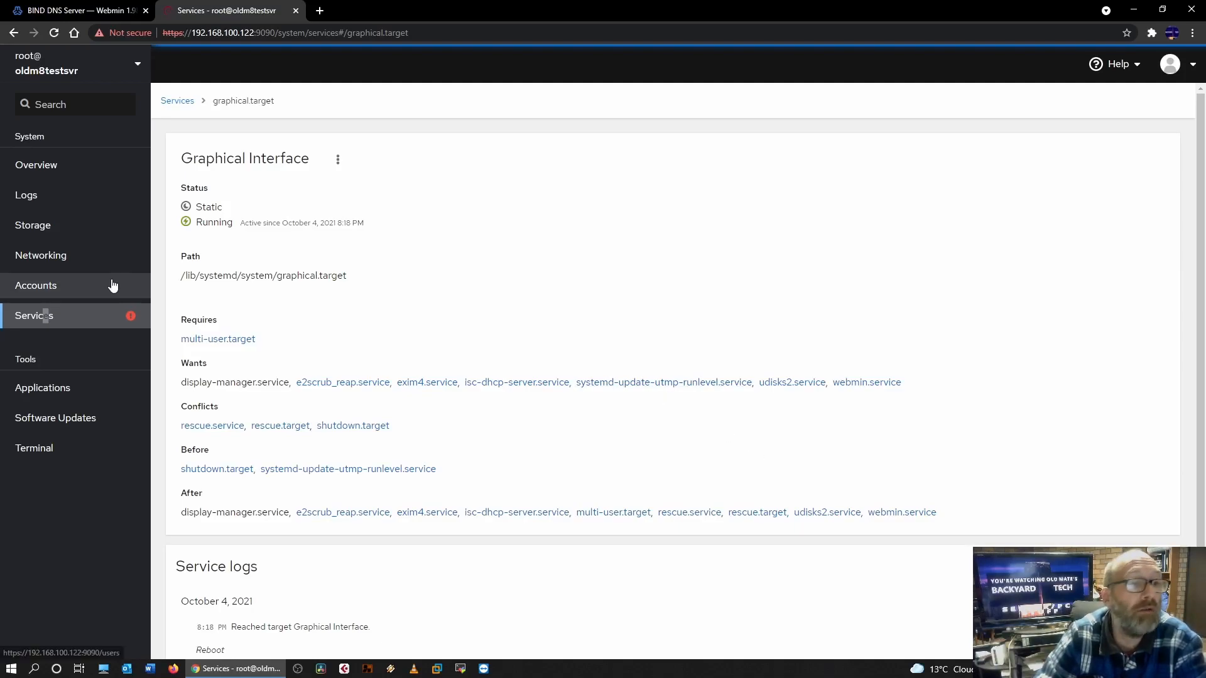
left_click(177, 100)
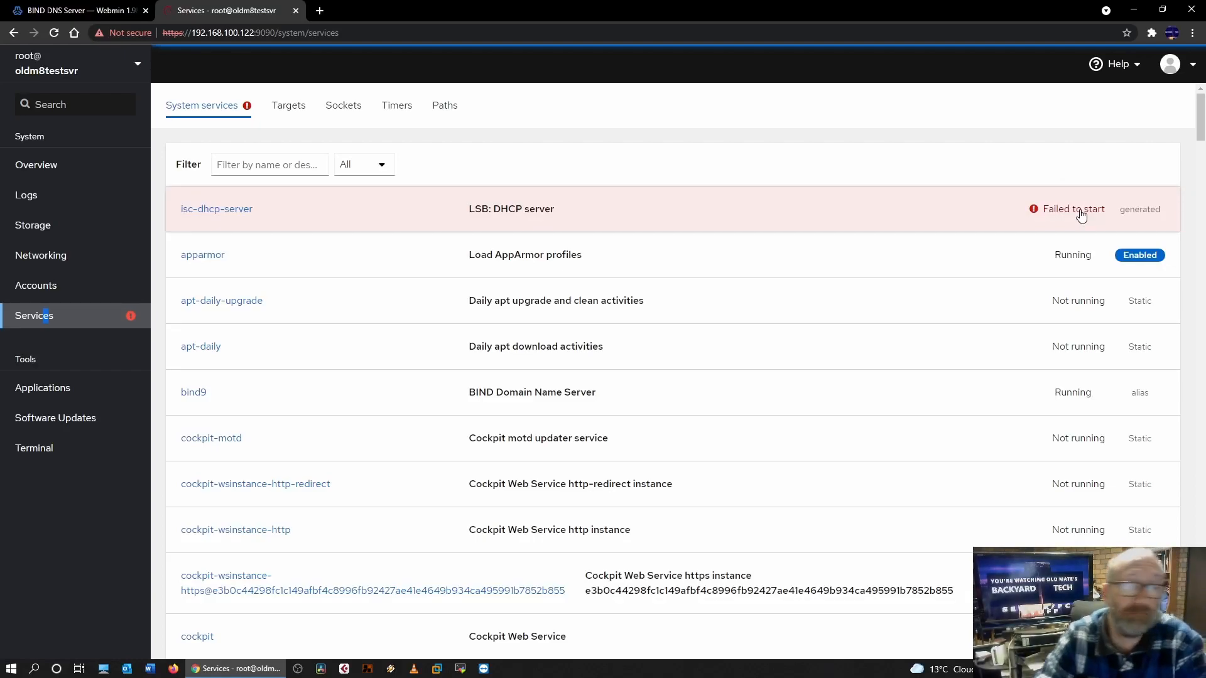
Review the running bind9 service details and its action menu, then switch to Webmin's BIND DNS Server page
left_click(193, 392)
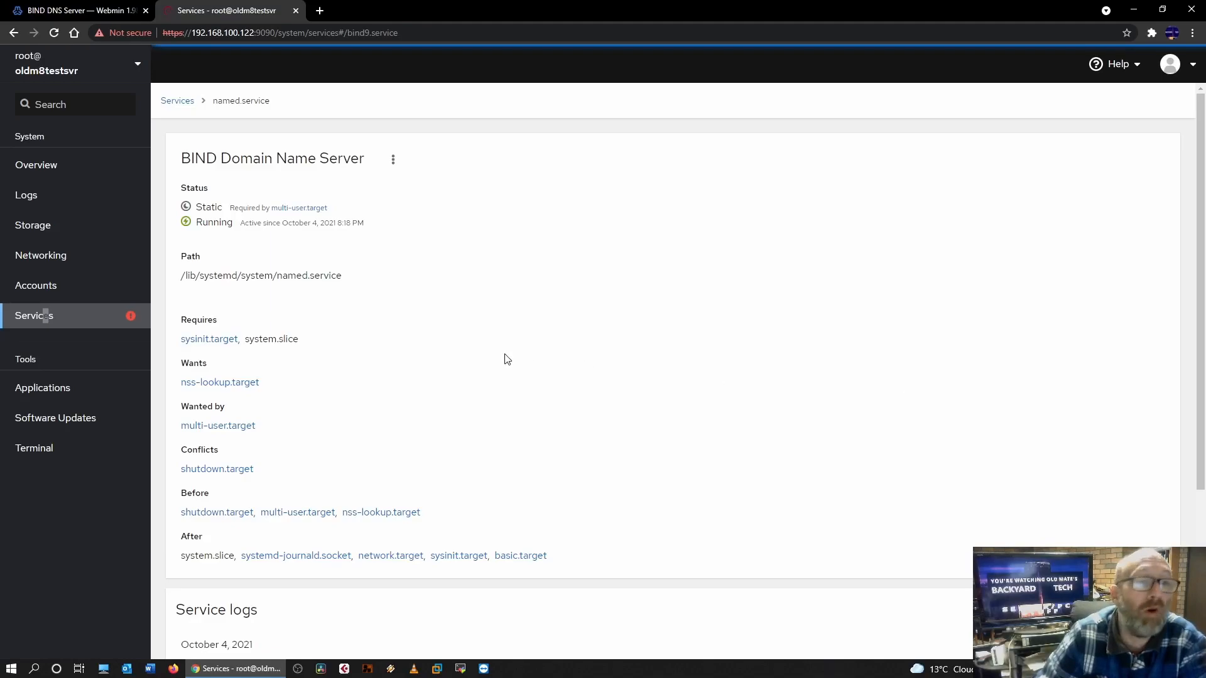
left_click(392, 160)
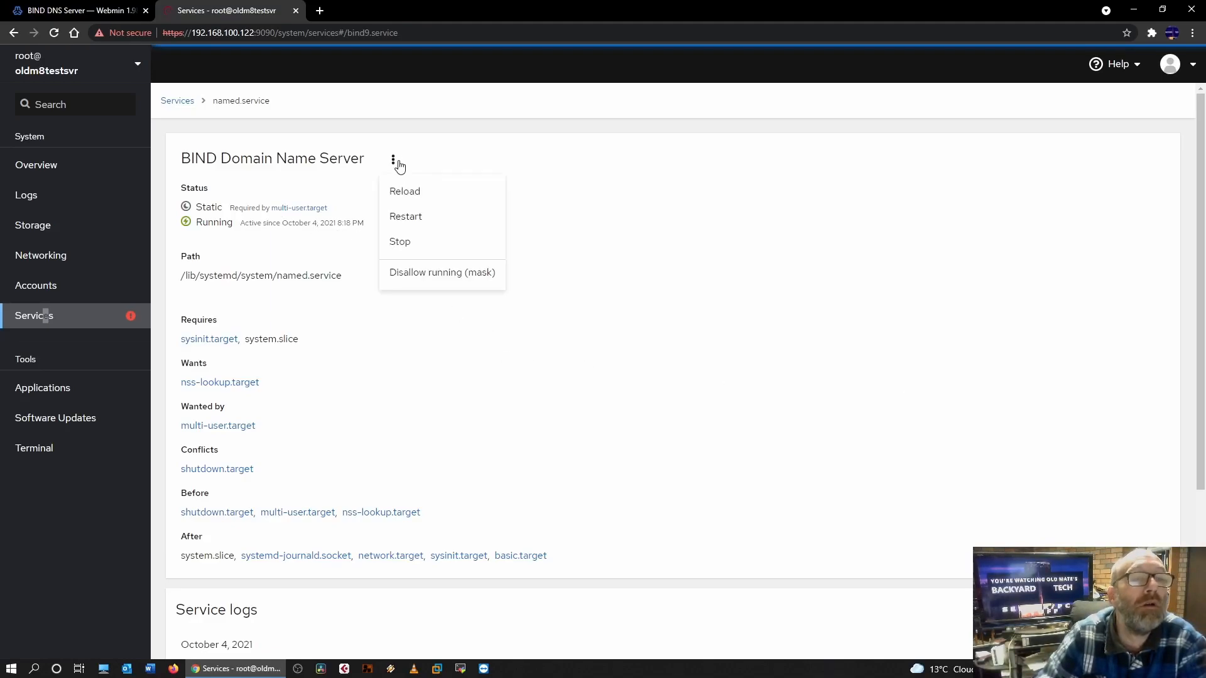
left_click(416, 187)
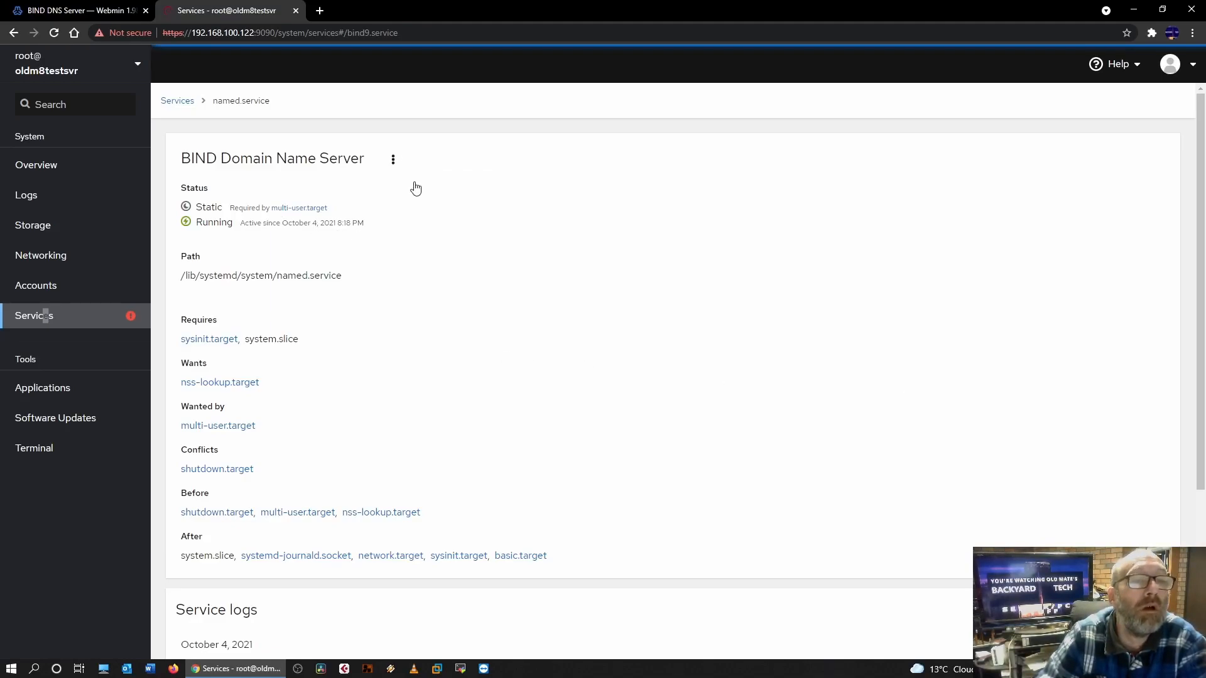
scroll("down", 3)
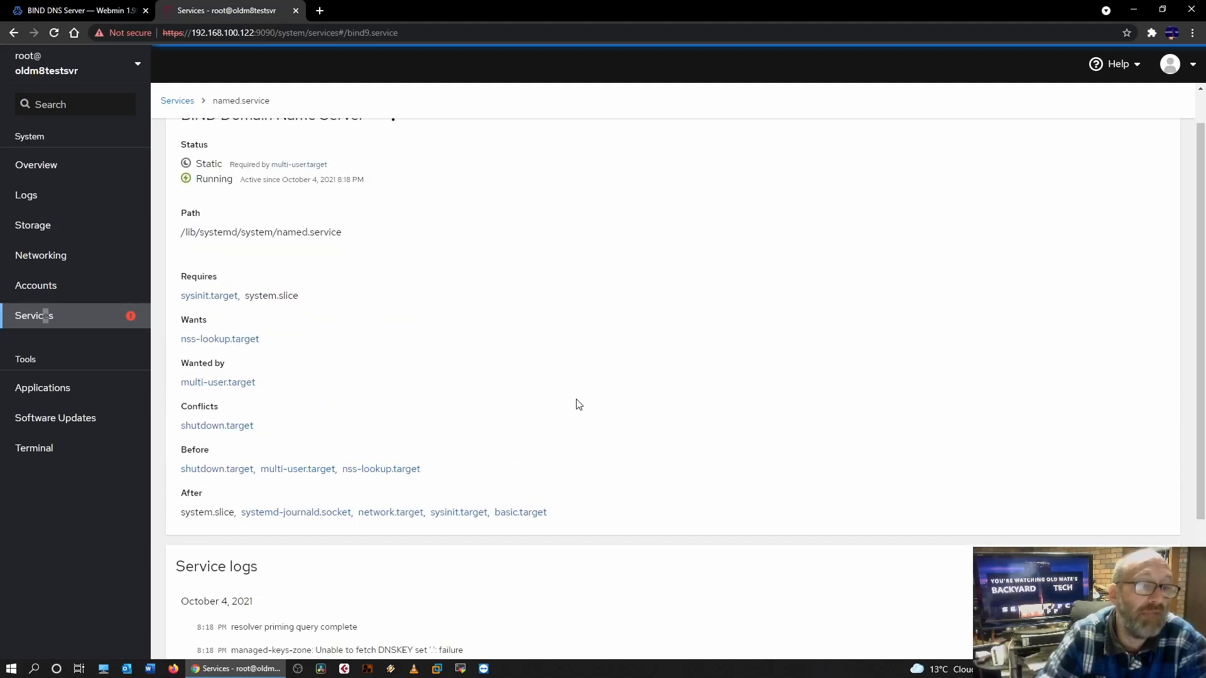
scroll("up", 3)
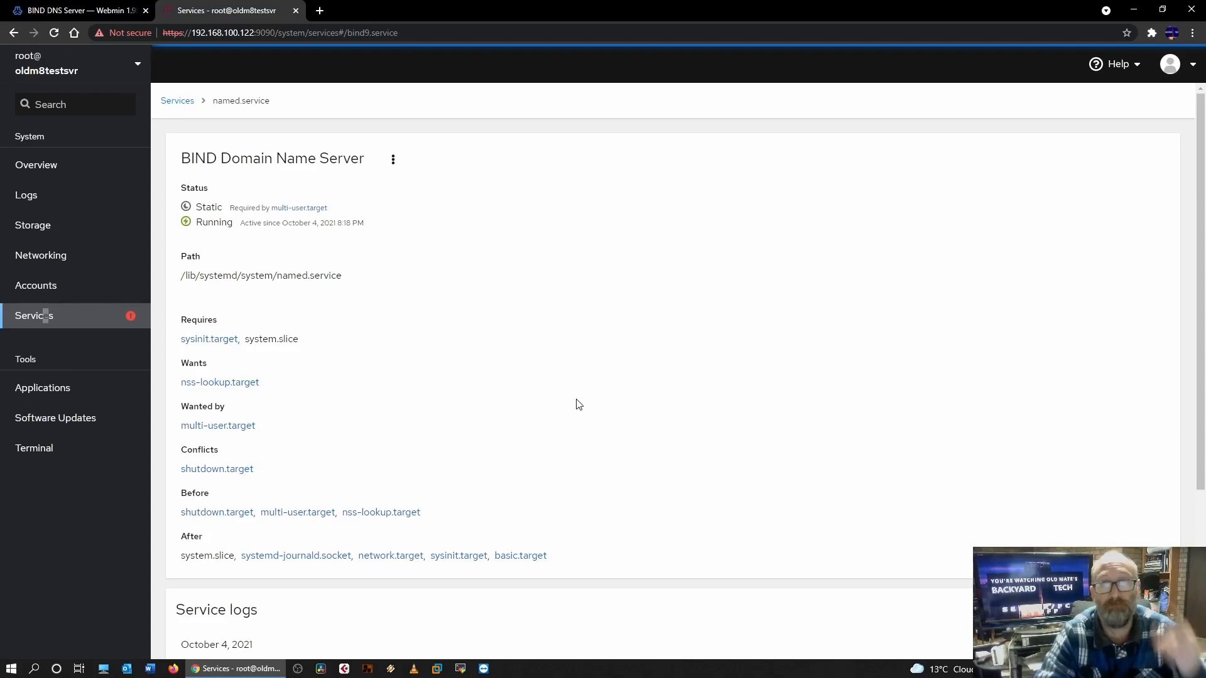
mouse_move(493, 298)
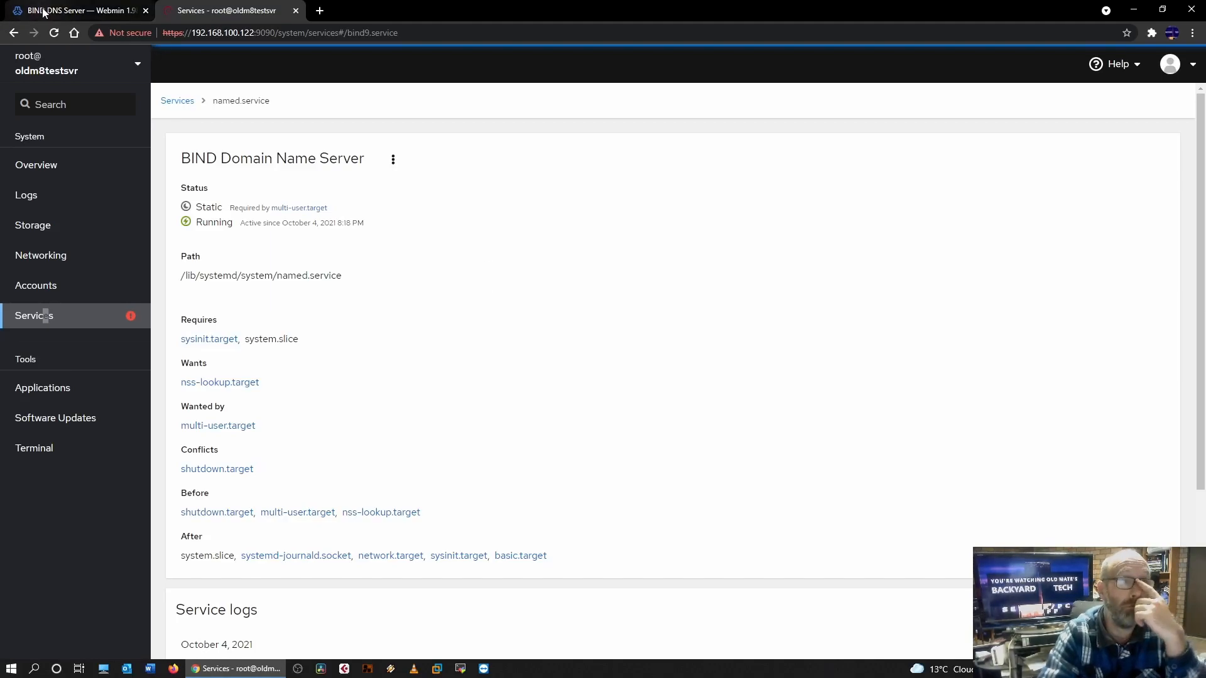
left_click(73, 10)
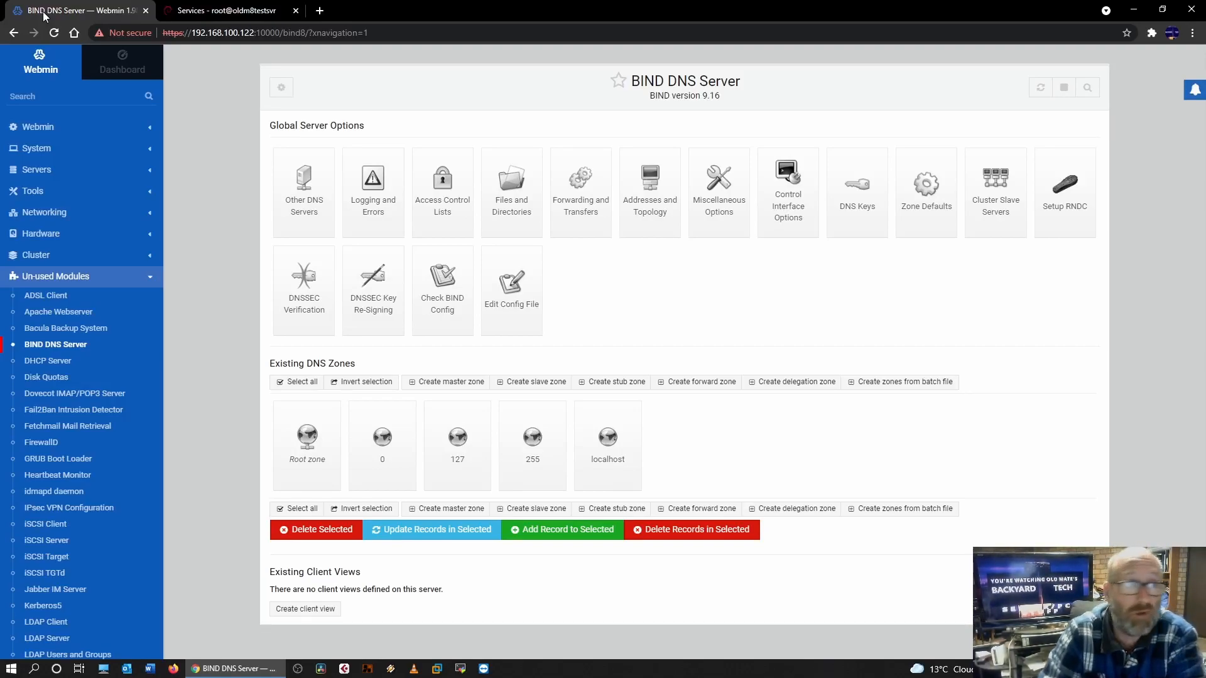
Return to Cockpit and show the networking page with traffic graphs and ens33
left_click(225, 10)
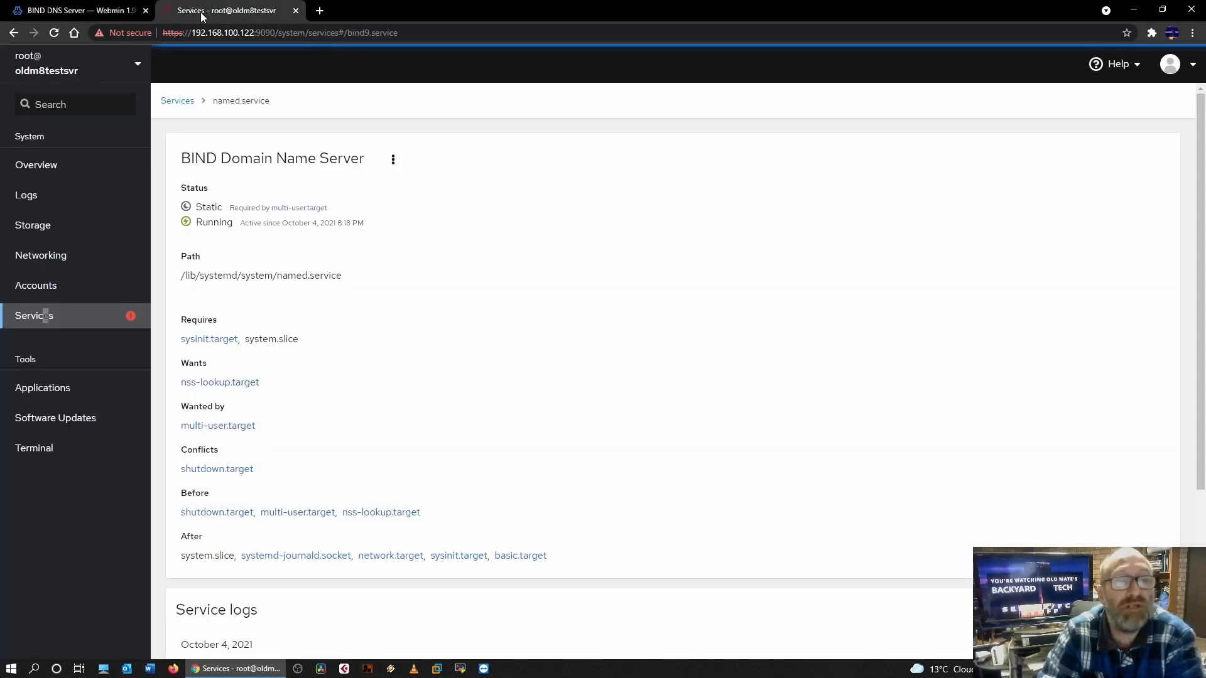
mouse_move(33, 224)
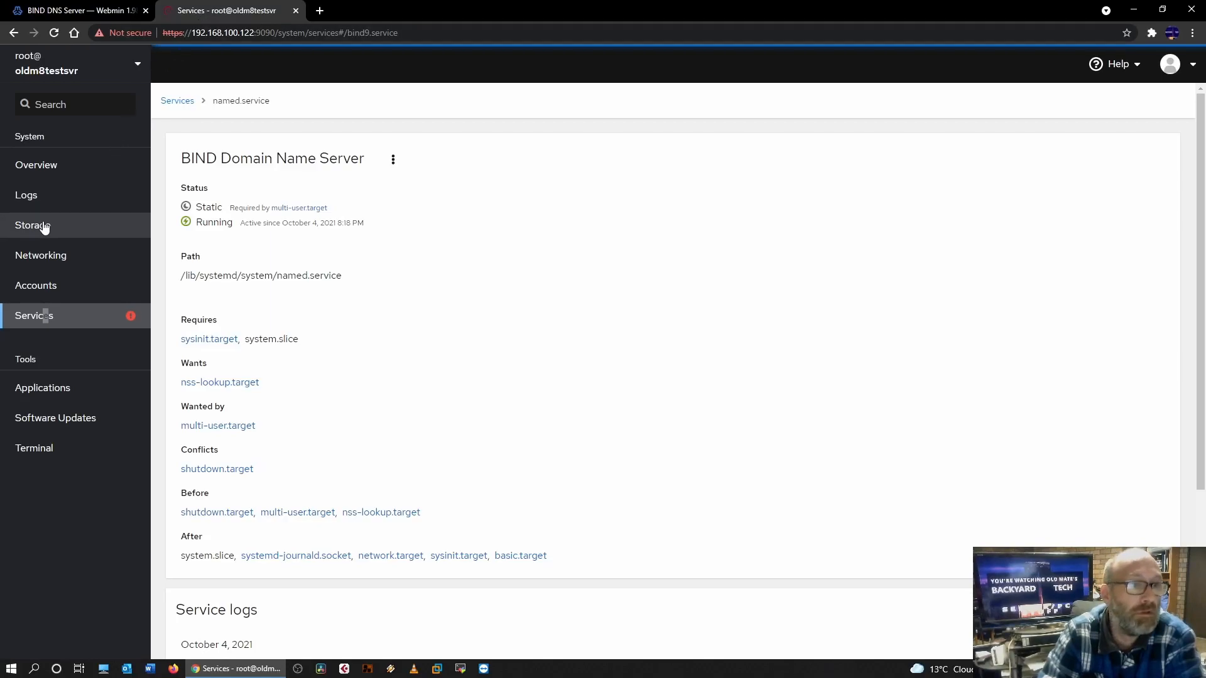
left_click(40, 255)
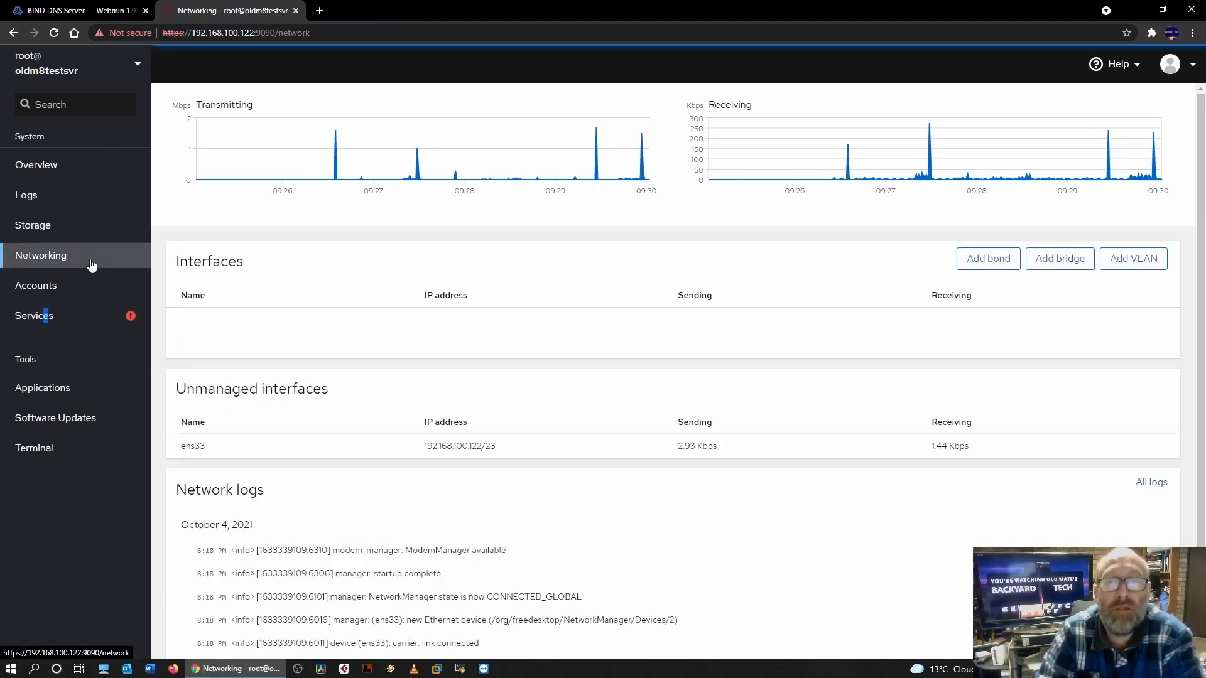
mouse_move(225, 338)
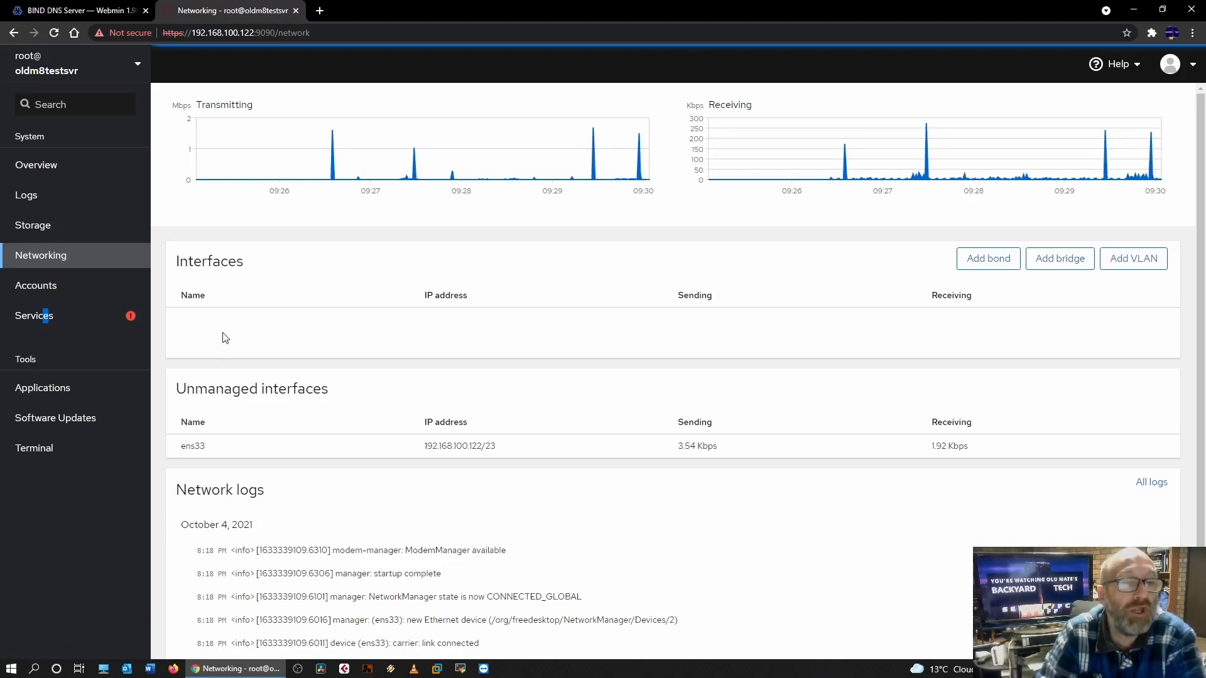
mouse_move(988, 259)
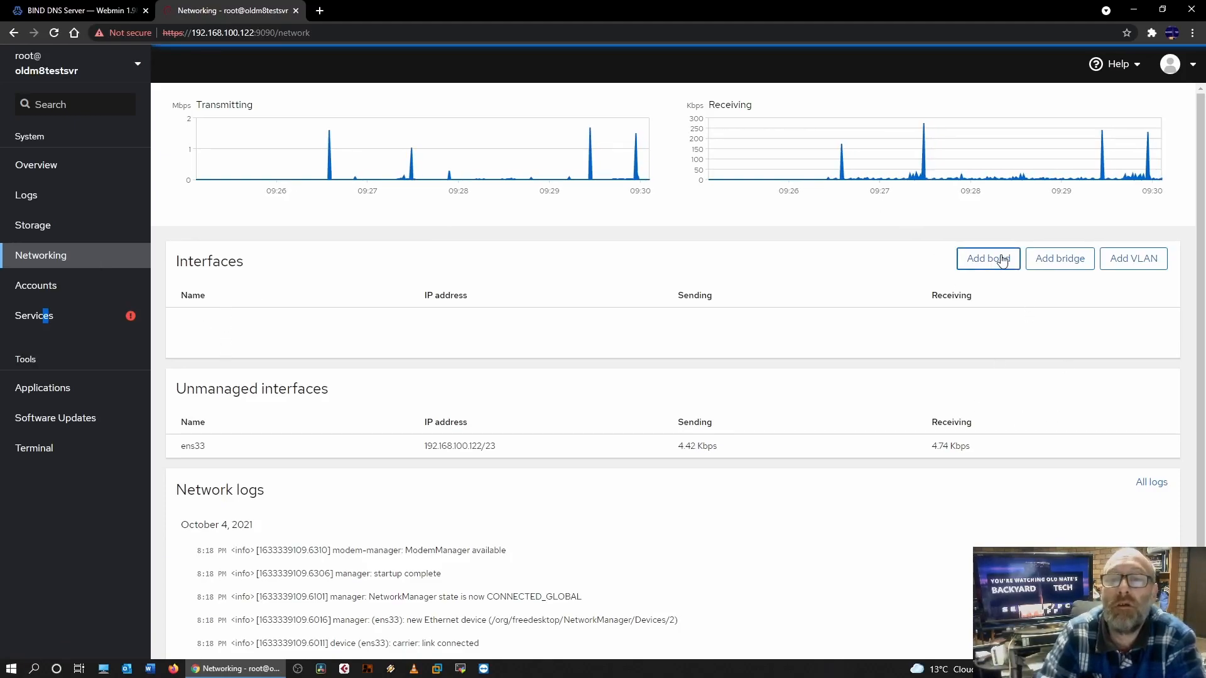
mouse_move(299, 304)
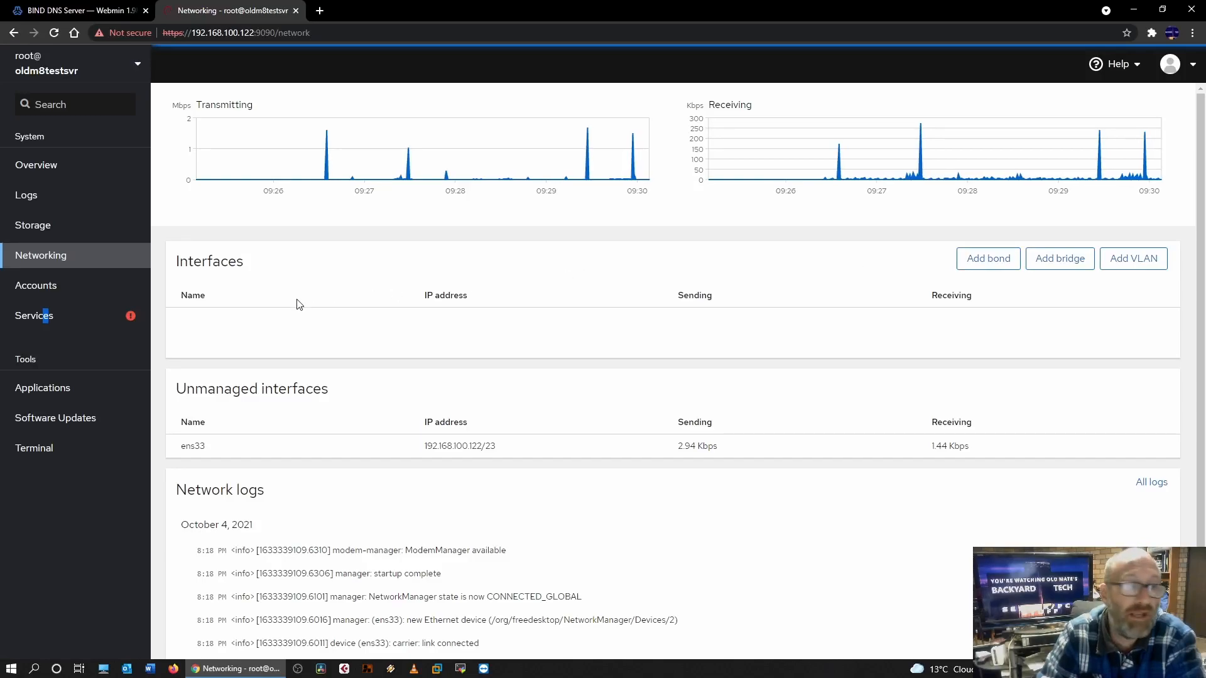
Look through Cockpit's Accounts, Storage, Logs and Applications pages
left_click(37, 285)
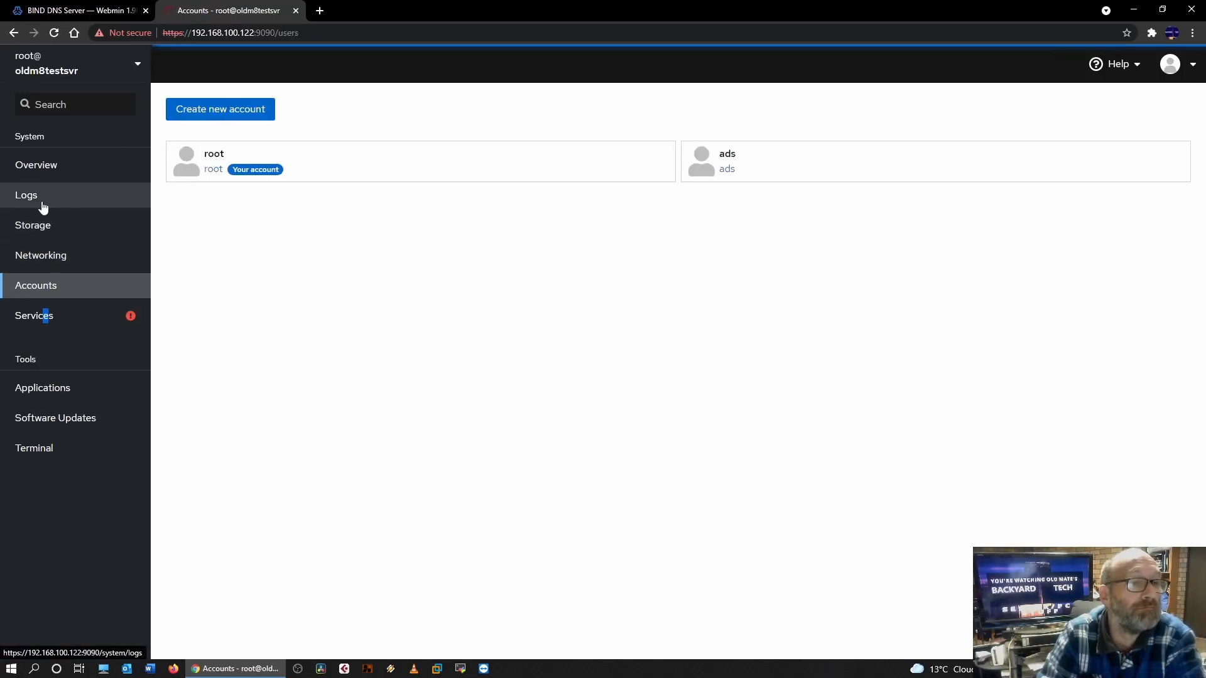
mouse_move(33, 225)
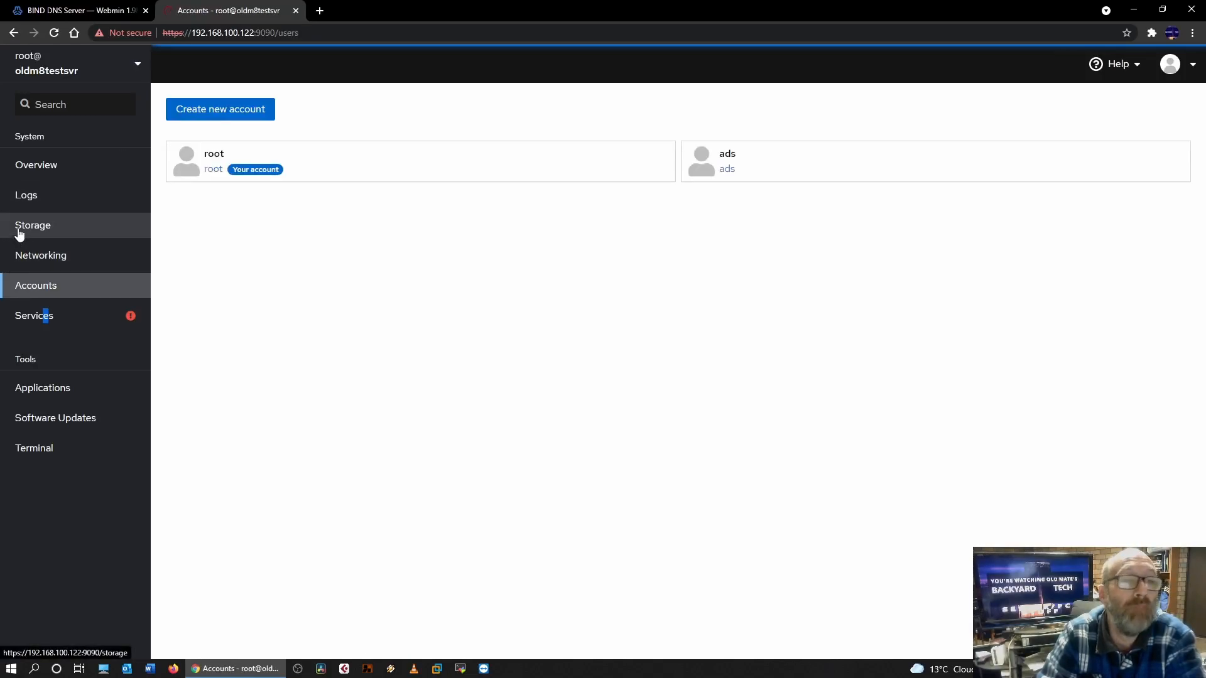
left_click(33, 225)
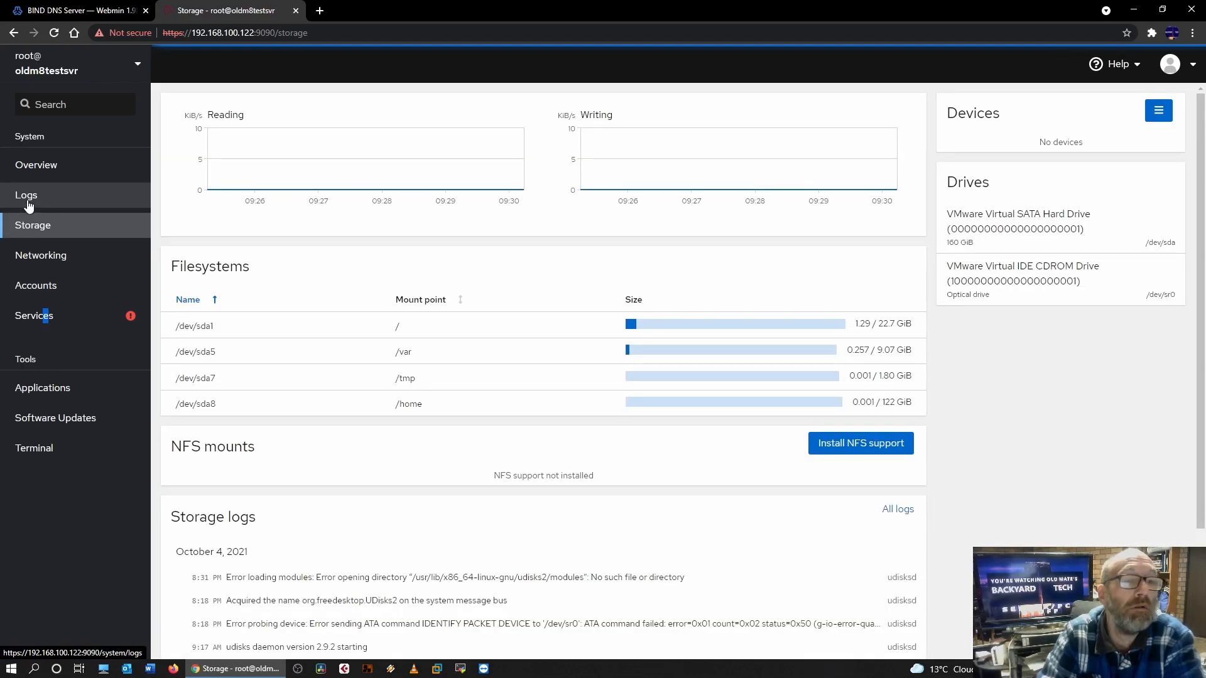
left_click(26, 194)
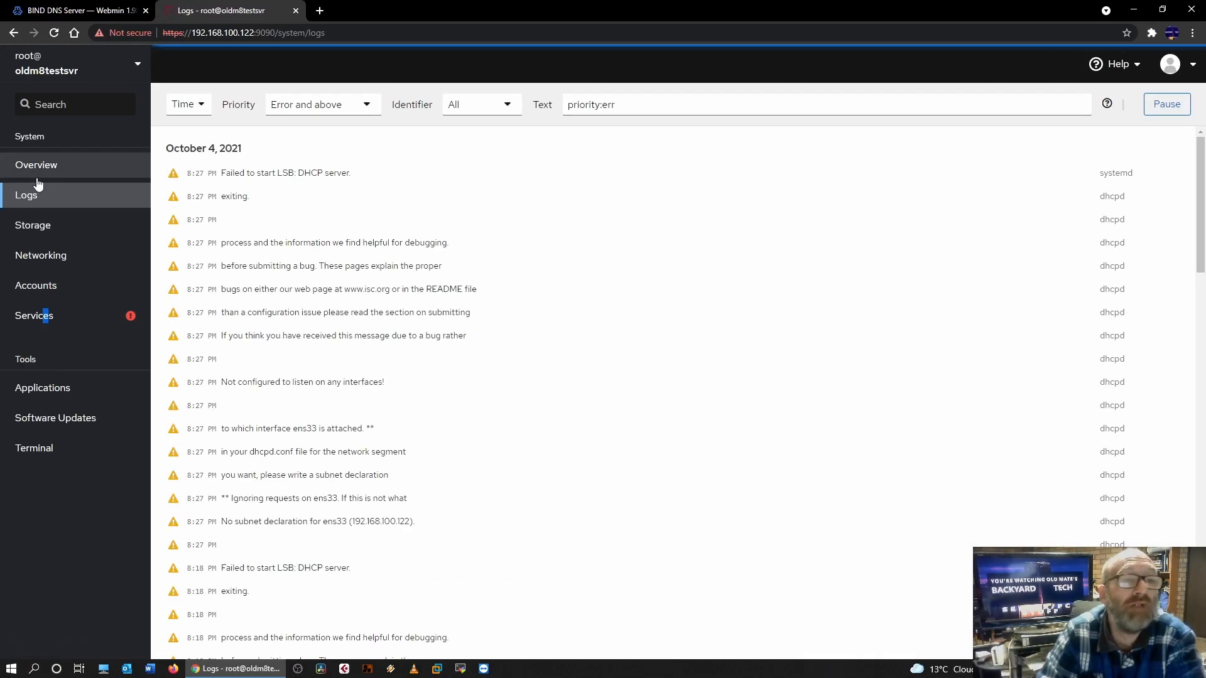
mouse_move(40, 255)
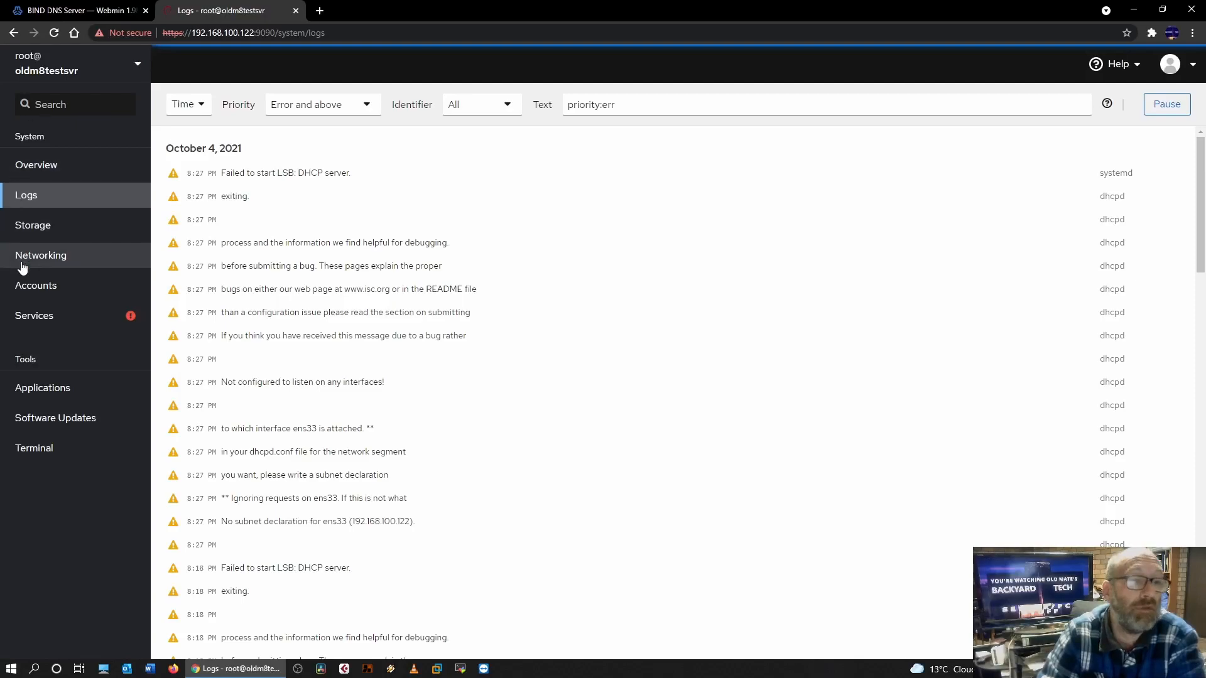
left_click(42, 388)
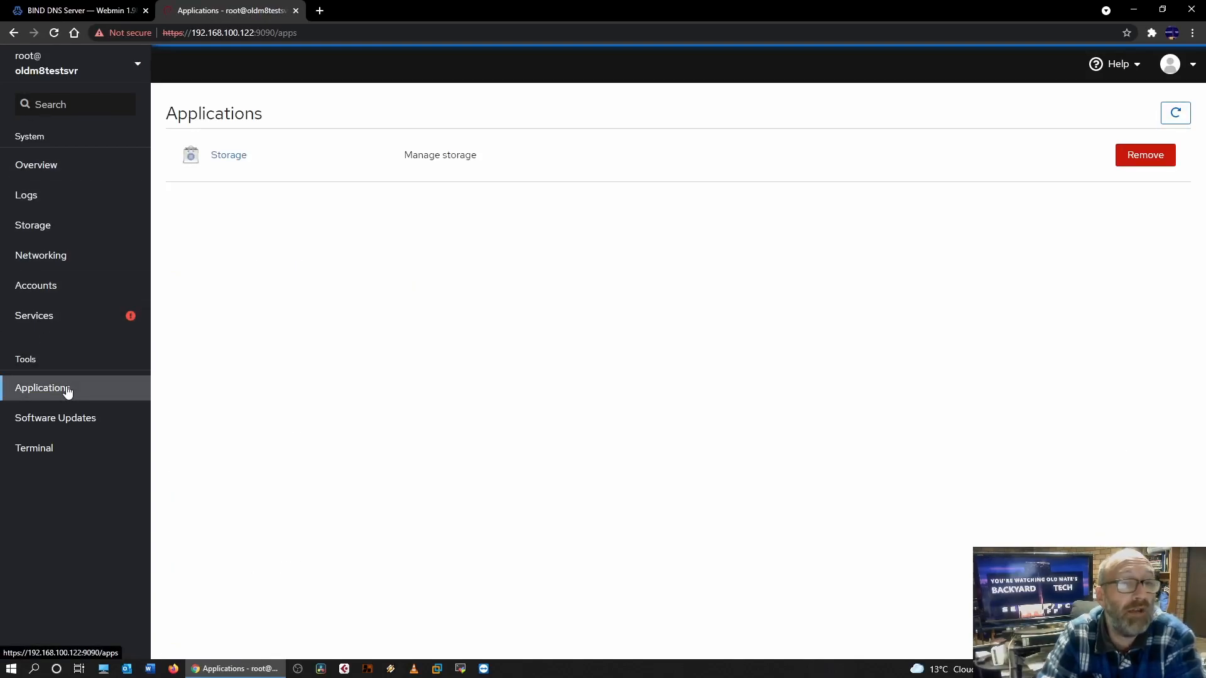
Check Software Updates and the Terminal shell, then return to the system overview reporting one failed service
left_click(55, 416)
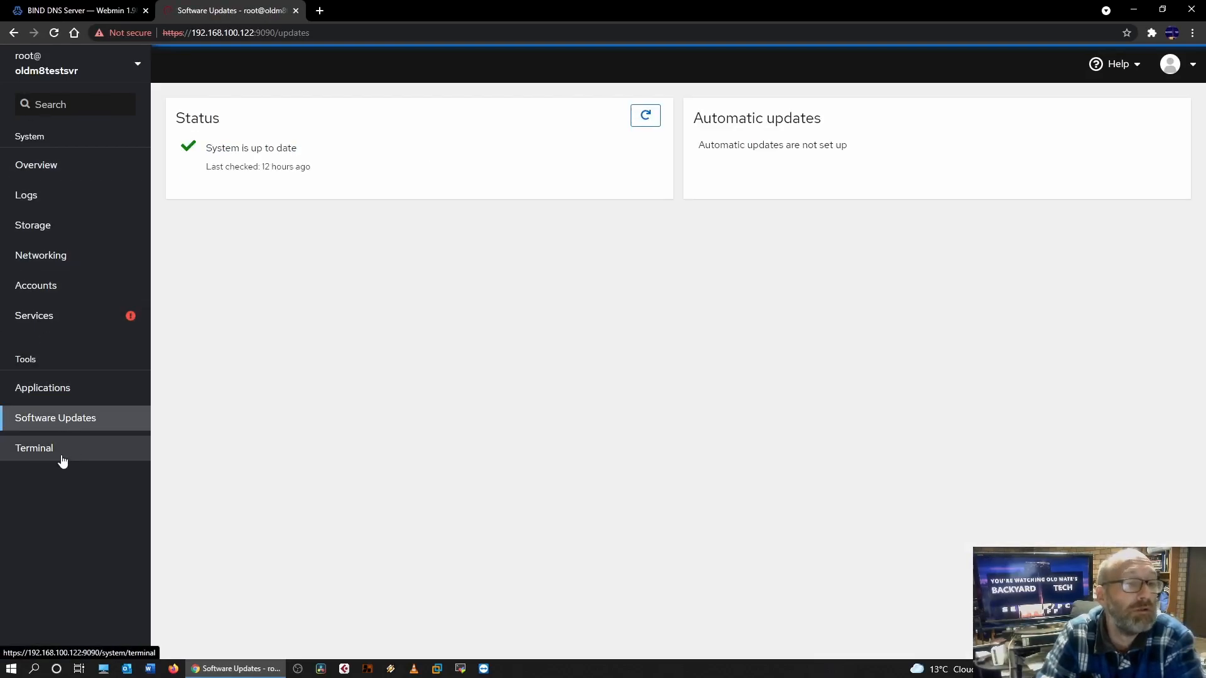
left_click(34, 448)
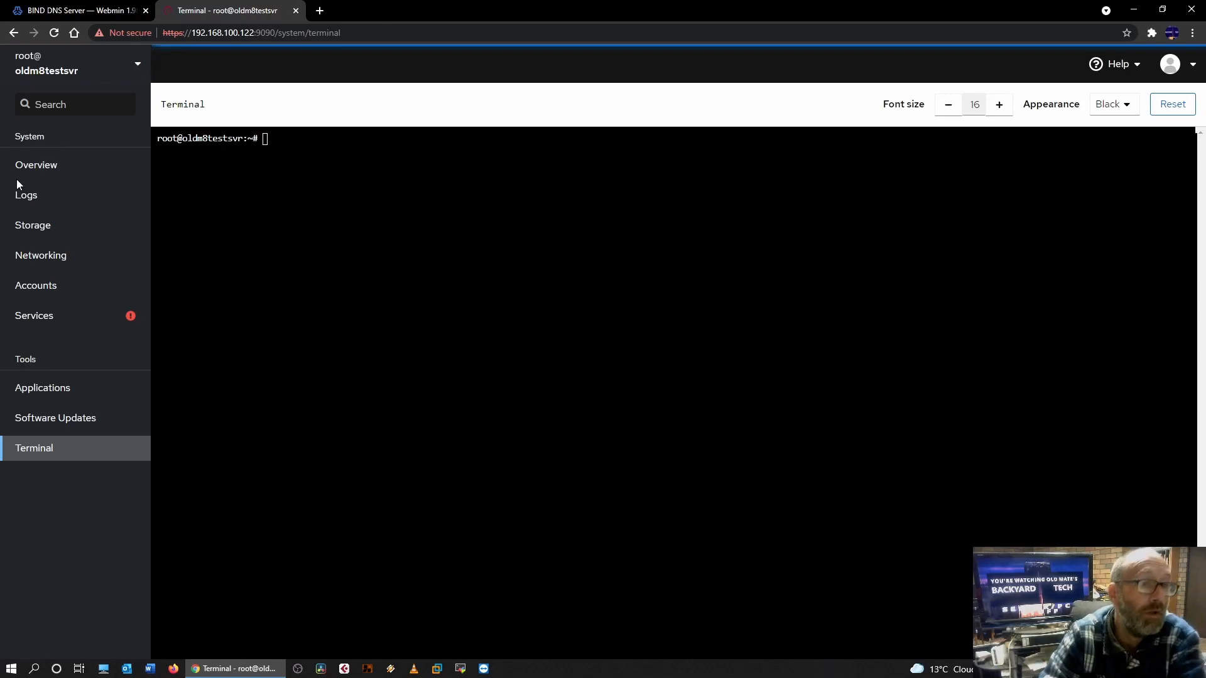
left_click(36, 165)
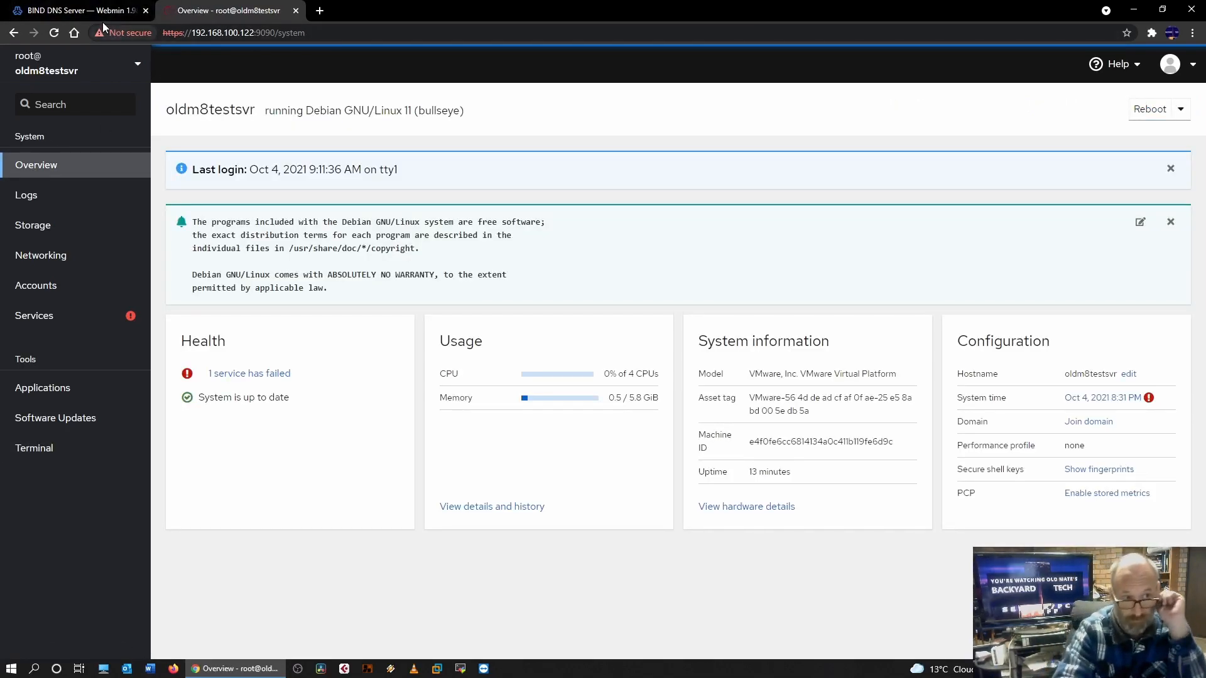
Glance at Webmin's BIND DNS Server zones, then return to Cockpit's overview with its failed-service warning
left_click(77, 10)
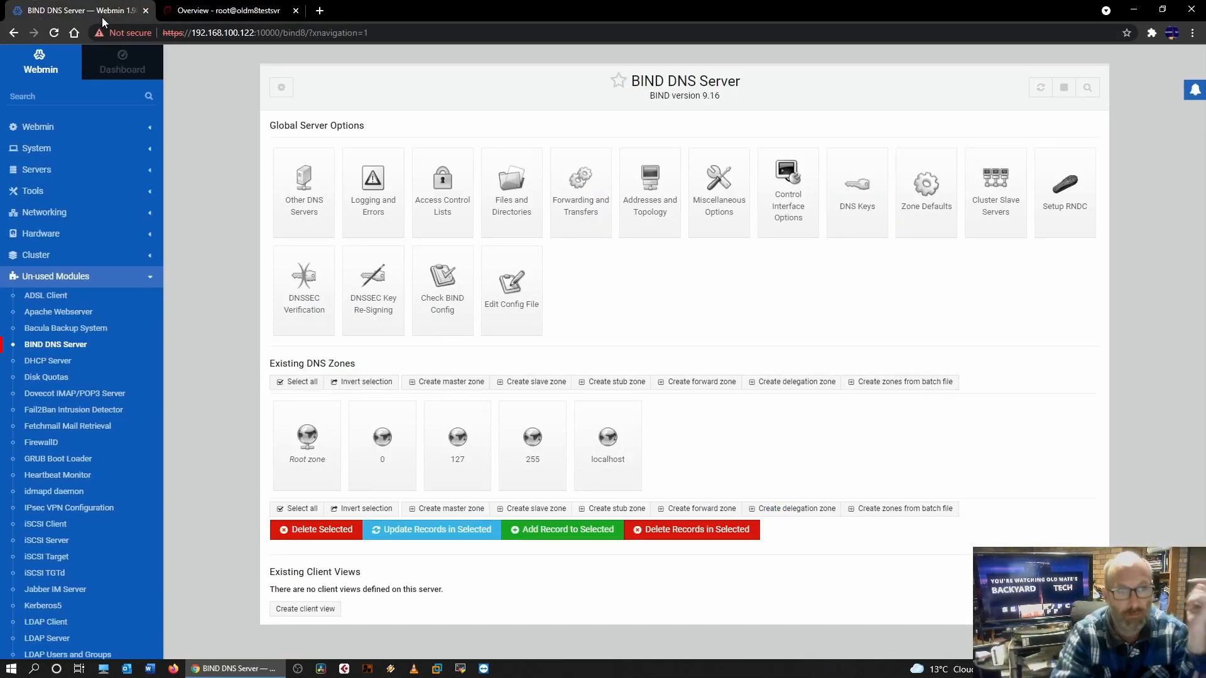
mouse_move(211, 437)
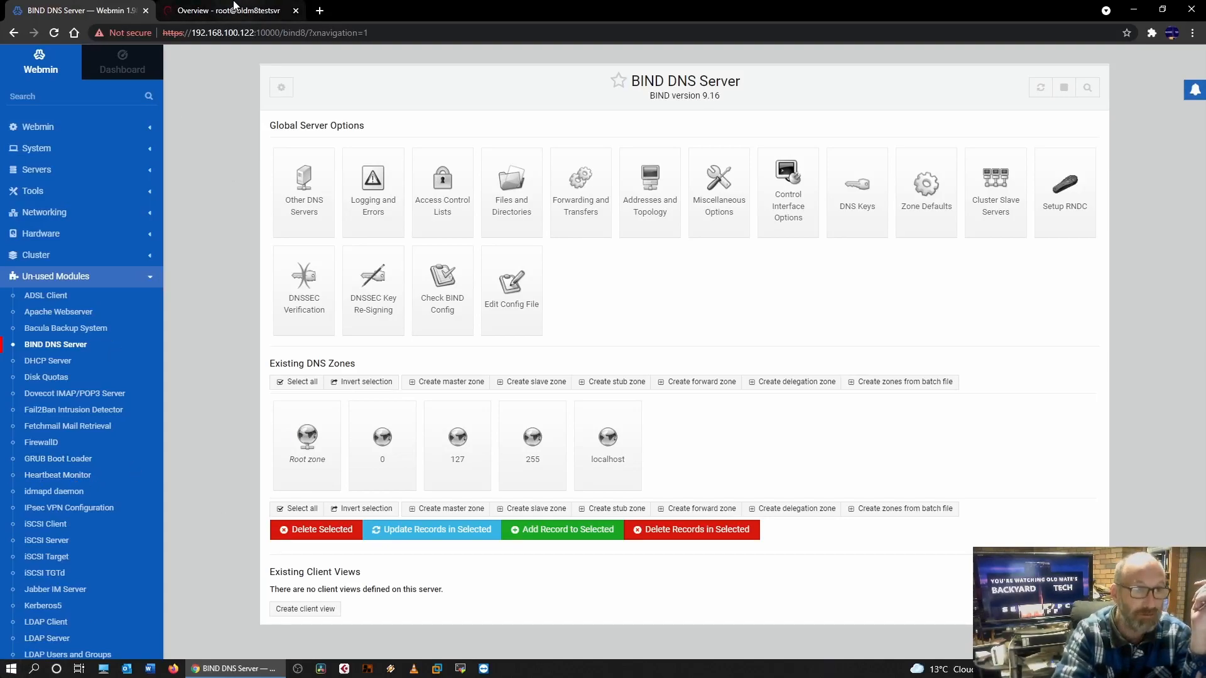
left_click(228, 10)
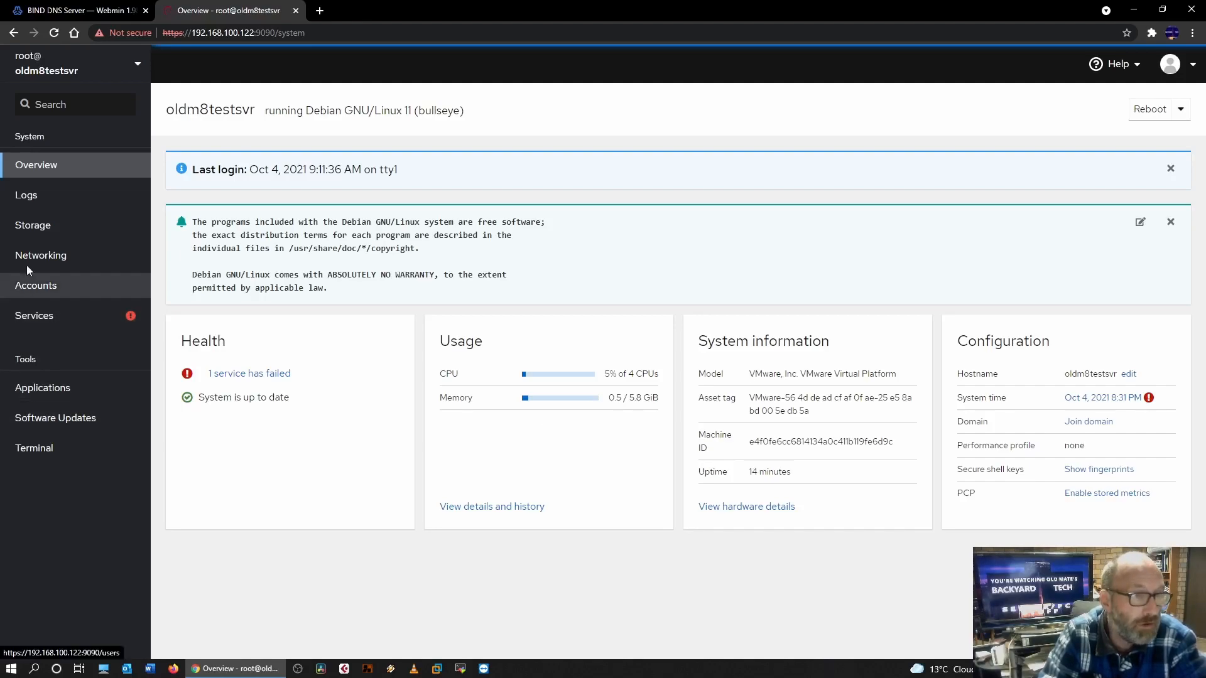
Review Cockpit's Networking page and inspect a NetworkManager log entry in detail
left_click(40, 255)
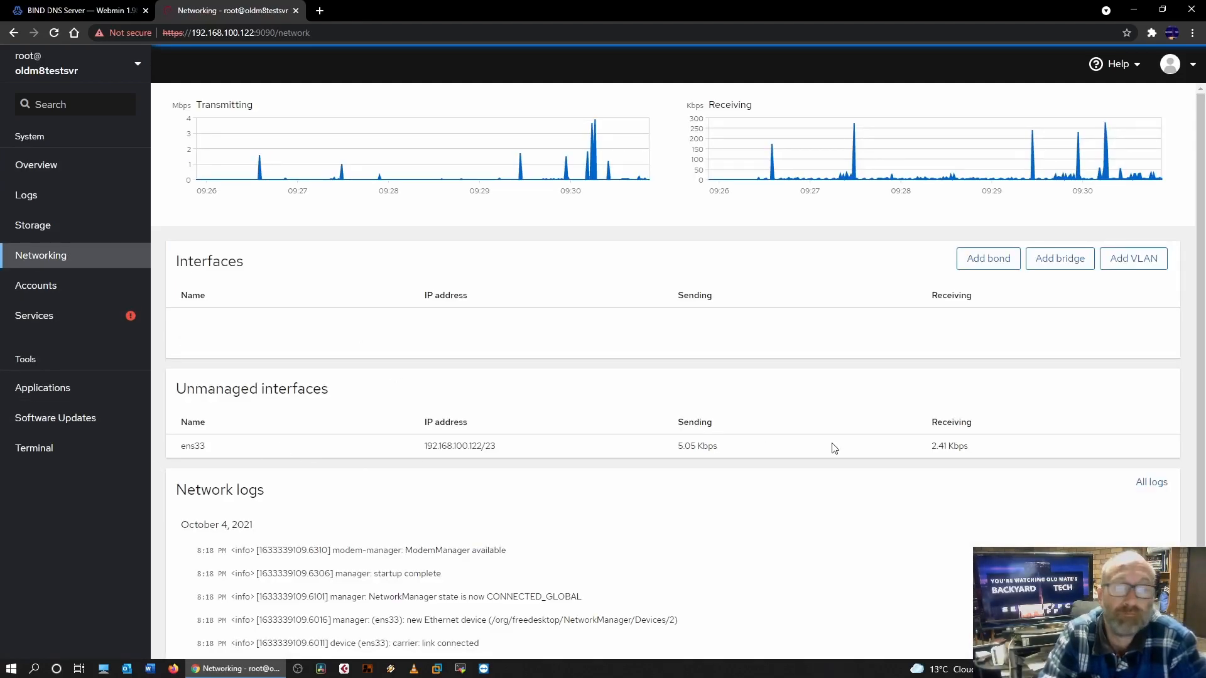
mouse_move(321, 311)
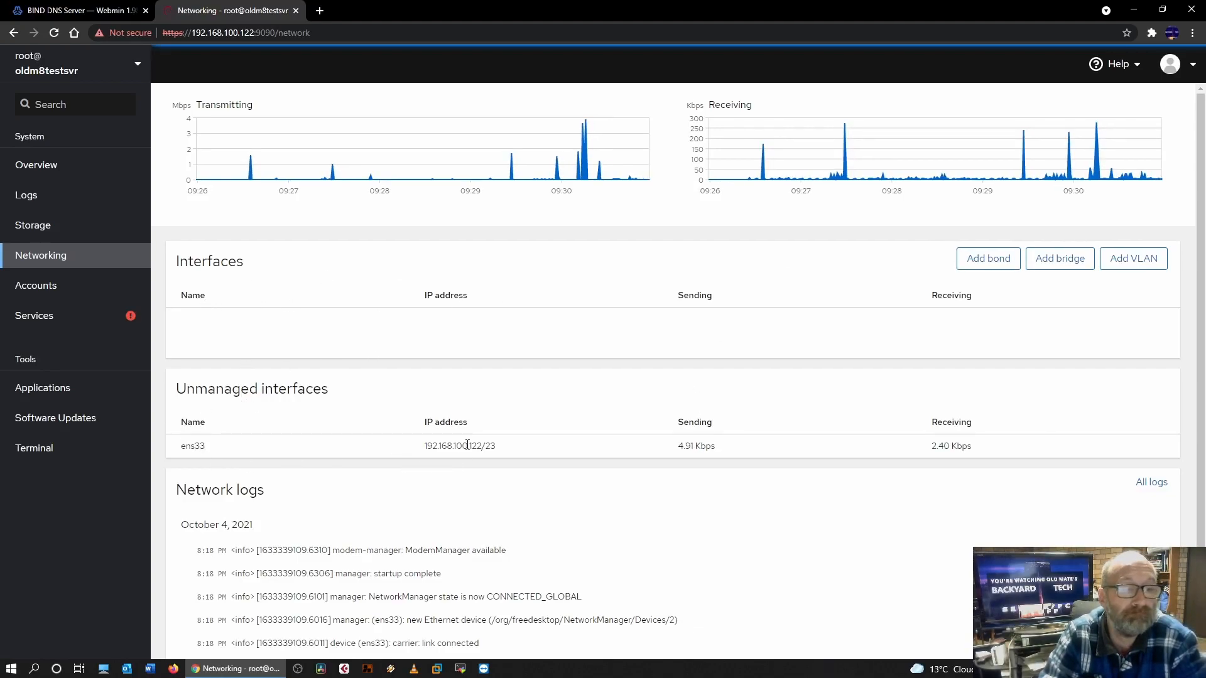
scroll("down", 3)
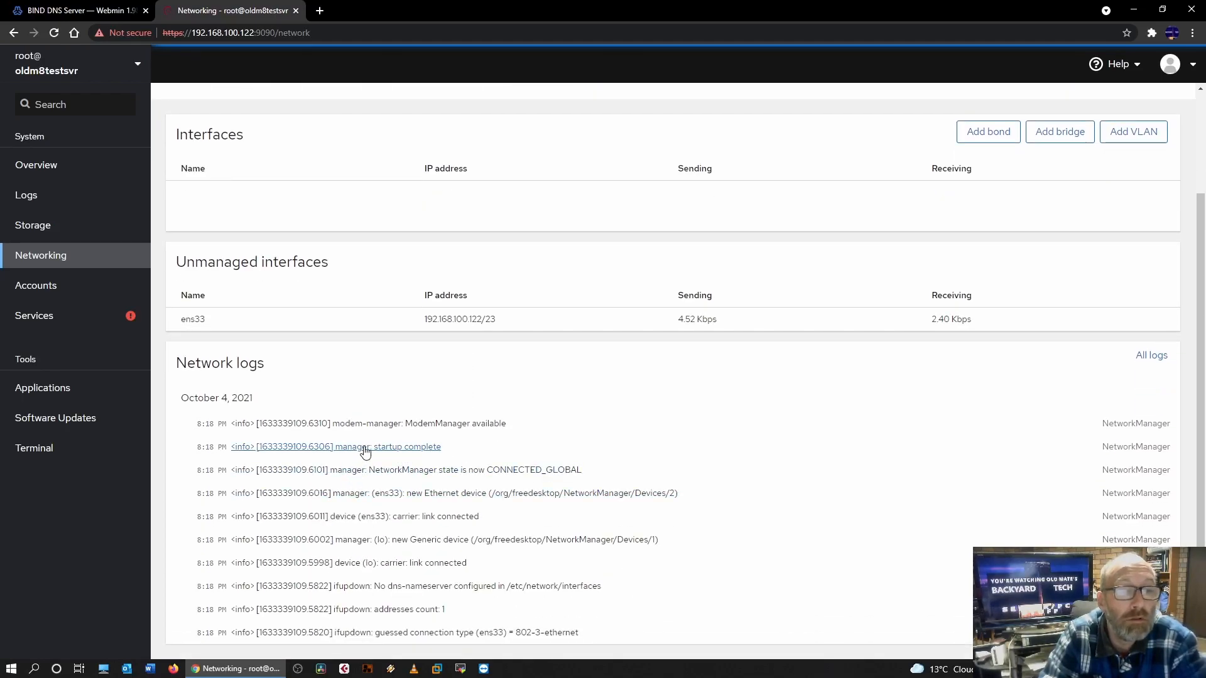
mouse_move(403, 470)
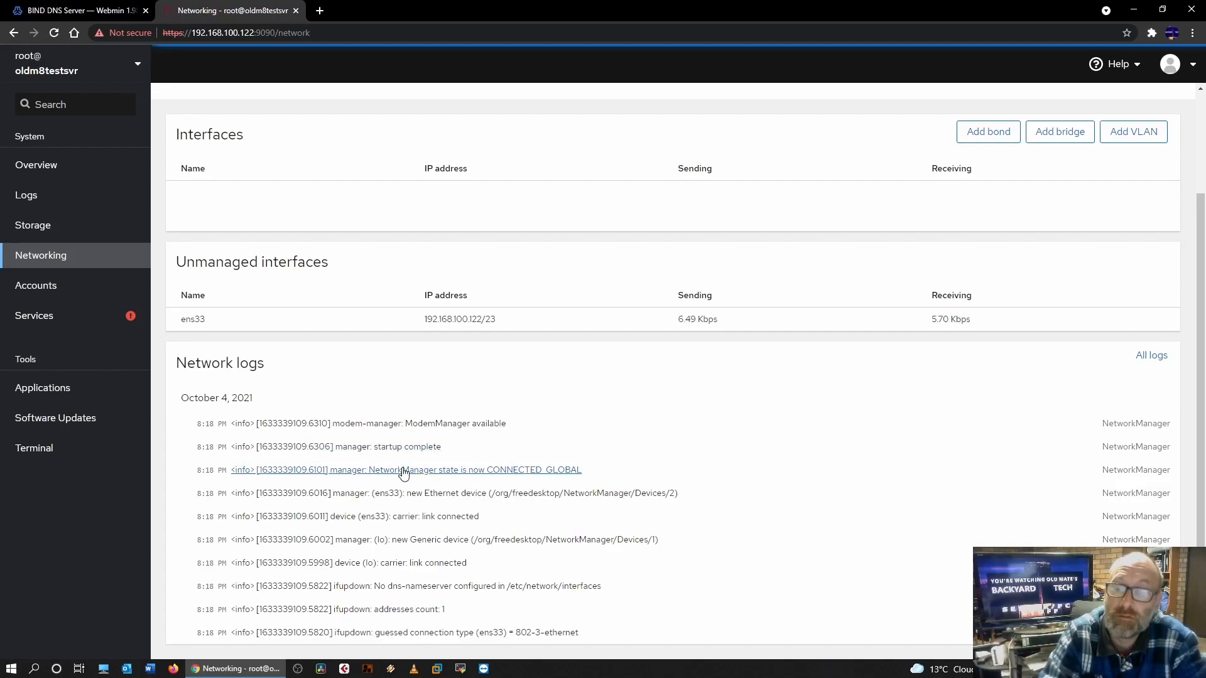
scroll("up", 3)
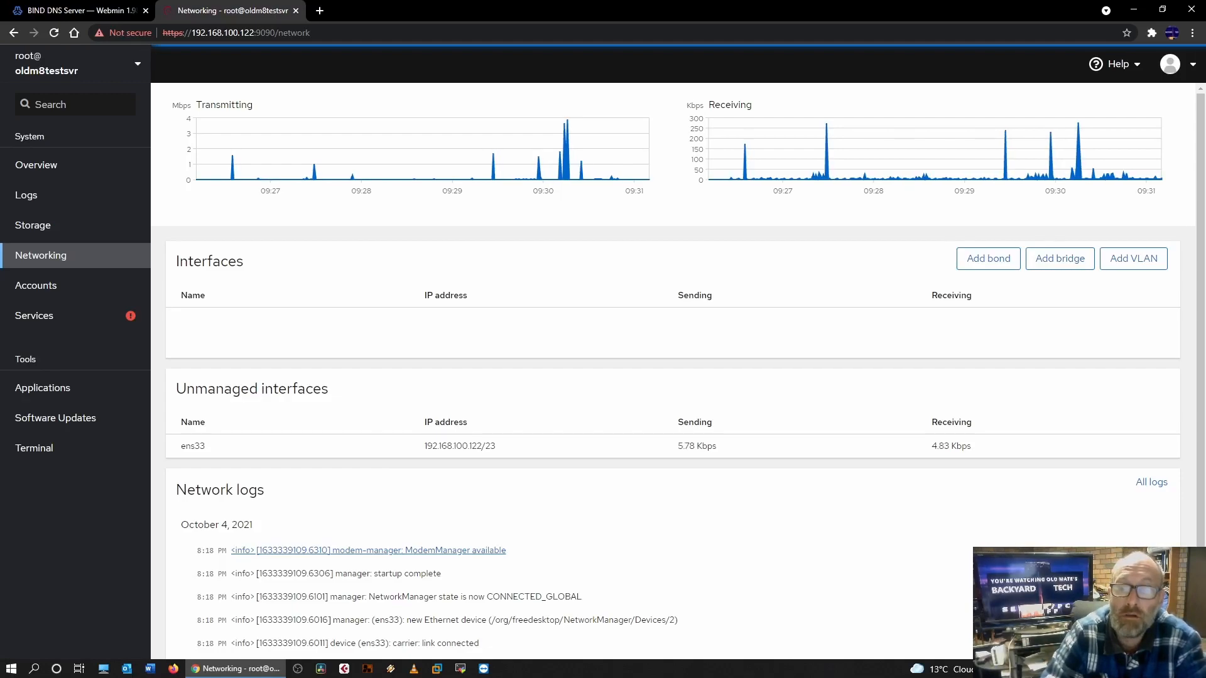
left_click(377, 550)
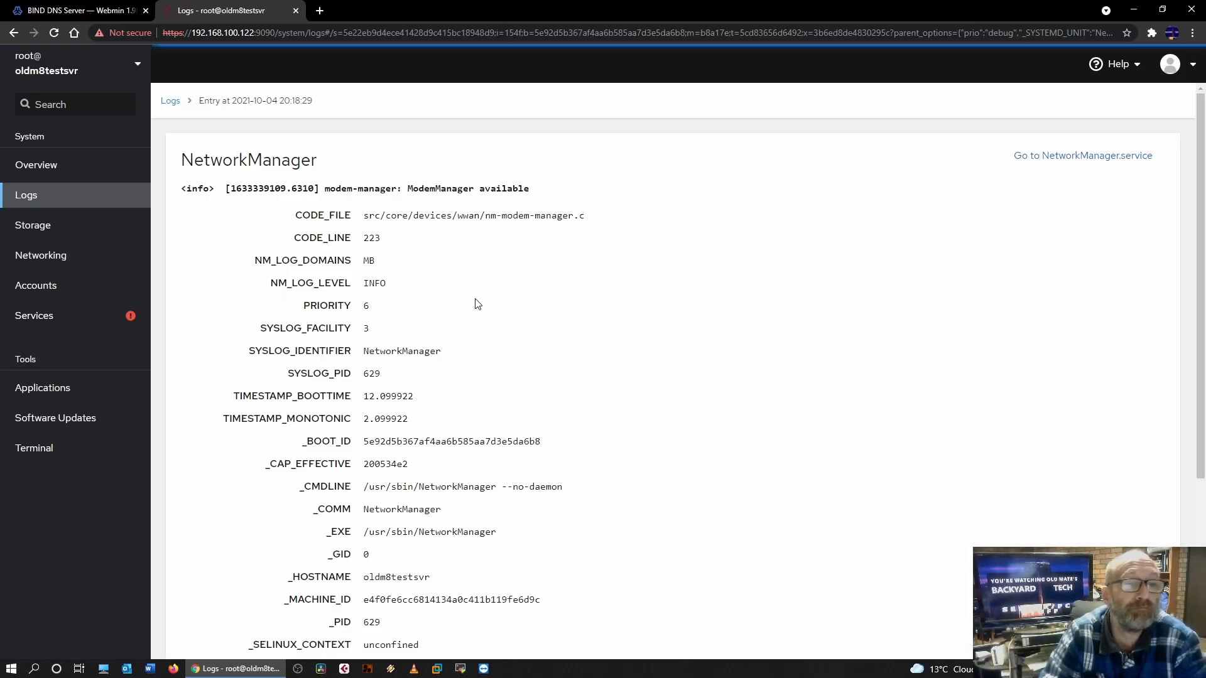
mouse_move(15, 33)
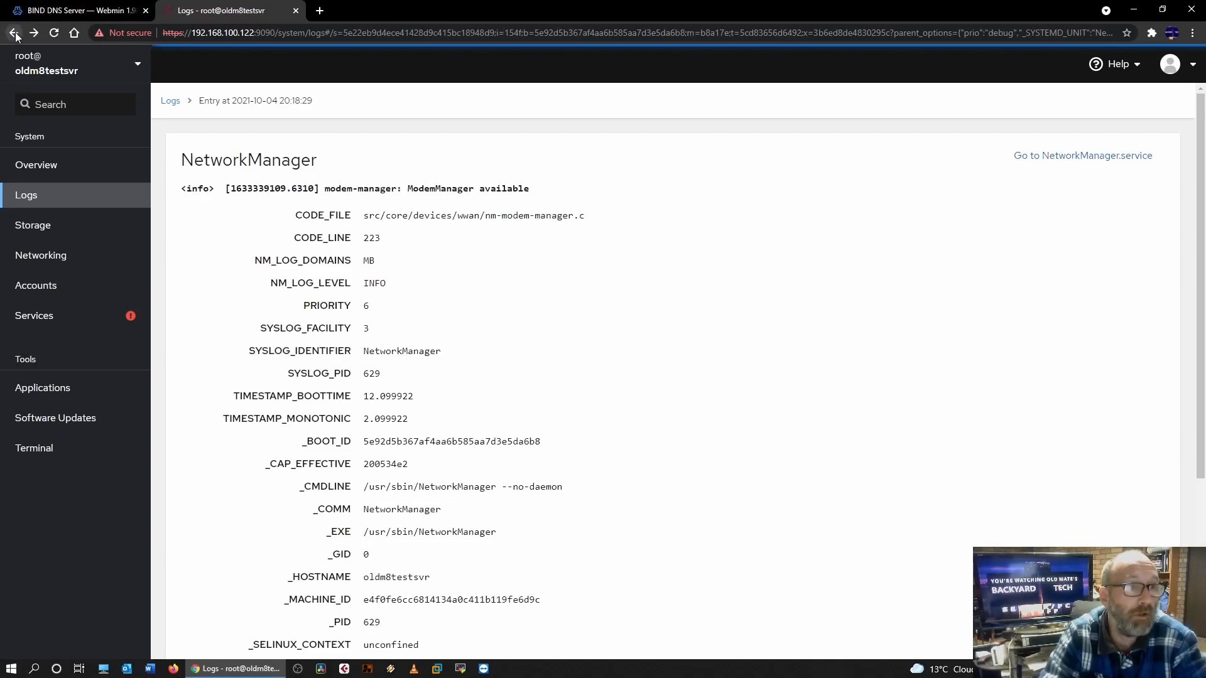
mouse_move(40, 255)
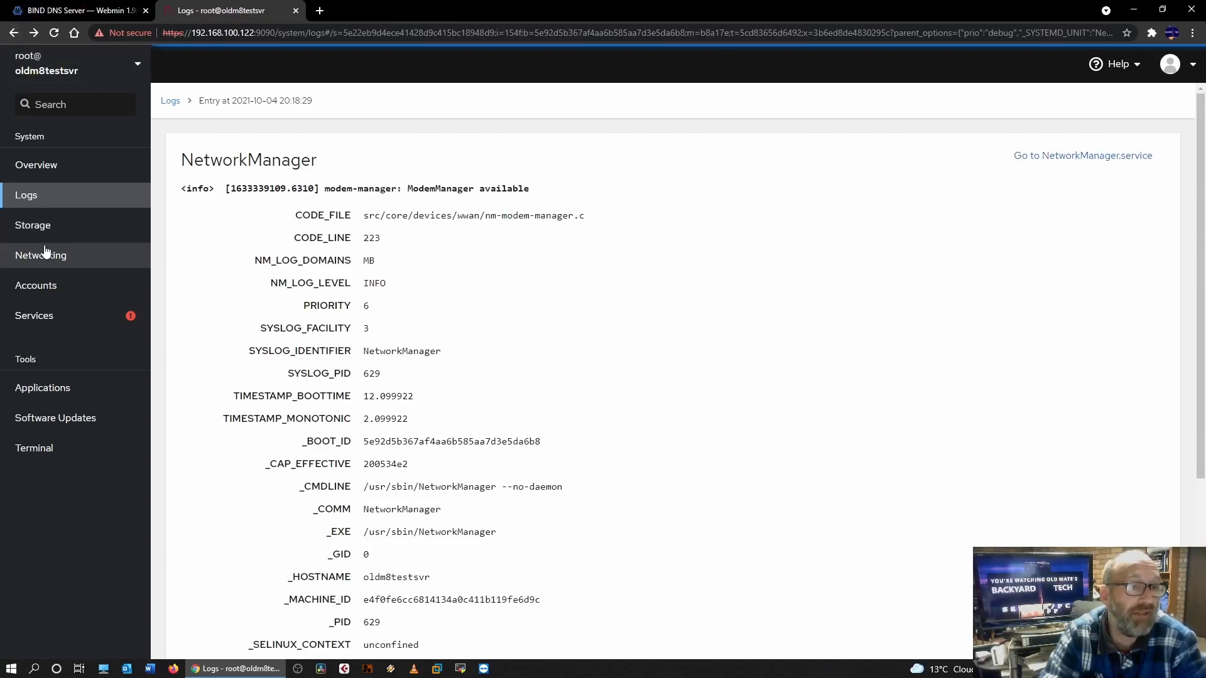
Back on the Networking page, begin adding a new network bond
left_click(40, 255)
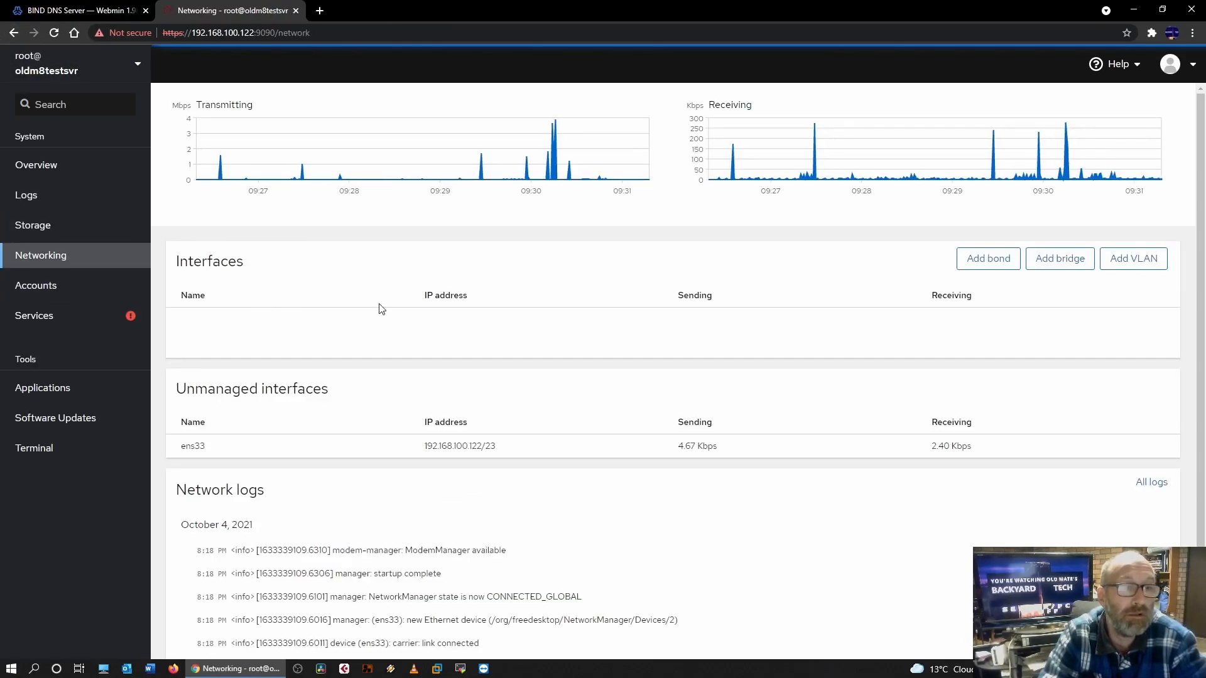
left_click(987, 259)
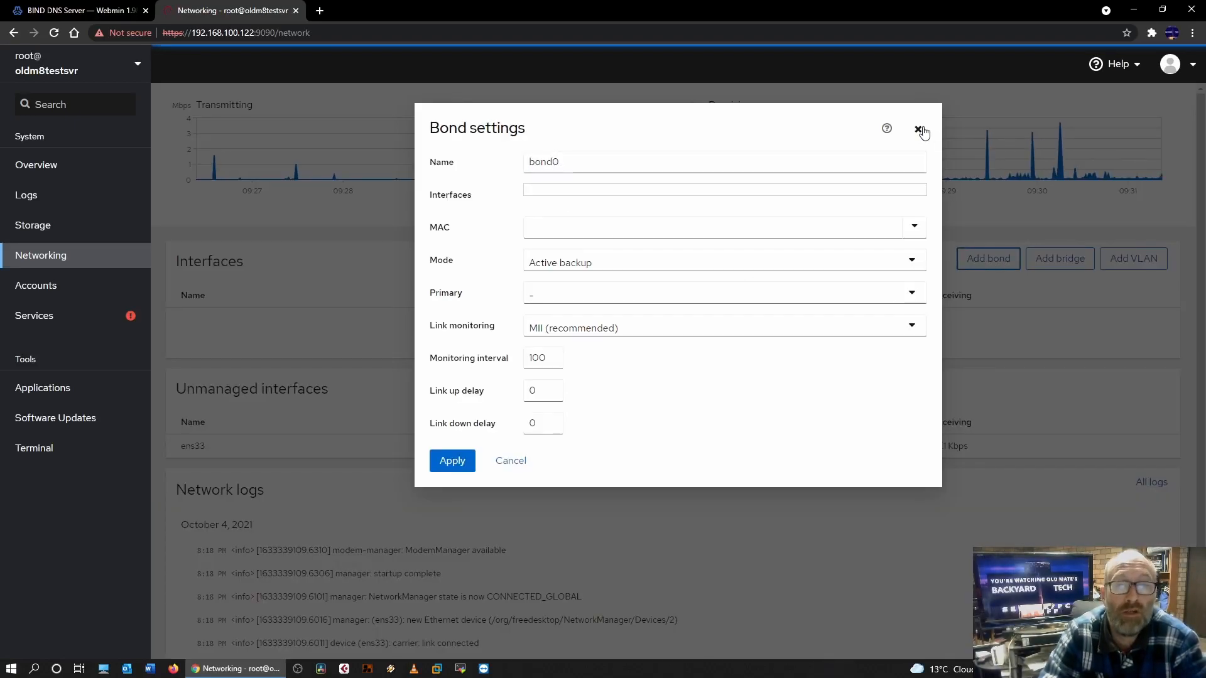
Discard the unfinished bond settings and switch to Webmin's BIND DNS Server page
left_click(921, 128)
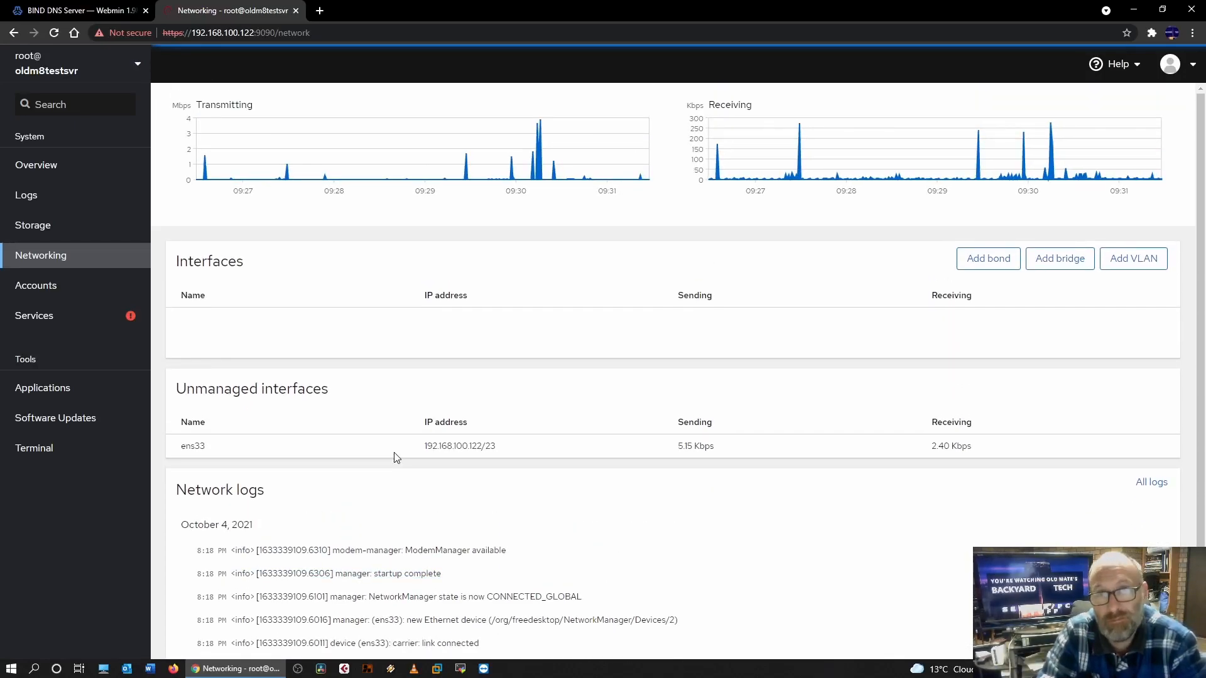
mouse_move(25, 549)
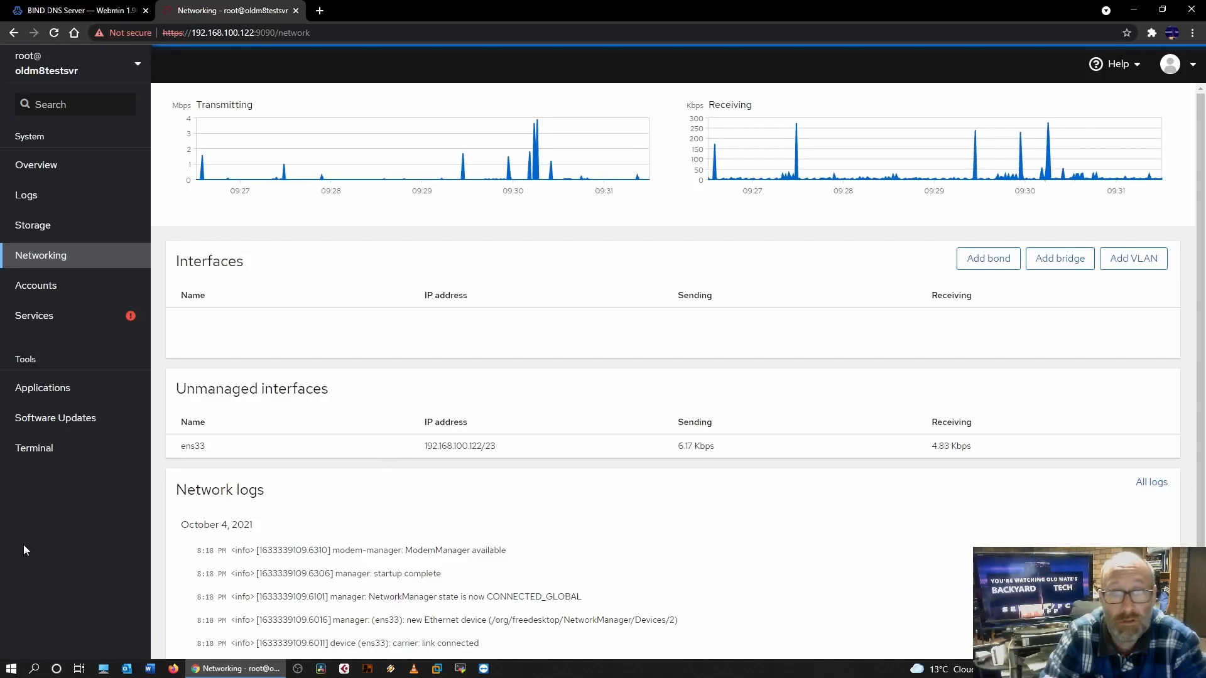
mouse_move(130, 265)
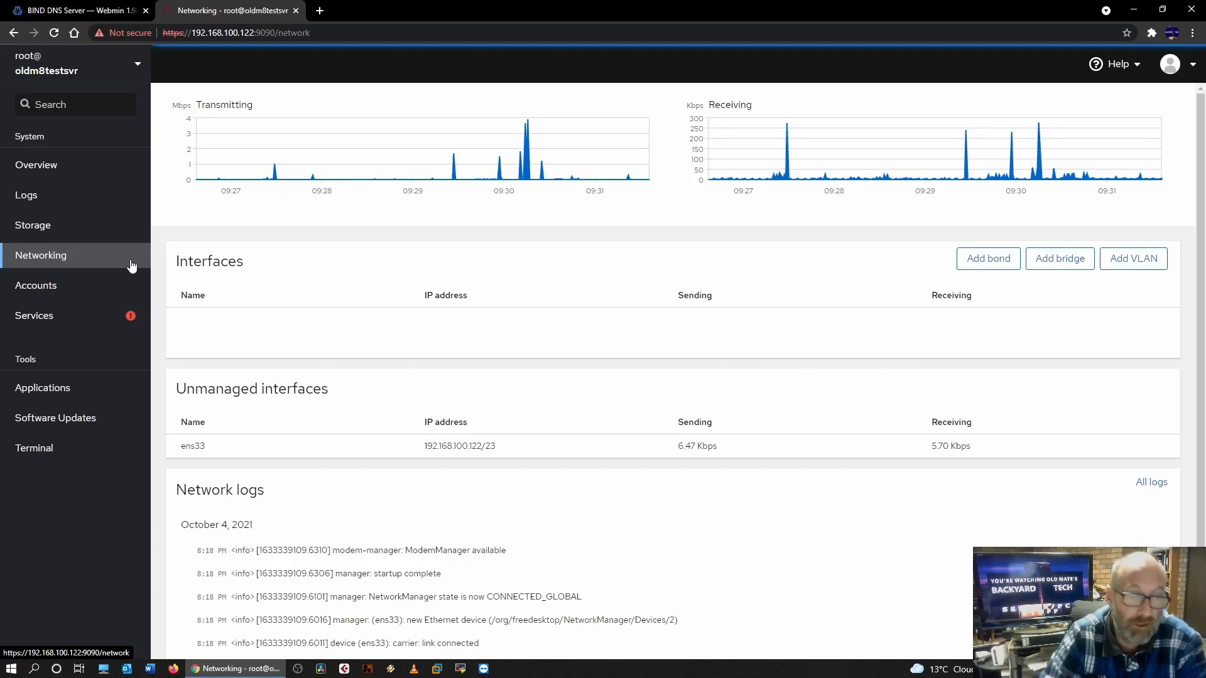
left_click(76, 10)
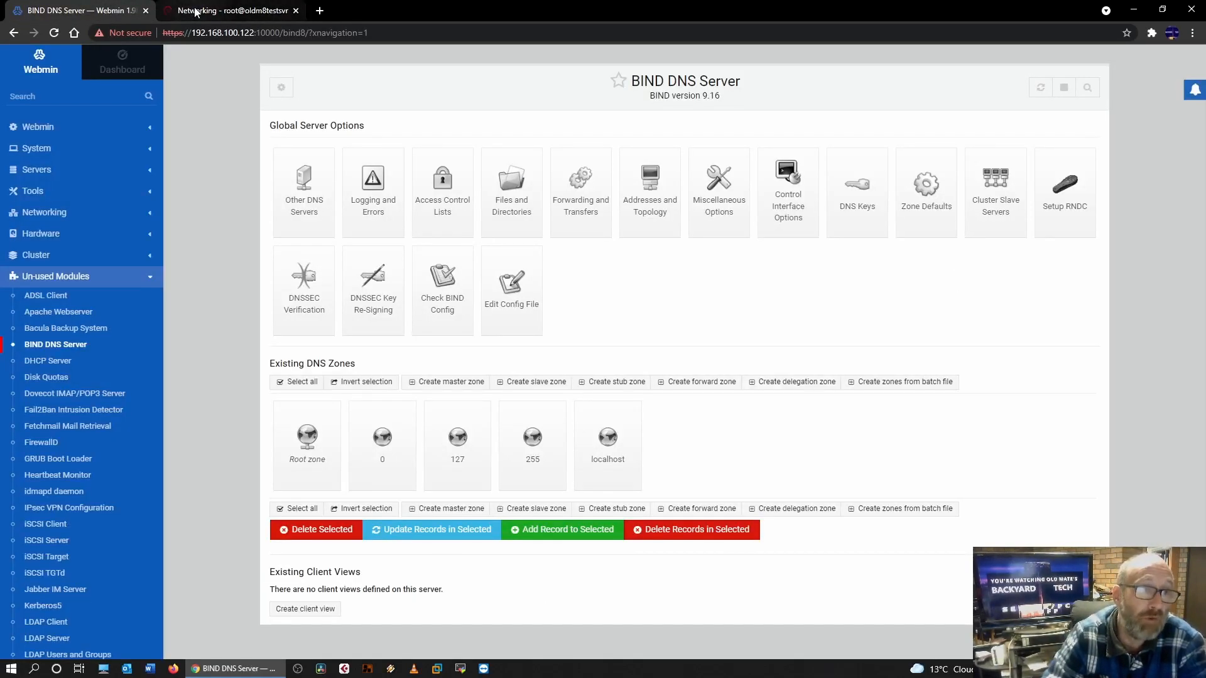
Revisit the unconfigured DHCP Server module, return to BIND DNS Server, and expand the Networking module group
left_click(231, 10)
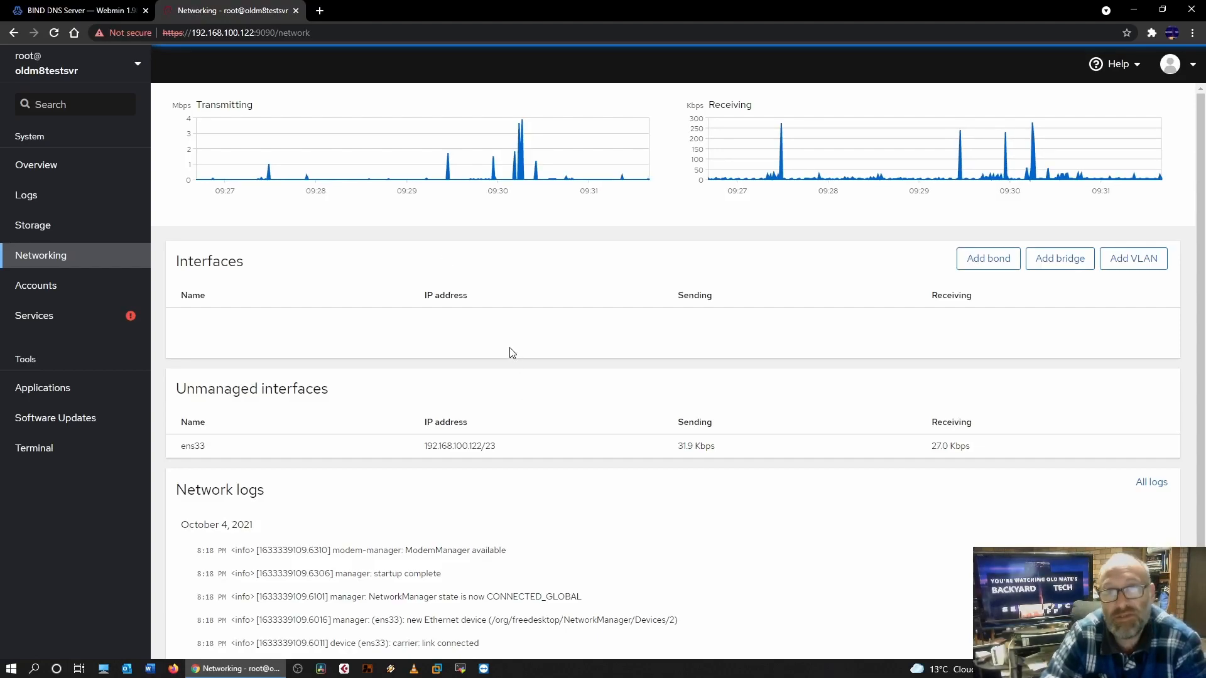
left_click(73, 11)
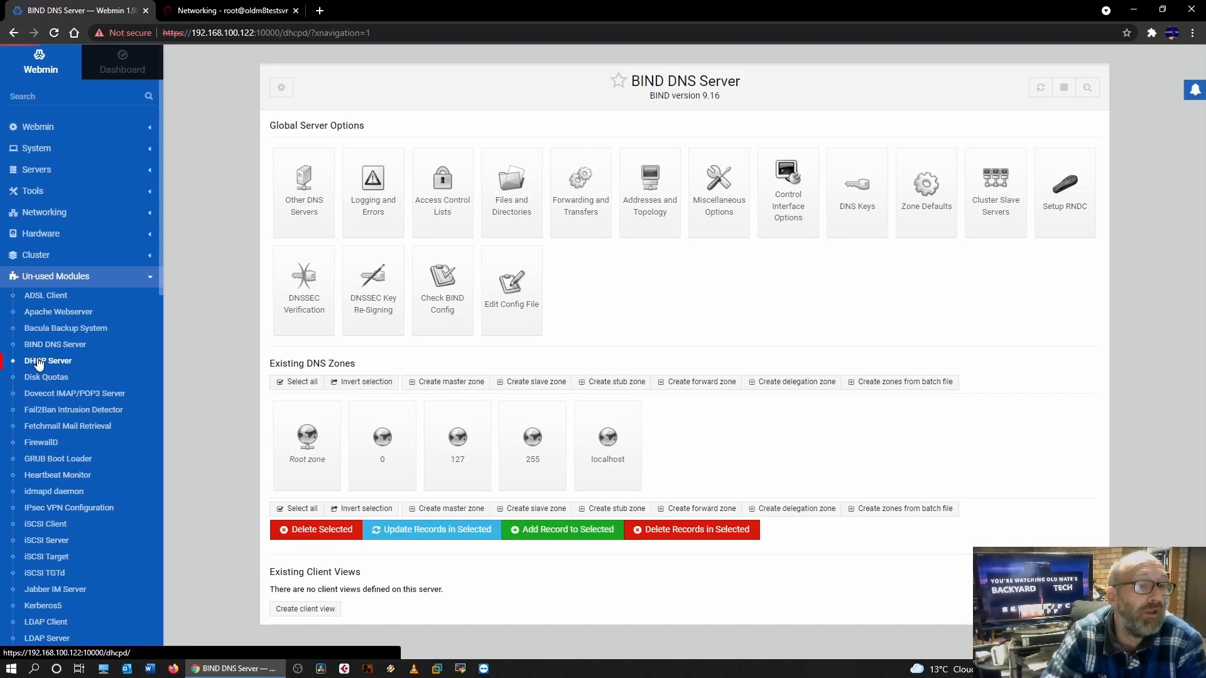
left_click(49, 360)
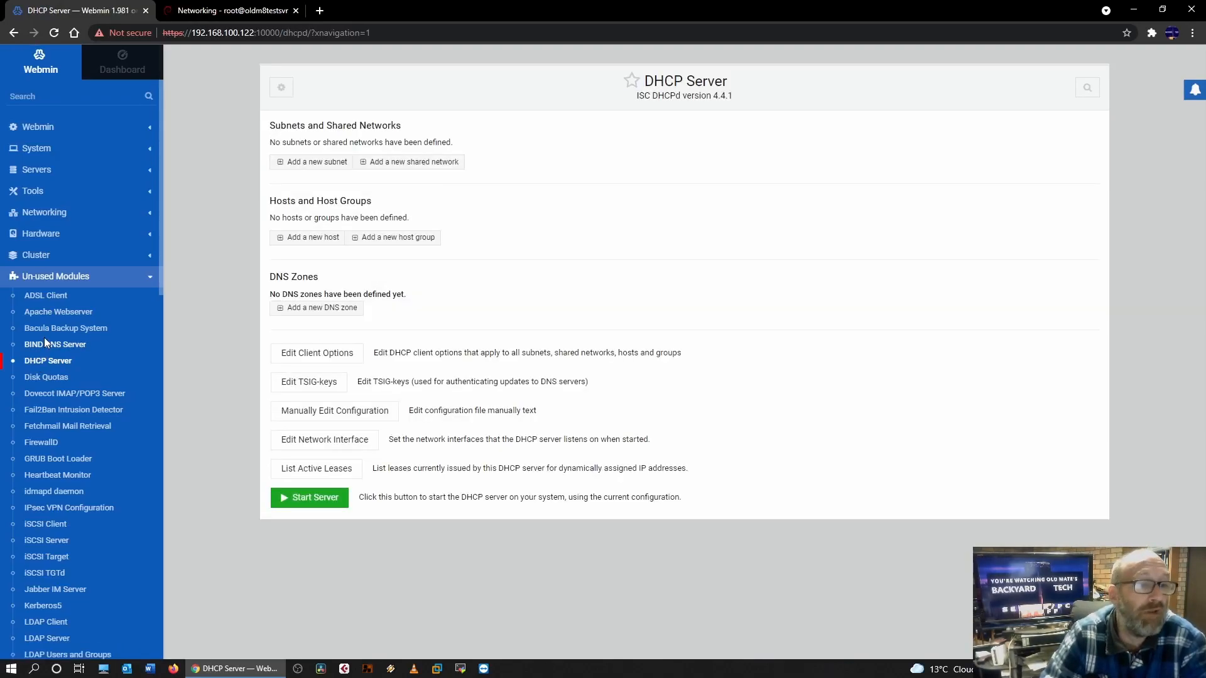
left_click(55, 344)
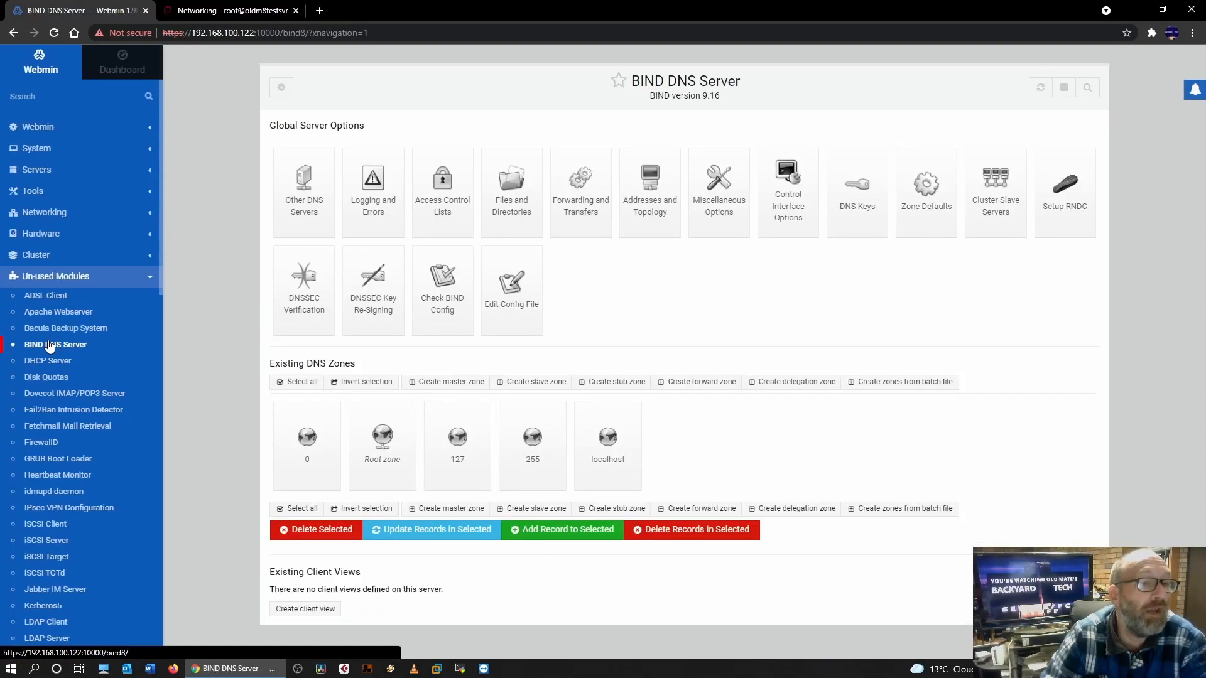
mouse_move(72, 278)
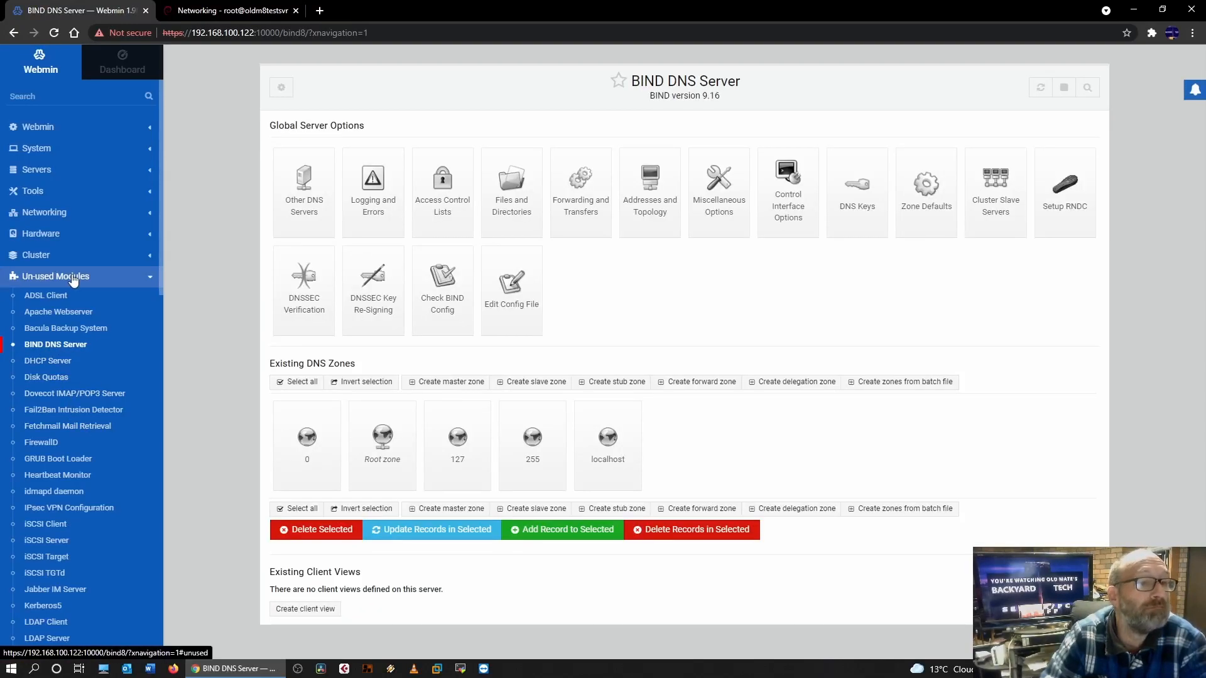
left_click(43, 212)
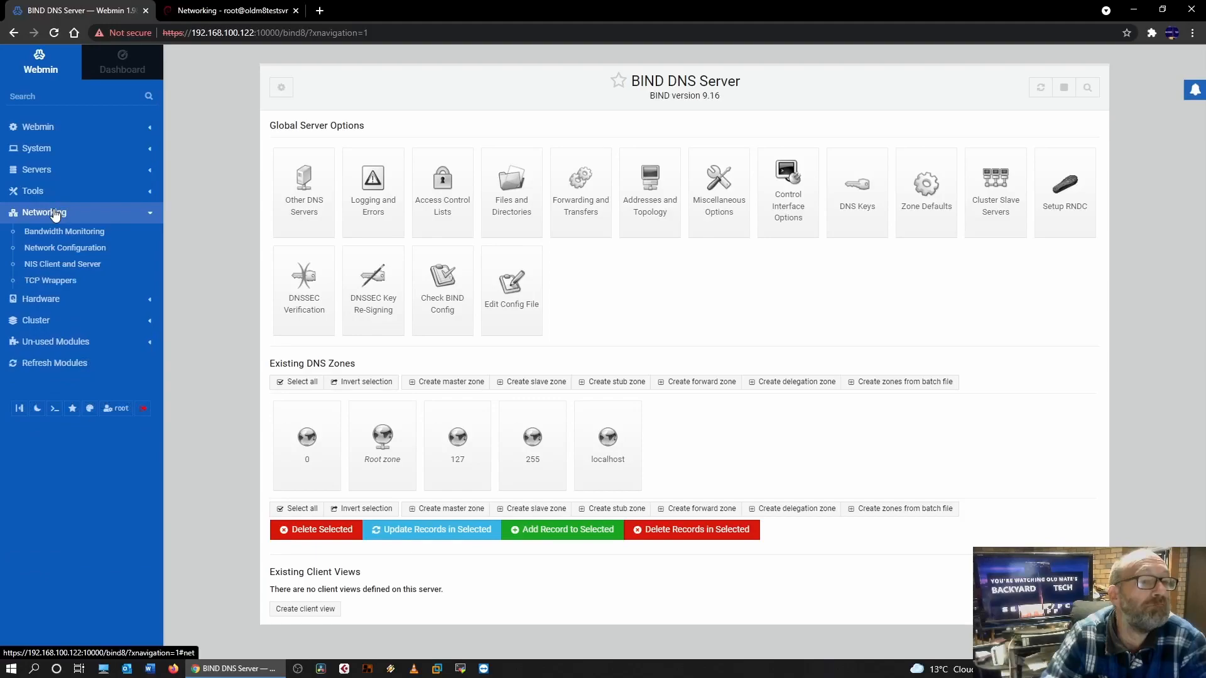
In Network Configuration, review Routing and Gateways and the Network Interfaces list
left_click(65, 248)
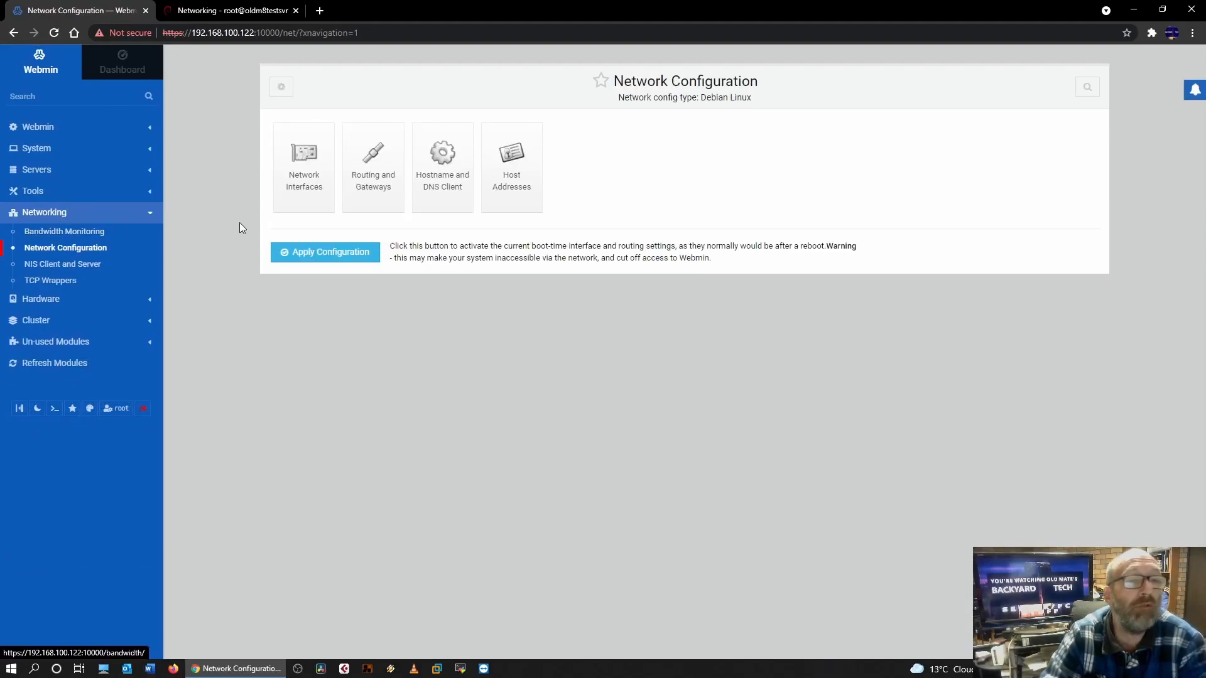
mouse_move(372, 158)
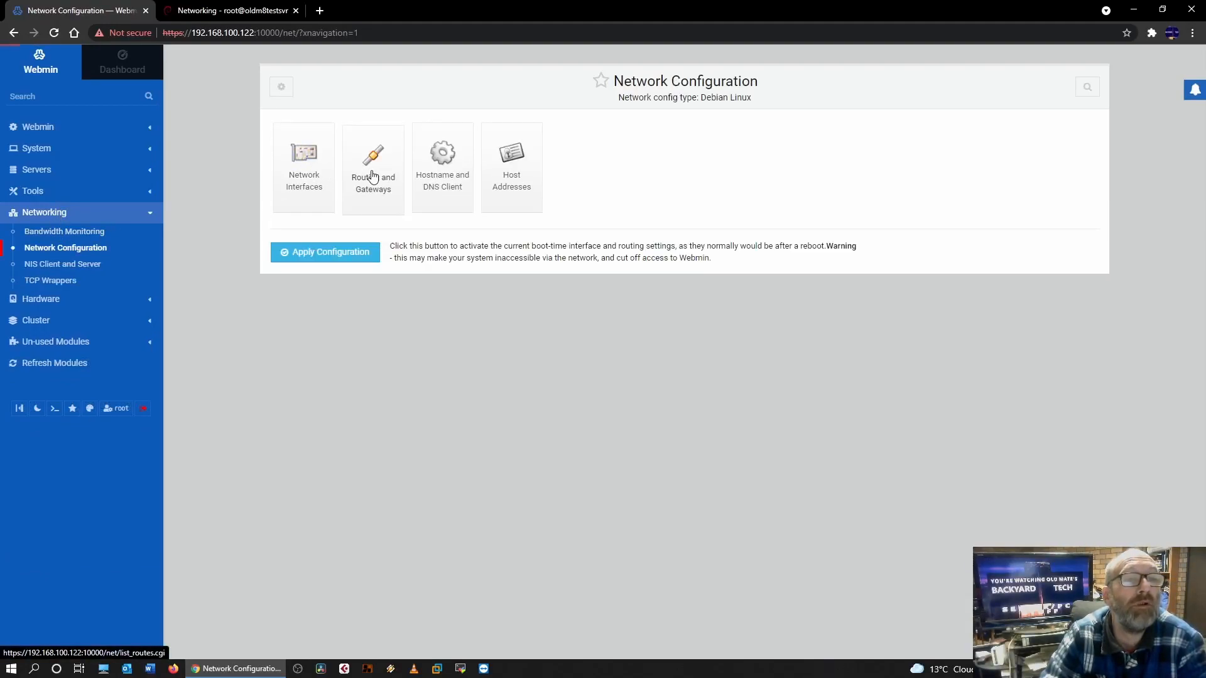
left_click(372, 162)
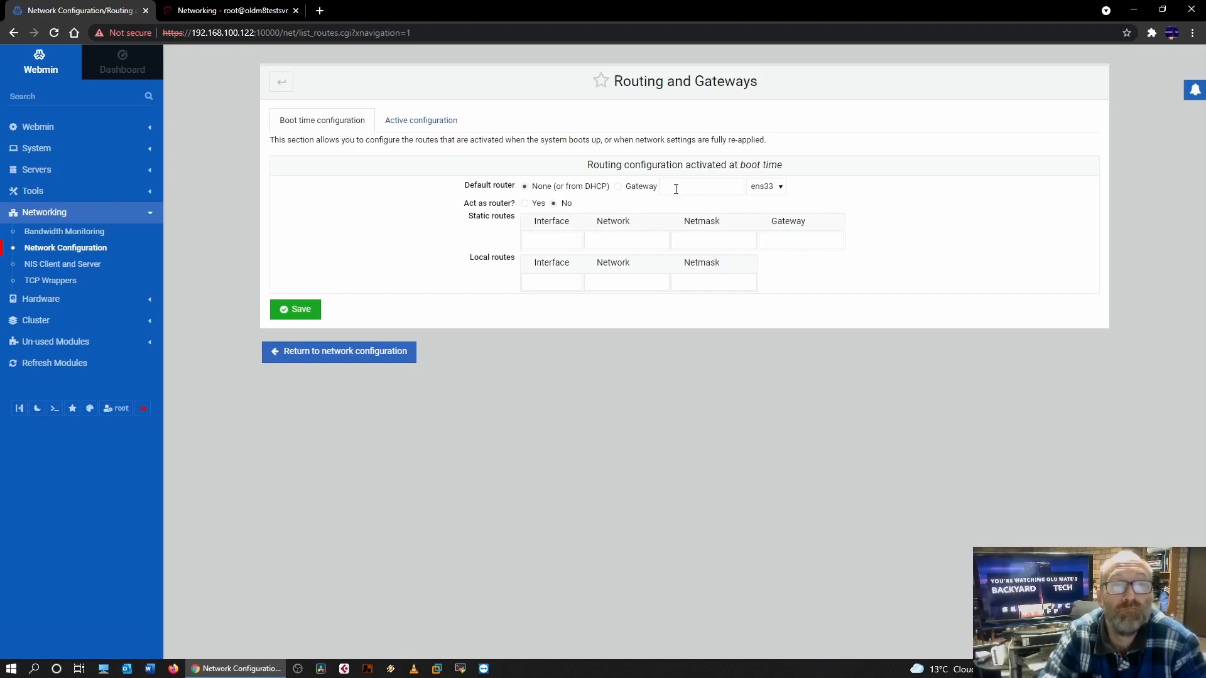
mouse_move(315, 292)
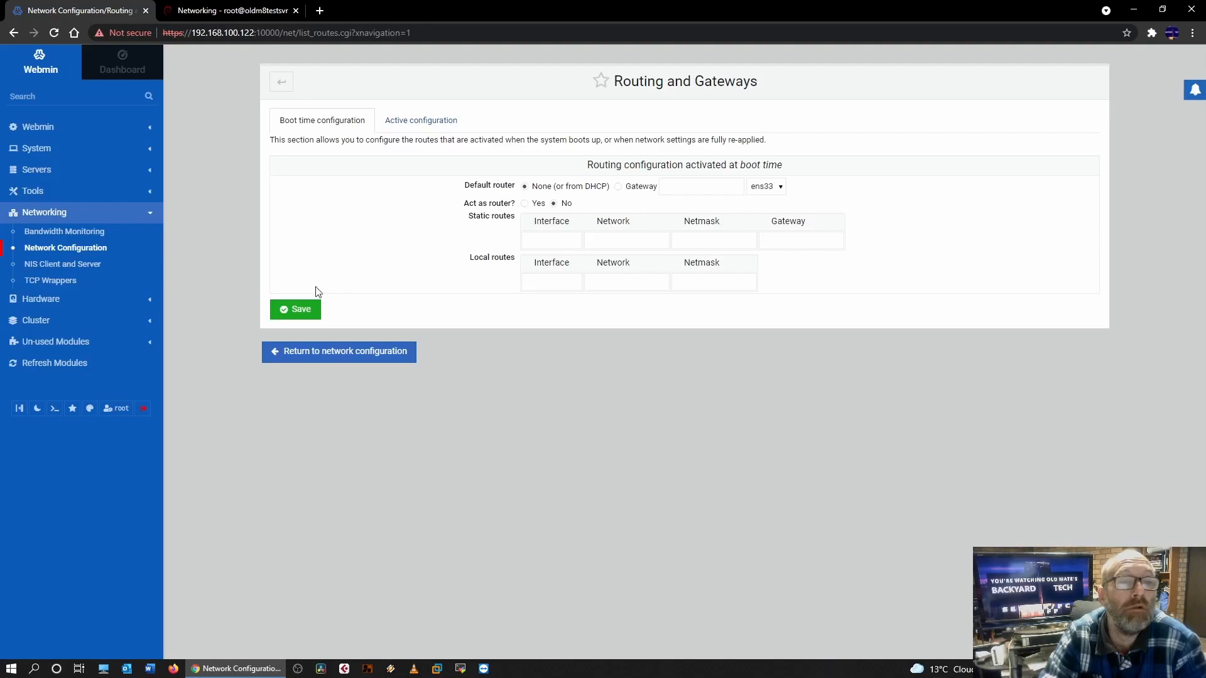
left_click(338, 351)
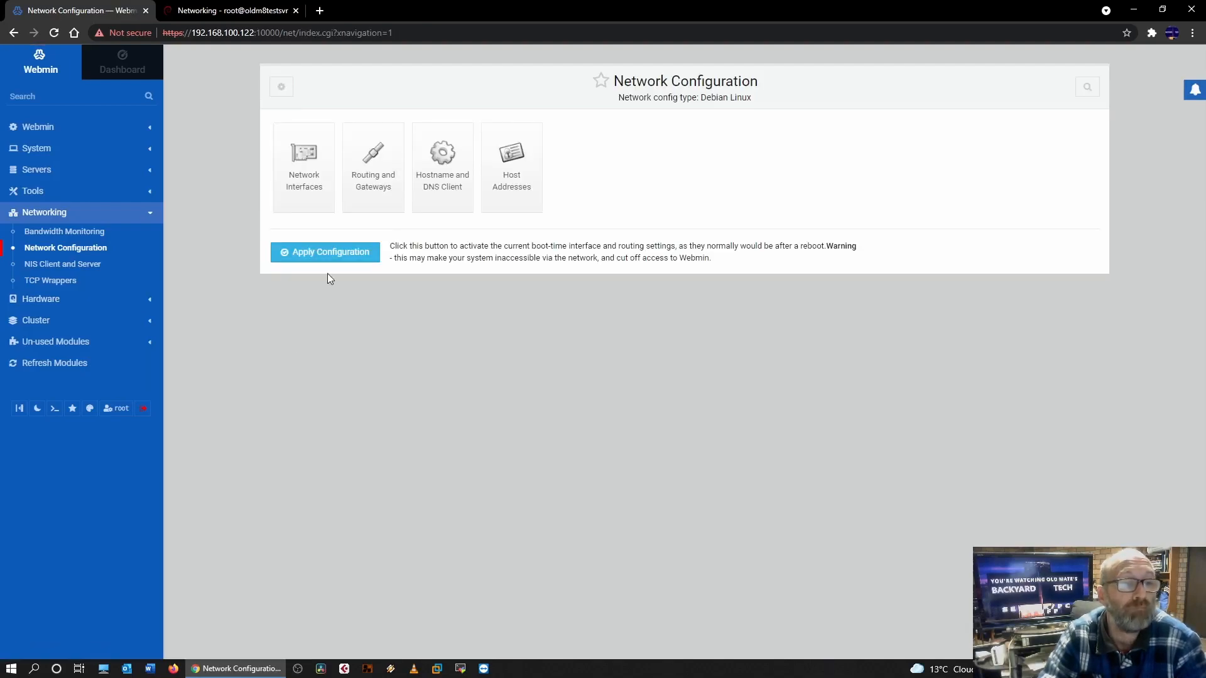
left_click(303, 152)
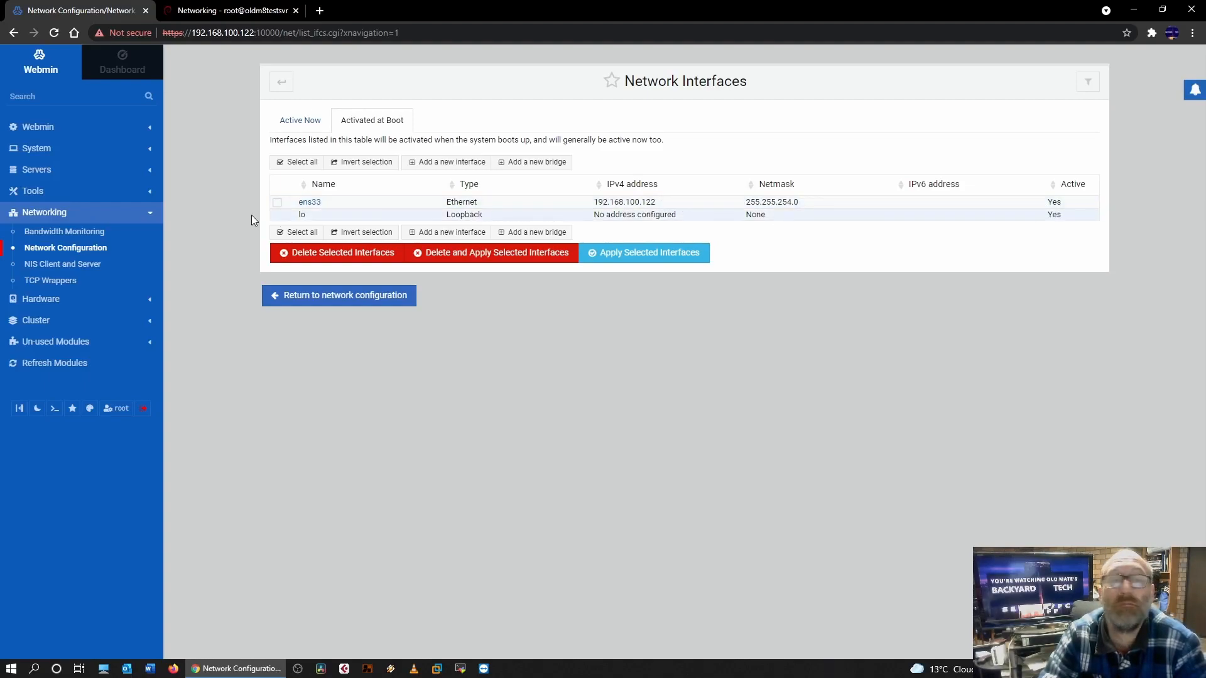
mouse_move(324, 320)
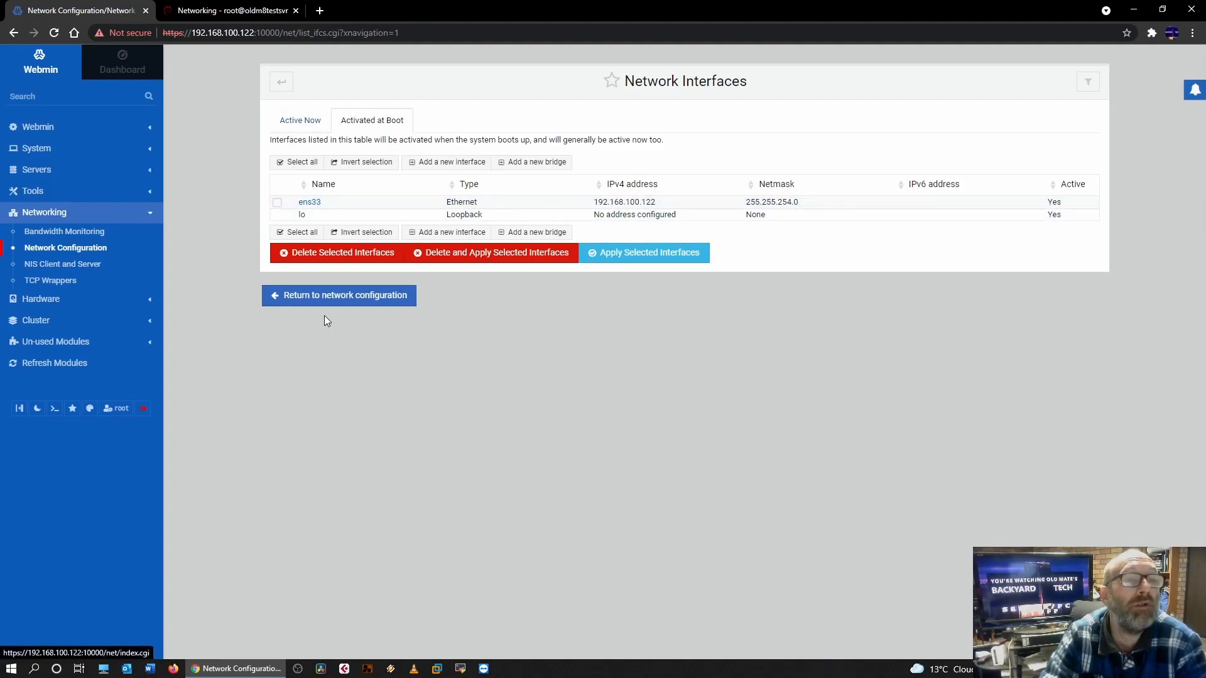
Review the Hostname and DNS Client settings and return to the Network Configuration overview
left_click(338, 296)
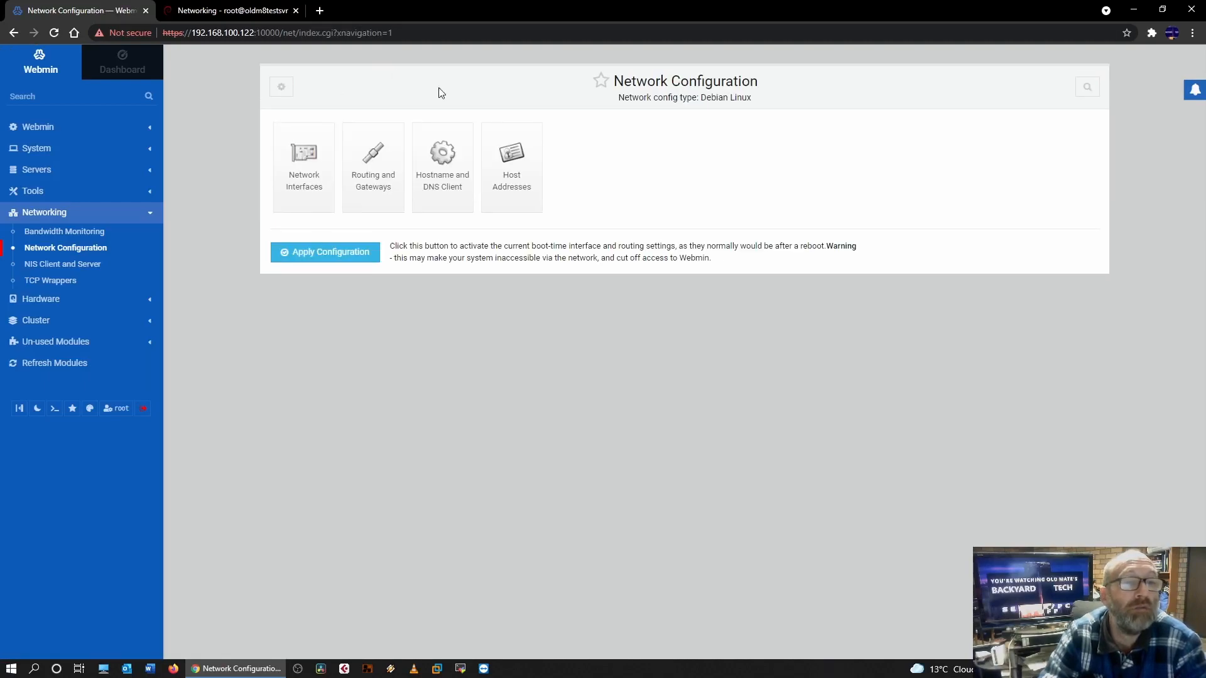
left_click(442, 162)
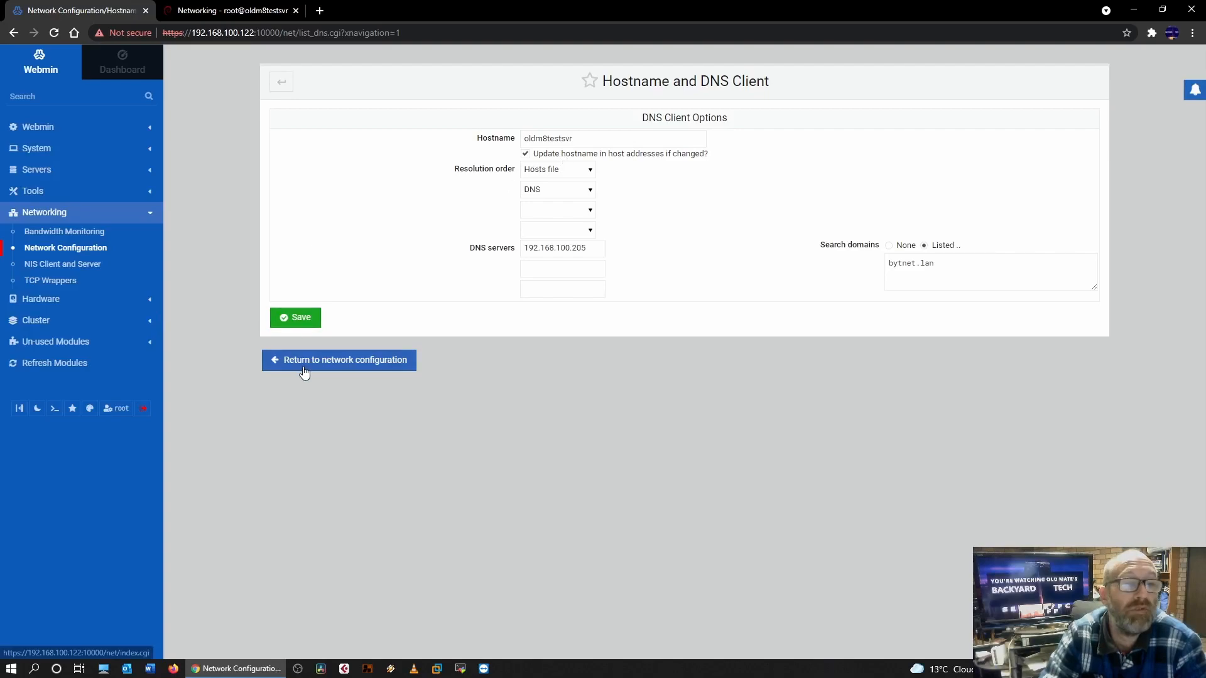
left_click(338, 360)
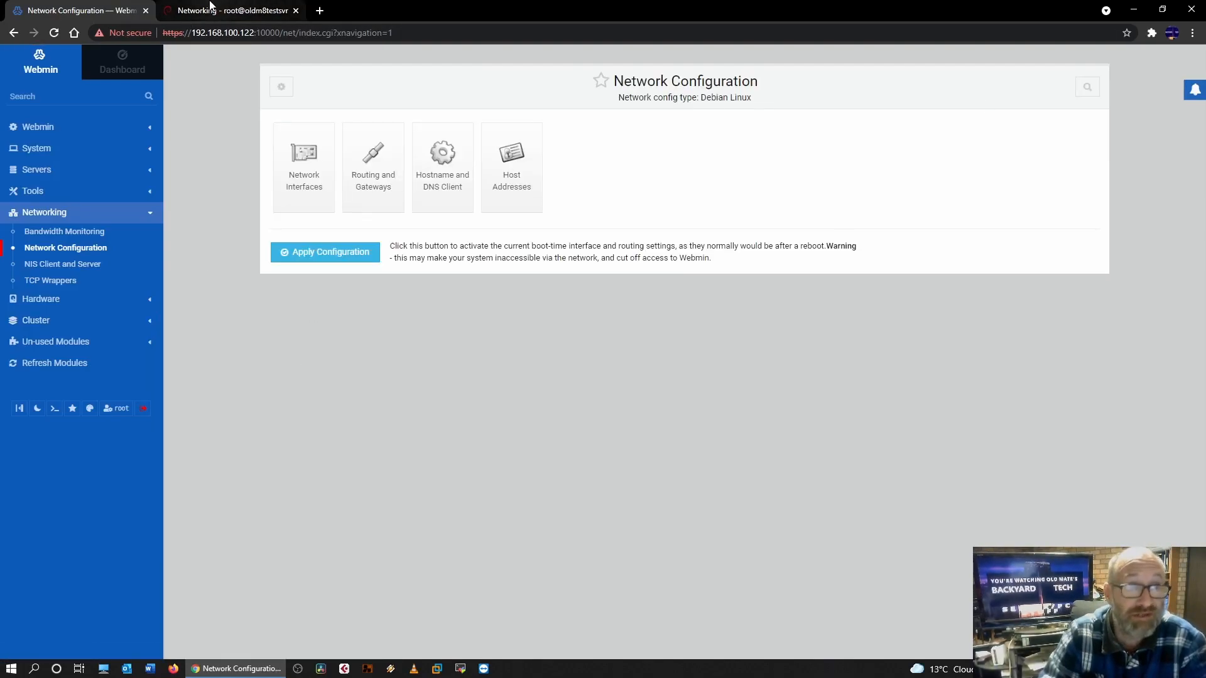
In Cockpit, follow the overview's failed-service notice to the failed service's details
left_click(231, 10)
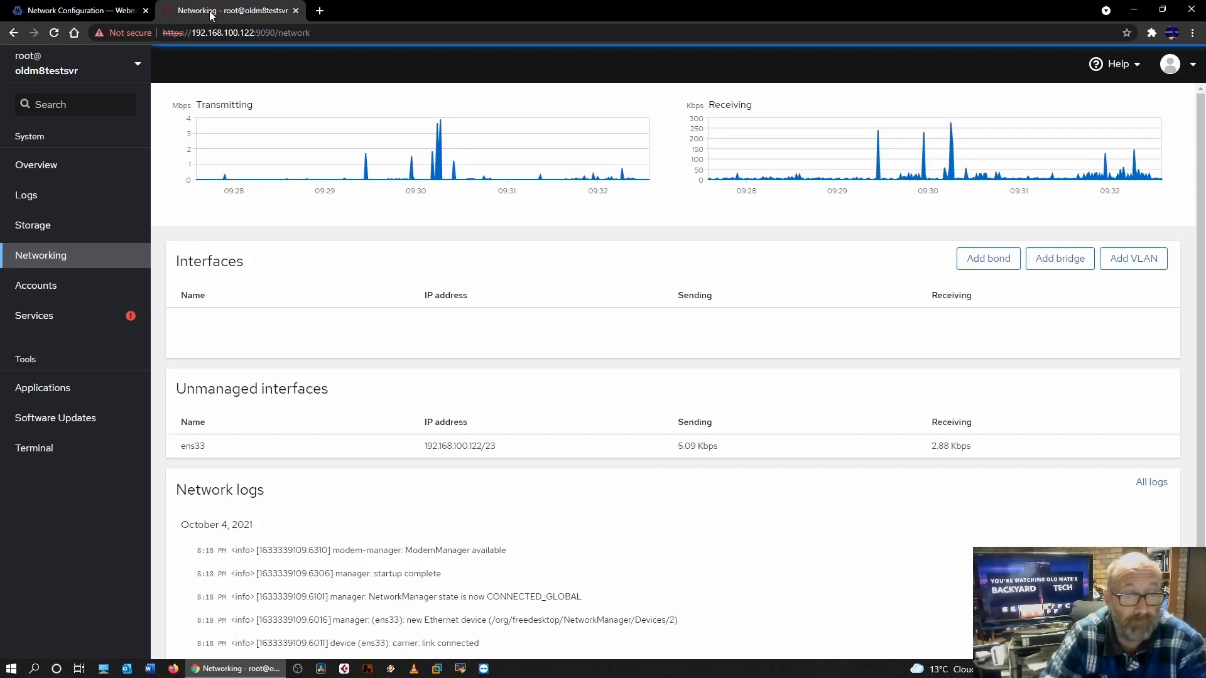
mouse_move(34, 315)
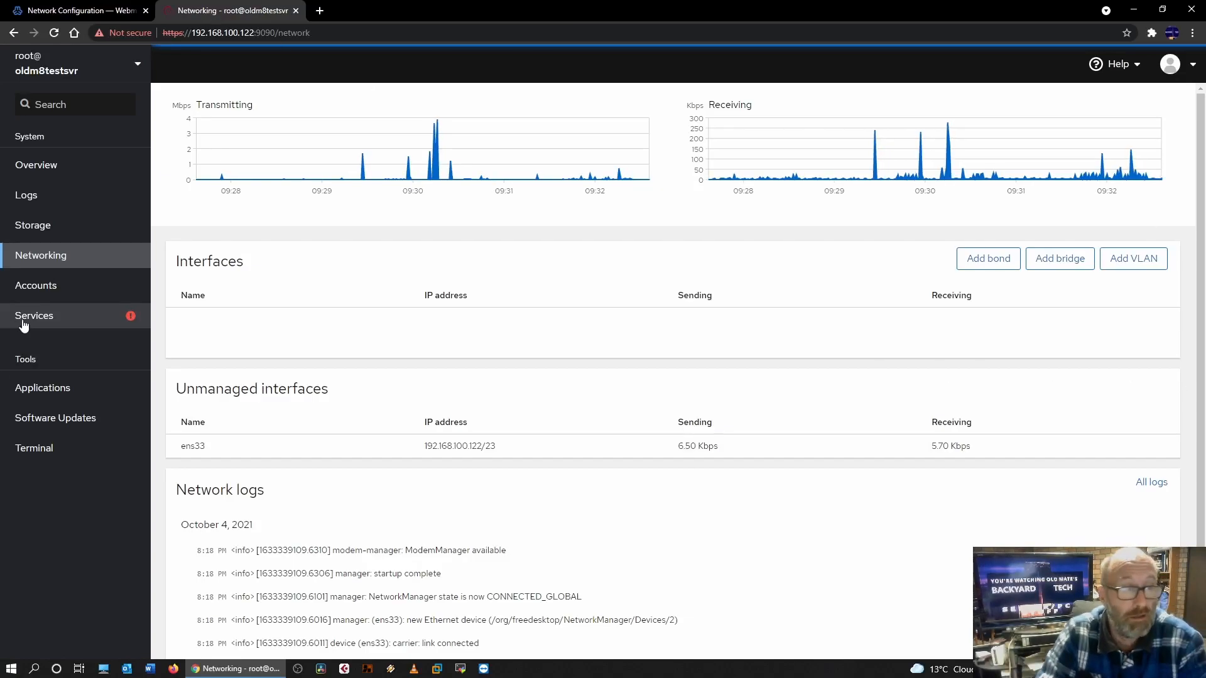
left_click(33, 315)
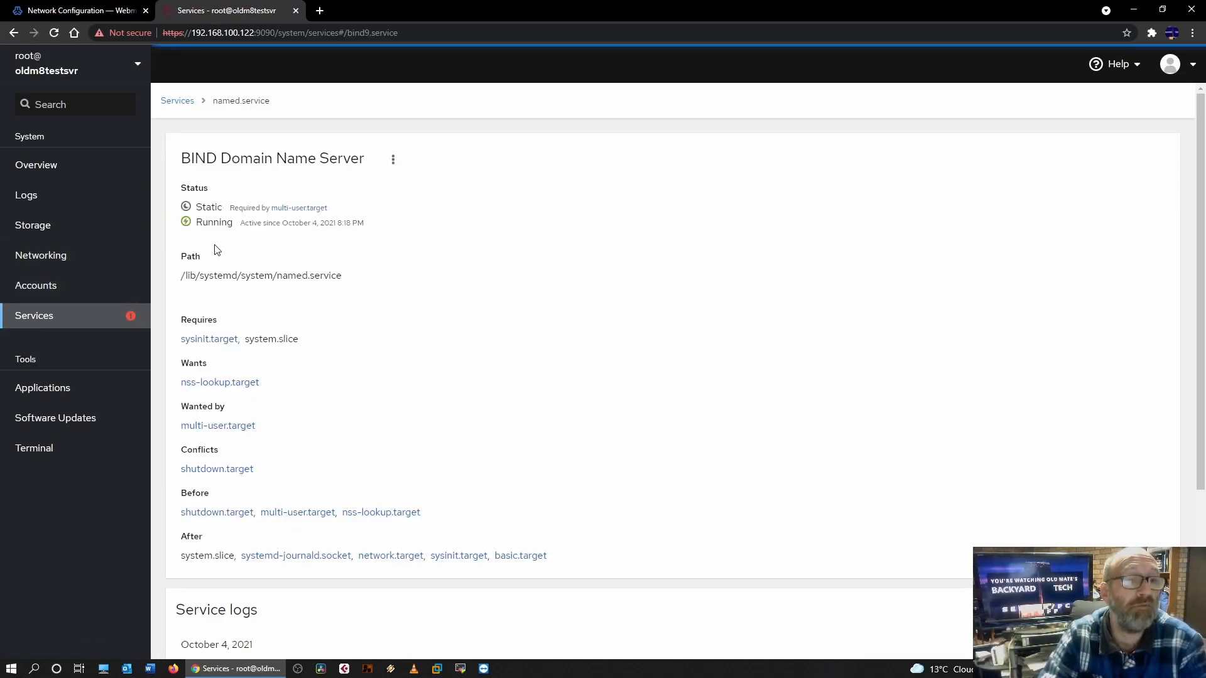
mouse_move(43, 165)
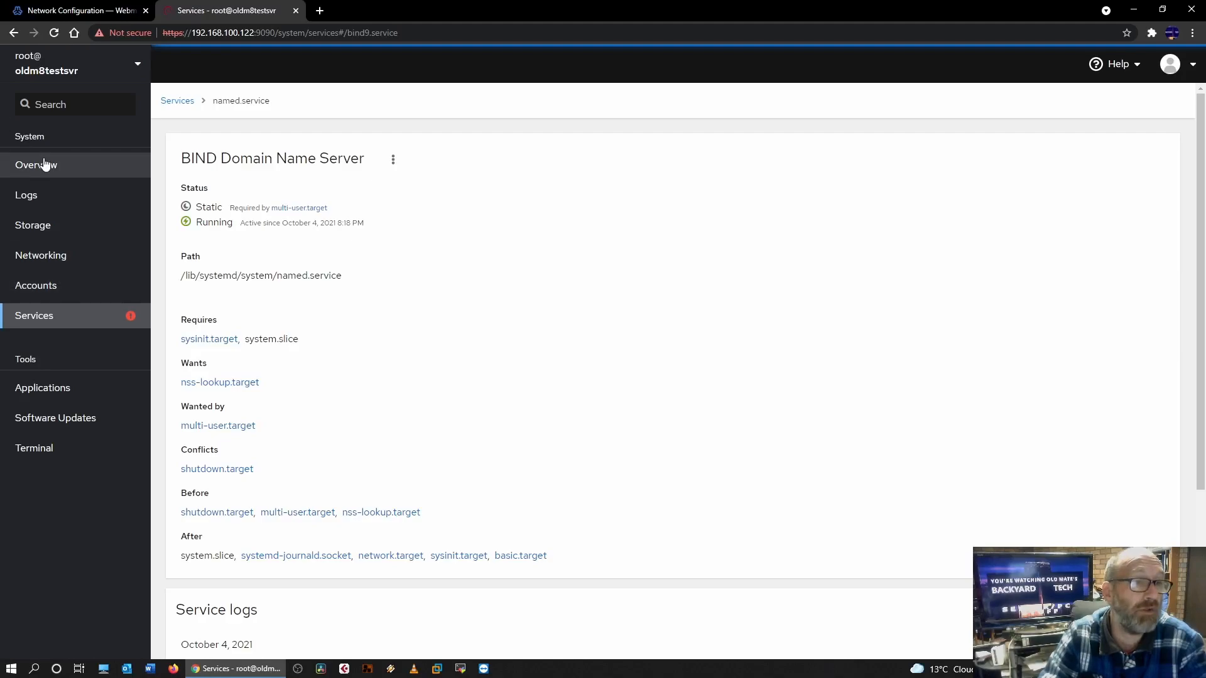
left_click(35, 164)
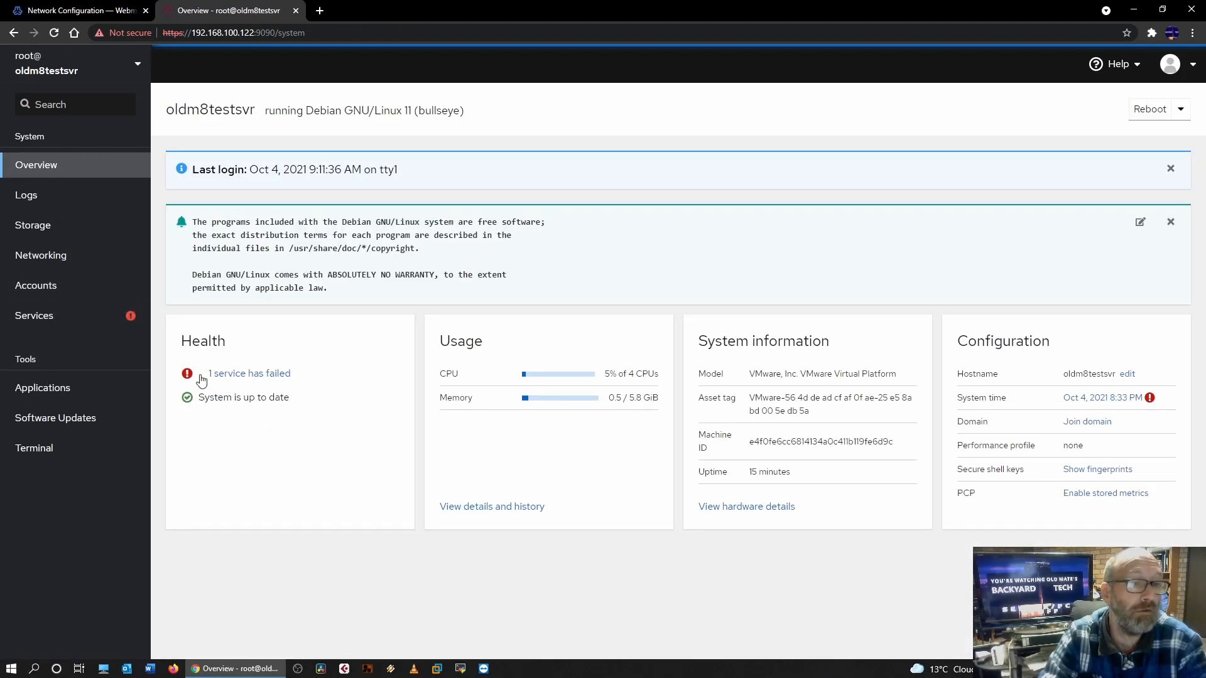
left_click(249, 373)
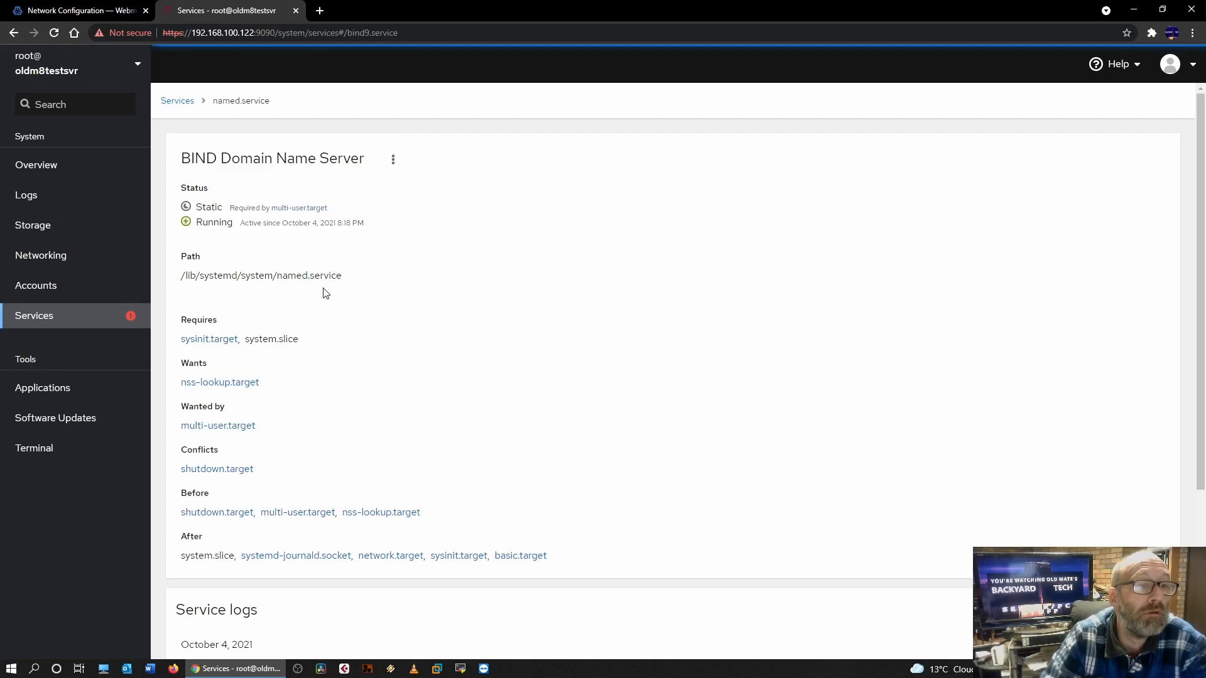
mouse_move(327, 348)
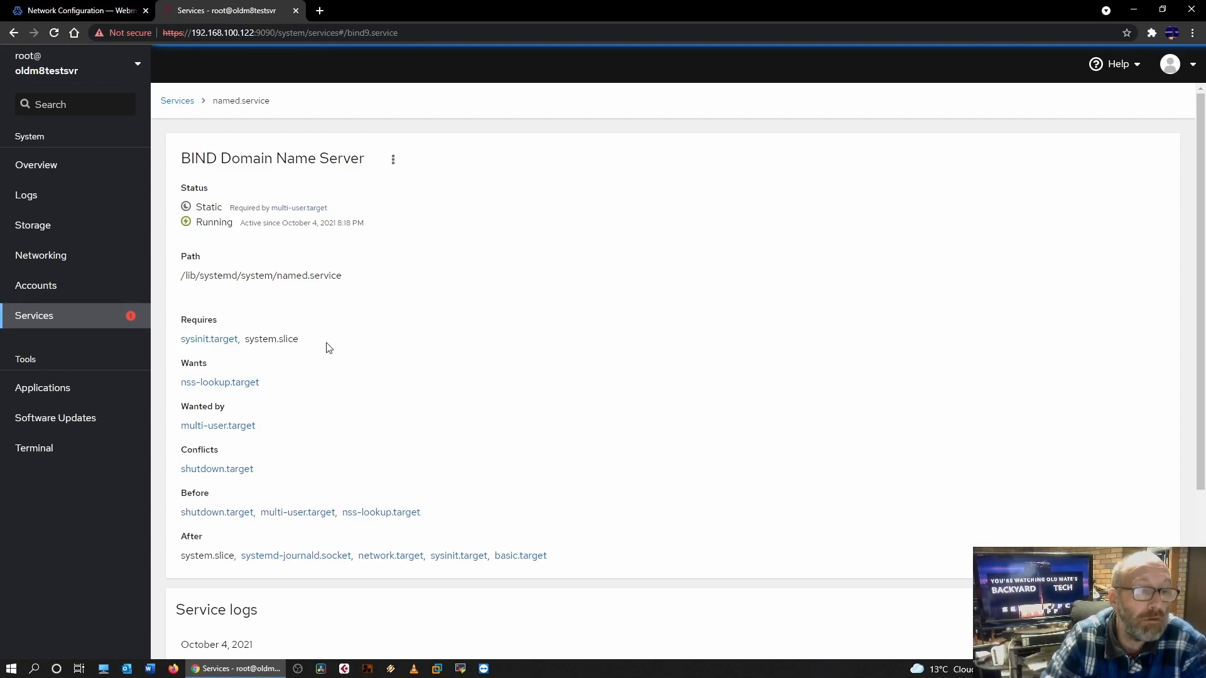
Scan the service's logs and return to the full system services list showing the DHCP server as failed
scroll("down", 3)
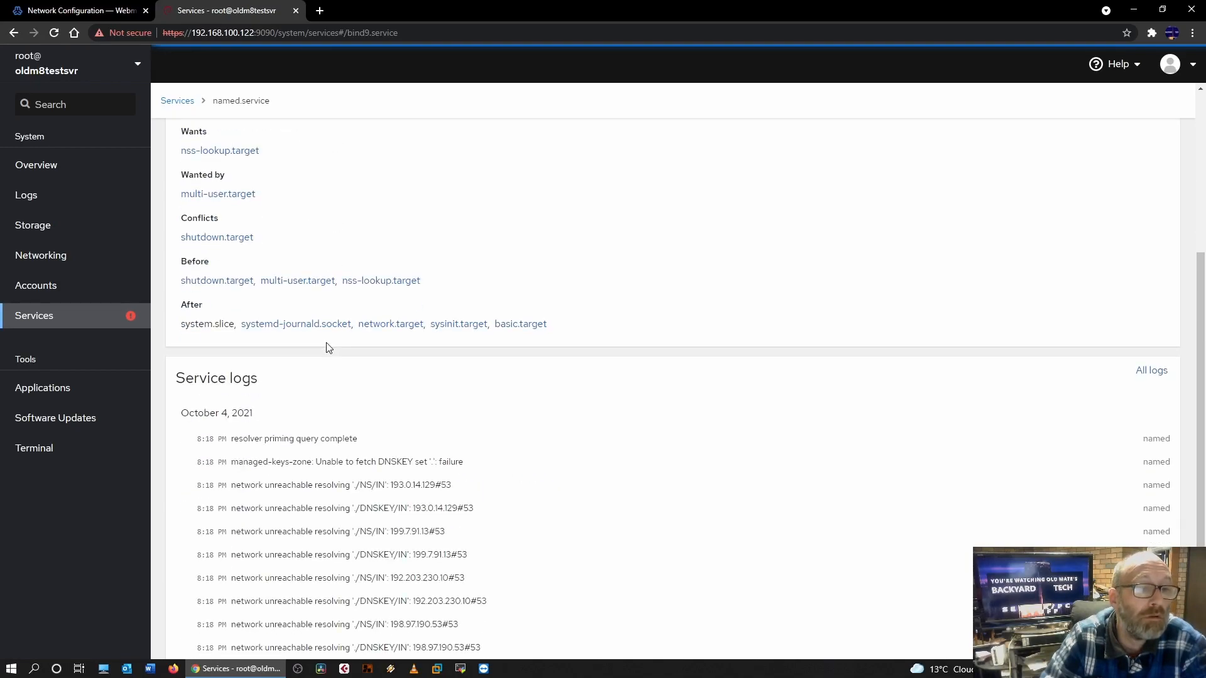
scroll("up", 3)
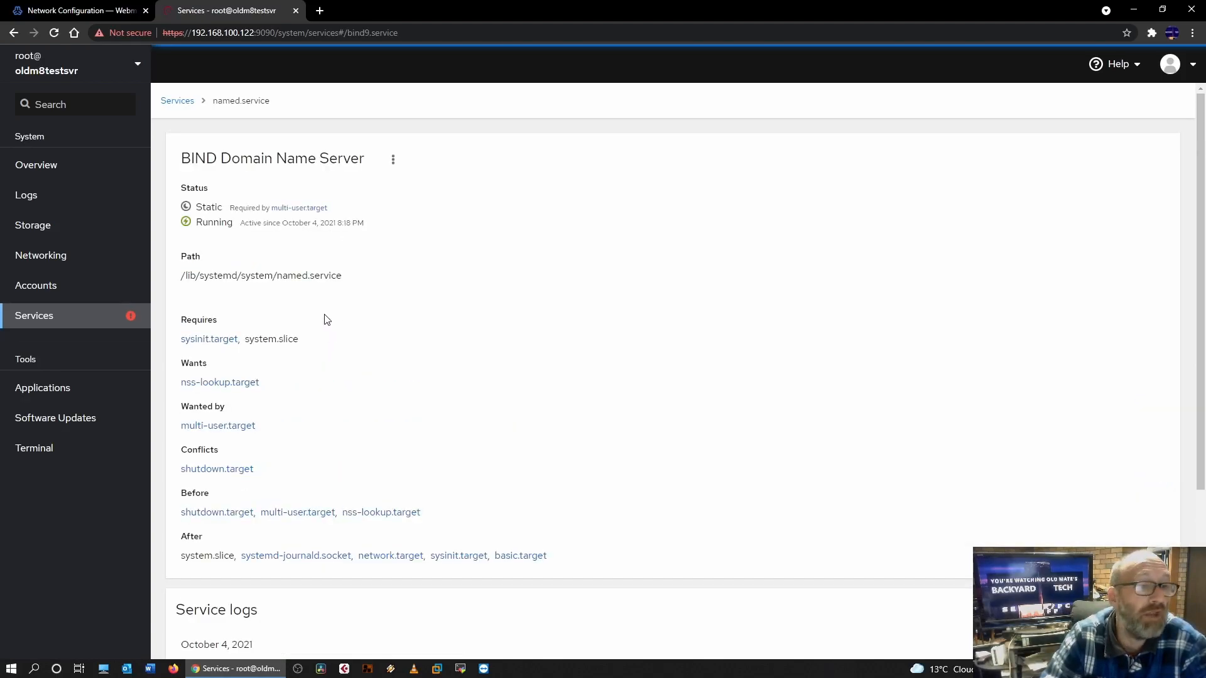
left_click(34, 315)
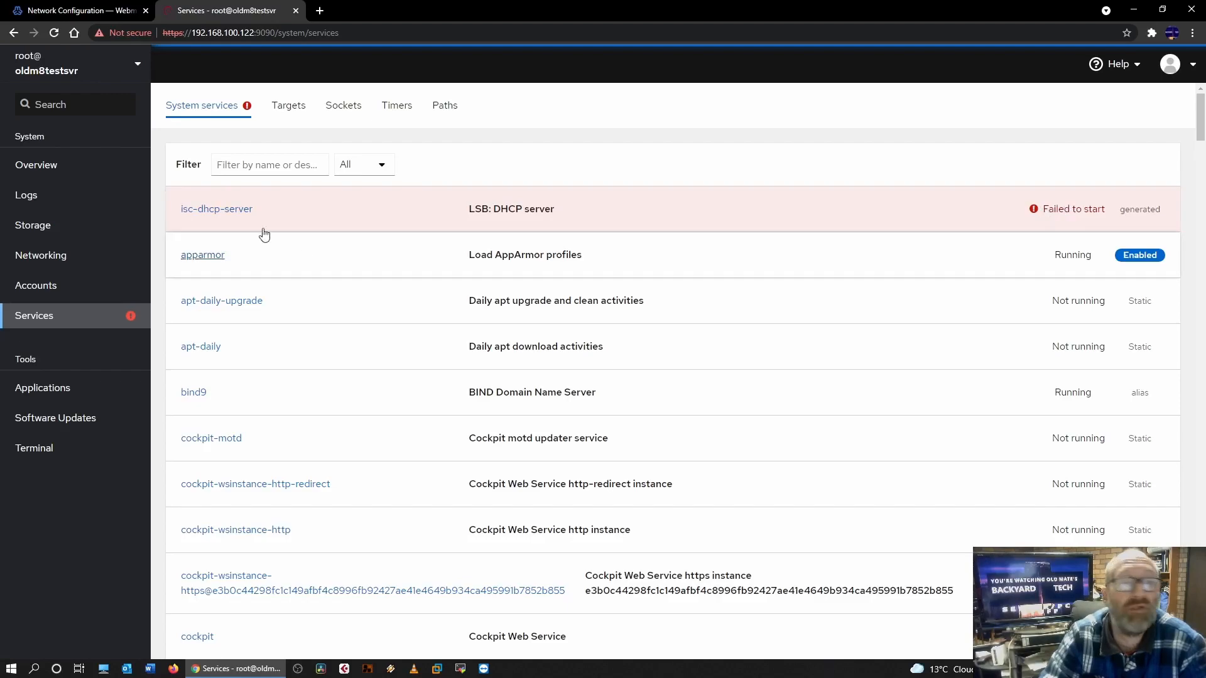
Attempt to start the failed isc-dhcp-server service, which fails again, then switch back to Webmin
left_click(217, 208)
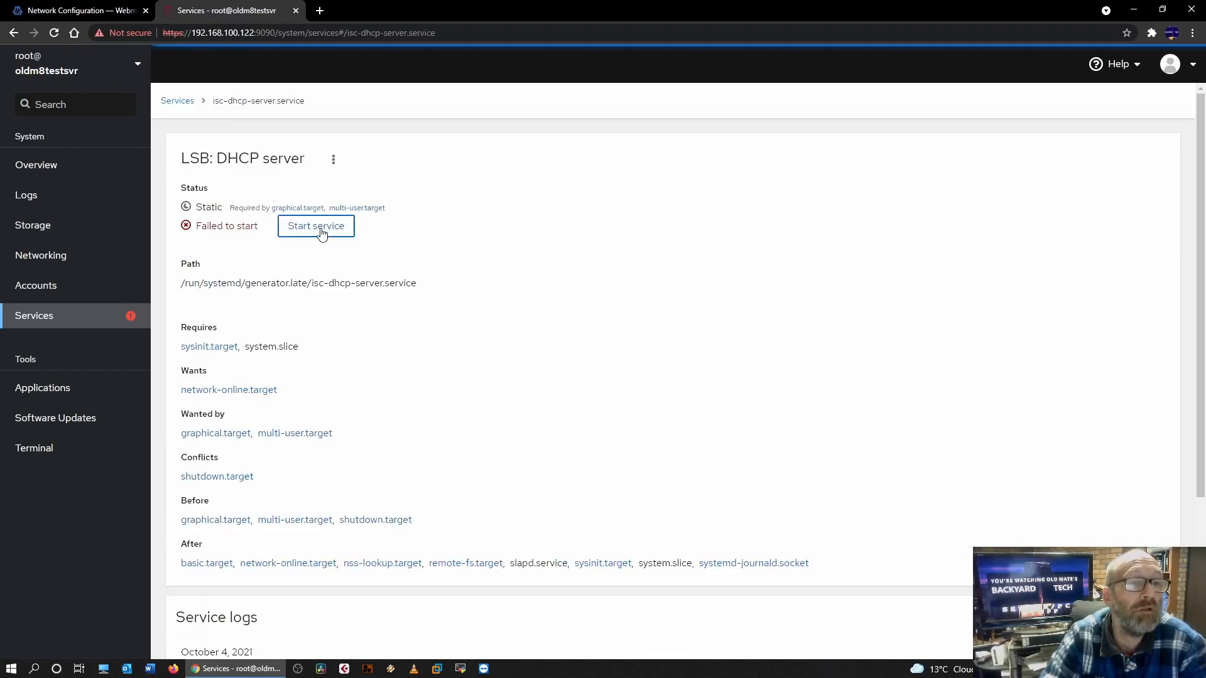
left_click(315, 225)
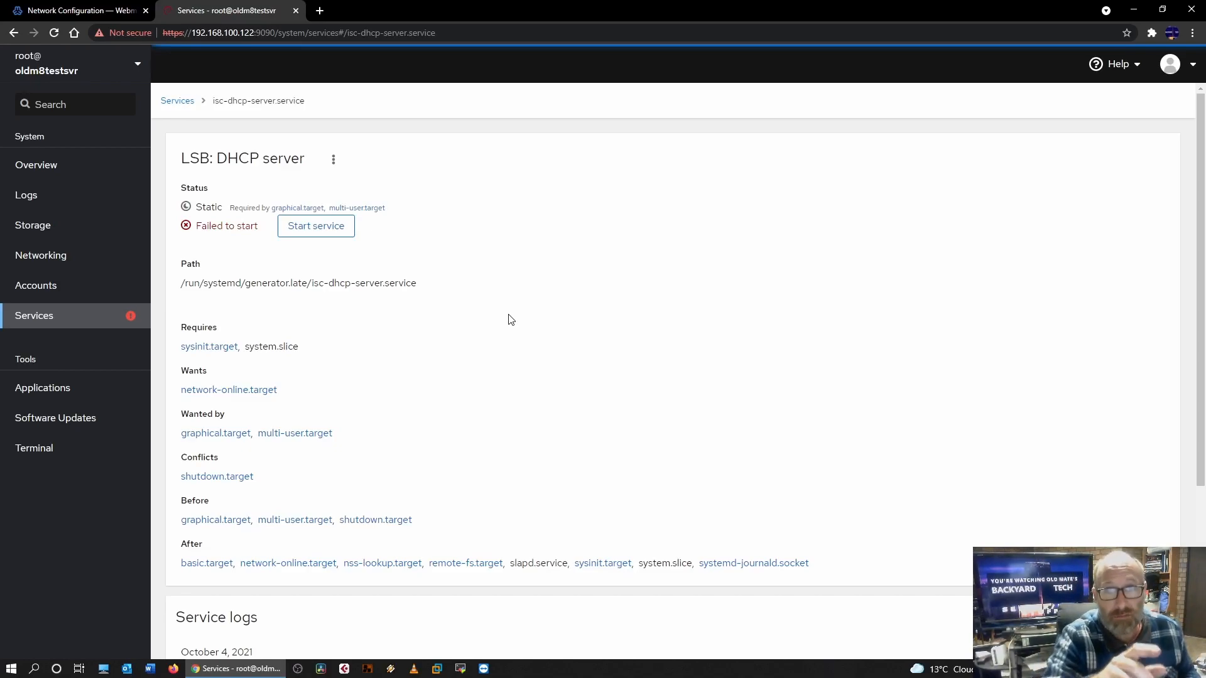
left_click(77, 10)
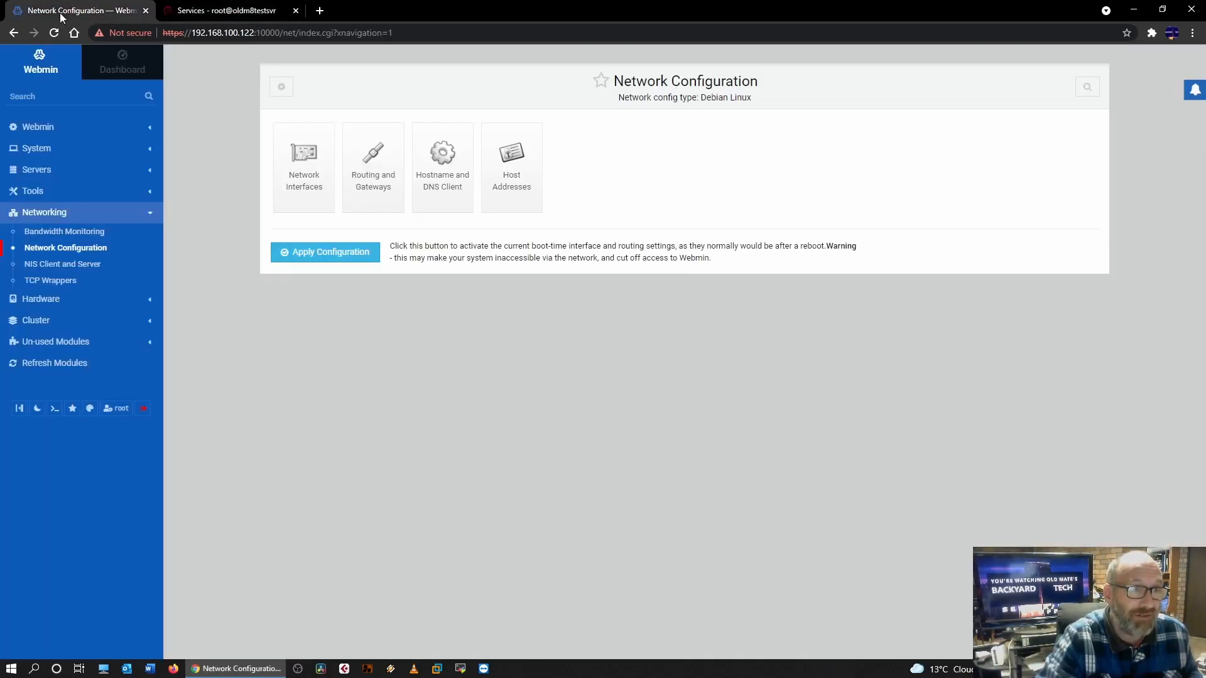
mouse_move(35, 323)
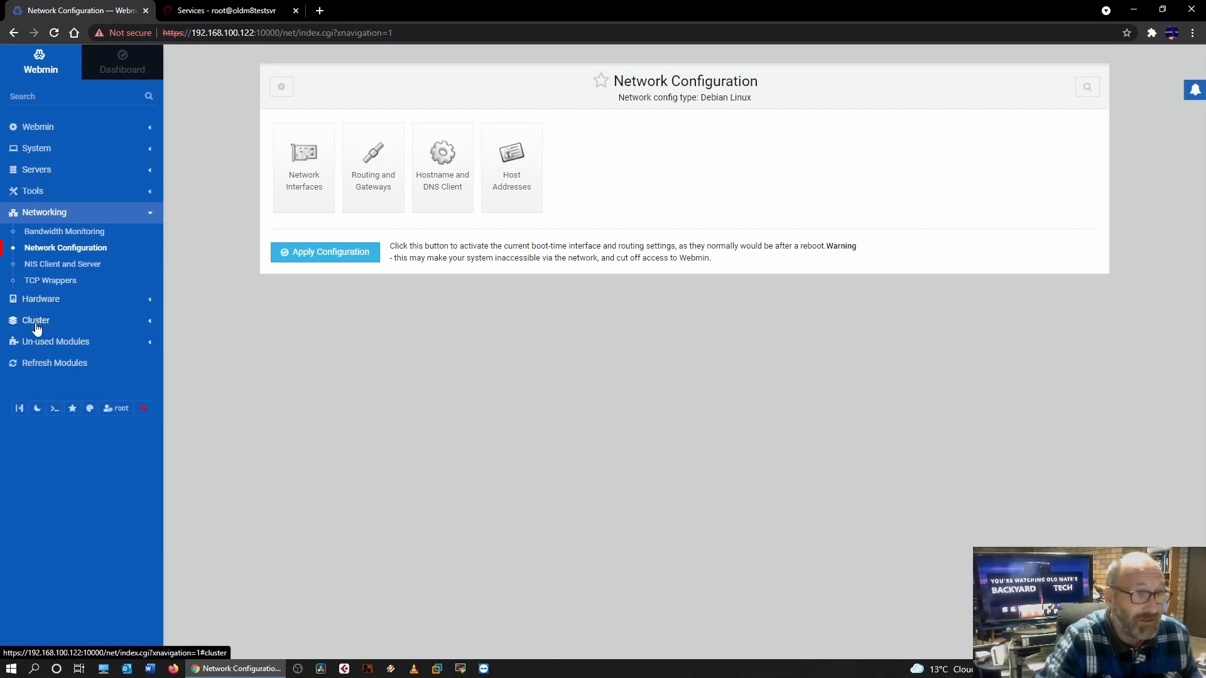
After a glance at Cockpit, expand Webmin's own 'Webmin' module category in the sidebar
left_click(224, 10)
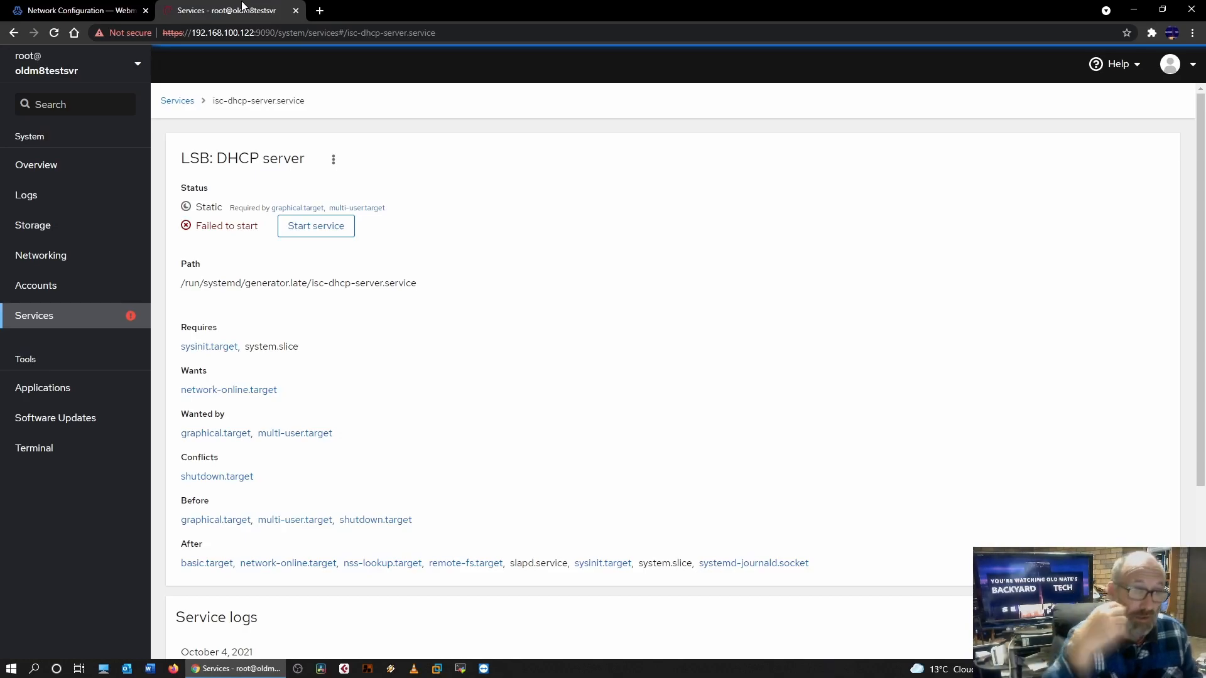
left_click(73, 10)
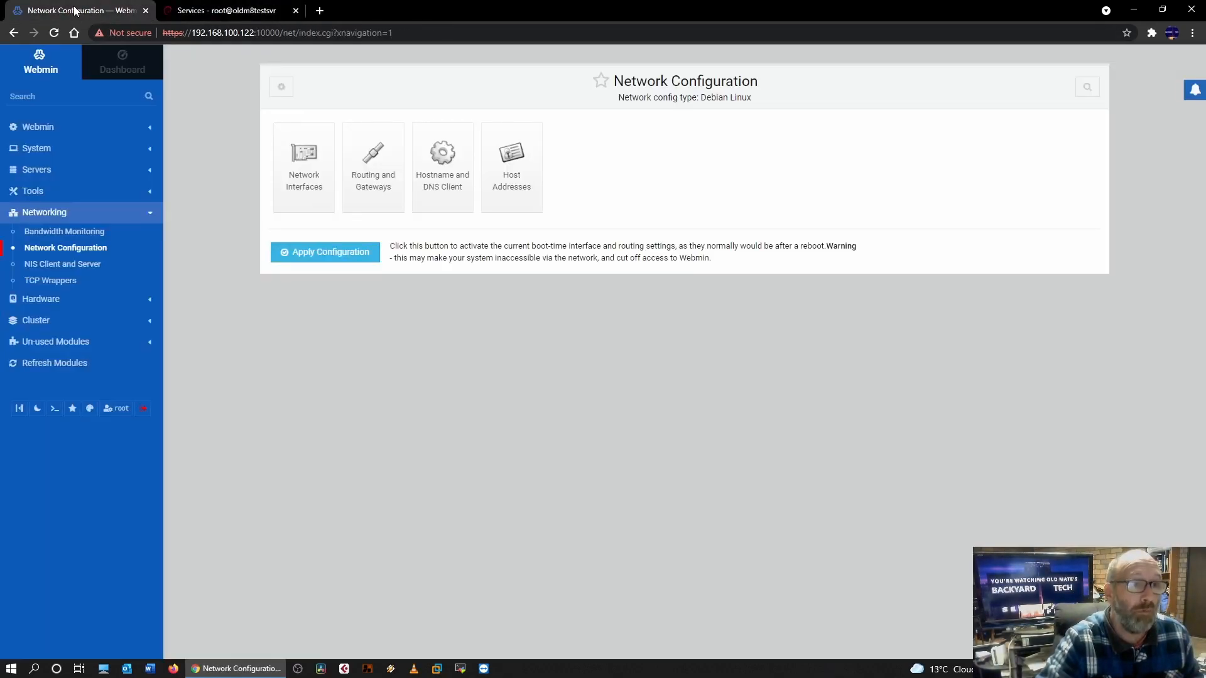
left_click(38, 126)
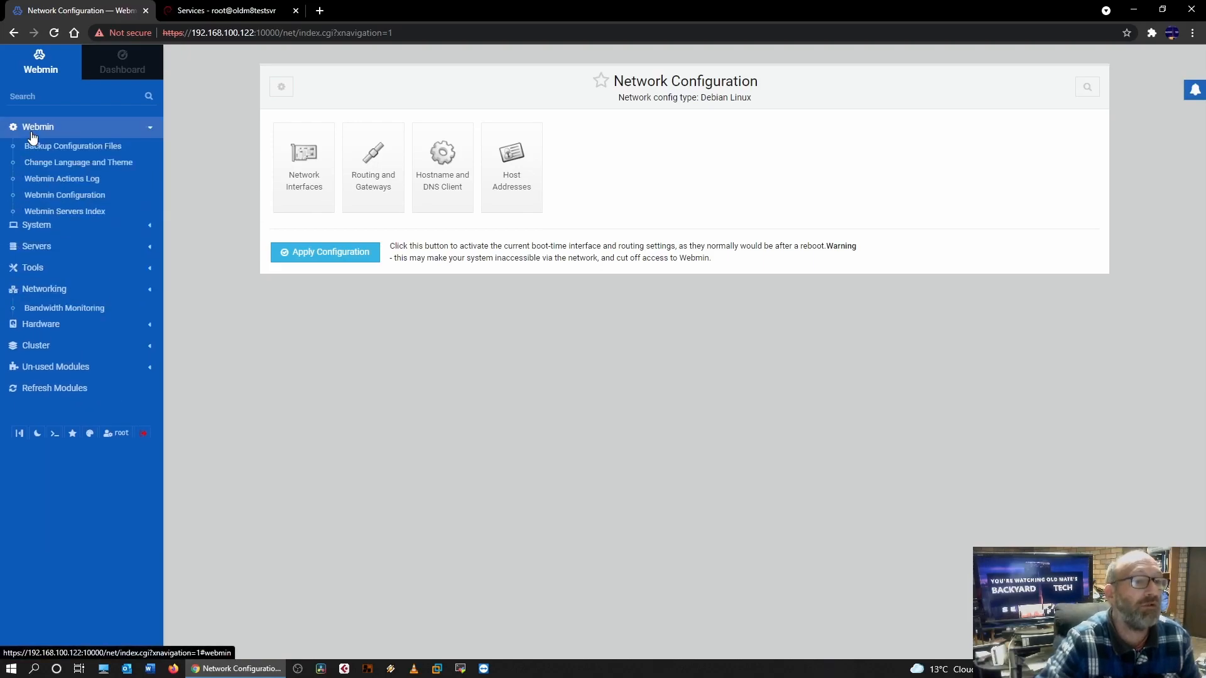
View Backup Configuration Files and the Webmin Actions Log, then open Webmin Configuration (version 1.981)
left_click(73, 145)
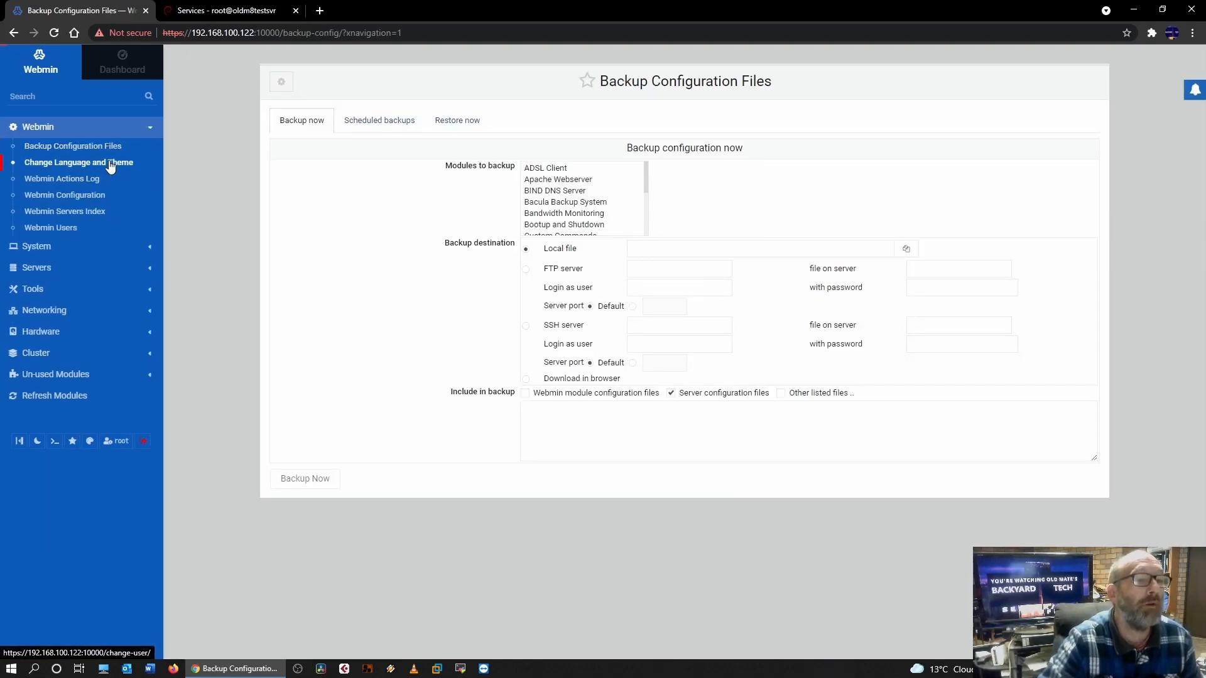
left_click(63, 178)
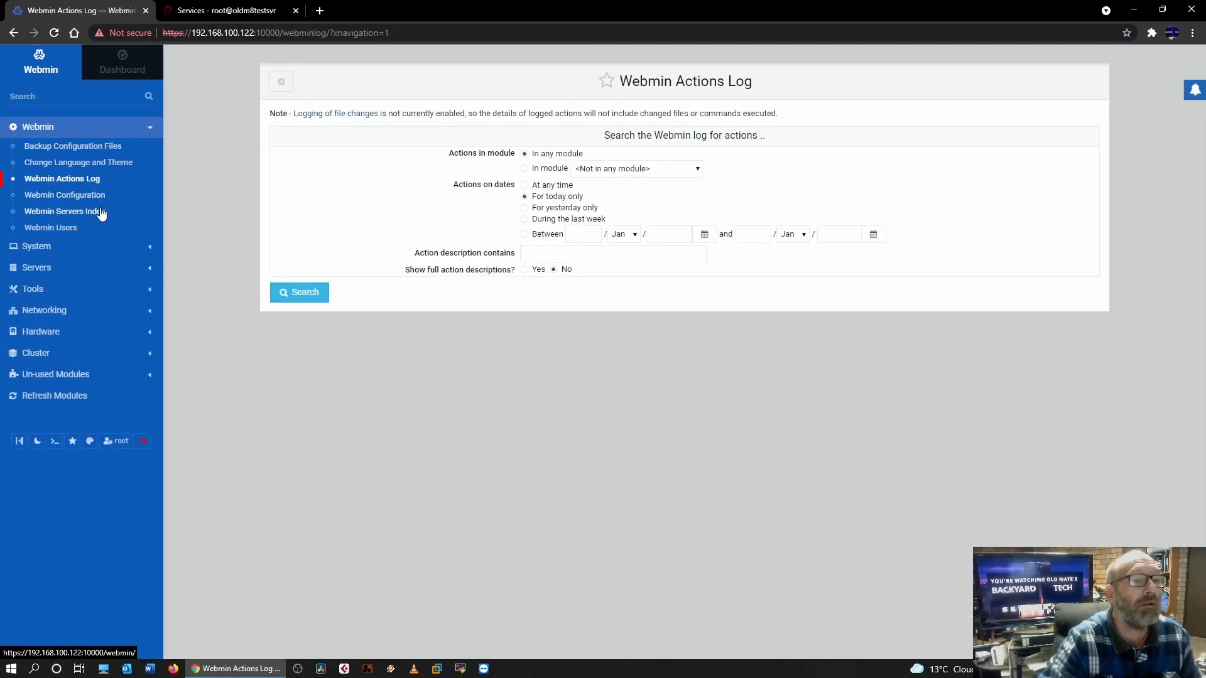
left_click(64, 195)
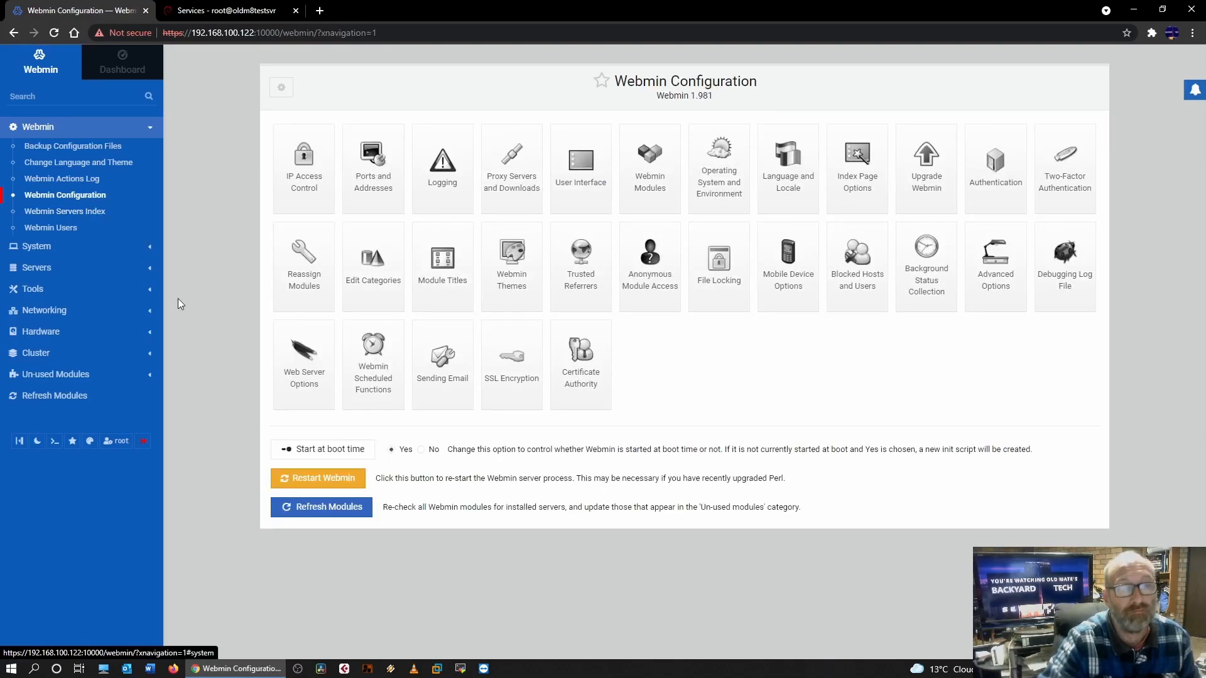
mouse_move(146, 170)
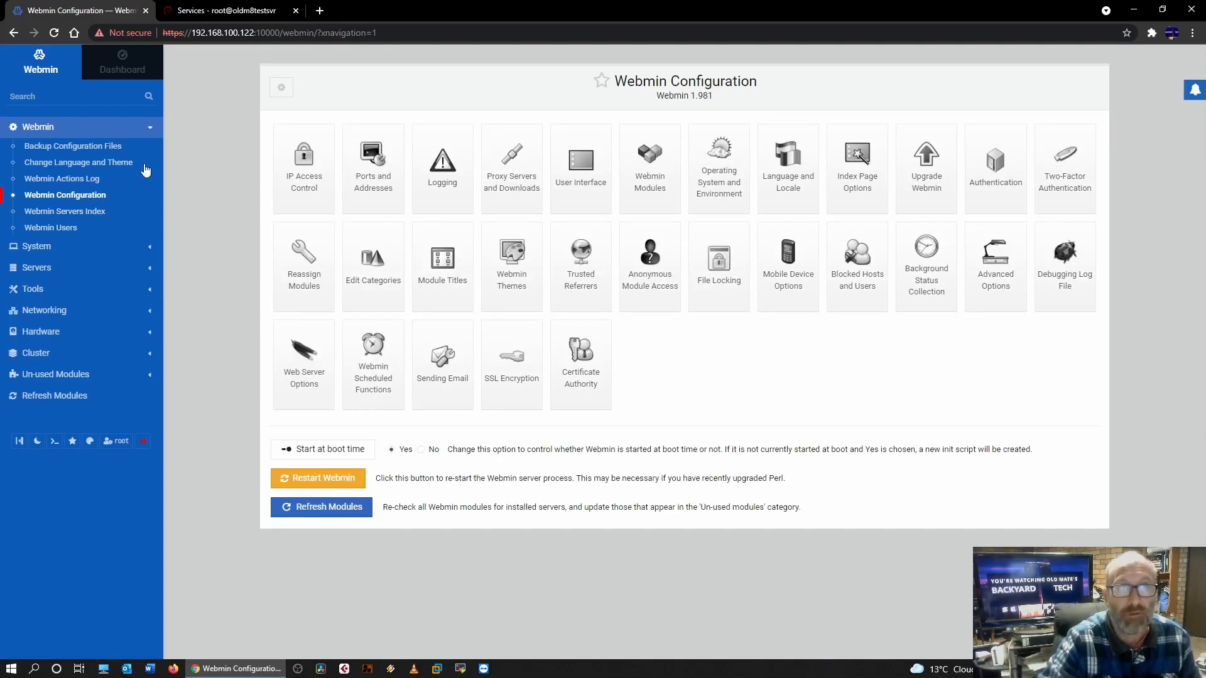
mouse_move(220, 74)
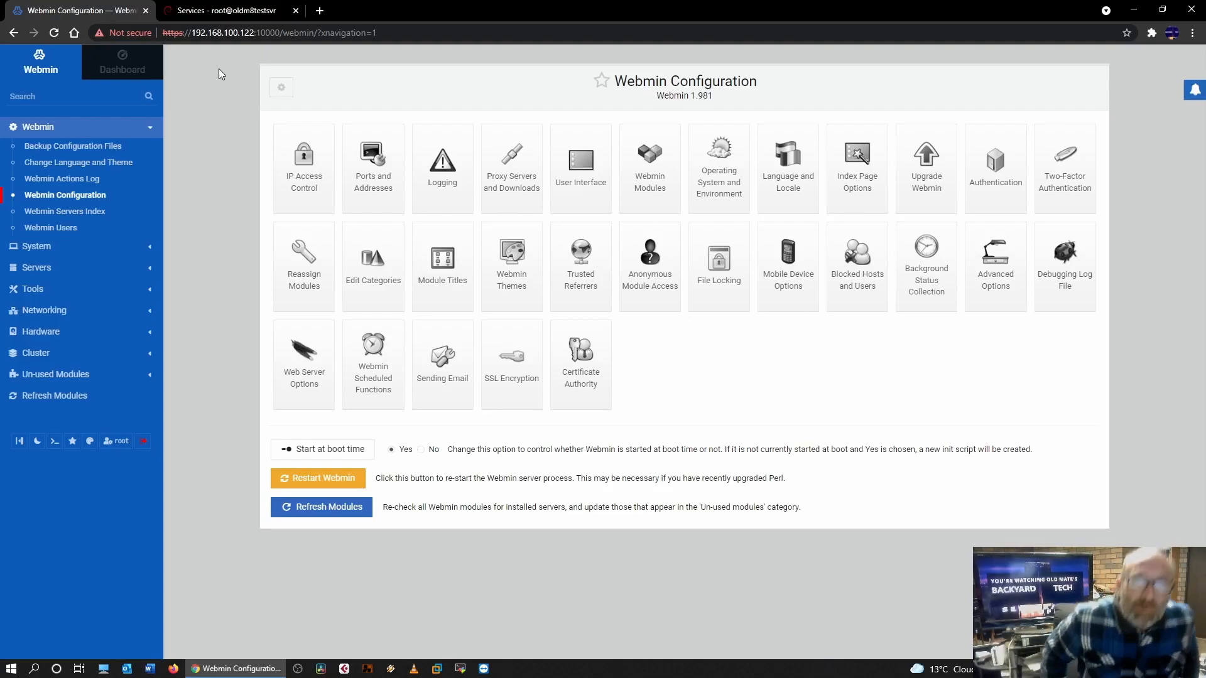